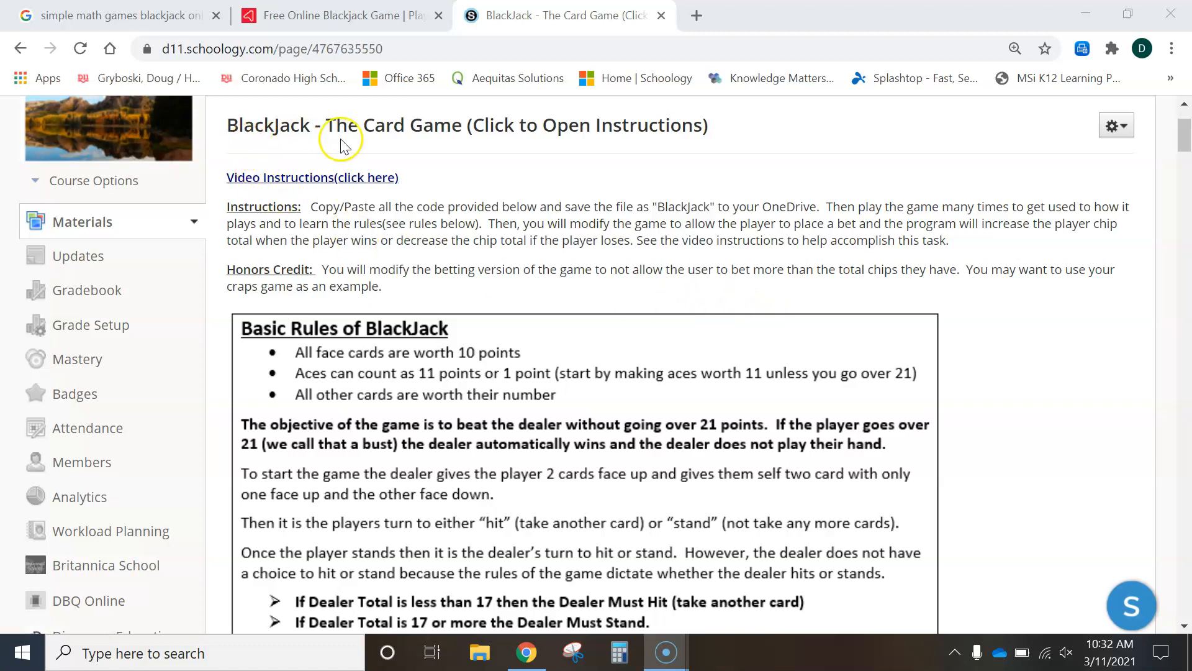
mouse_move(472, 172)
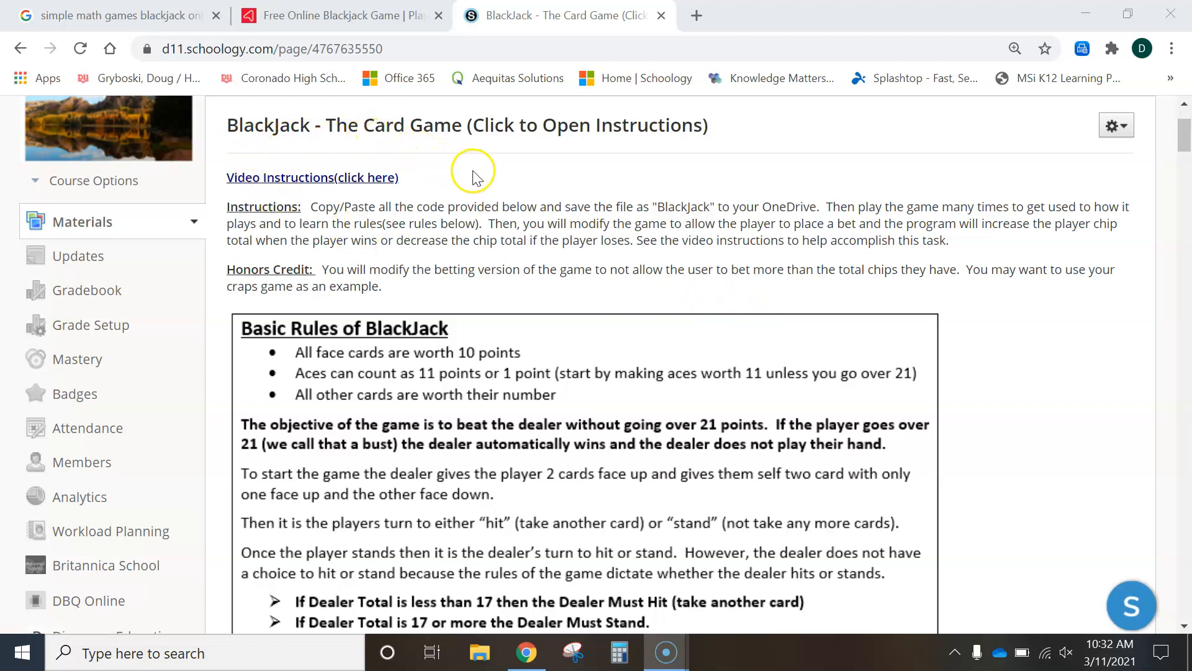
mouse_move(533, 315)
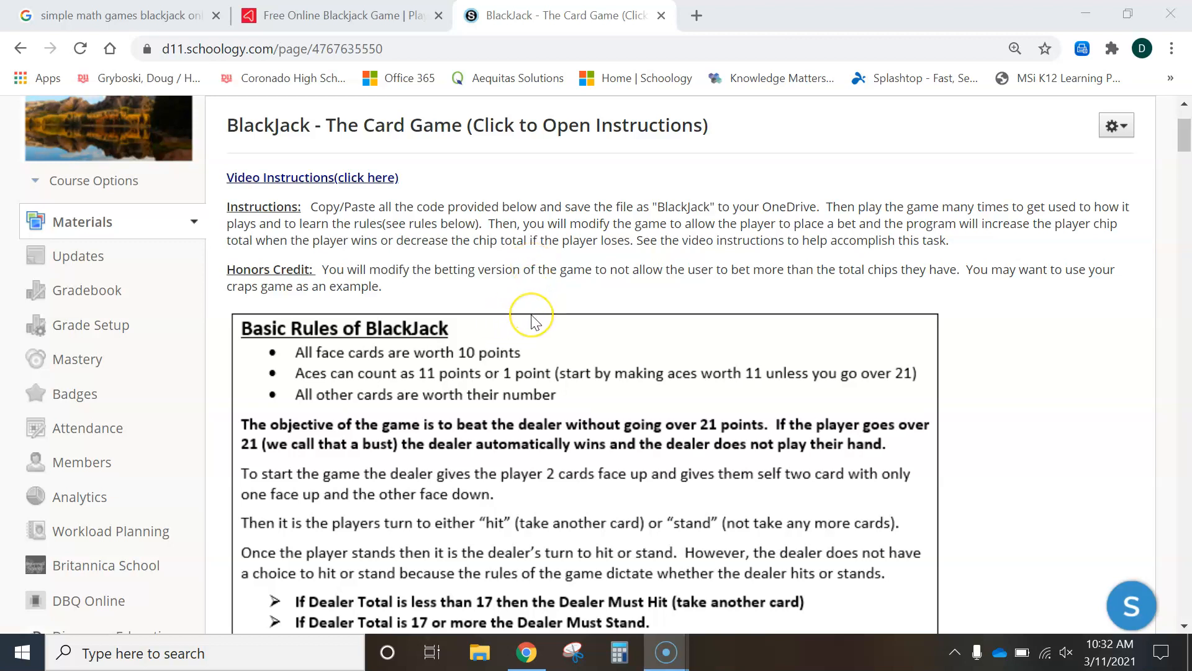
mouse_move(520, 315)
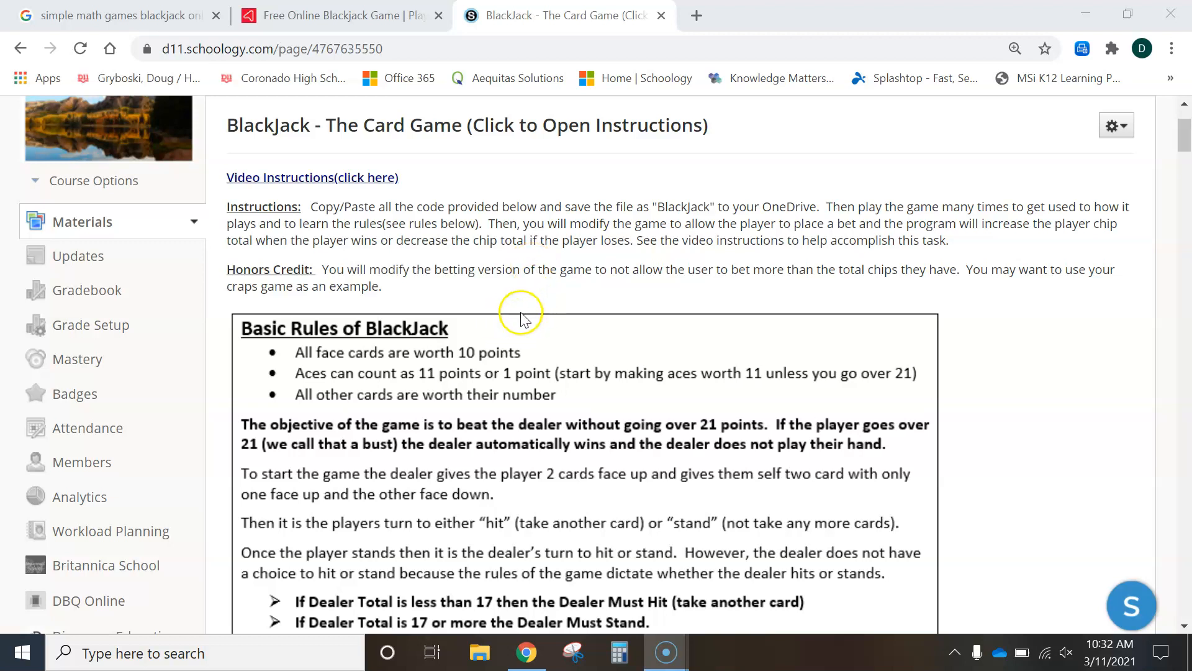
mouse_move(416, 382)
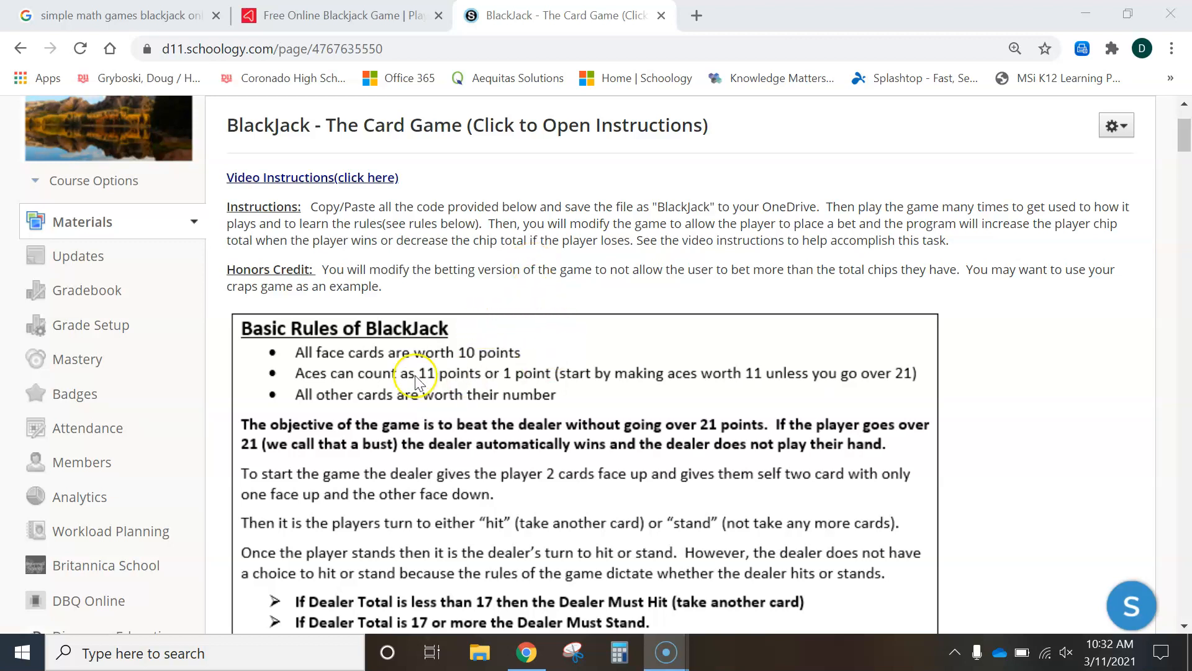
mouse_move(495, 367)
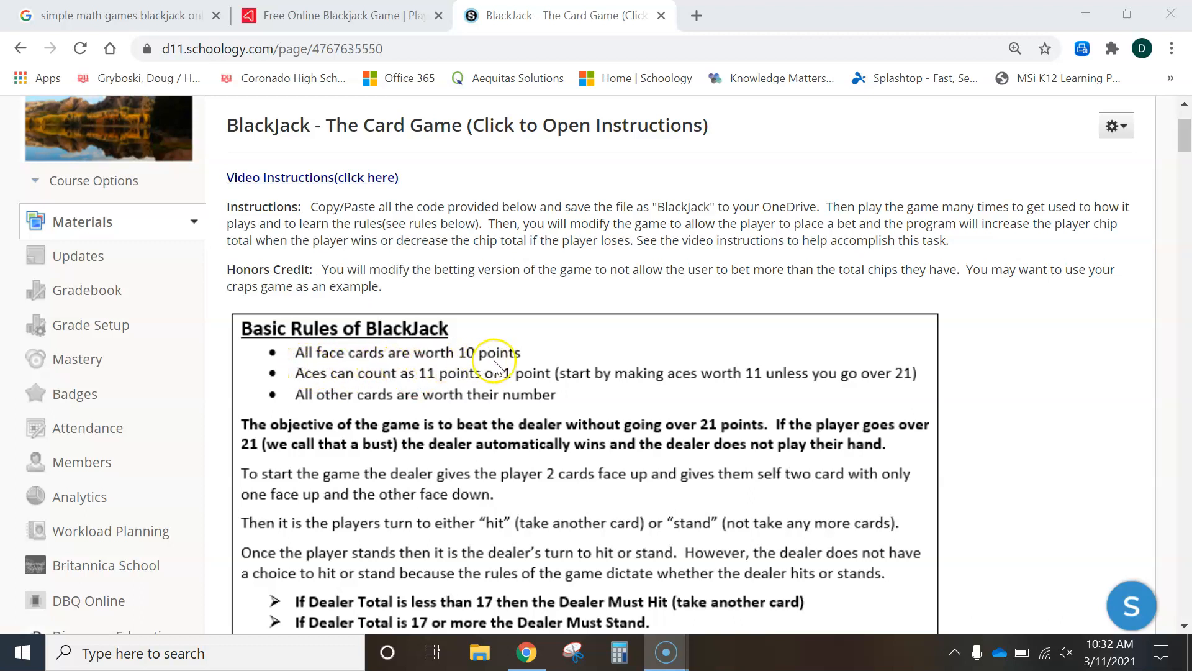
mouse_move(411, 387)
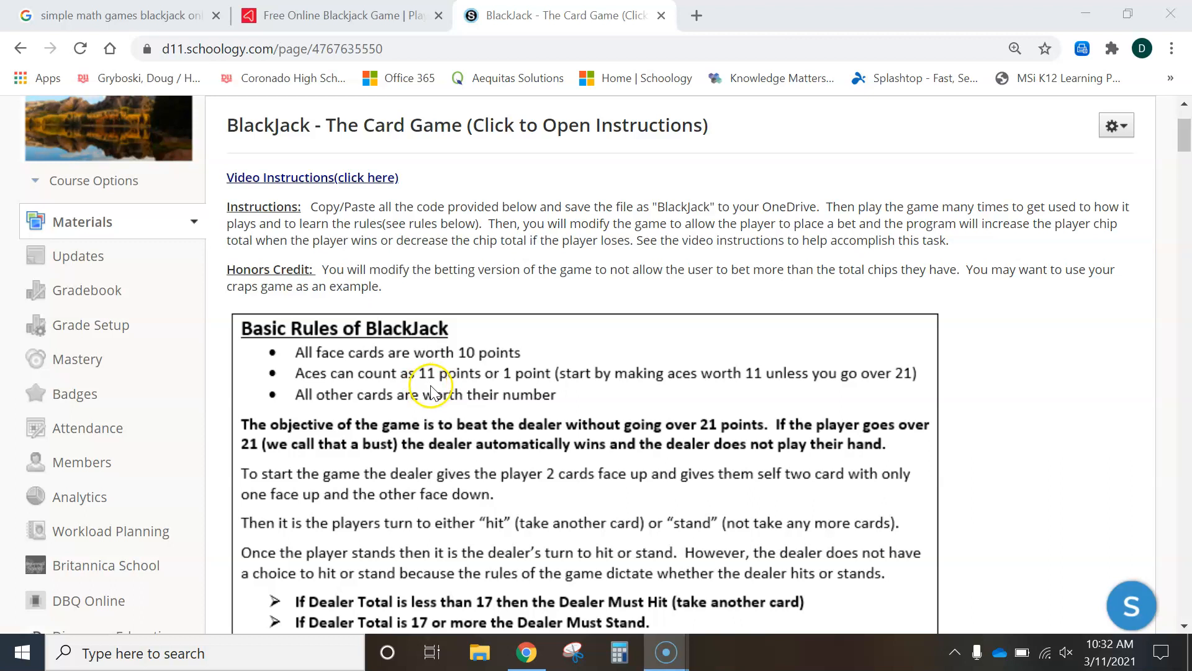
mouse_move(513, 384)
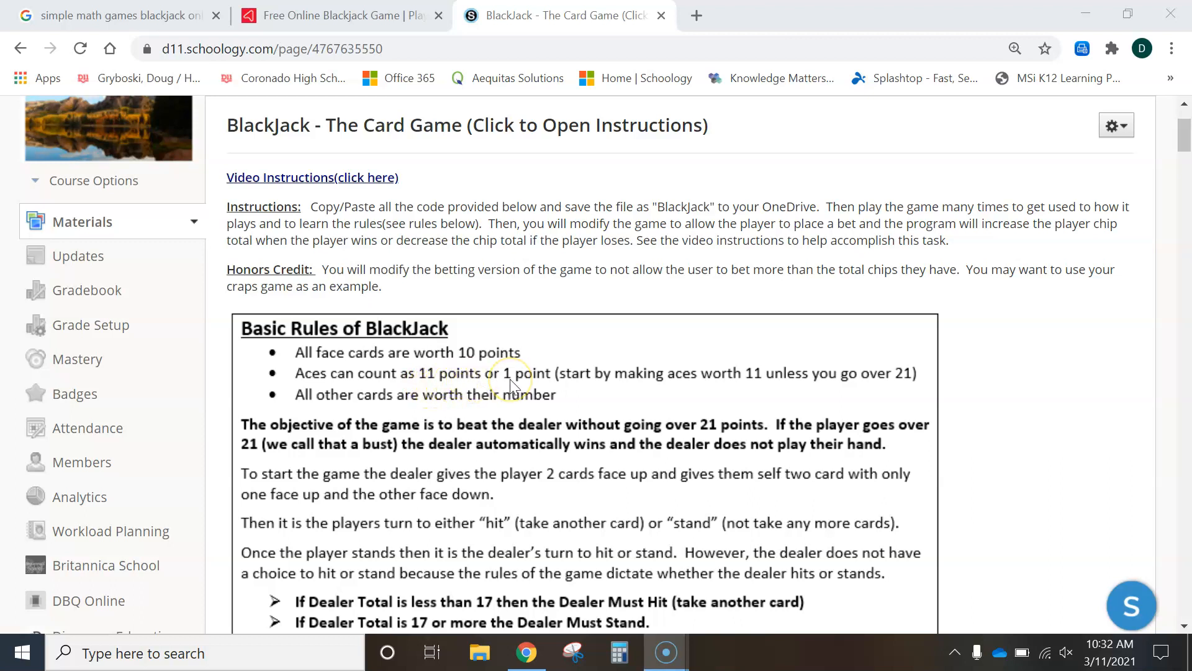
mouse_move(846, 396)
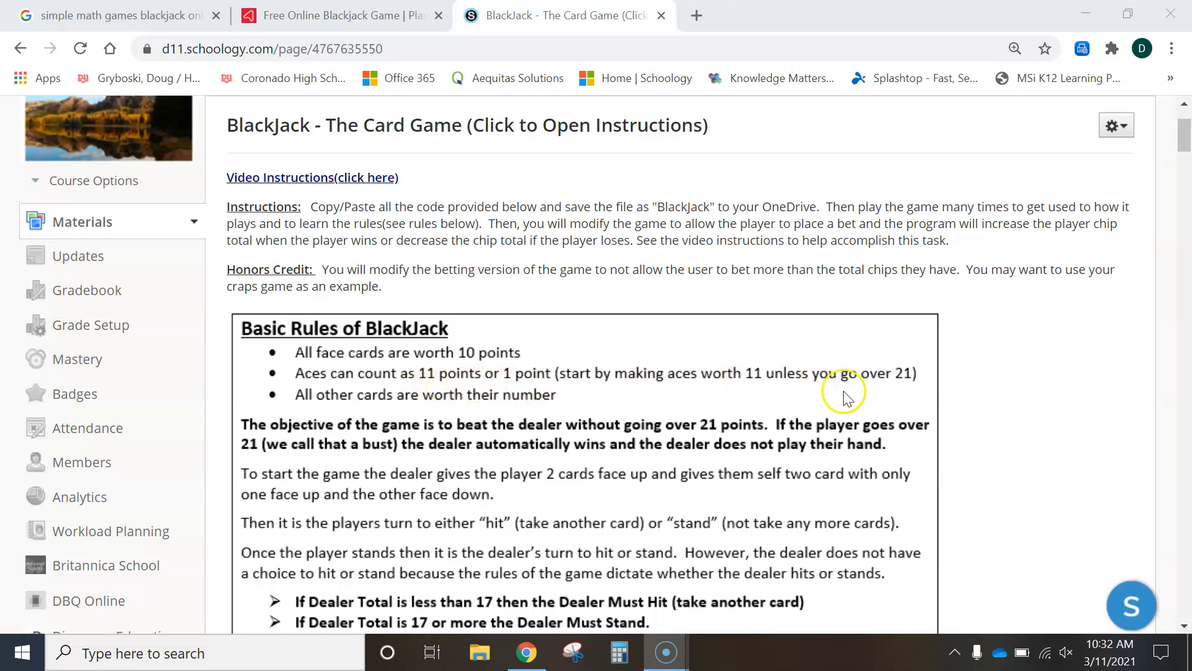
mouse_move(1175, 148)
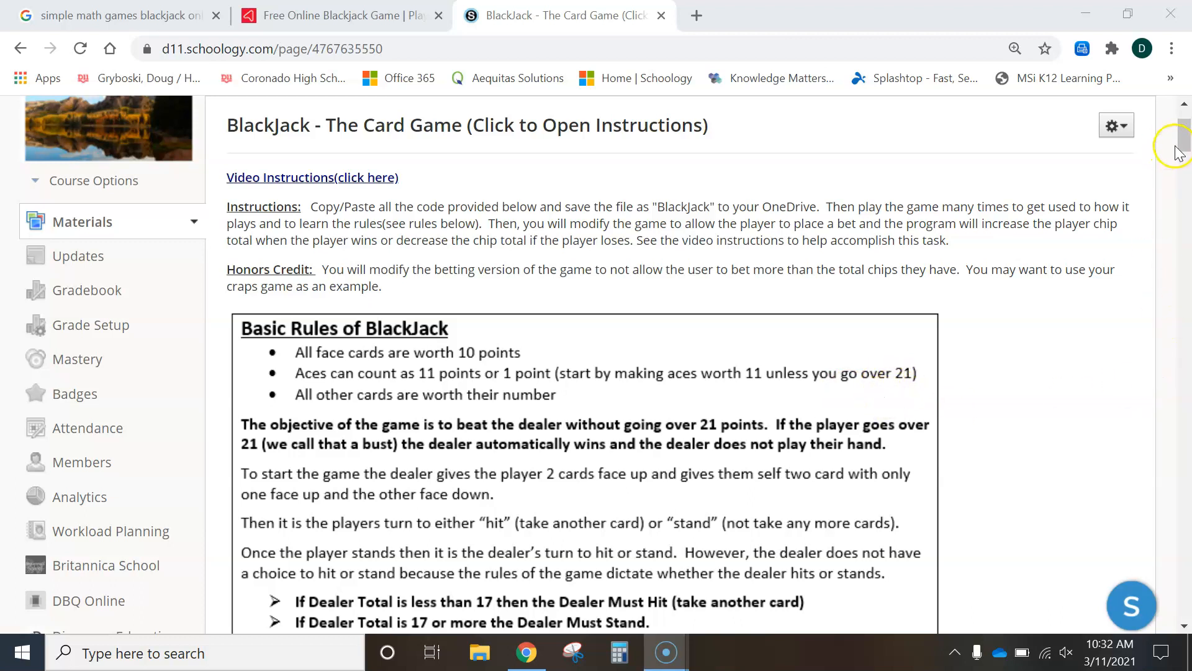
Scroll through the page to review its contents before leaving.
scroll(down, 3)
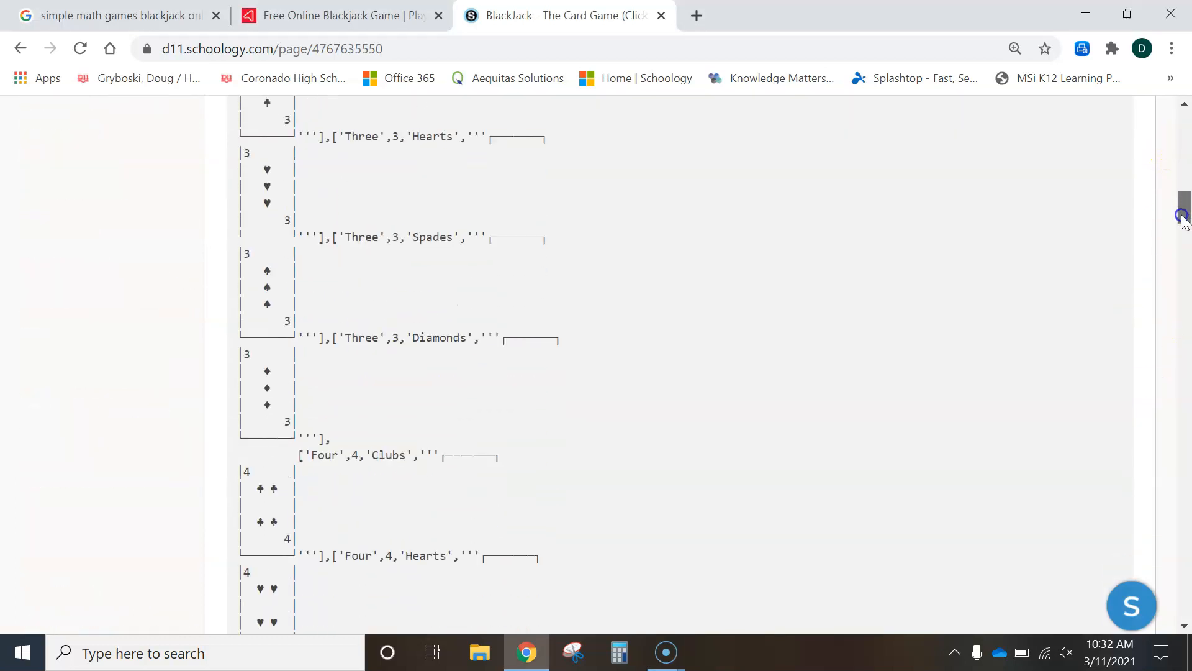
scroll(down, 3)
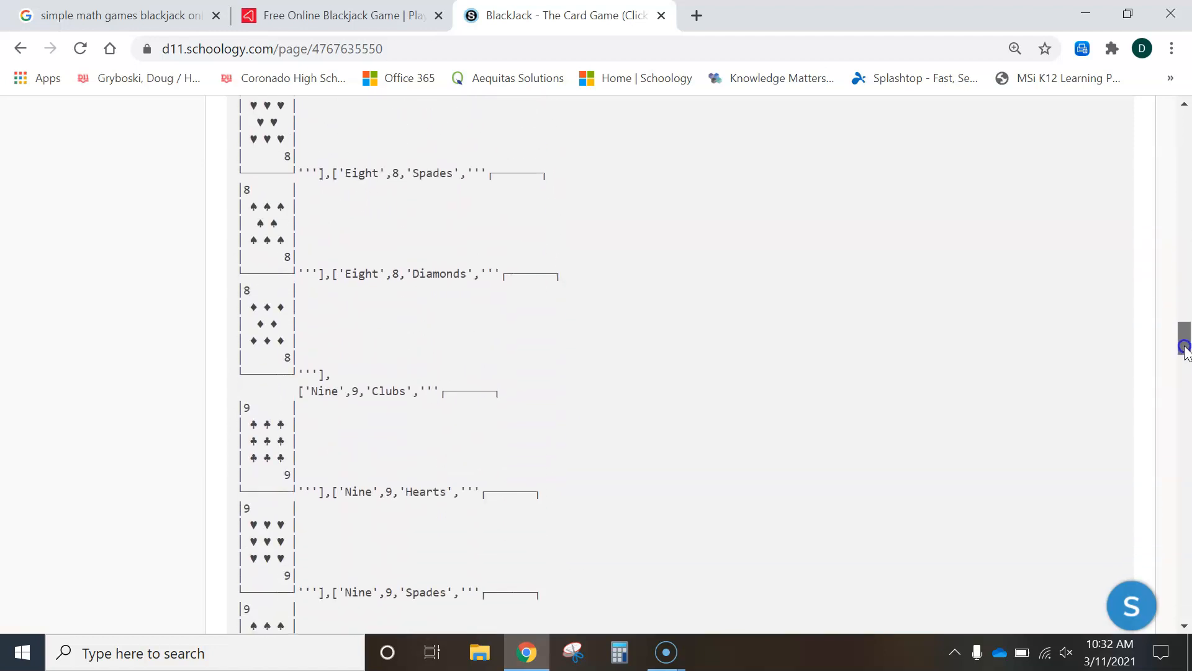
scroll(down, 3)
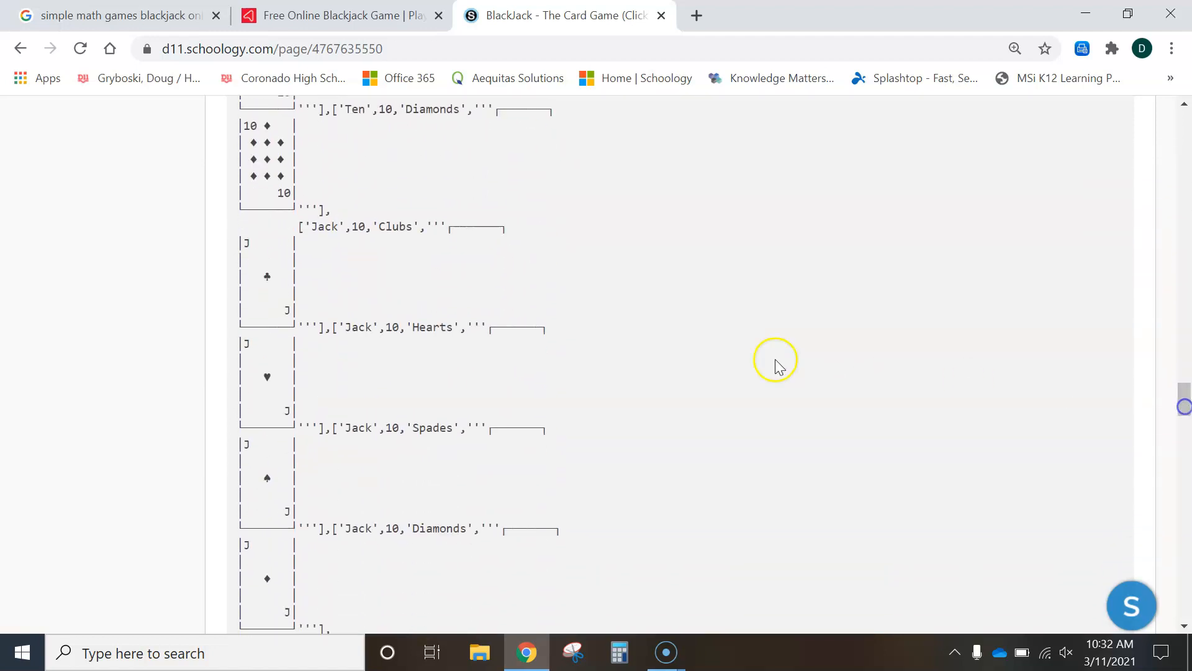
scroll(up, 3)
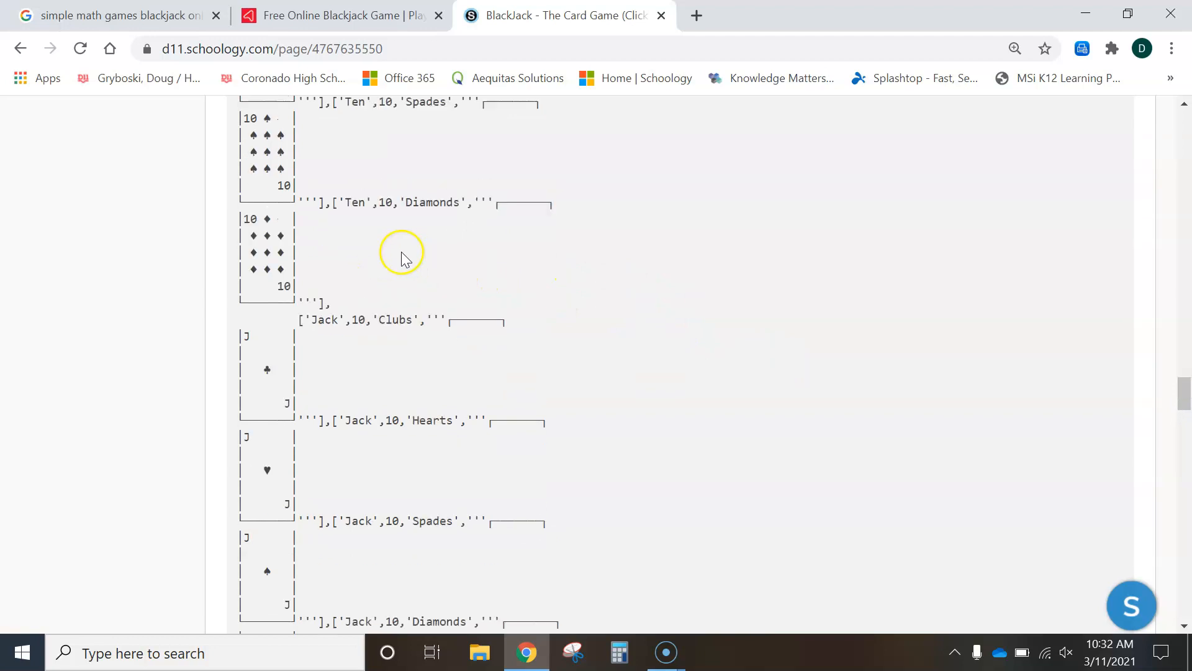
mouse_move(340, 296)
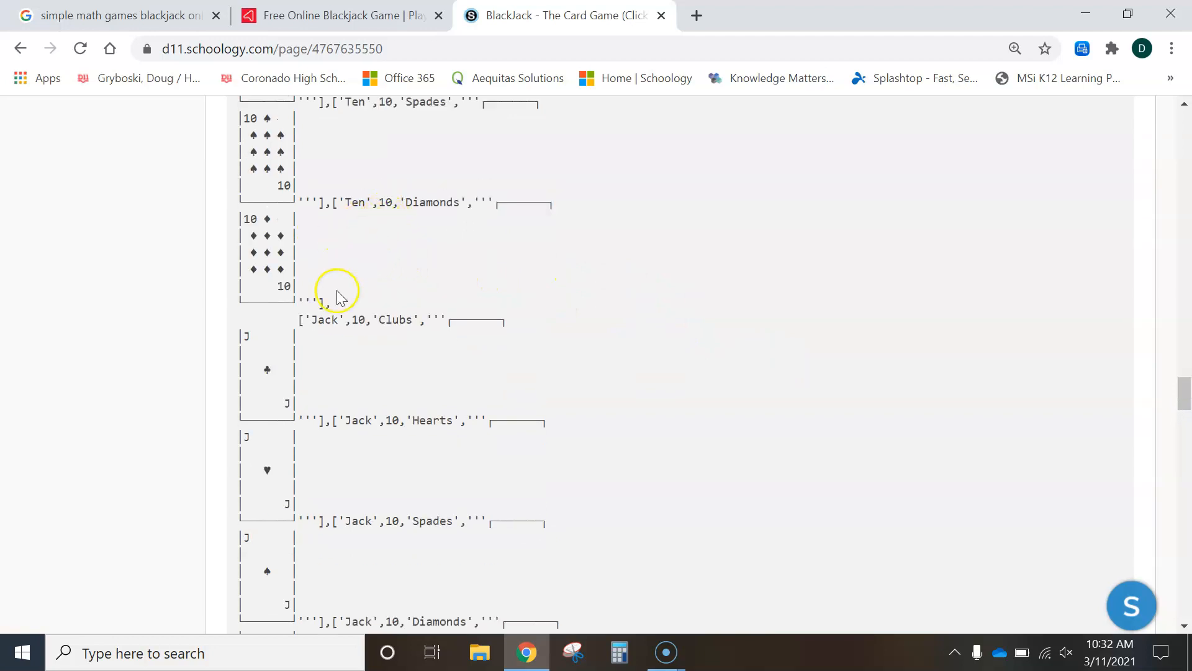
scroll(down, 3)
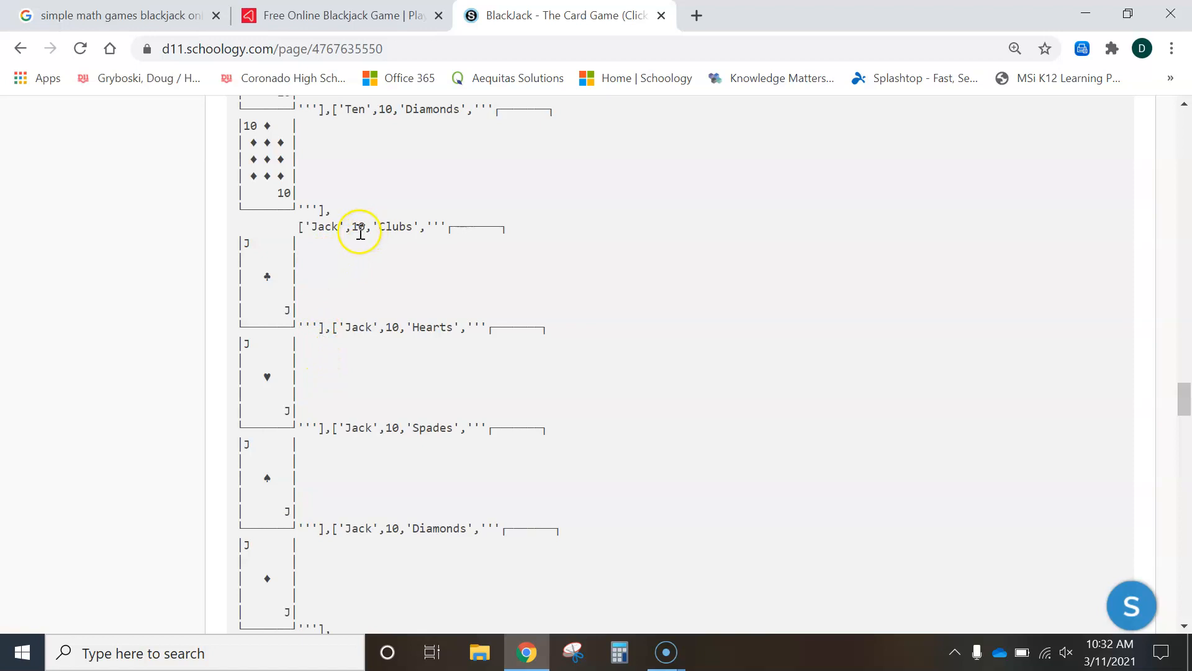
scroll(down, 3)
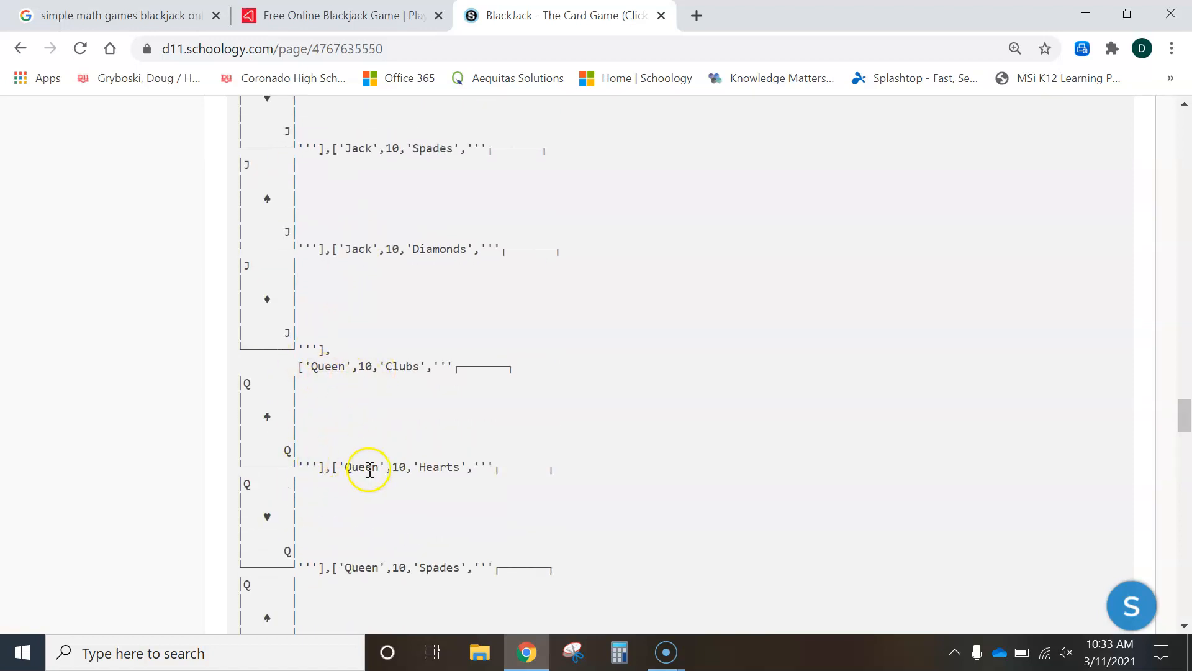
scroll(up, 3)
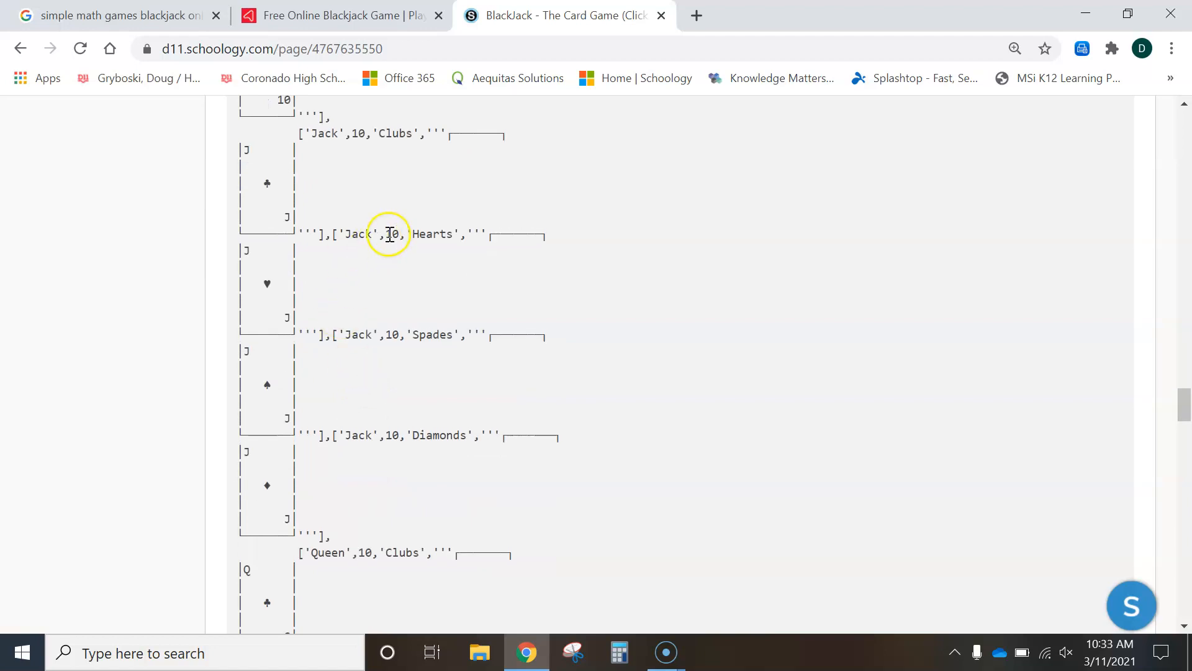
scroll(down, 3)
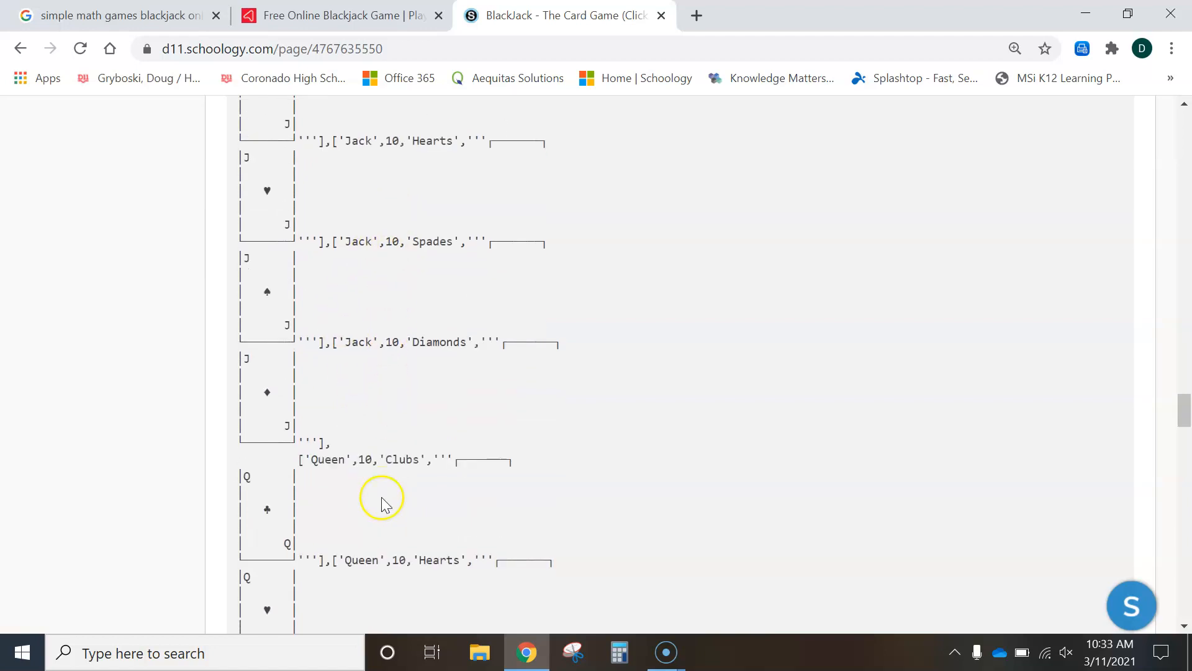
scroll(down, 3)
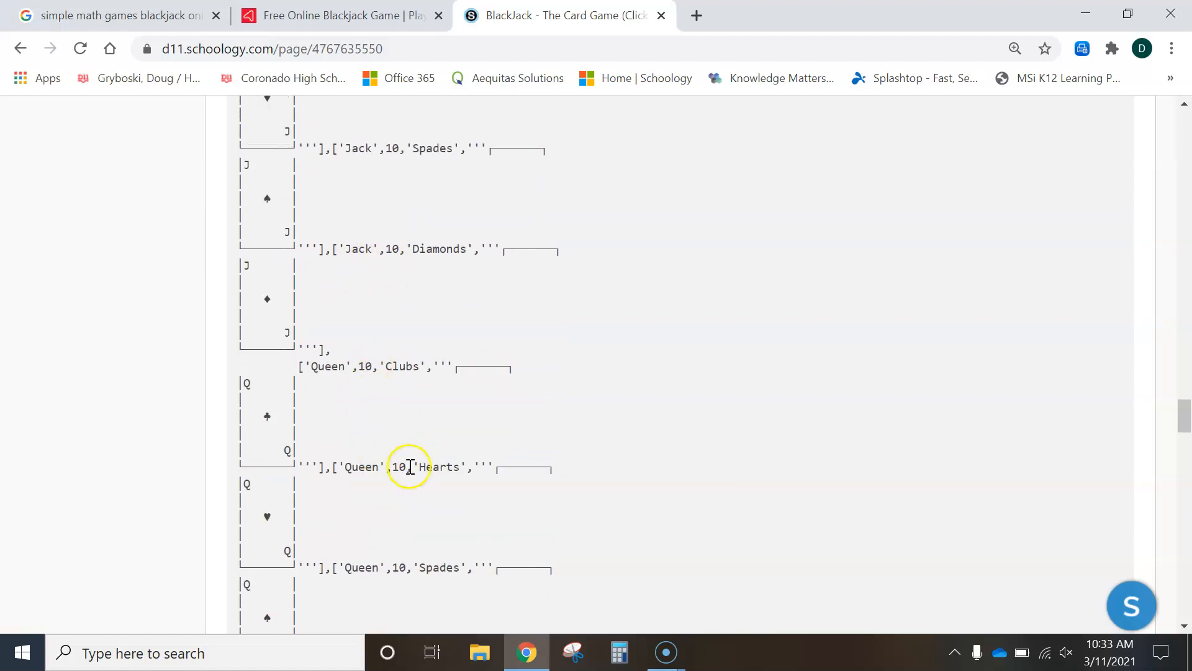
scroll(down, 3)
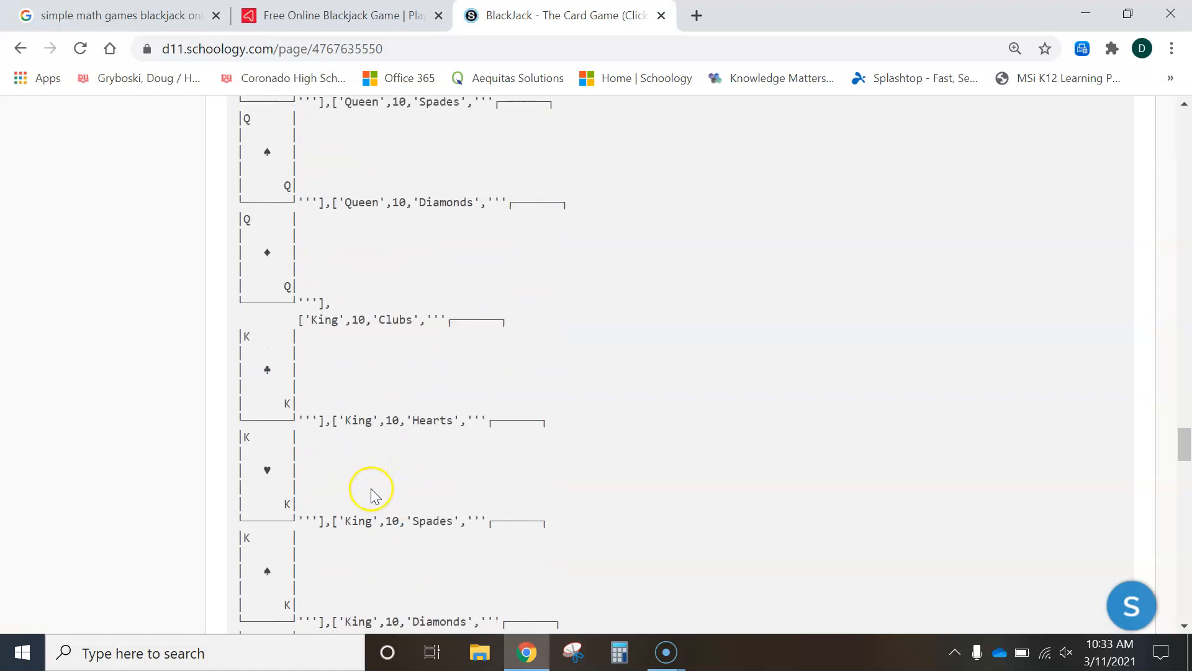
scroll(down, 3)
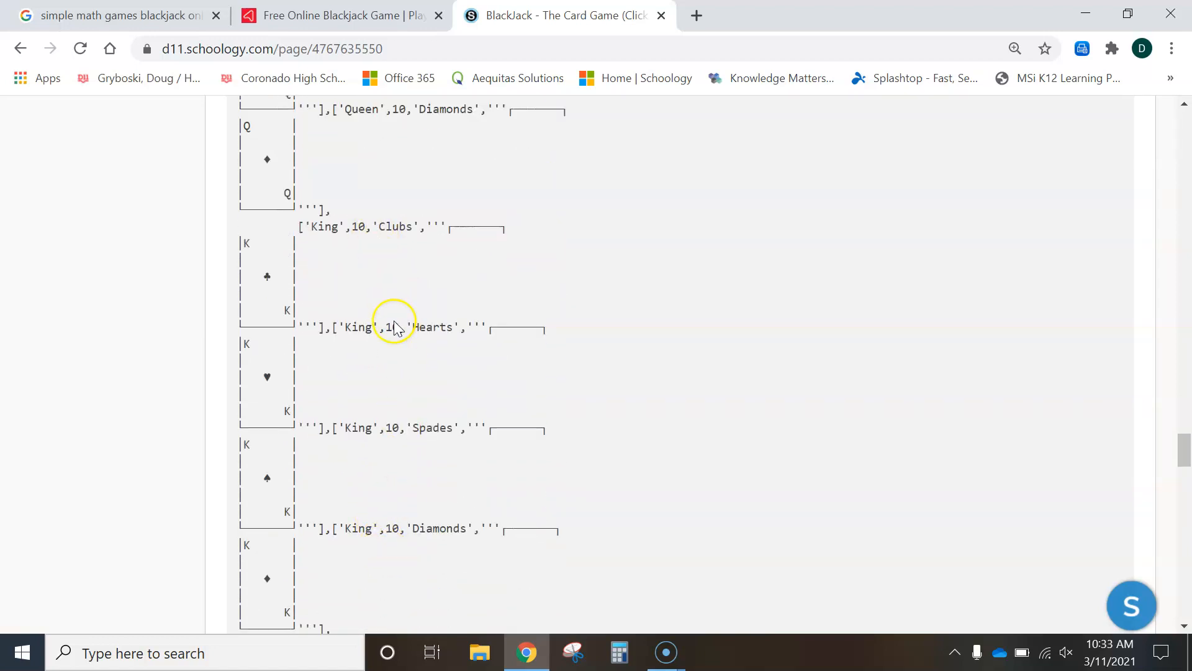
mouse_move(401, 484)
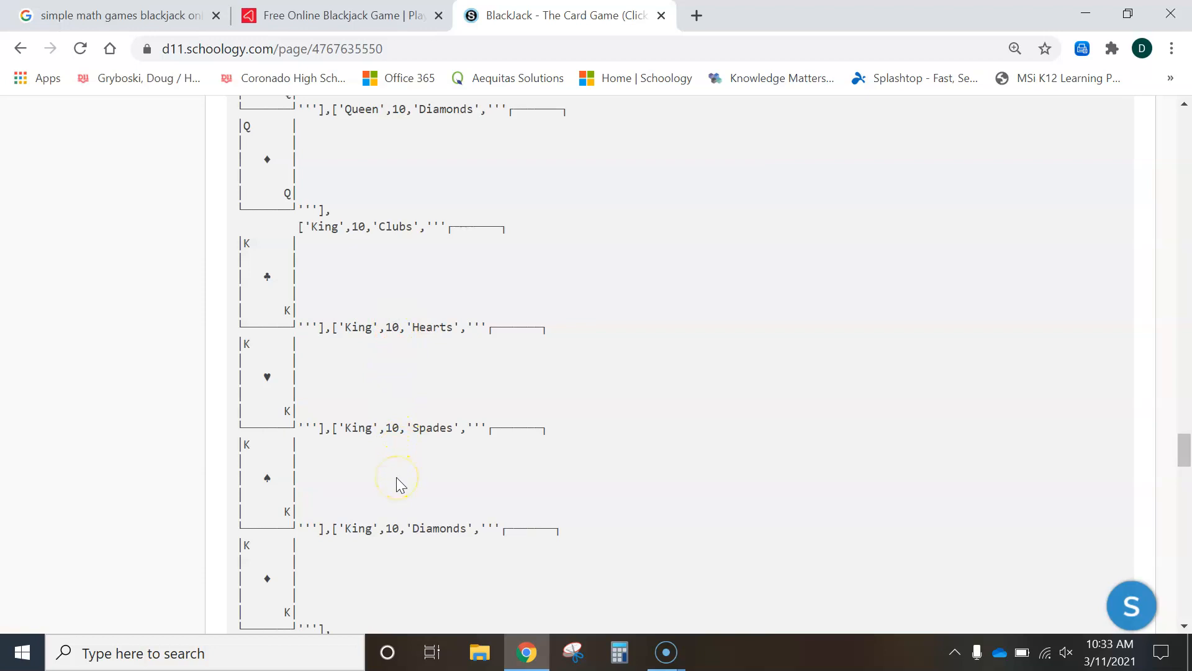
scroll(down, 3)
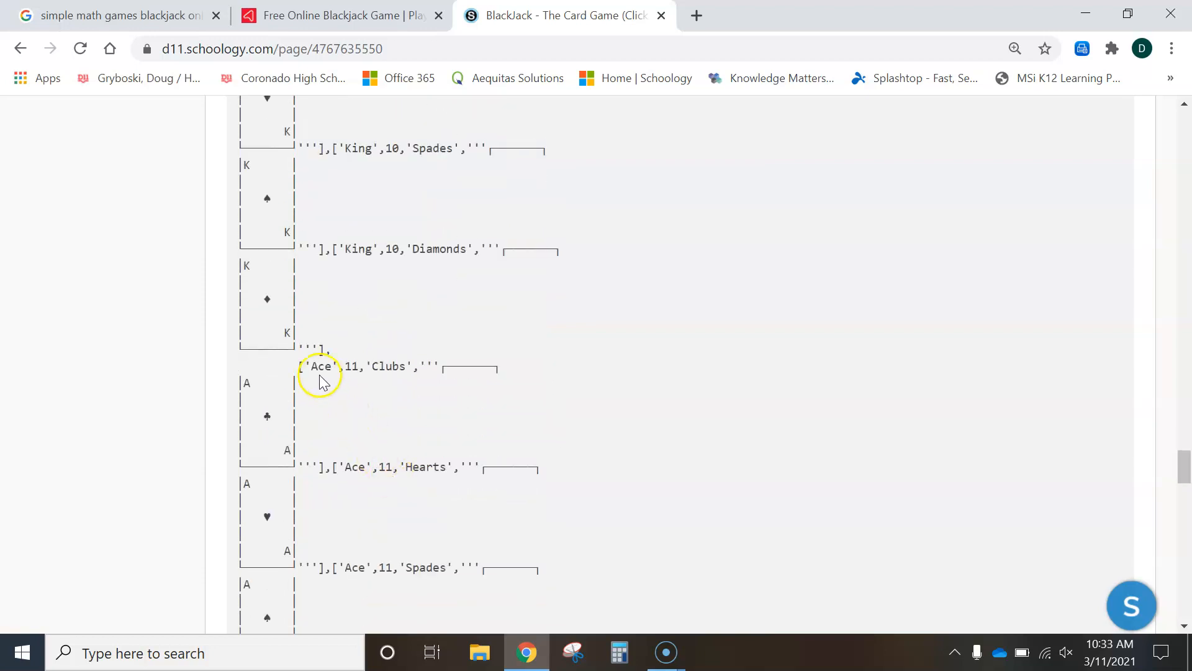
mouse_move(350, 412)
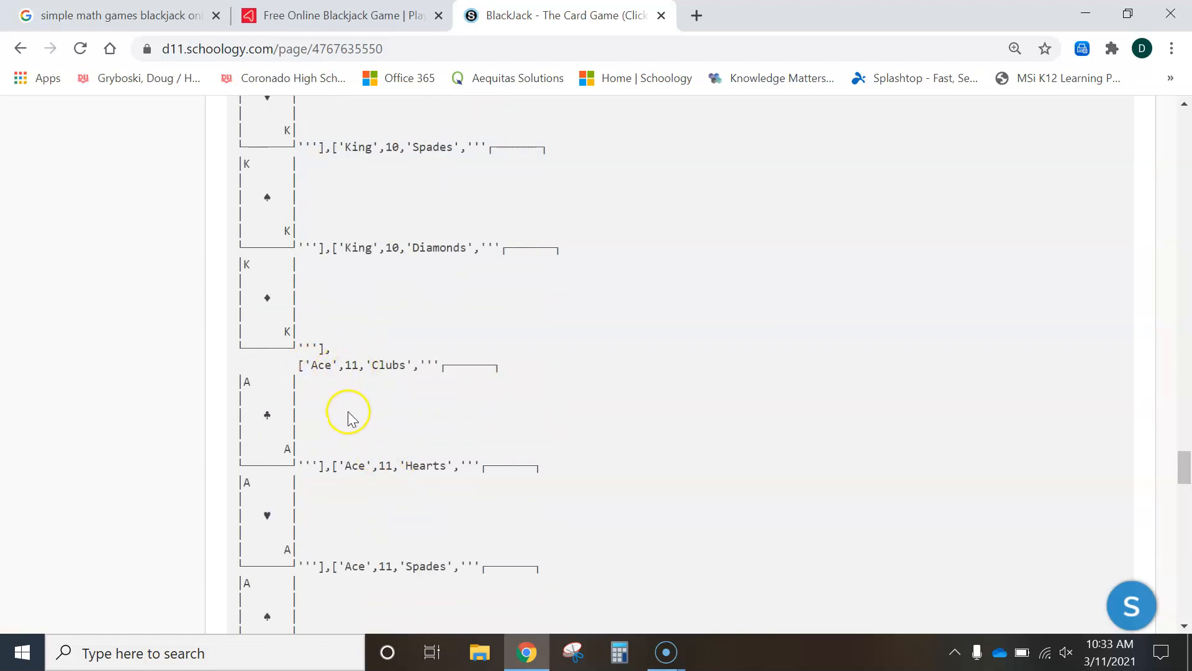
scroll(down, 3)
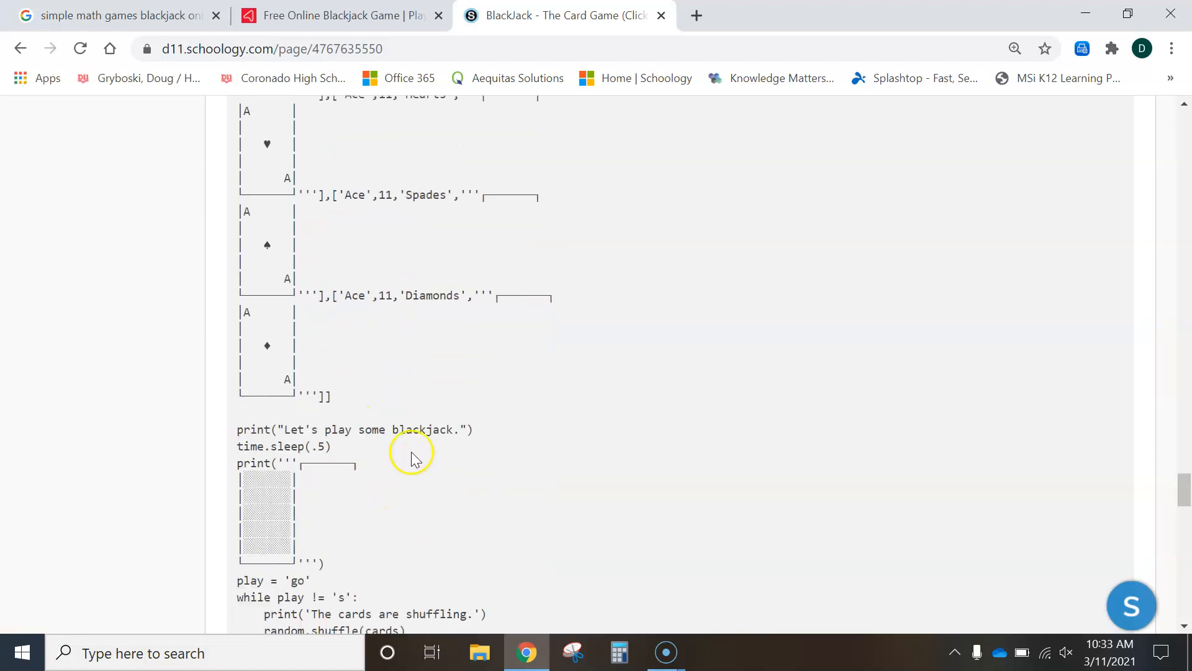
scroll(down, 3)
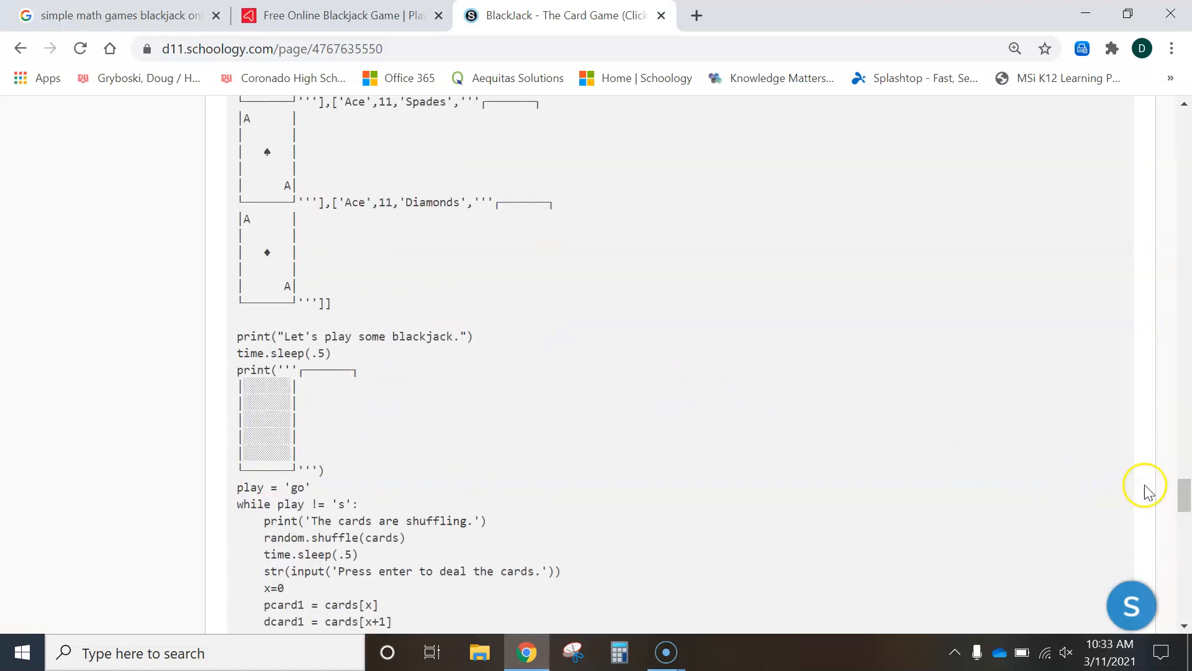
scroll(up, 3)
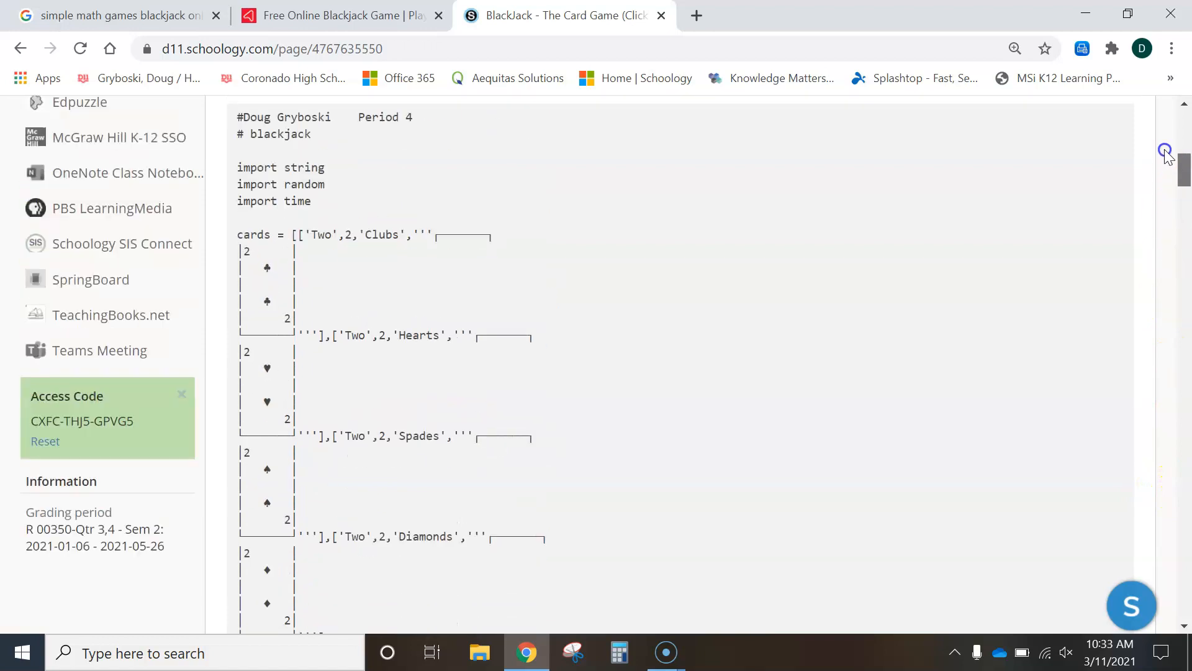
scroll(up, 3)
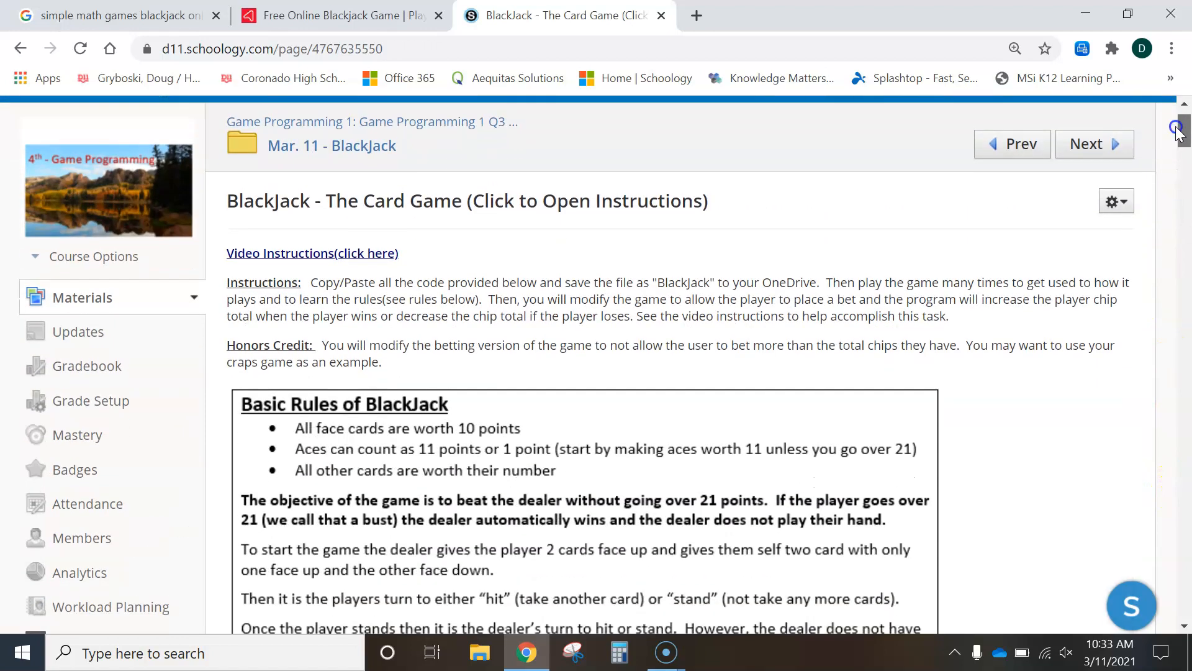
mouse_move(784, 391)
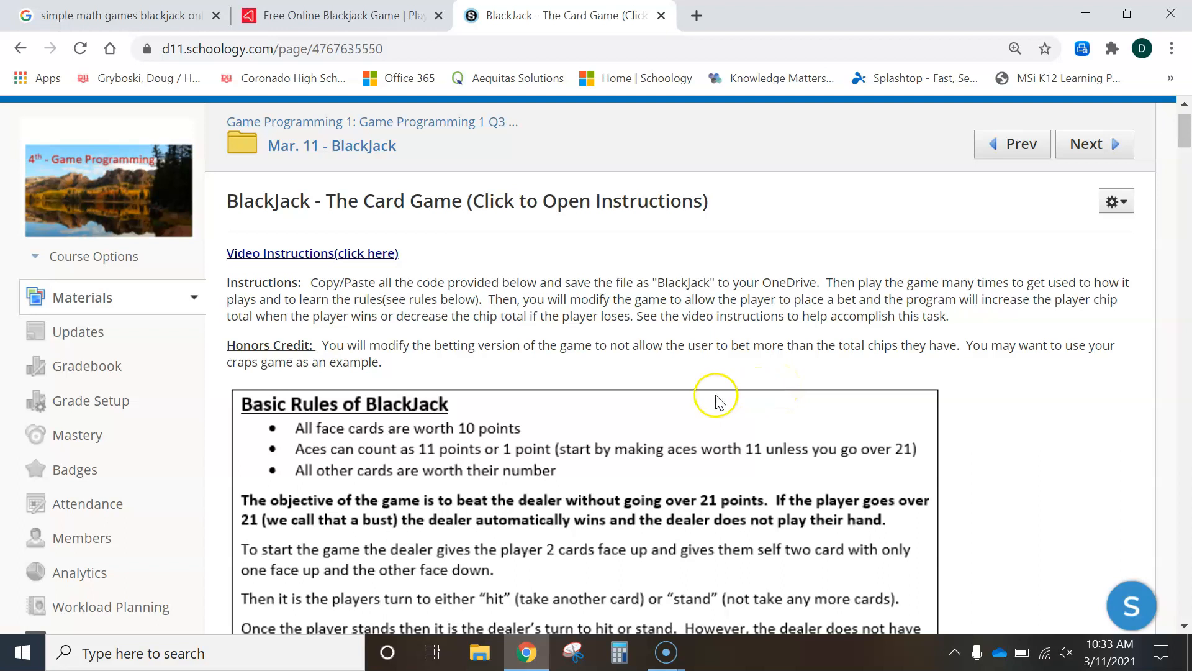
Switch browser tabs to reach the Arkadium free online blackjack game's betting table.
click(115, 15)
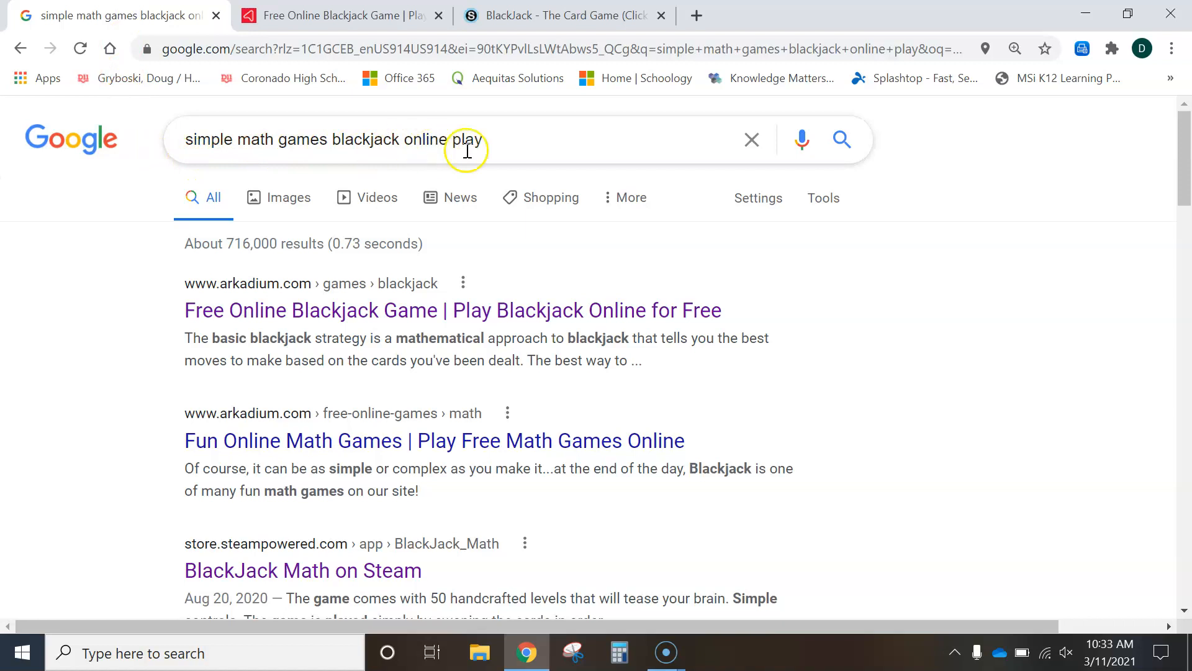
mouse_move(251, 310)
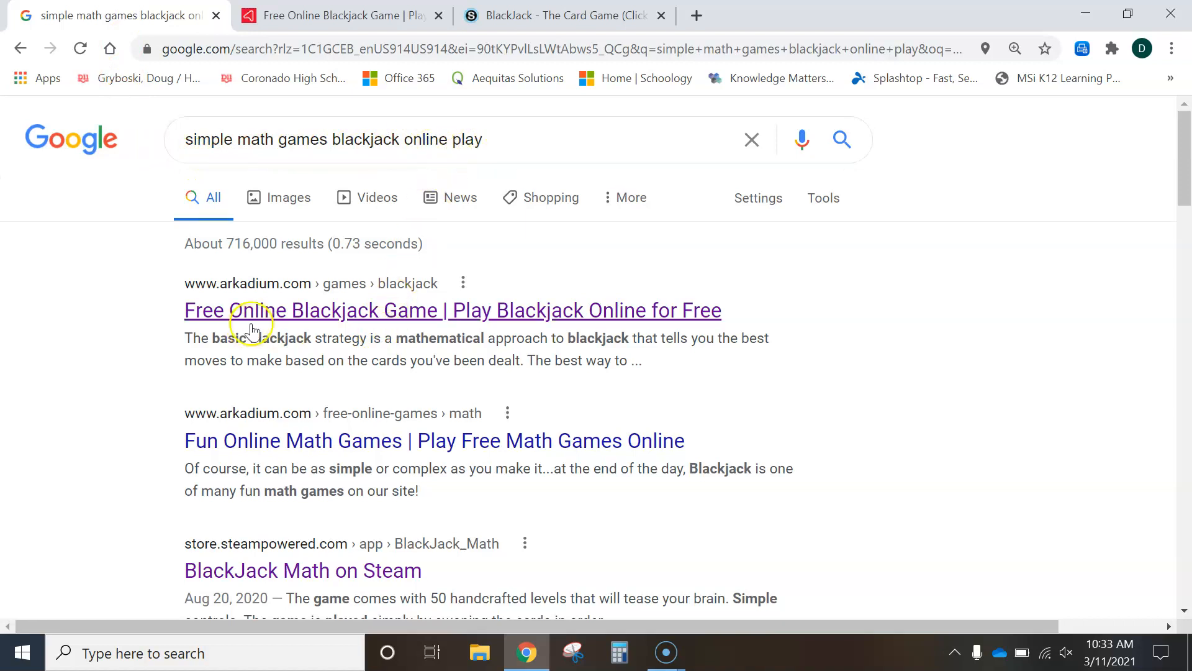
mouse_move(262, 300)
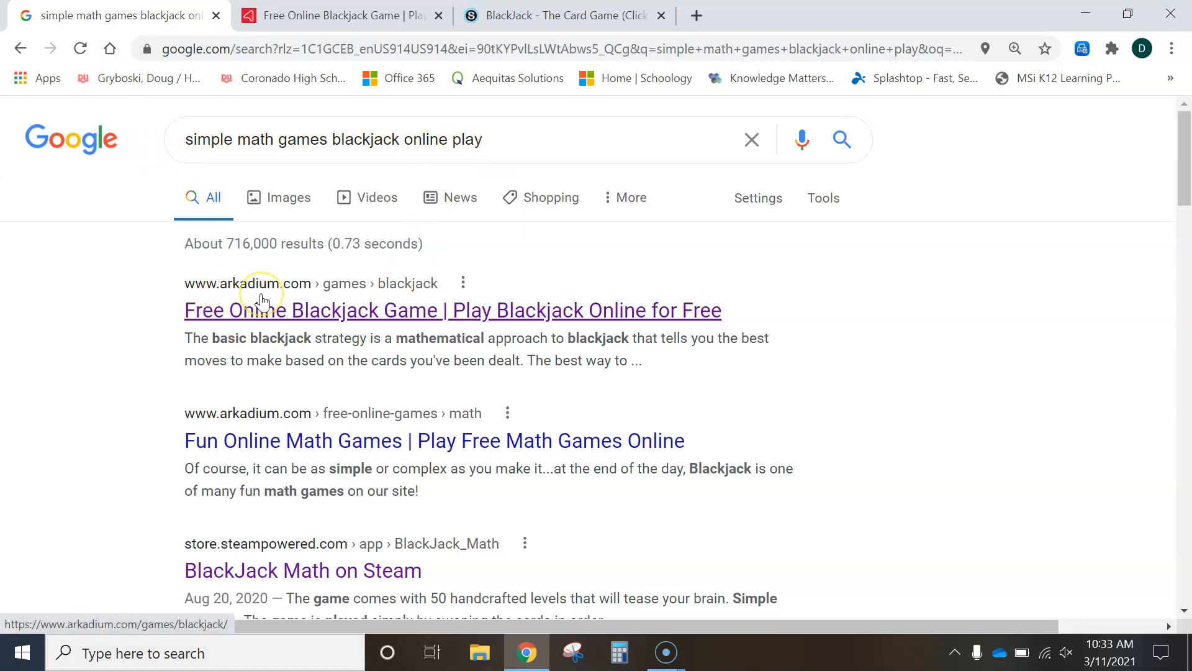
mouse_move(262, 299)
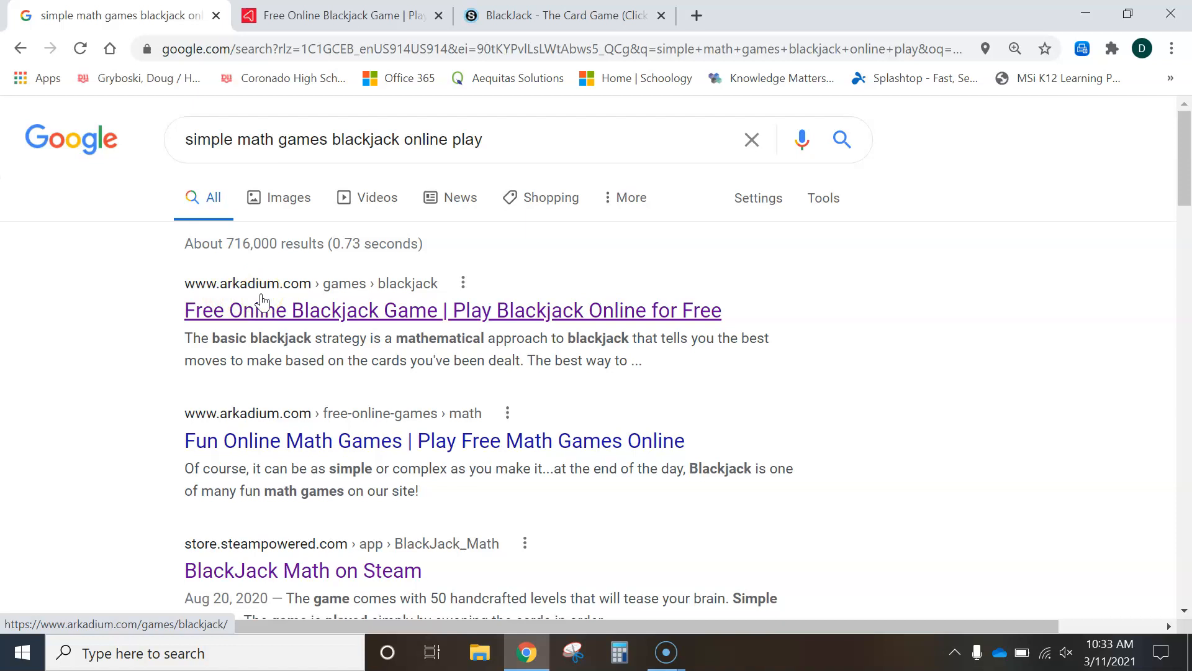
click(338, 15)
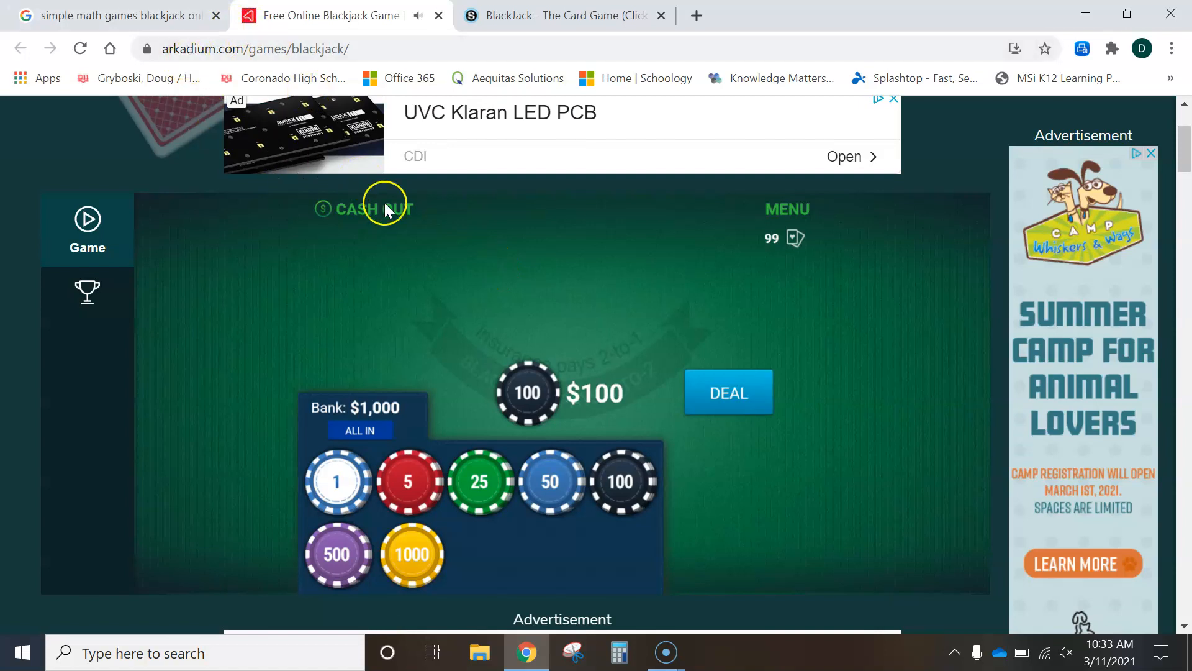
mouse_move(594, 293)
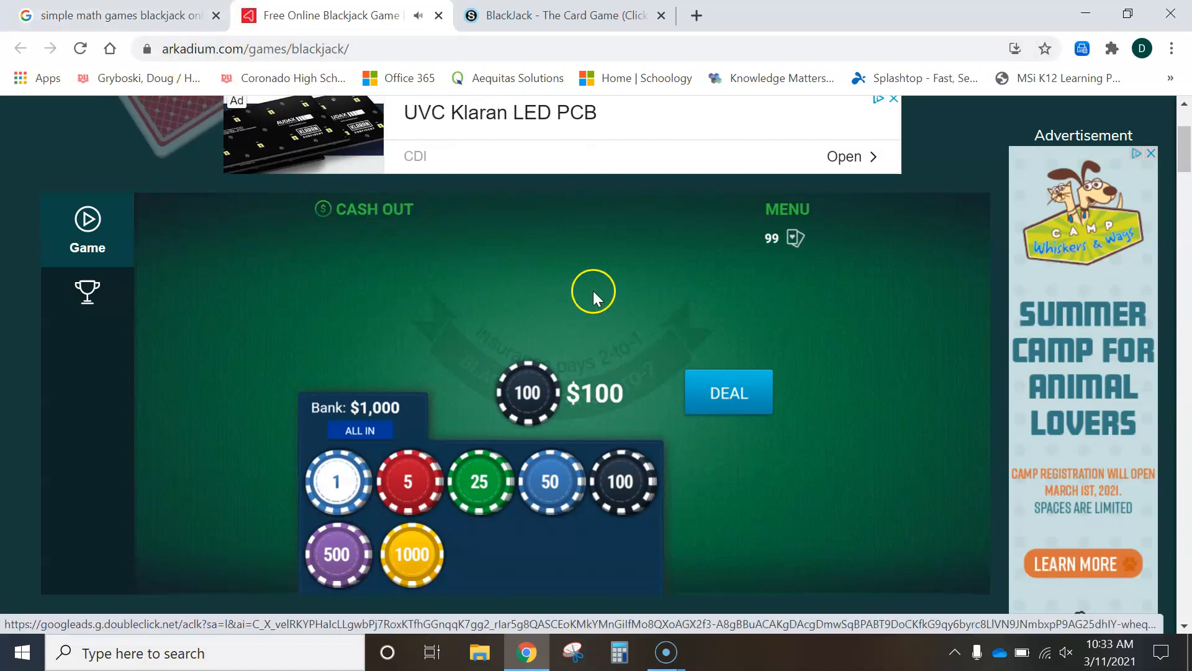
mouse_move(537, 341)
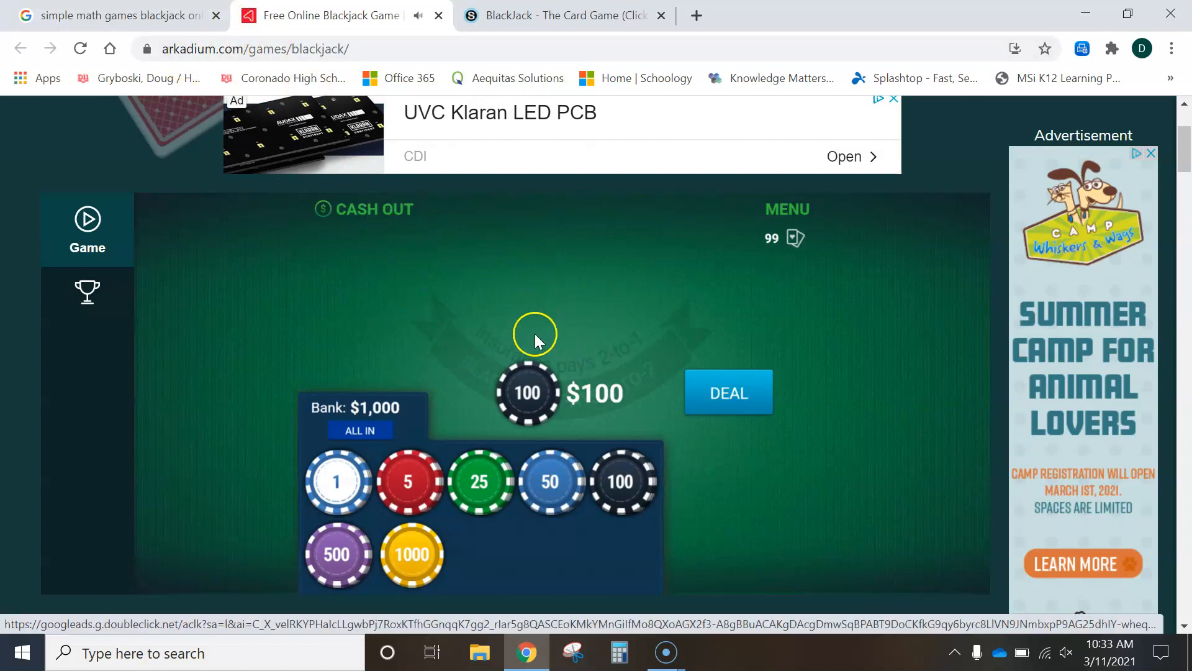
mouse_move(538, 316)
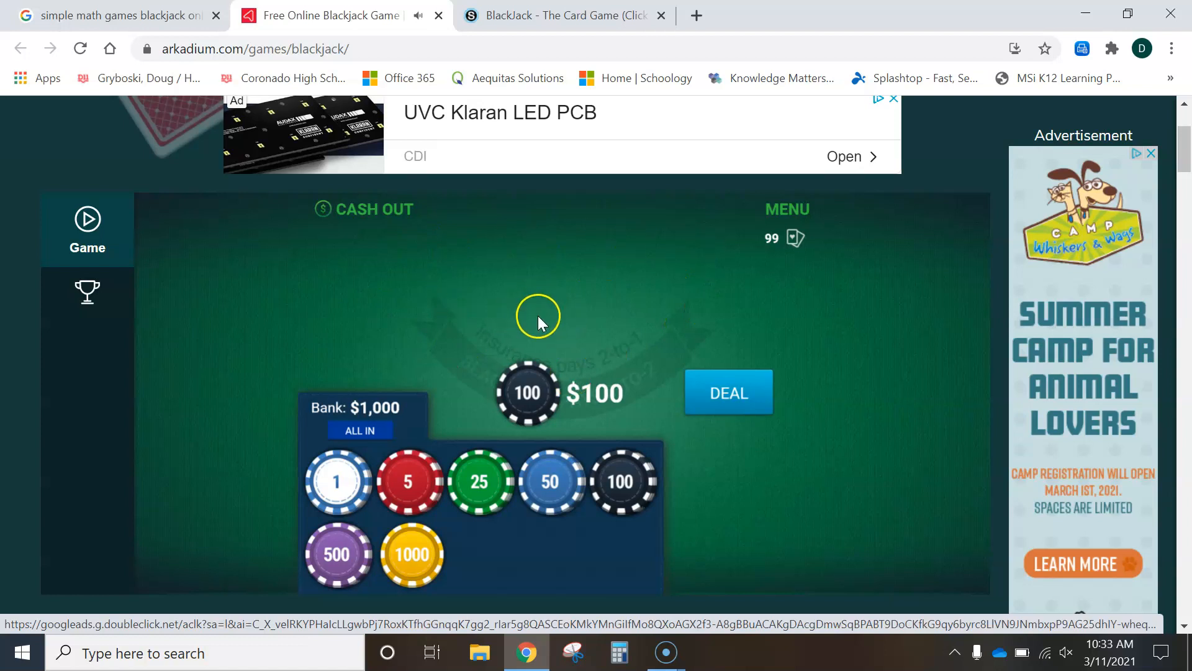
mouse_move(618, 324)
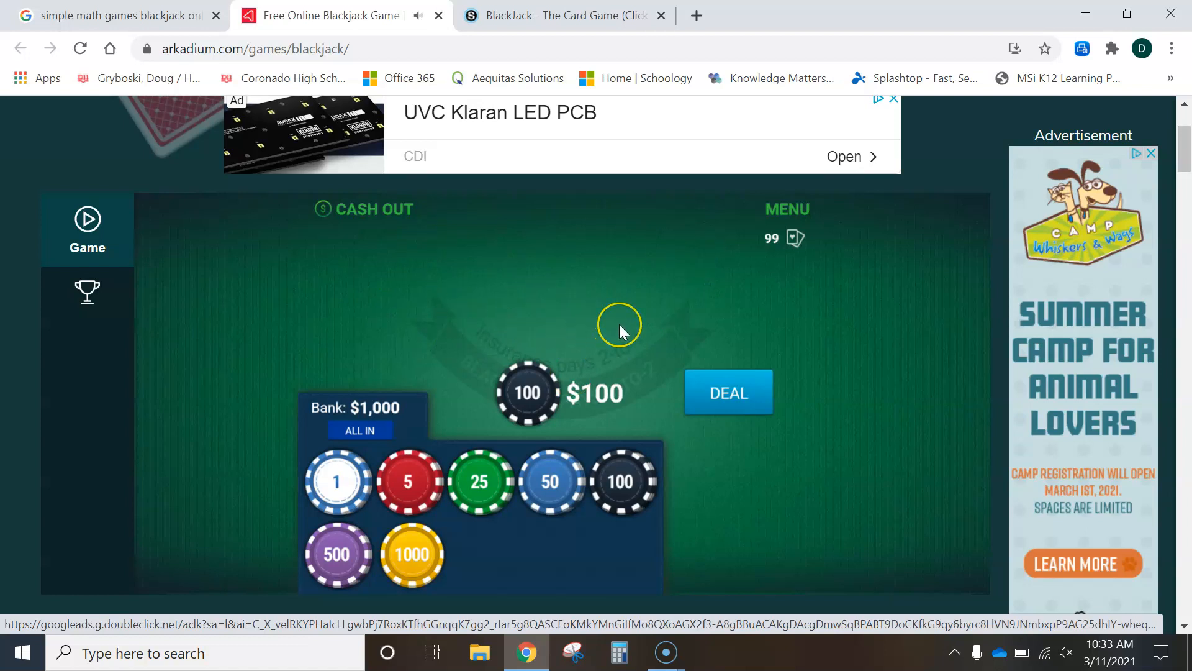
mouse_move(591, 319)
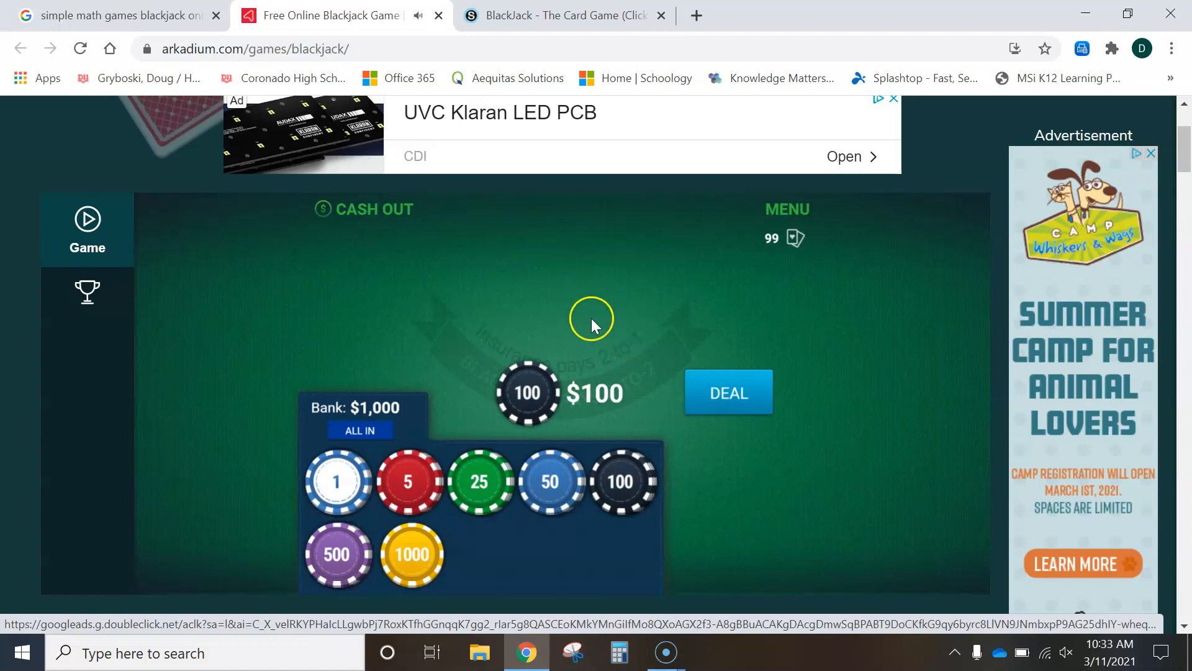
mouse_move(606, 333)
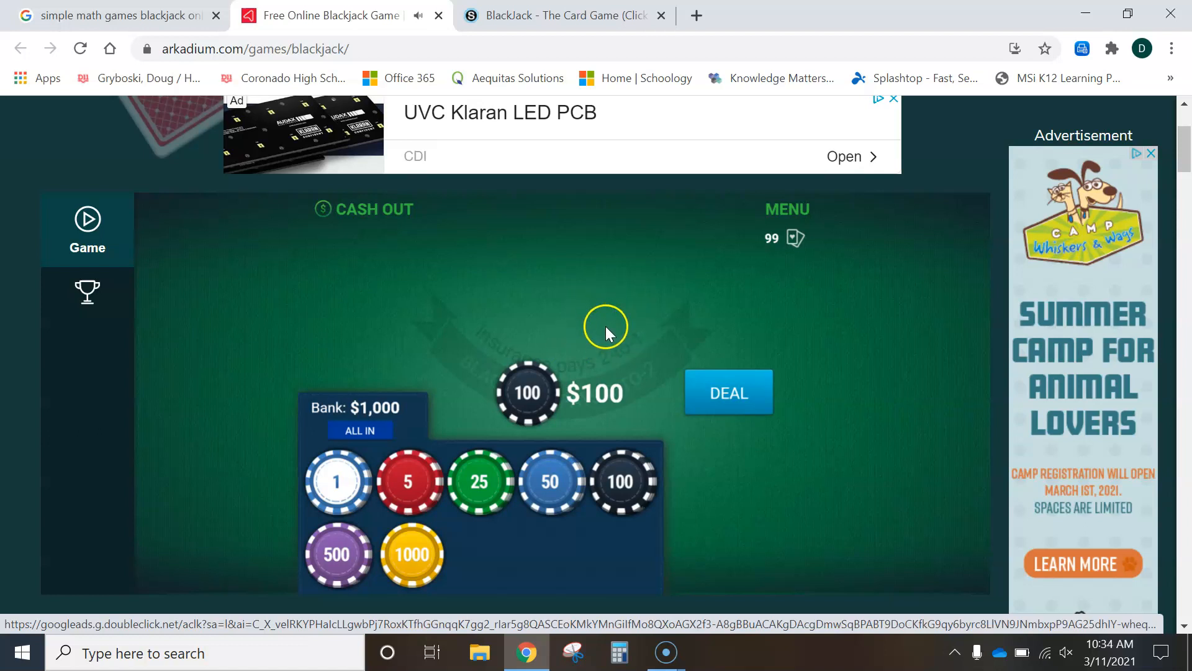
mouse_move(609, 323)
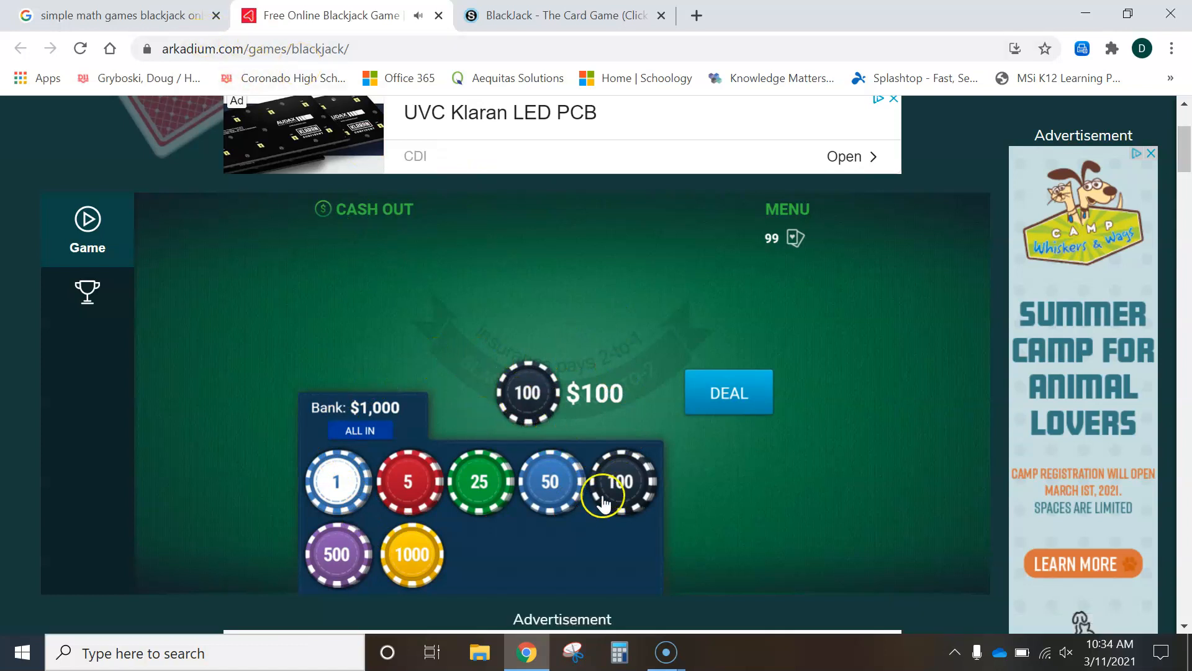
mouse_move(536, 415)
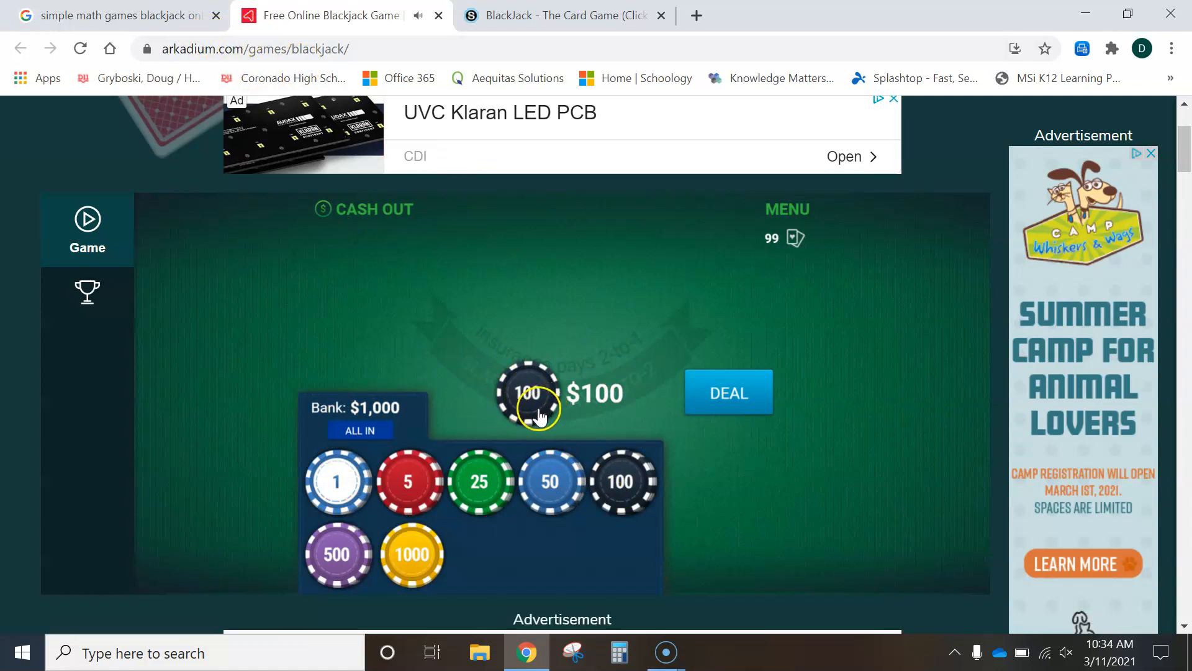
mouse_move(526, 448)
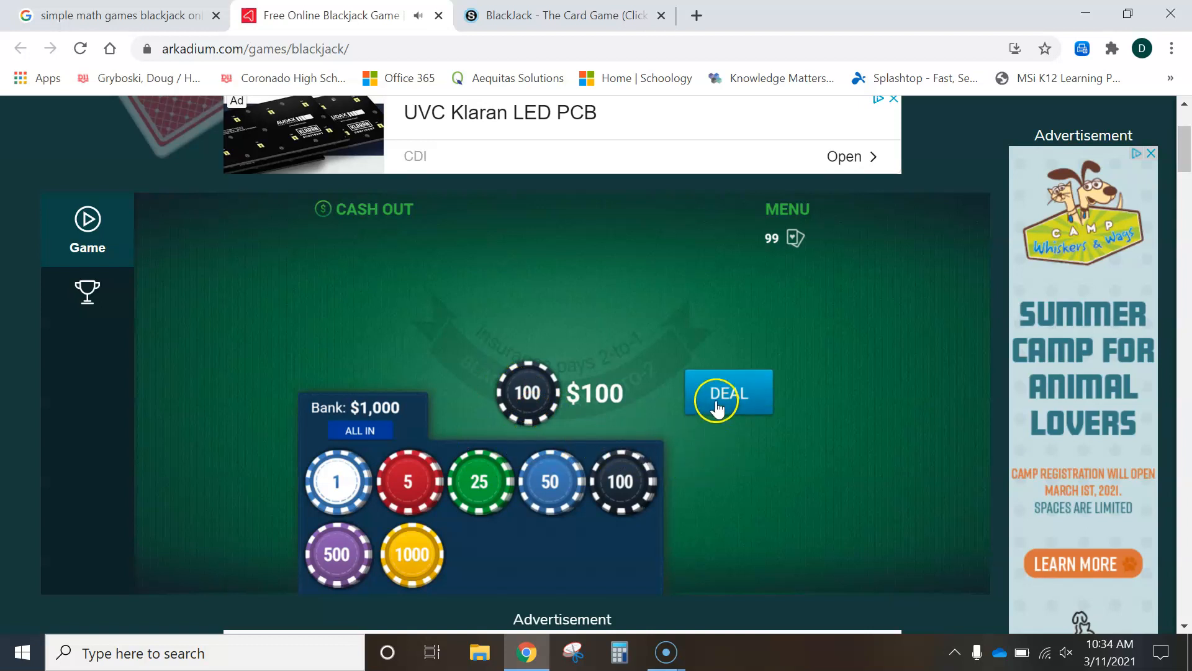
Deal the $100 hand, getting 5 and 2 against the dealer's 9.
click(727, 393)
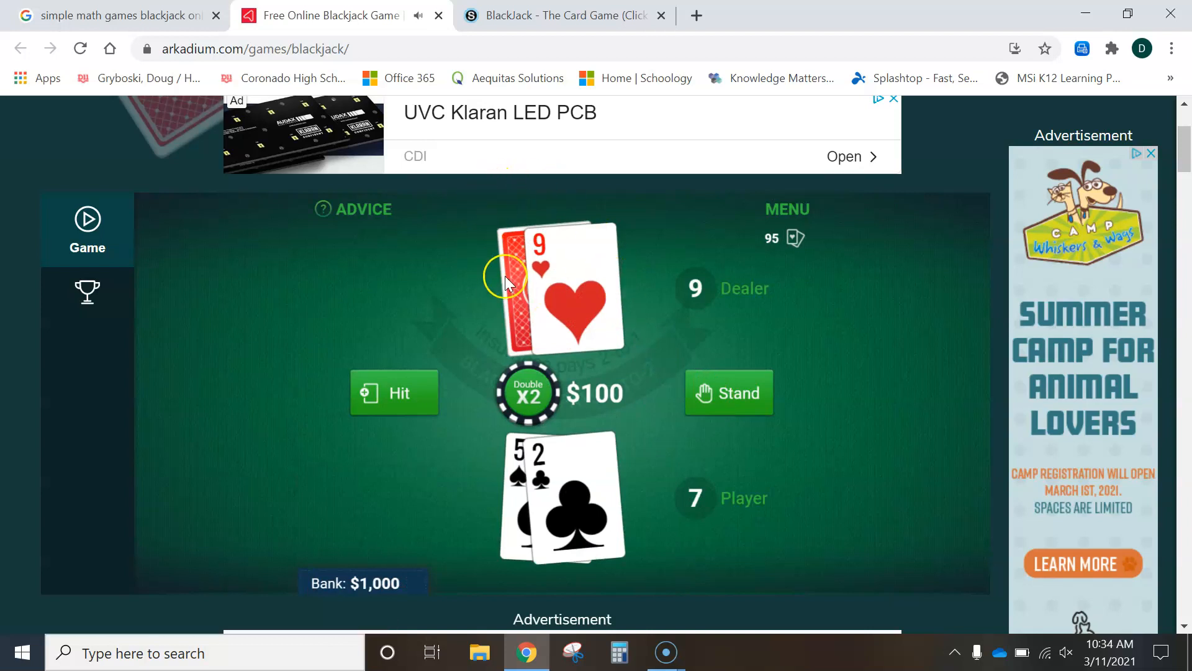
mouse_move(541, 325)
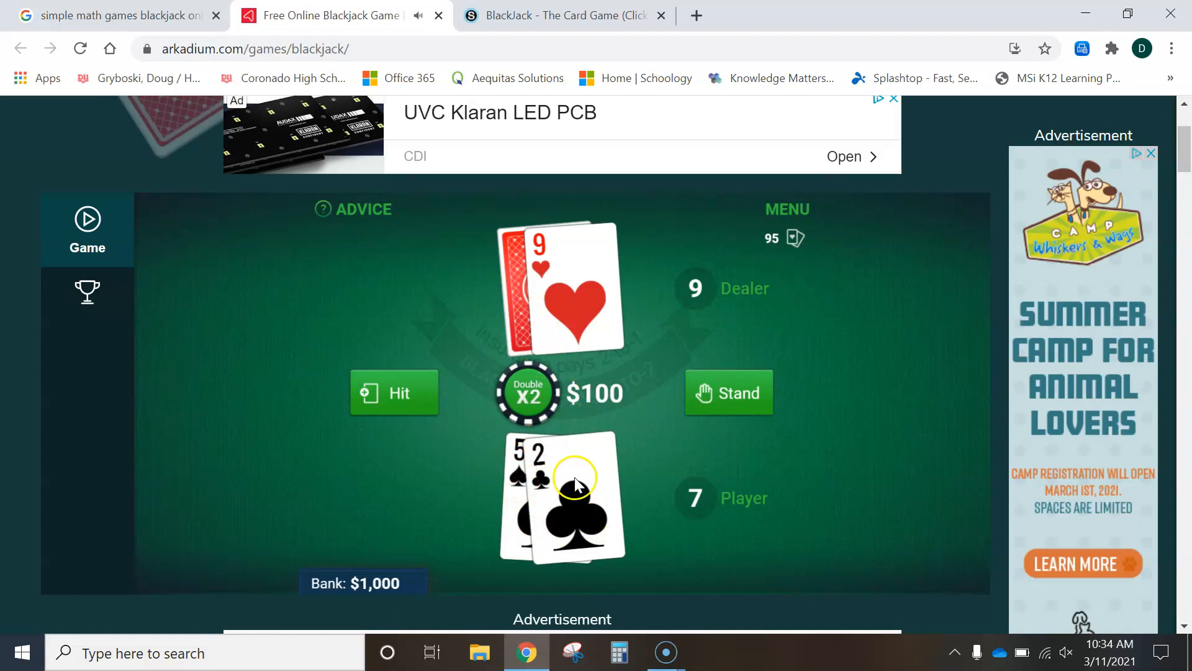
mouse_move(555, 473)
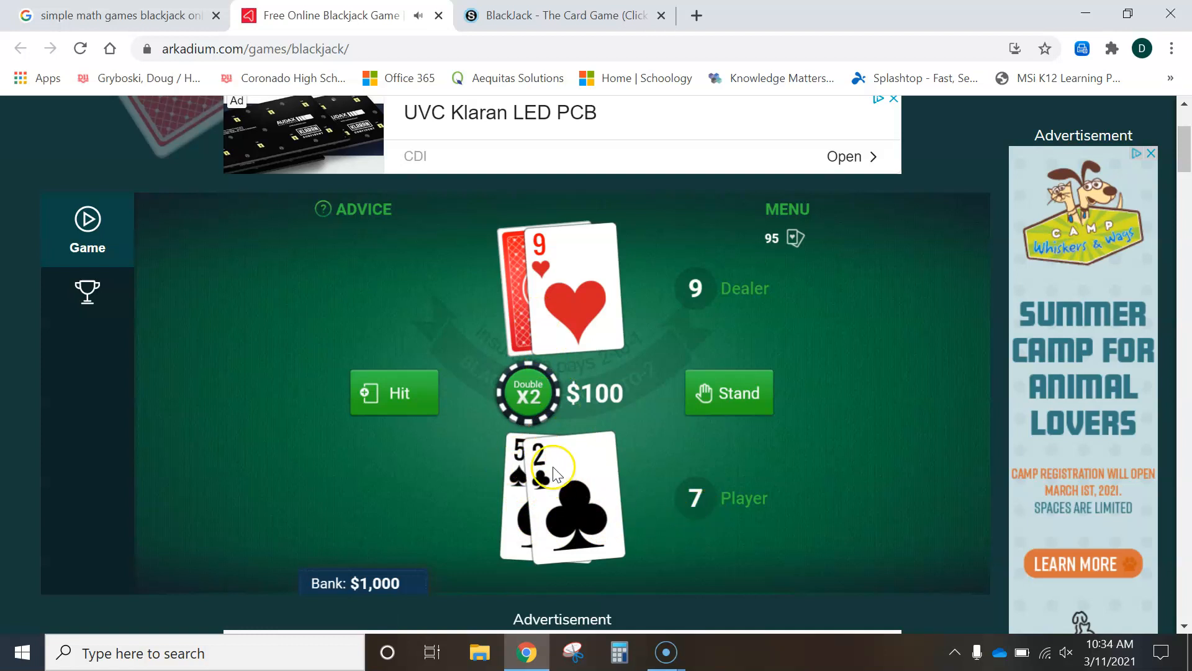
mouse_move(702, 520)
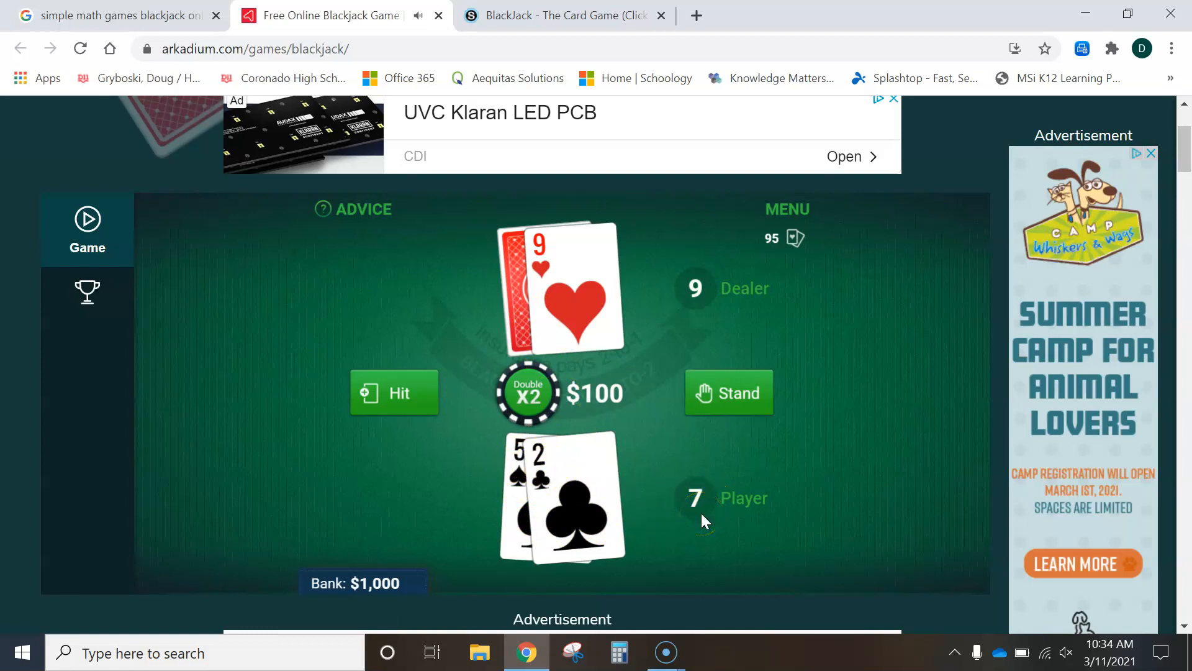
mouse_move(559, 305)
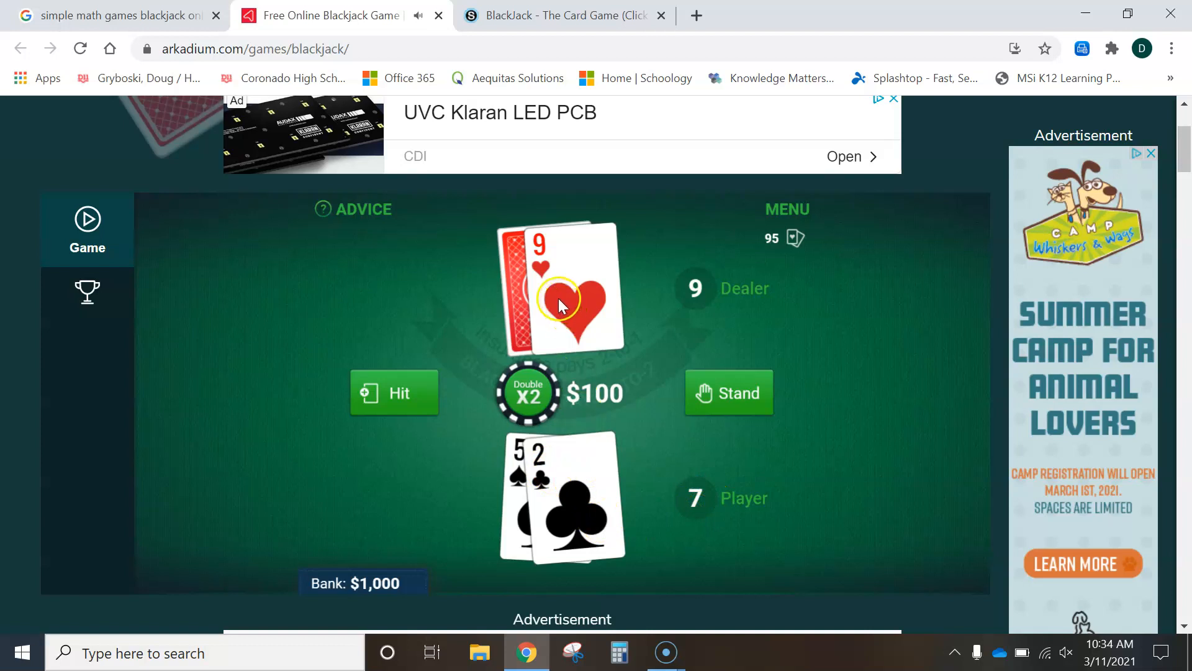
mouse_move(563, 286)
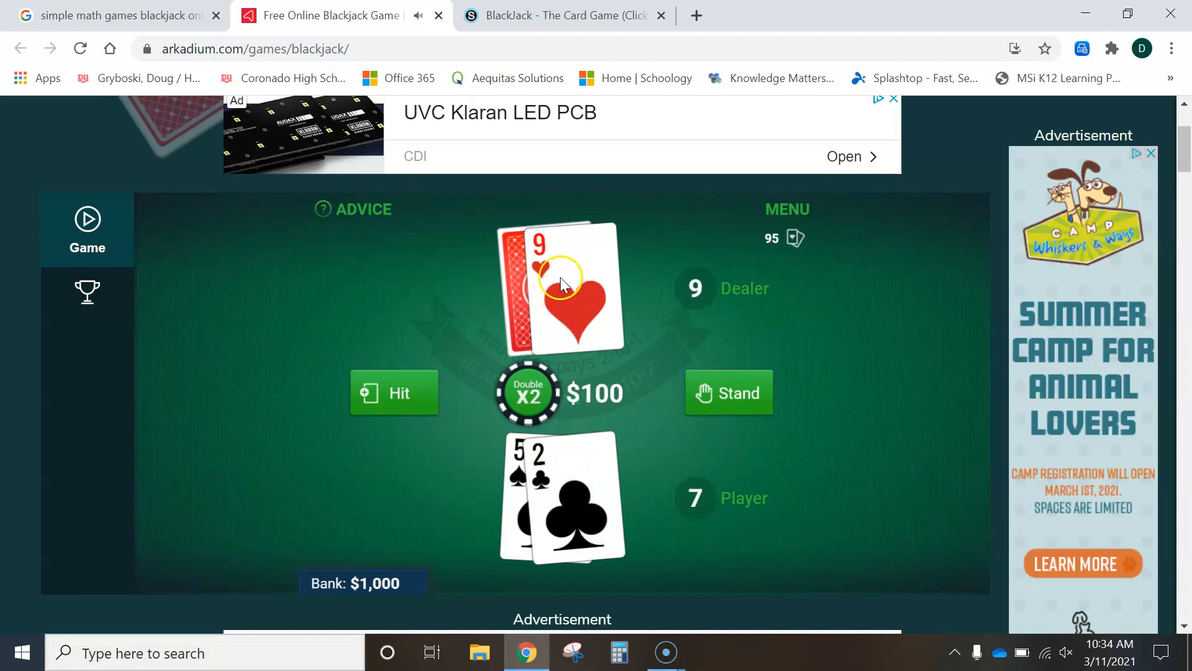
mouse_move(534, 343)
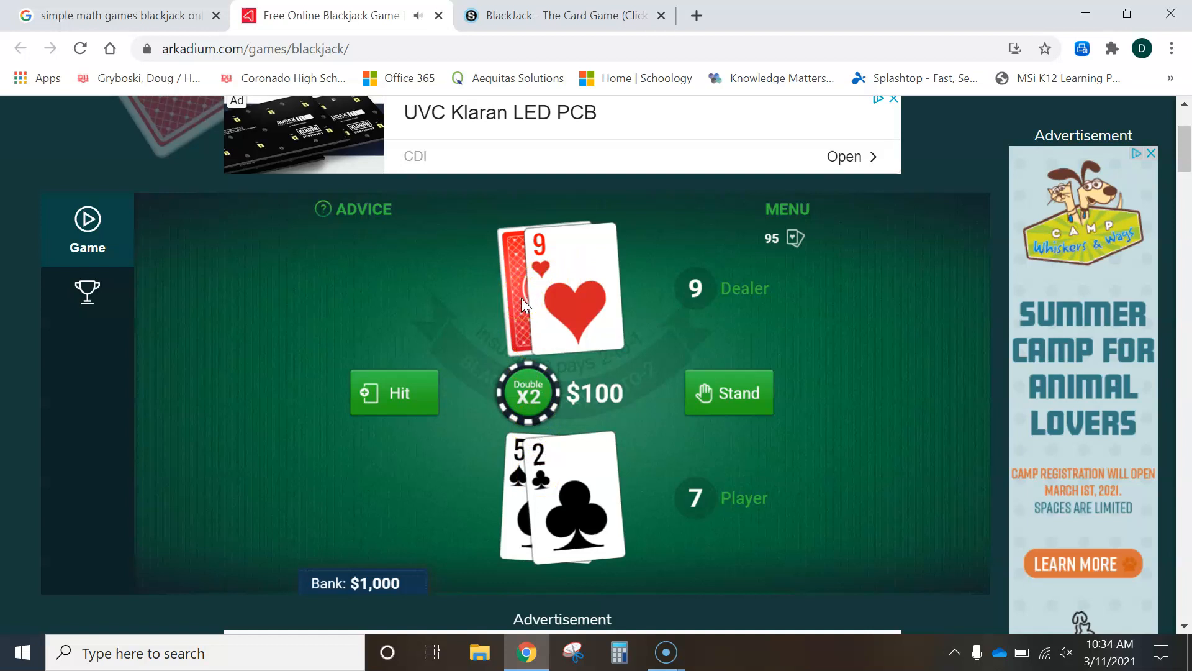
mouse_move(637, 308)
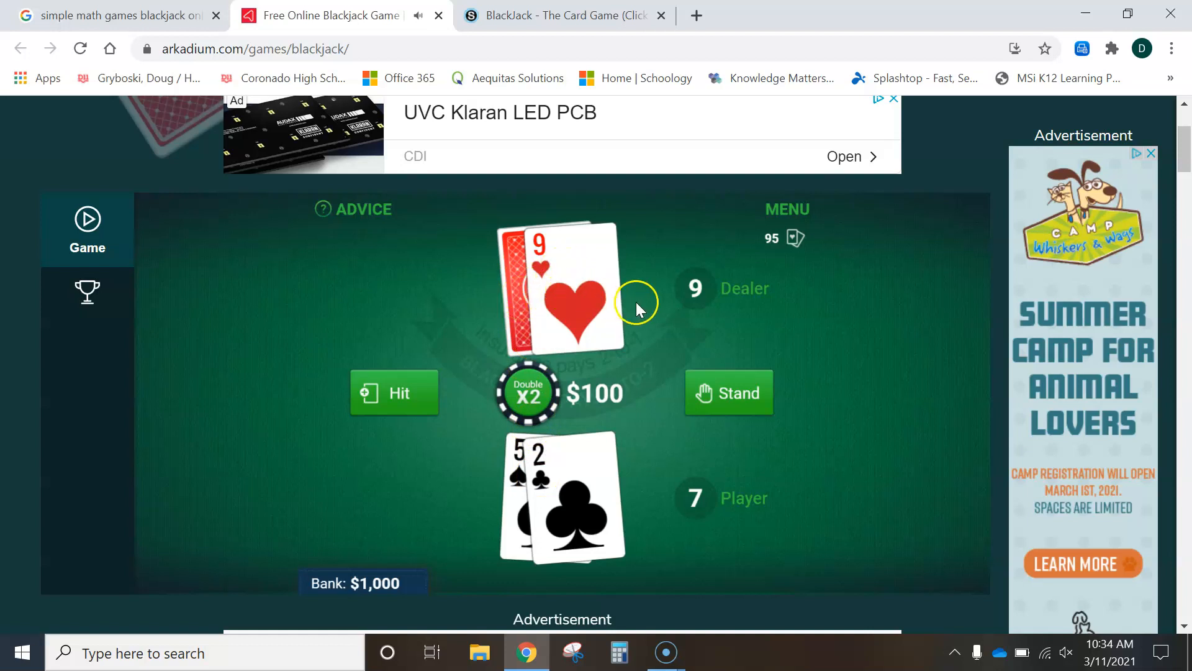
mouse_move(698, 308)
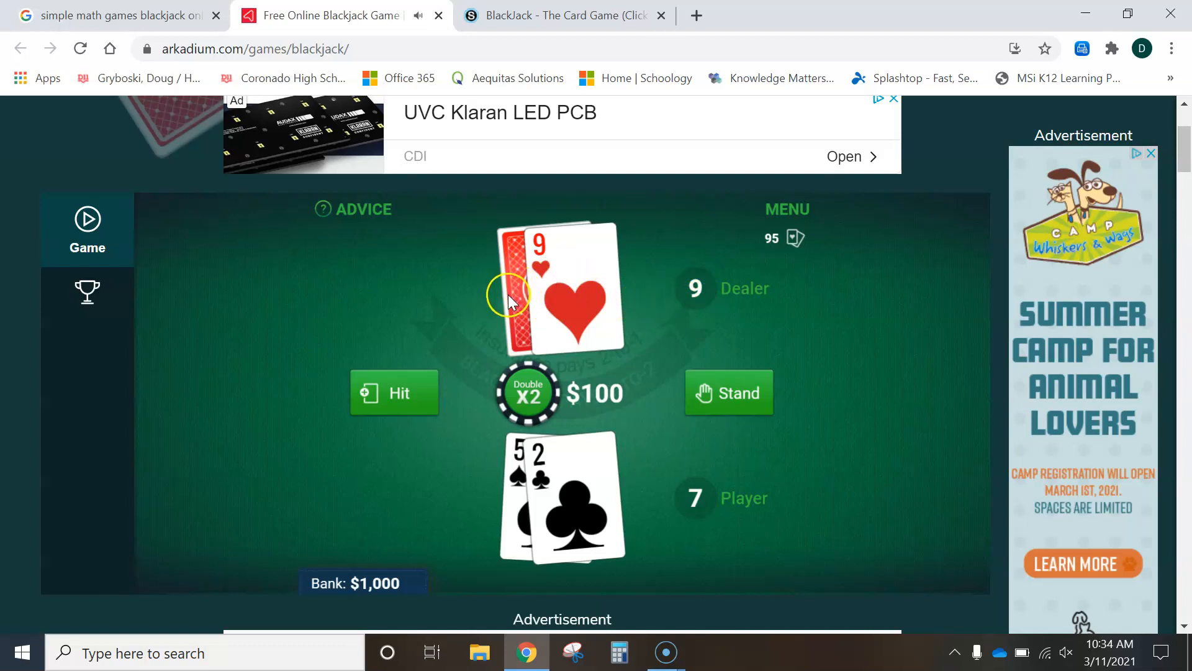
mouse_move(612, 502)
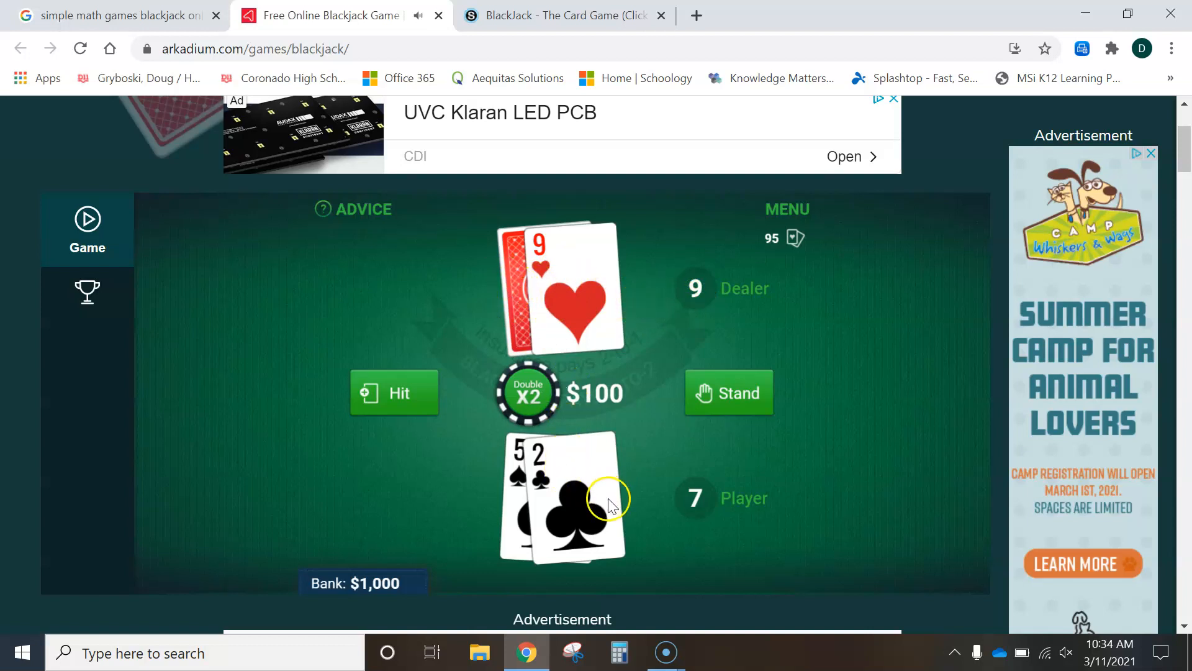
mouse_move(398, 395)
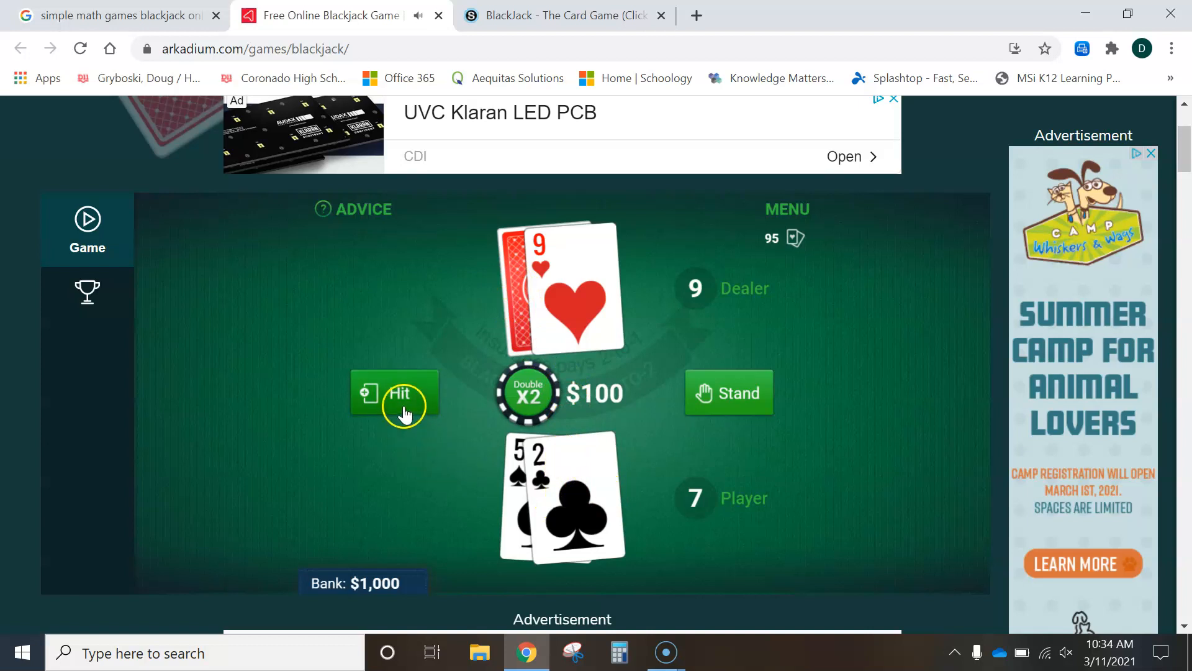
mouse_move(736, 401)
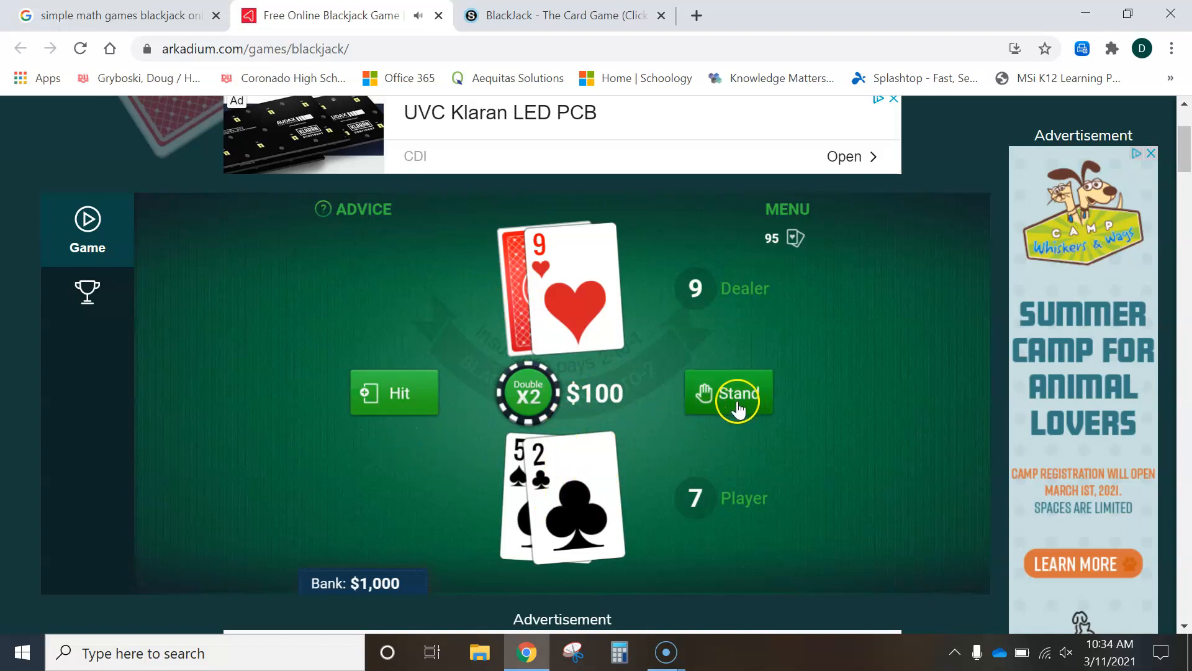
mouse_move(452, 476)
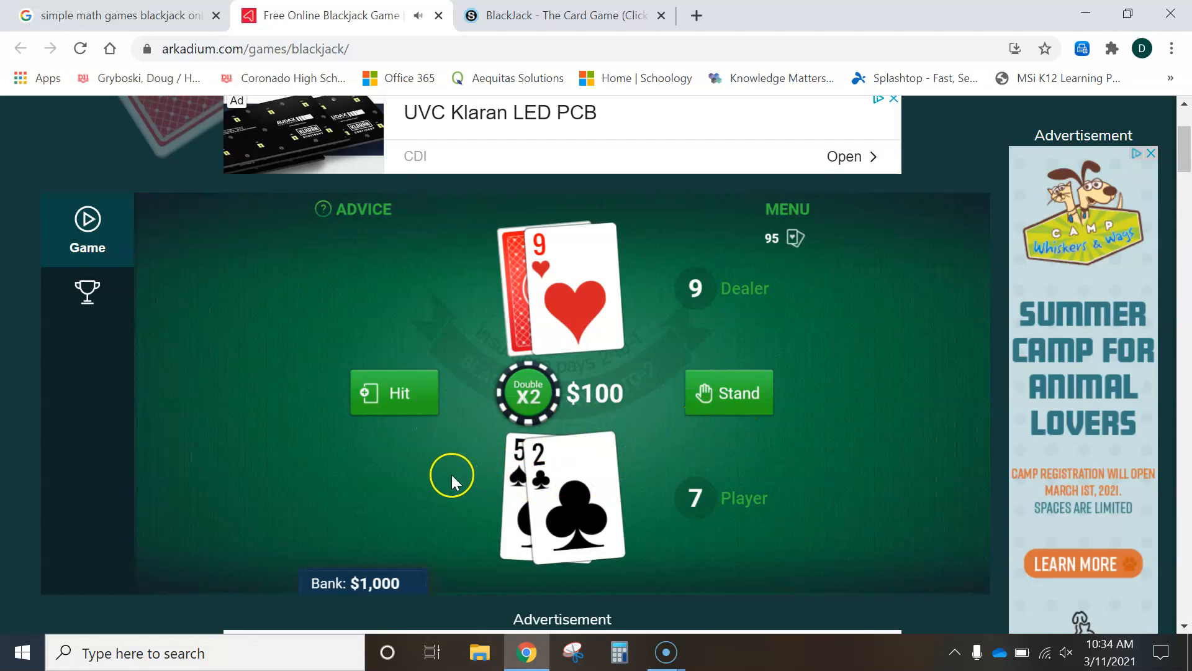
mouse_move(668, 442)
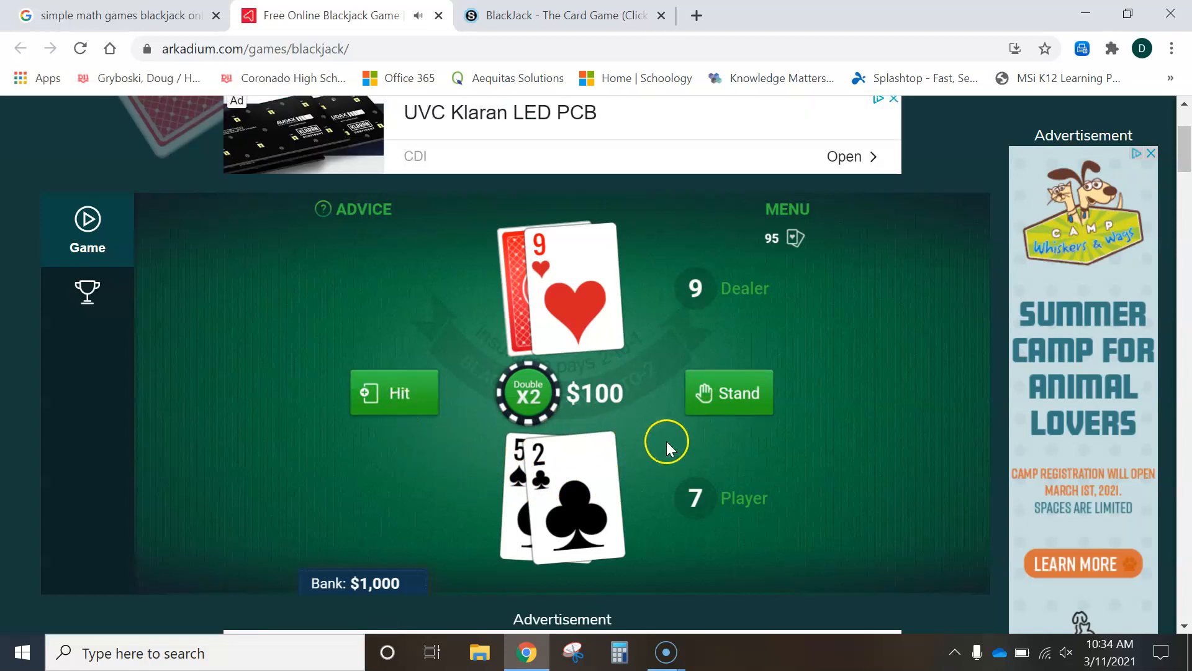
mouse_move(666, 531)
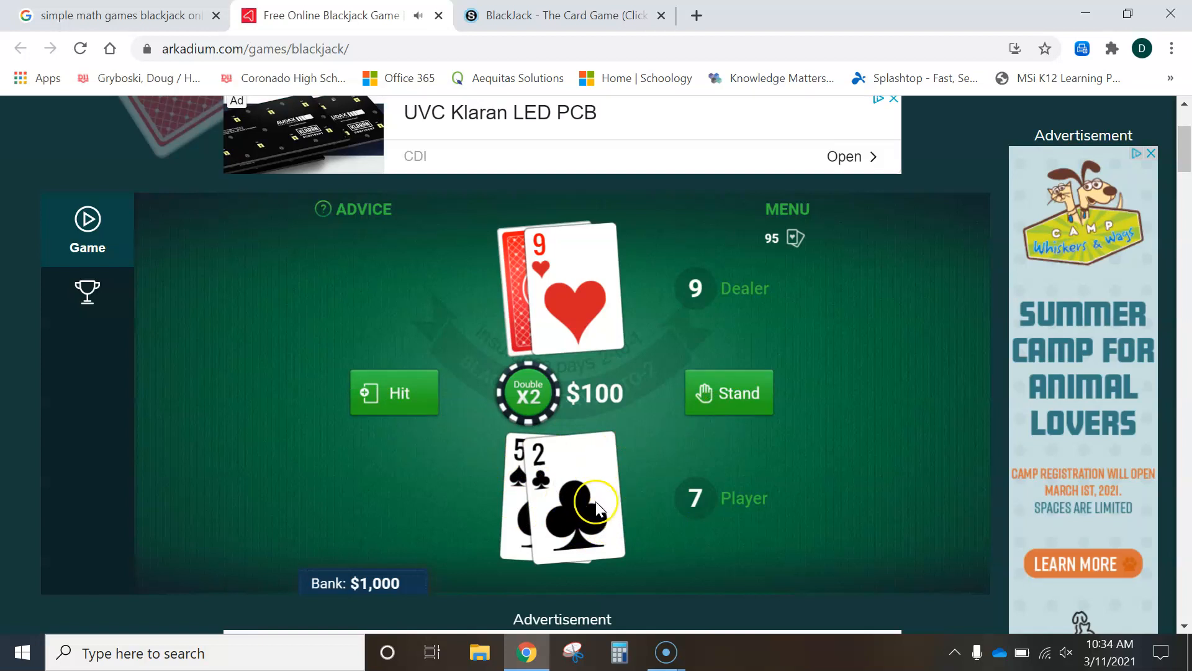
mouse_move(574, 508)
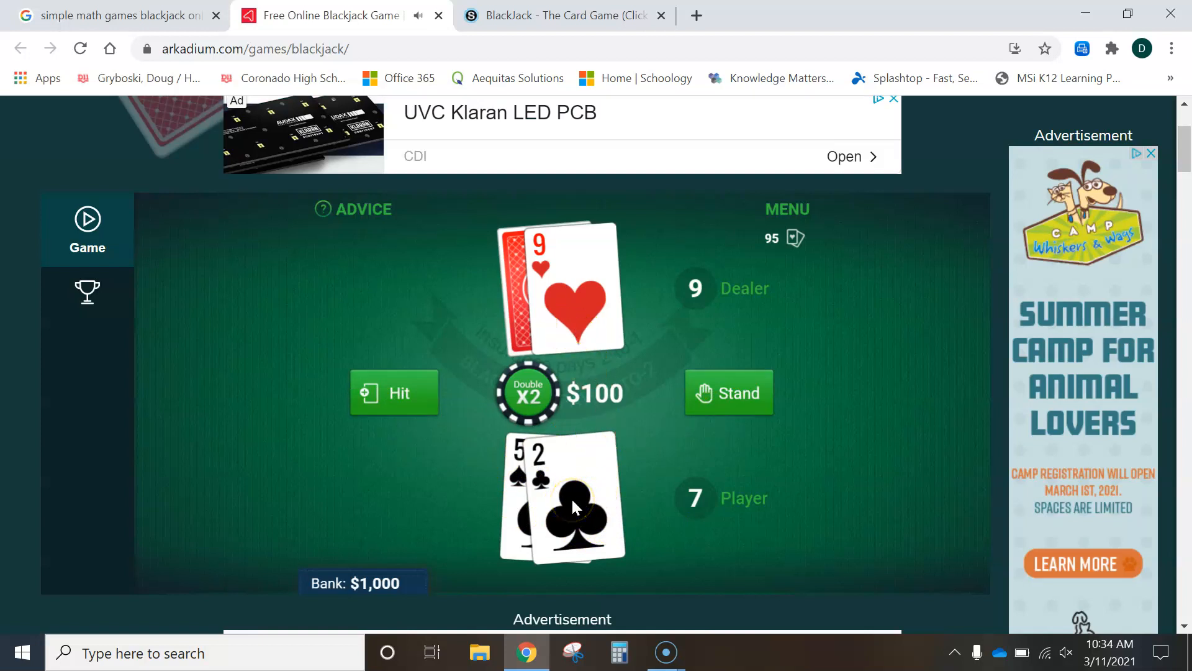
mouse_move(566, 311)
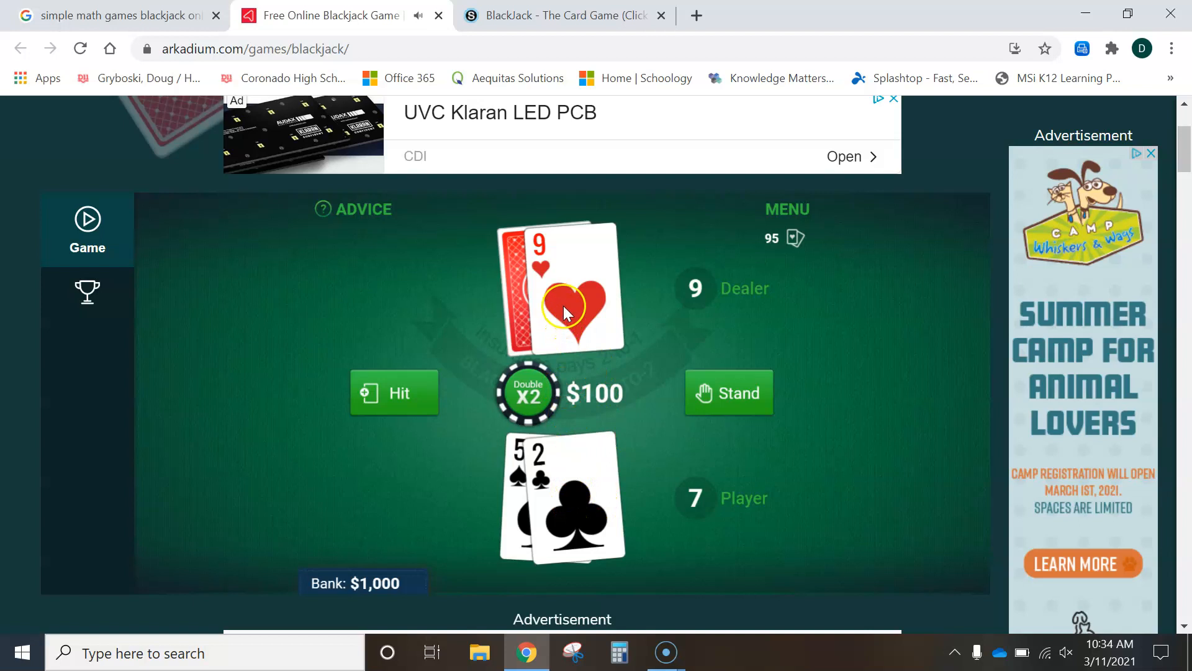
click(563, 15)
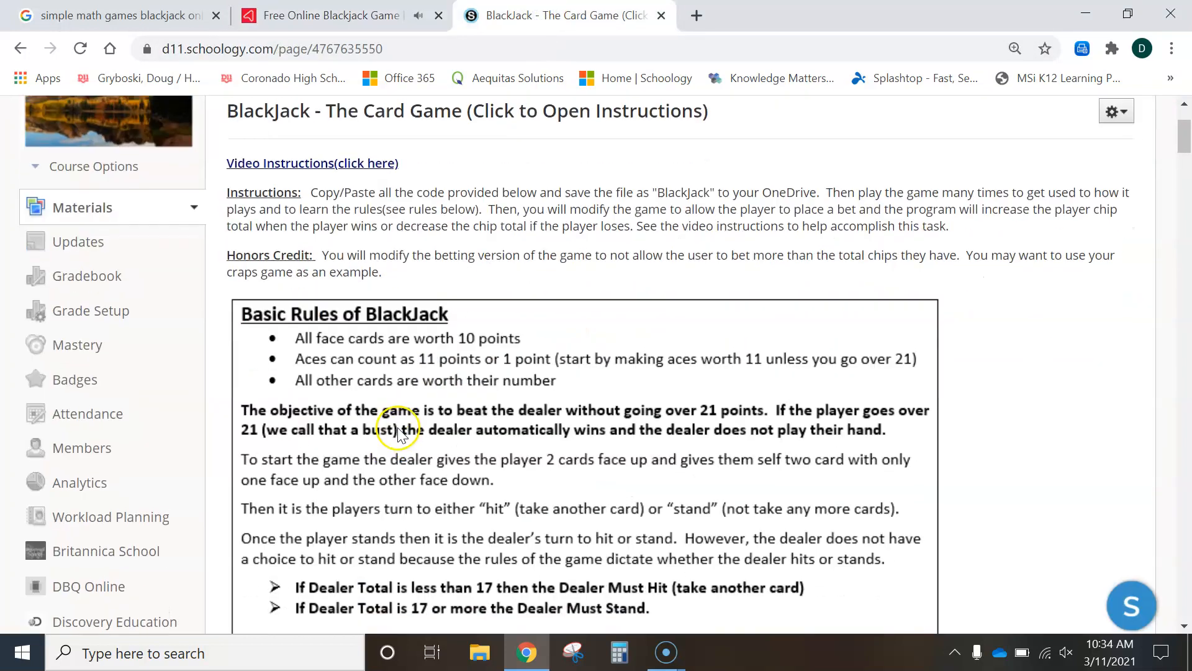
scroll(down, 3)
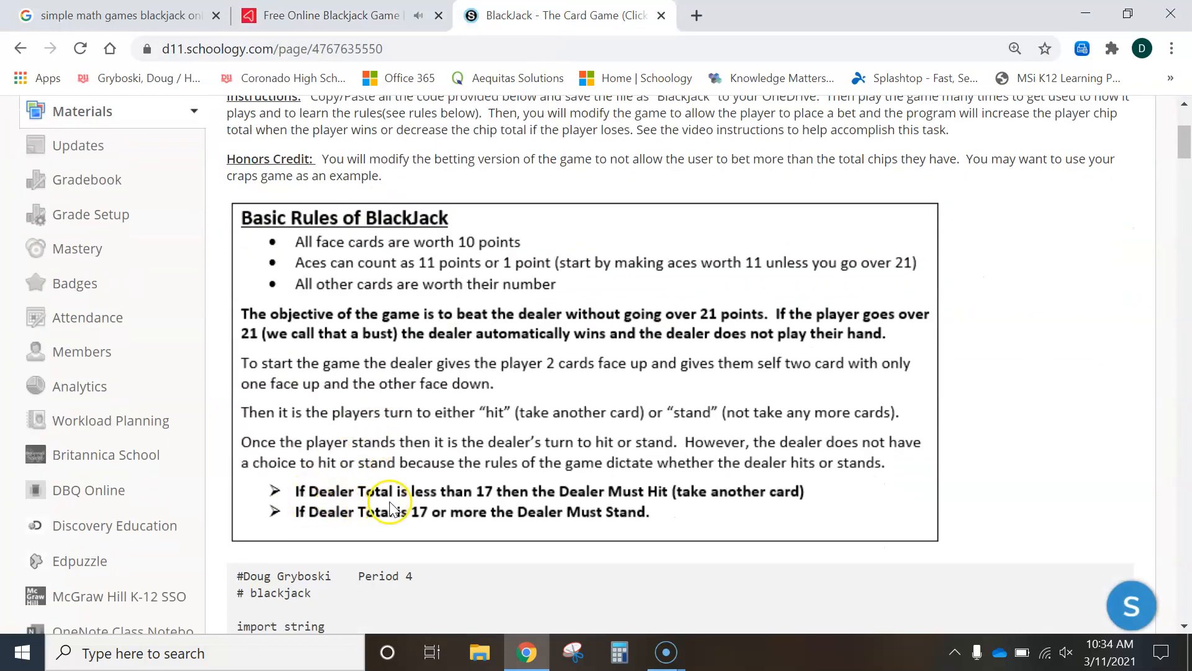
mouse_move(491, 505)
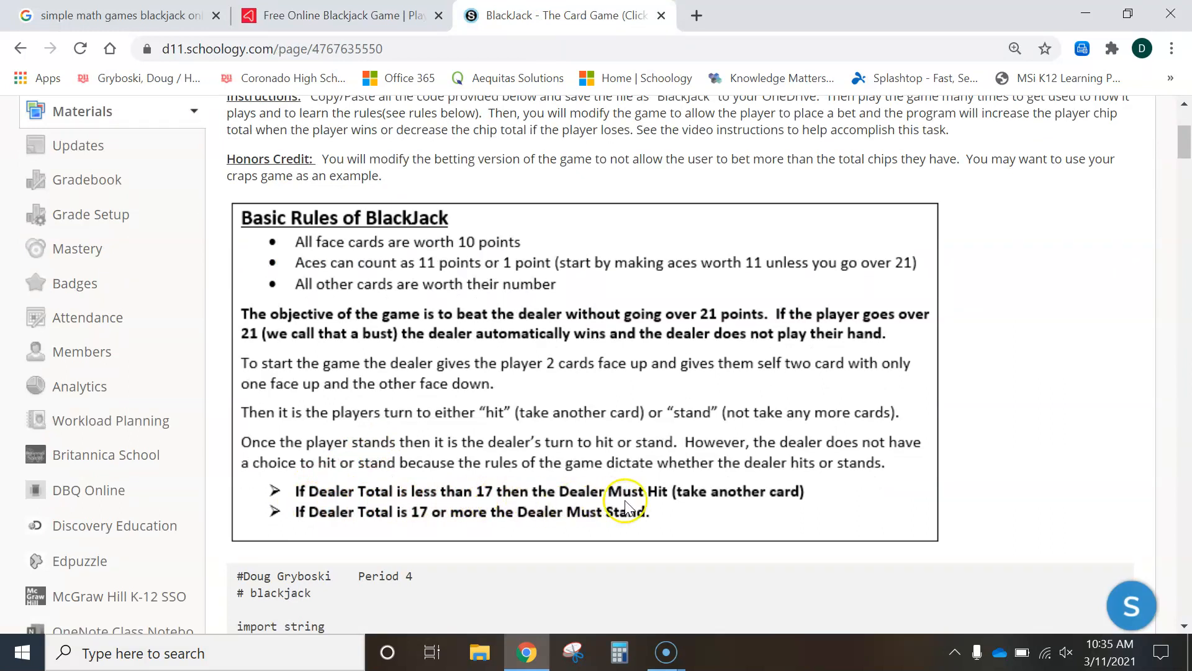
mouse_move(659, 519)
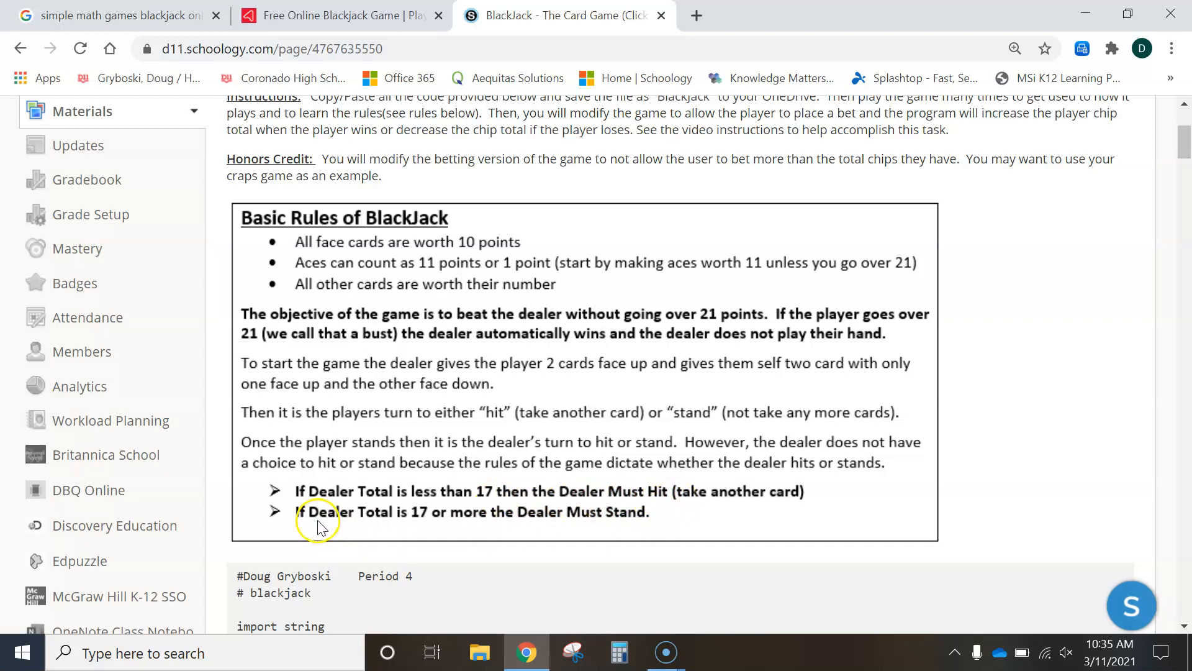
mouse_move(637, 529)
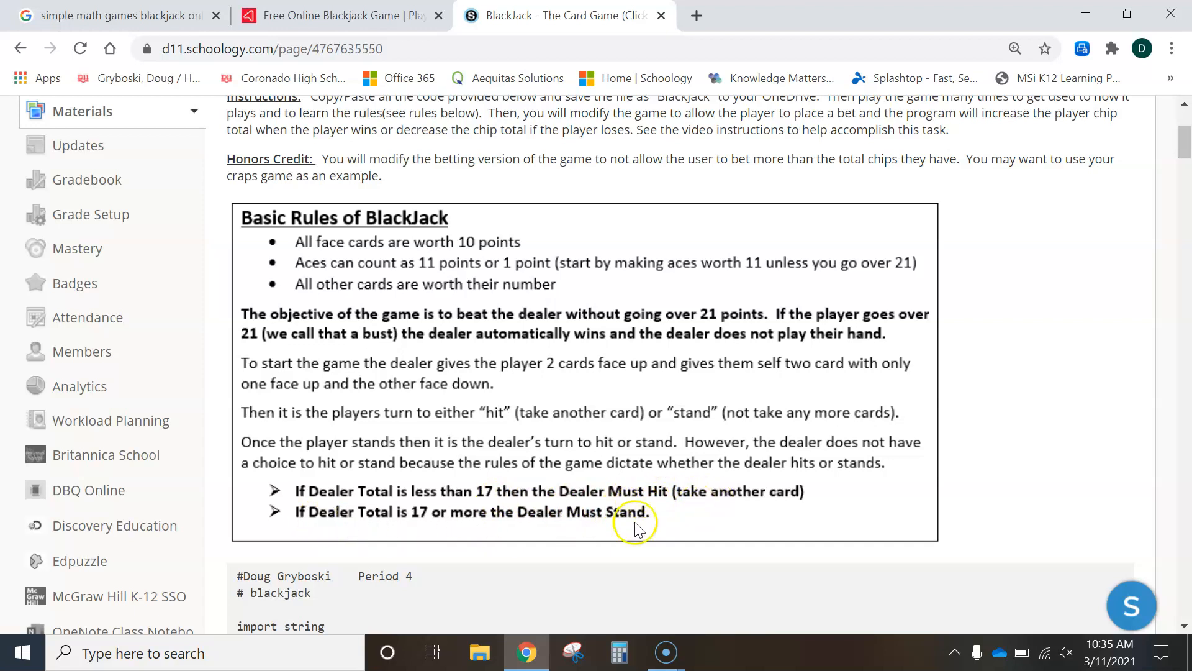
mouse_move(703, 505)
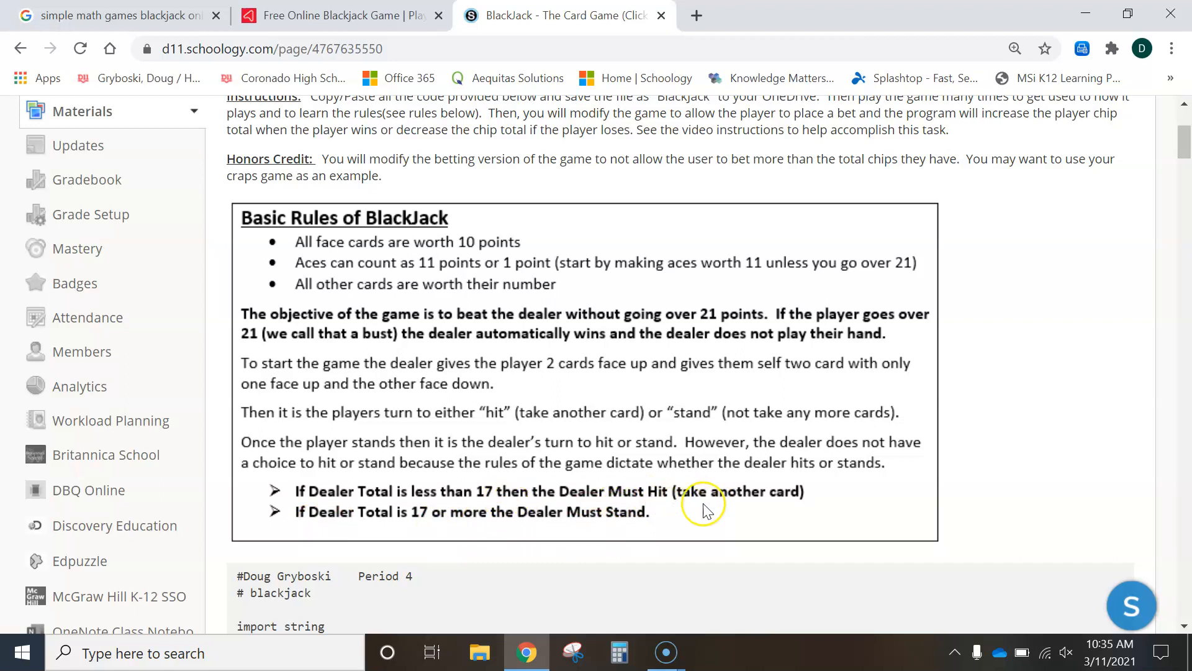
mouse_move(703, 508)
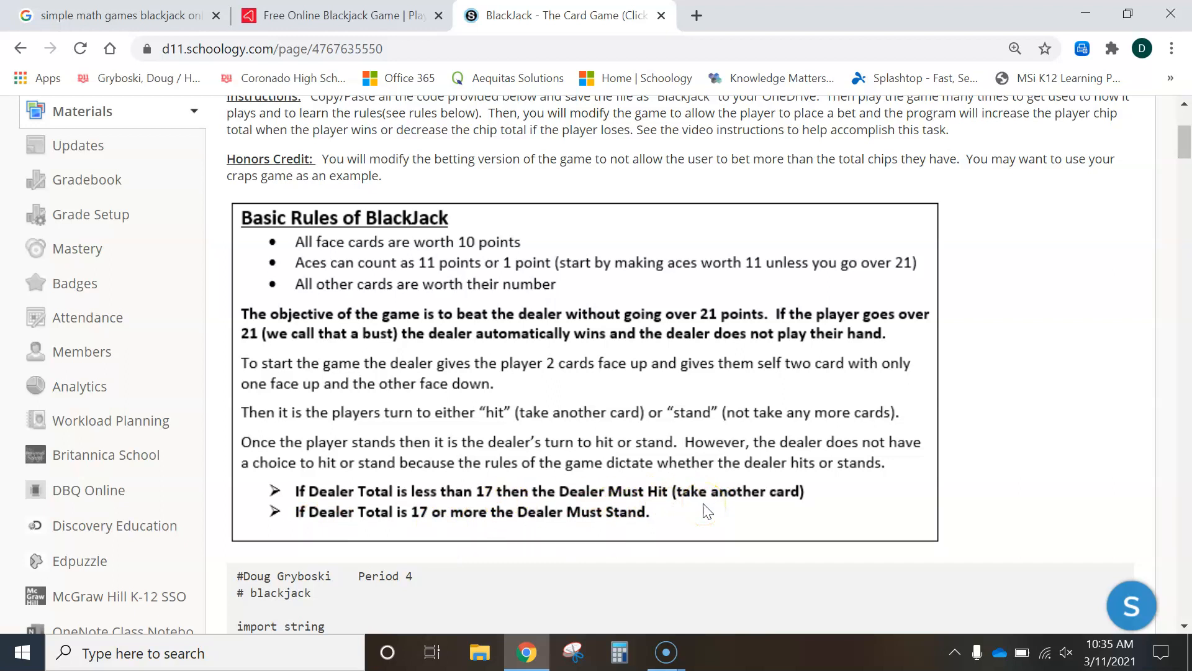
mouse_move(308, 521)
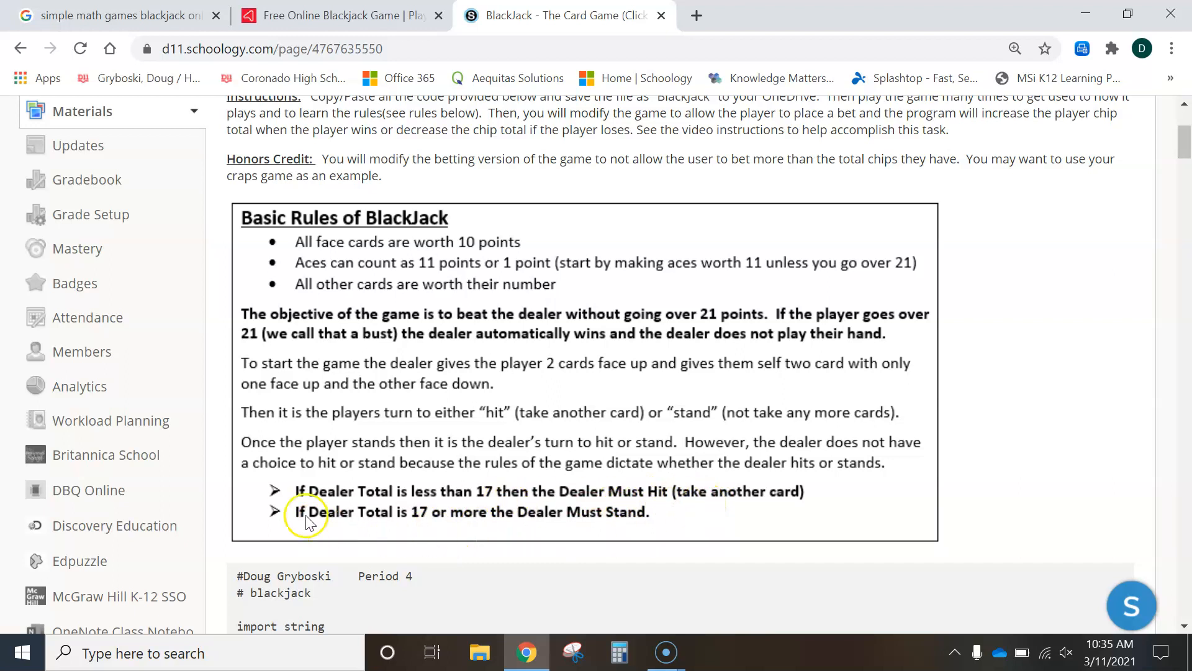
mouse_move(521, 524)
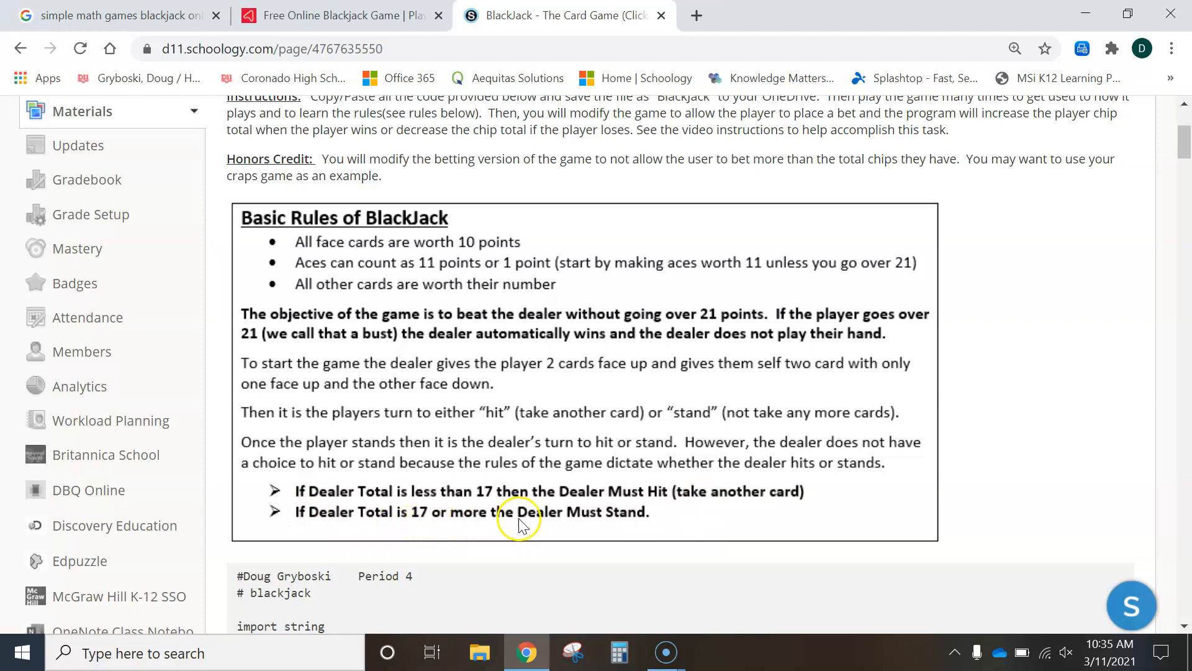
mouse_move(448, 541)
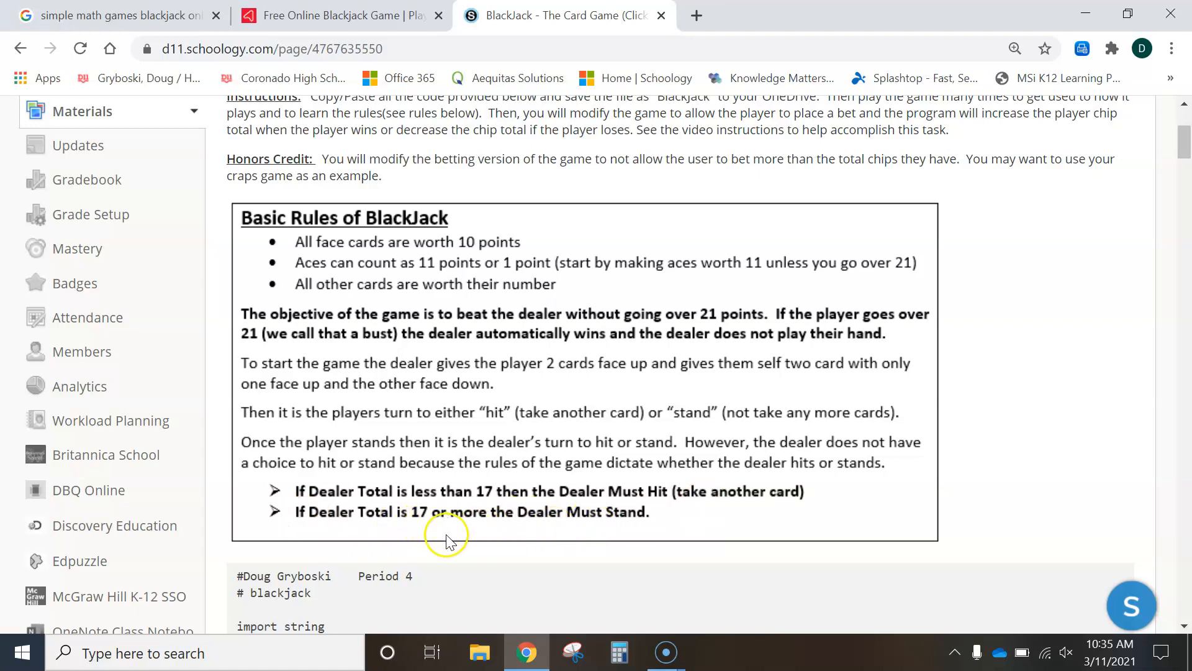
mouse_move(356, 32)
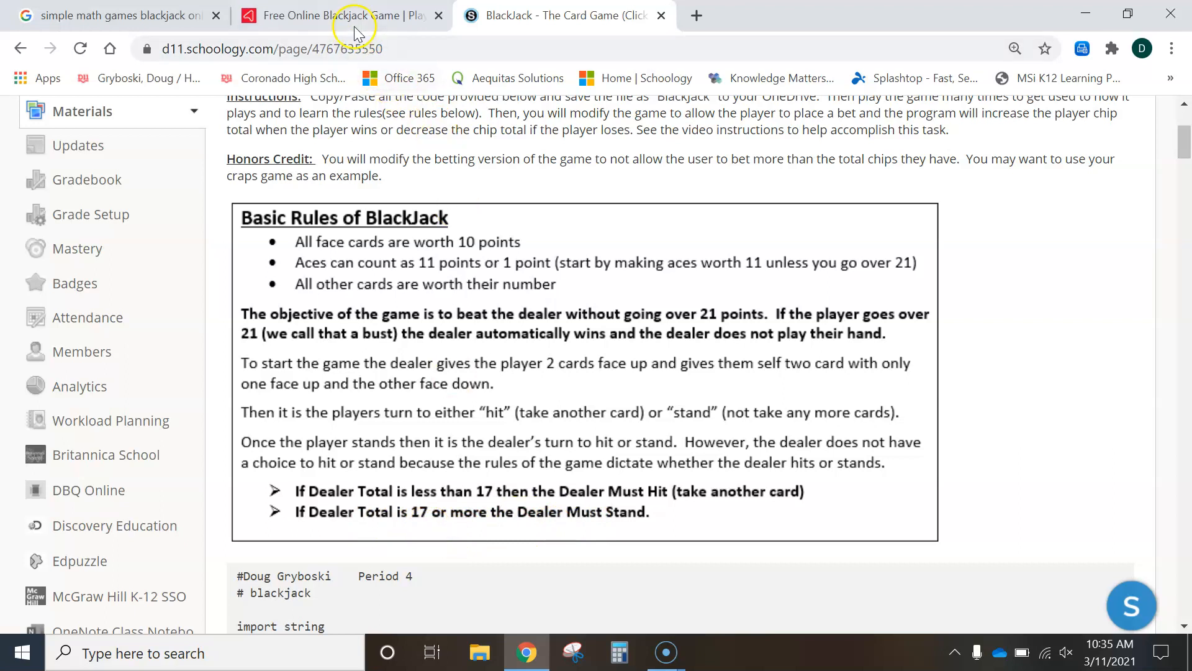
Back in Arkadium Blackjack, hit once to 17 with a jack and stand against the dealer's 9.
click(340, 15)
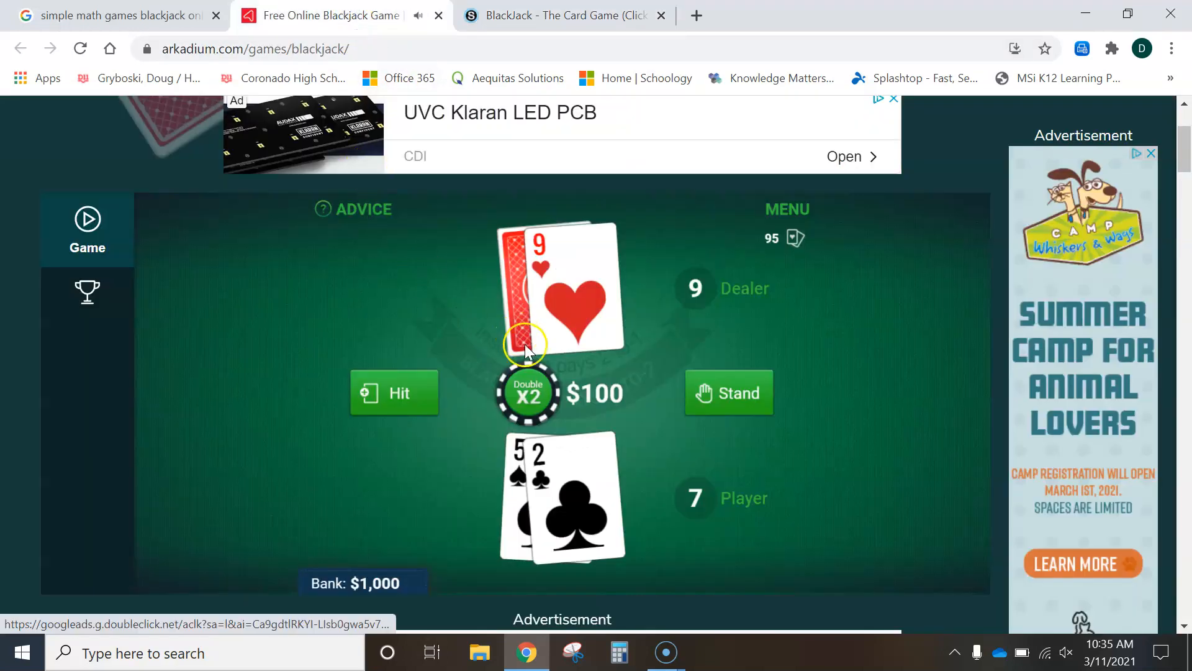
mouse_move(563, 509)
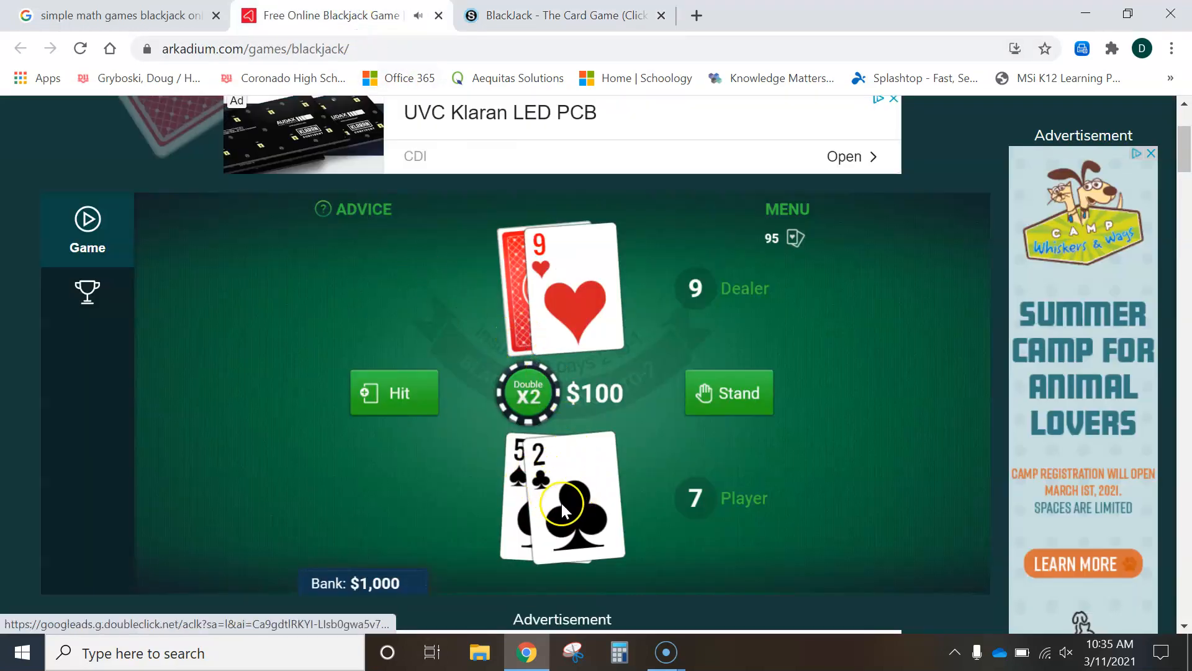
mouse_move(547, 477)
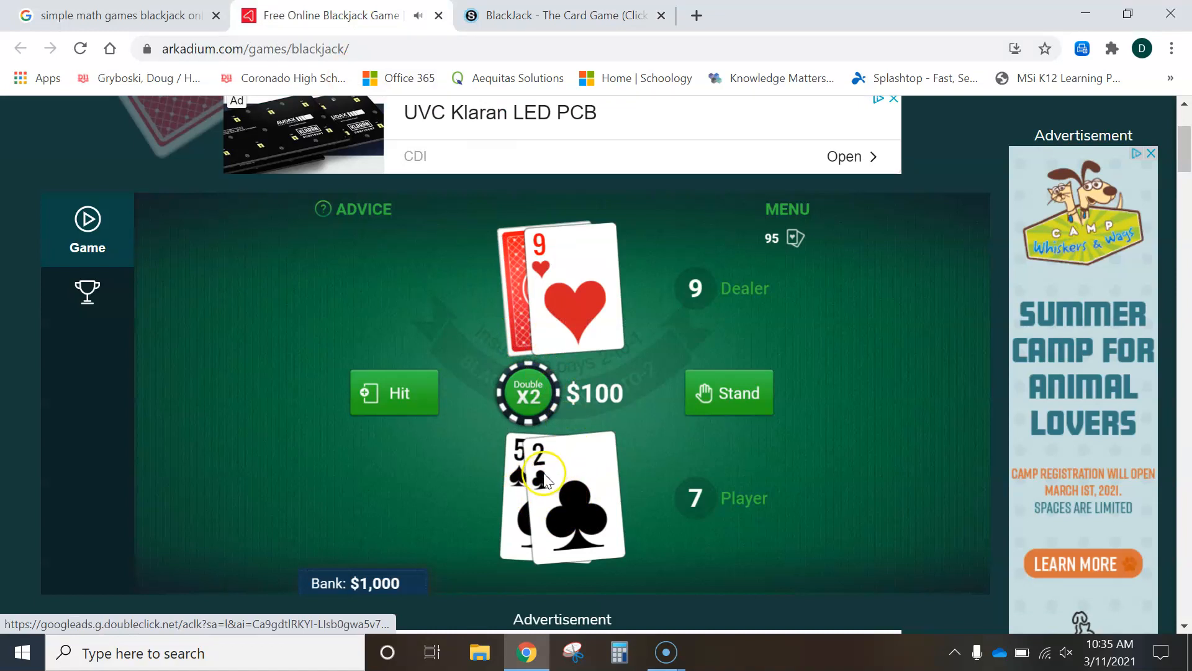
mouse_move(676, 540)
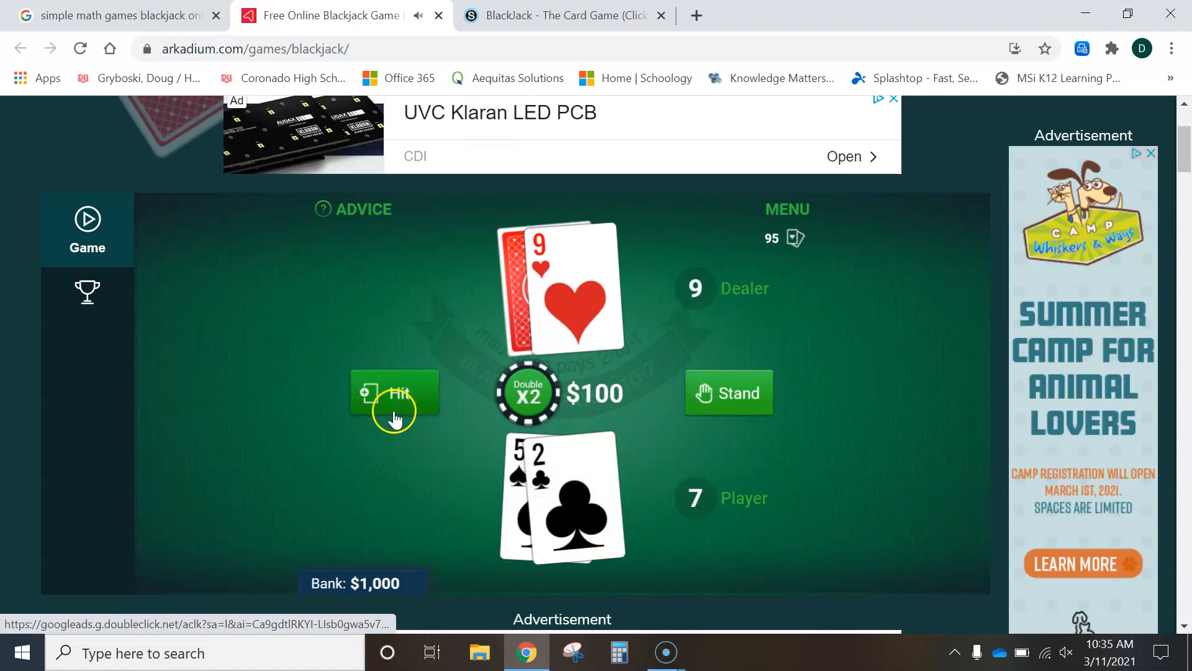
click(394, 393)
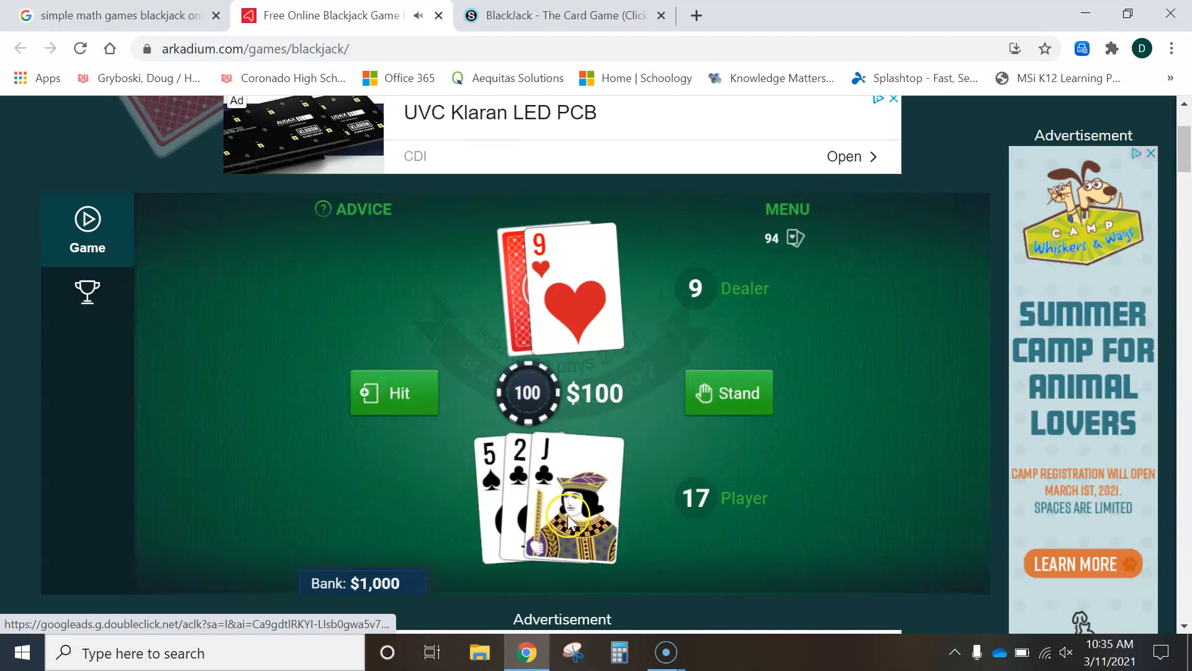
mouse_move(567, 506)
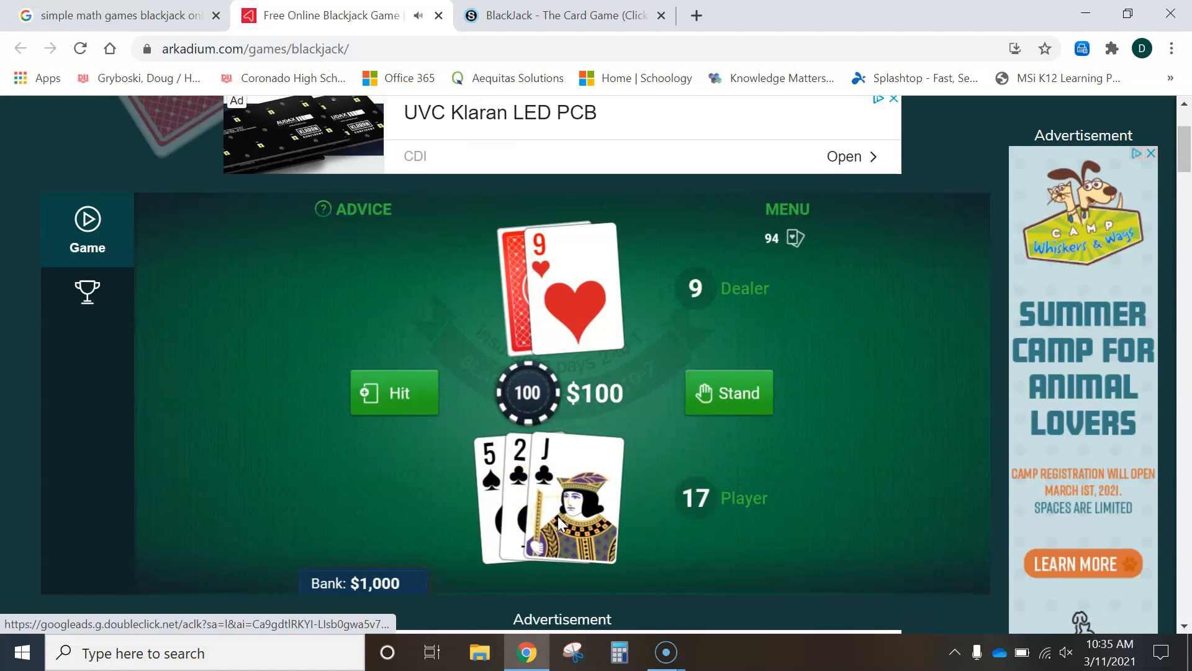
mouse_move(681, 517)
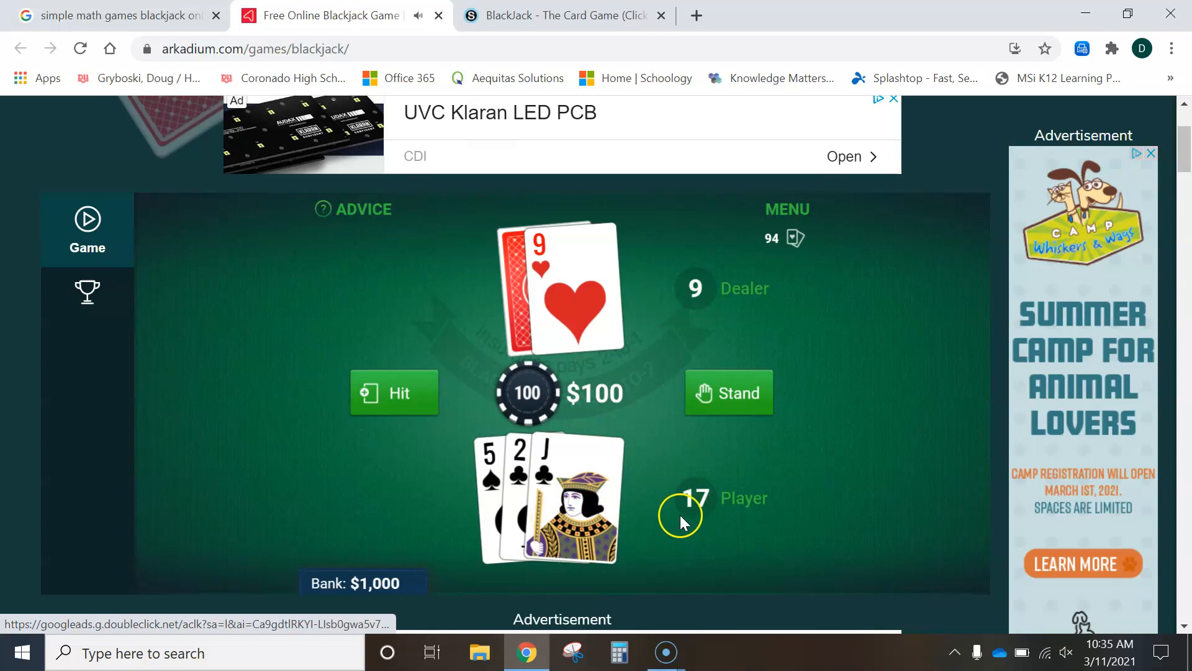
mouse_move(594, 520)
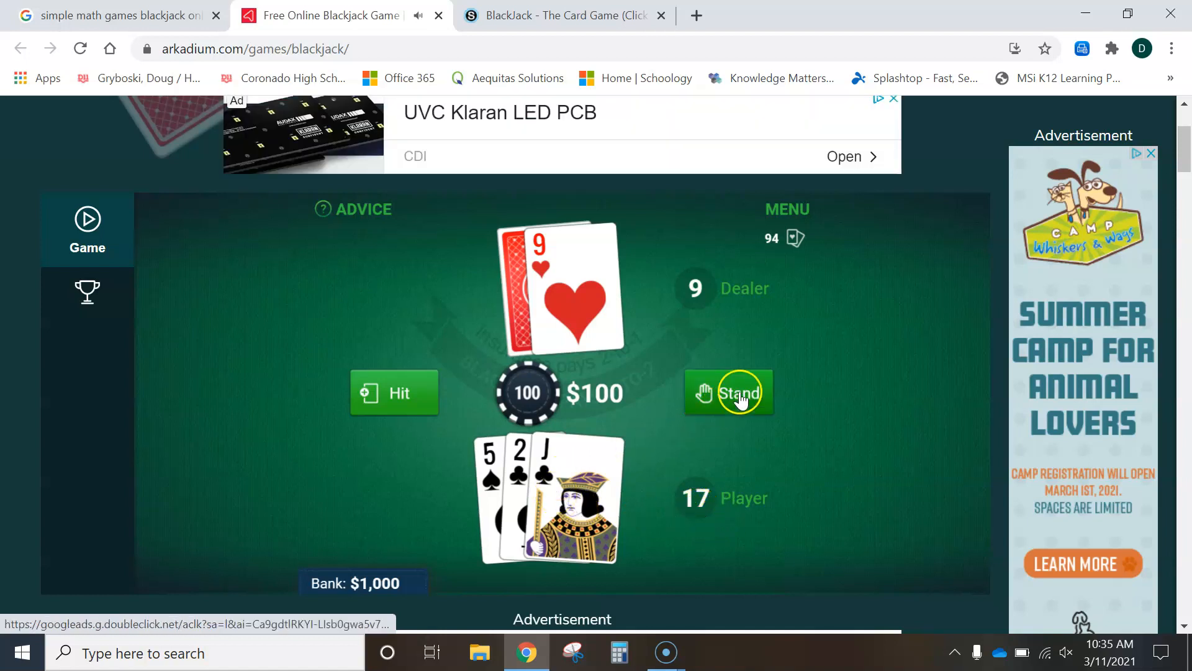
click(728, 391)
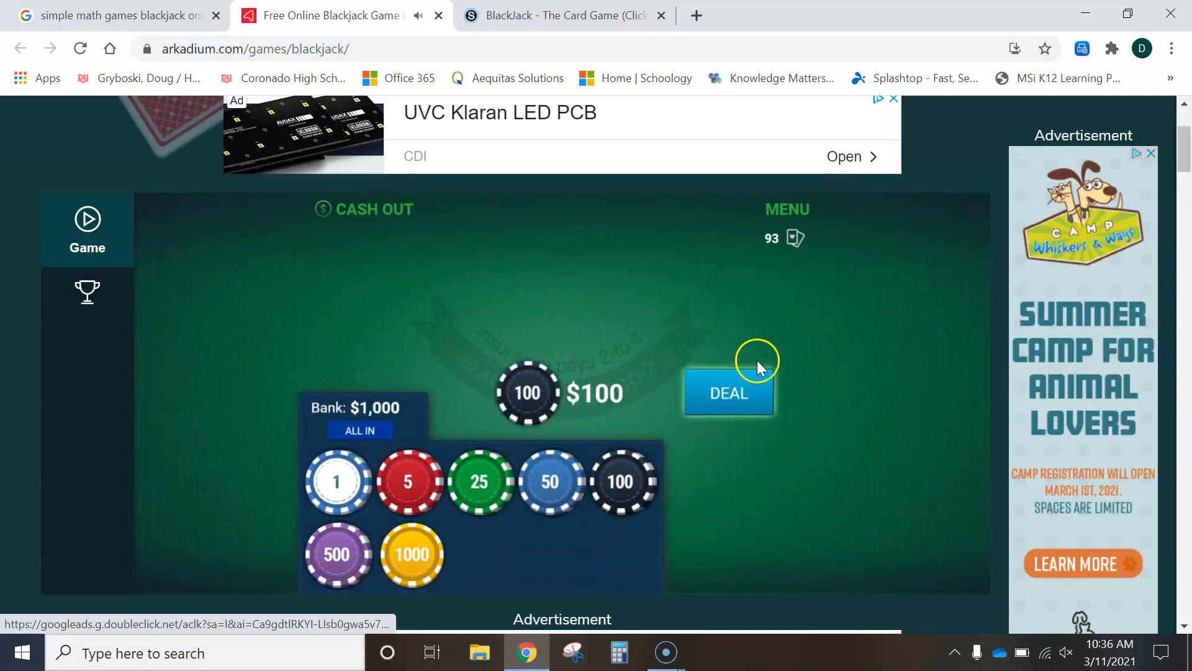
mouse_move(821, 460)
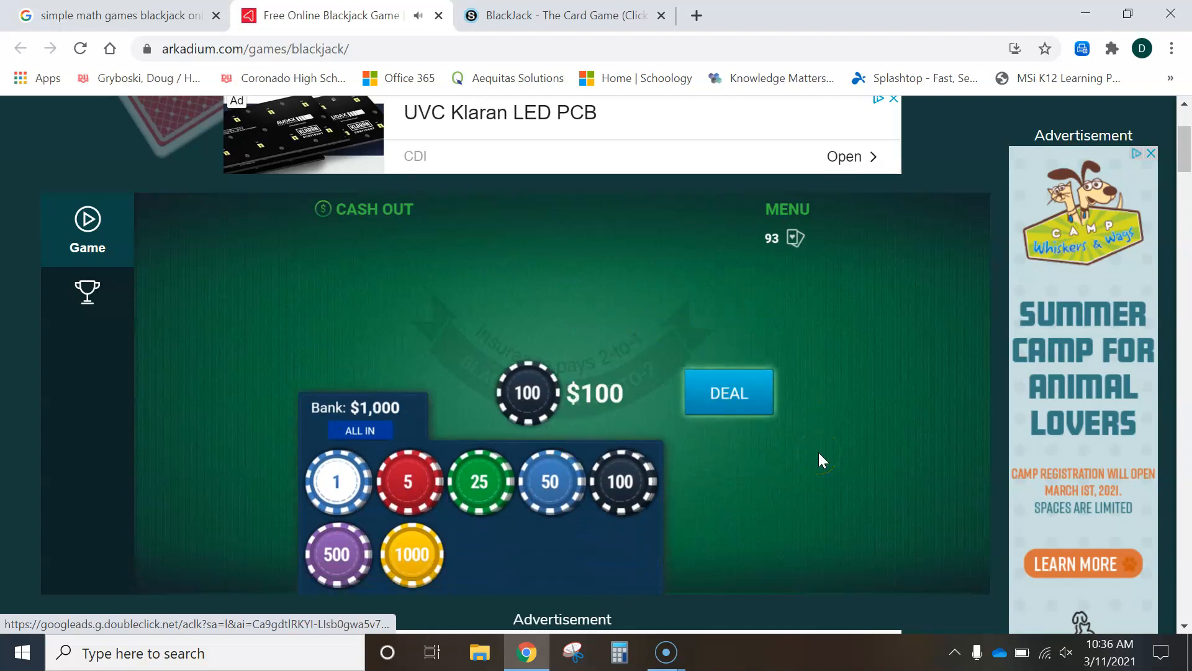
Deal a new $100 hand and hit on the player's 12 against the dealer's ace until the hand ends.
click(728, 391)
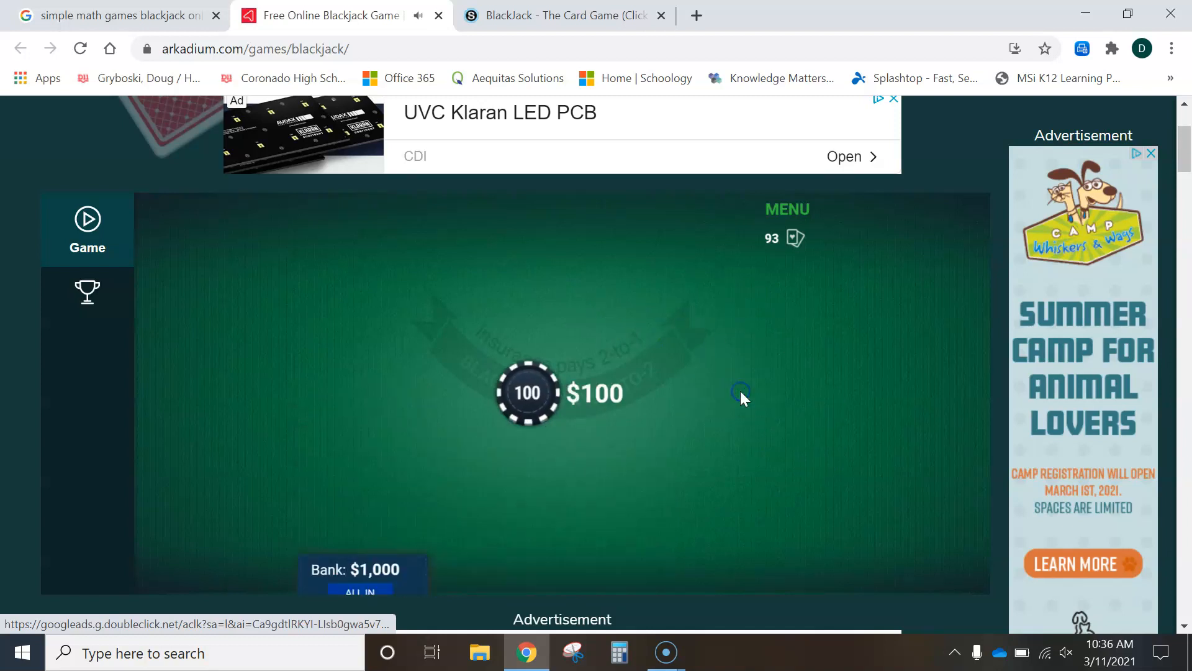
click(526, 394)
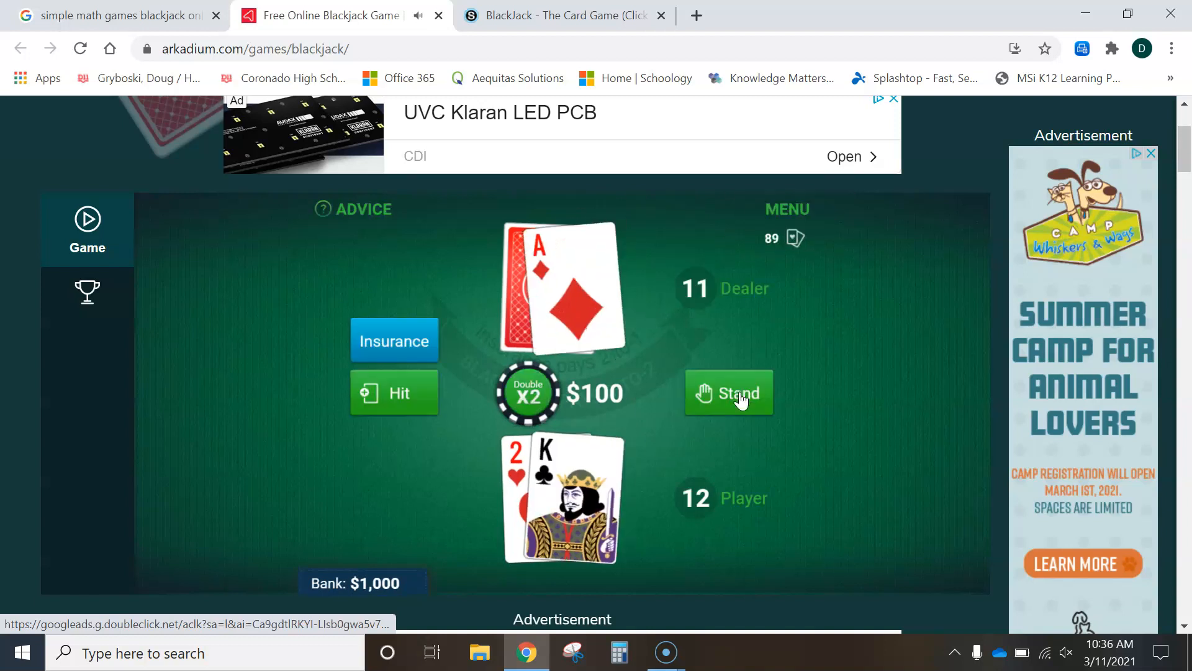
mouse_move(560, 494)
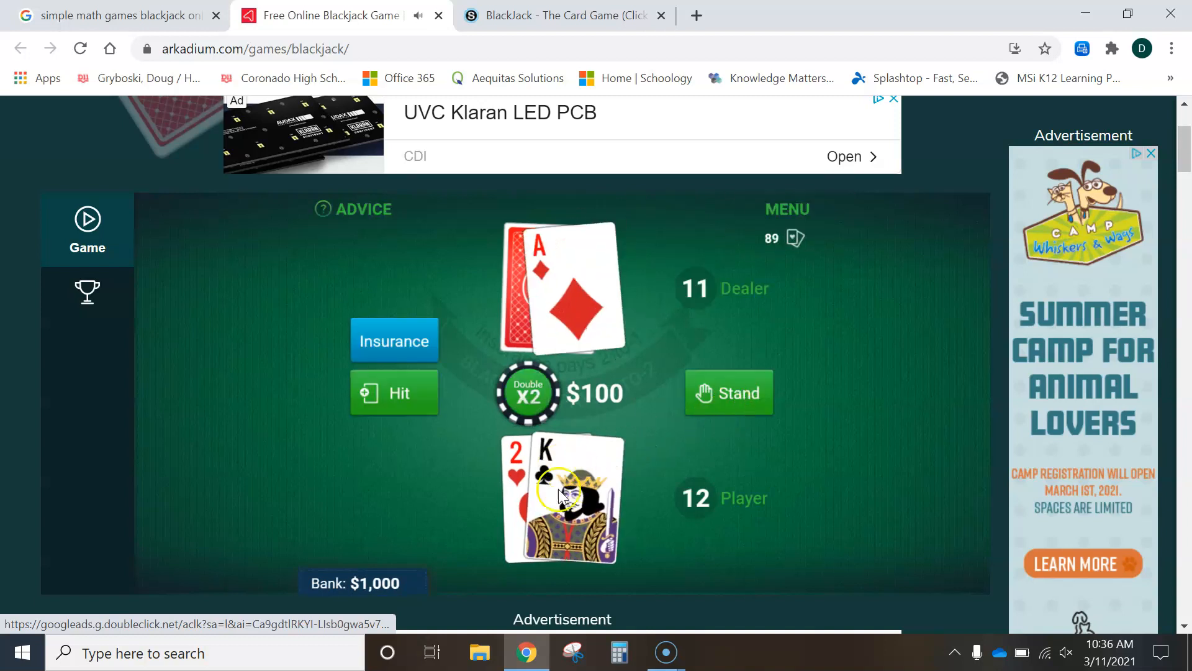
mouse_move(517, 468)
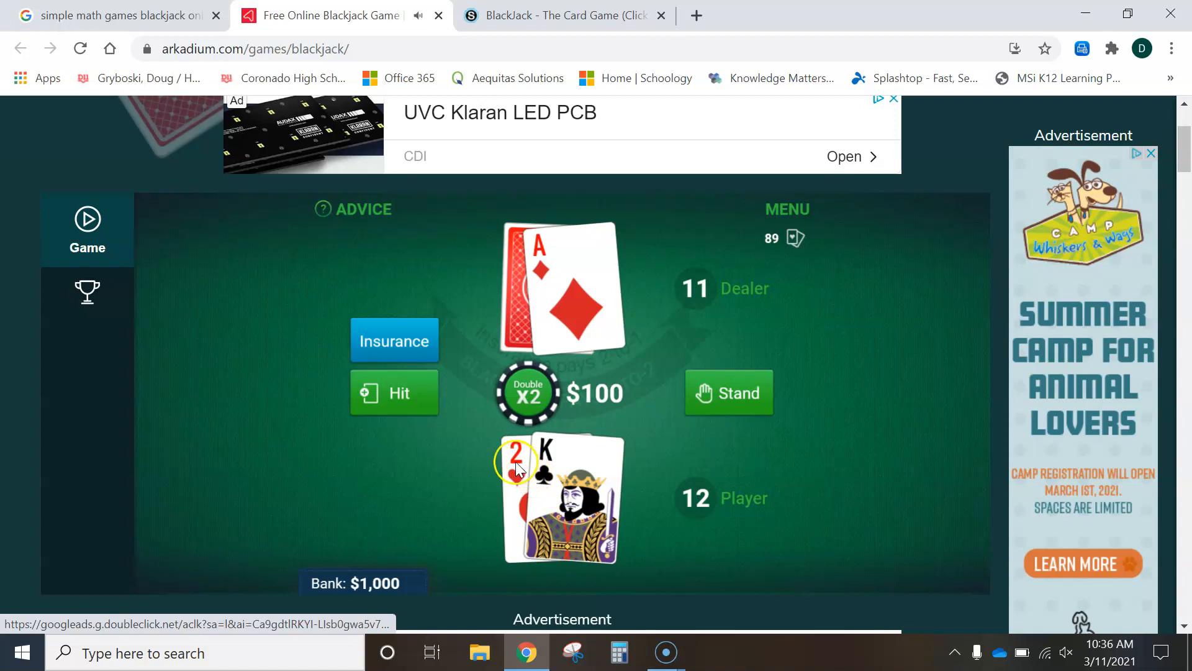
mouse_move(560, 286)
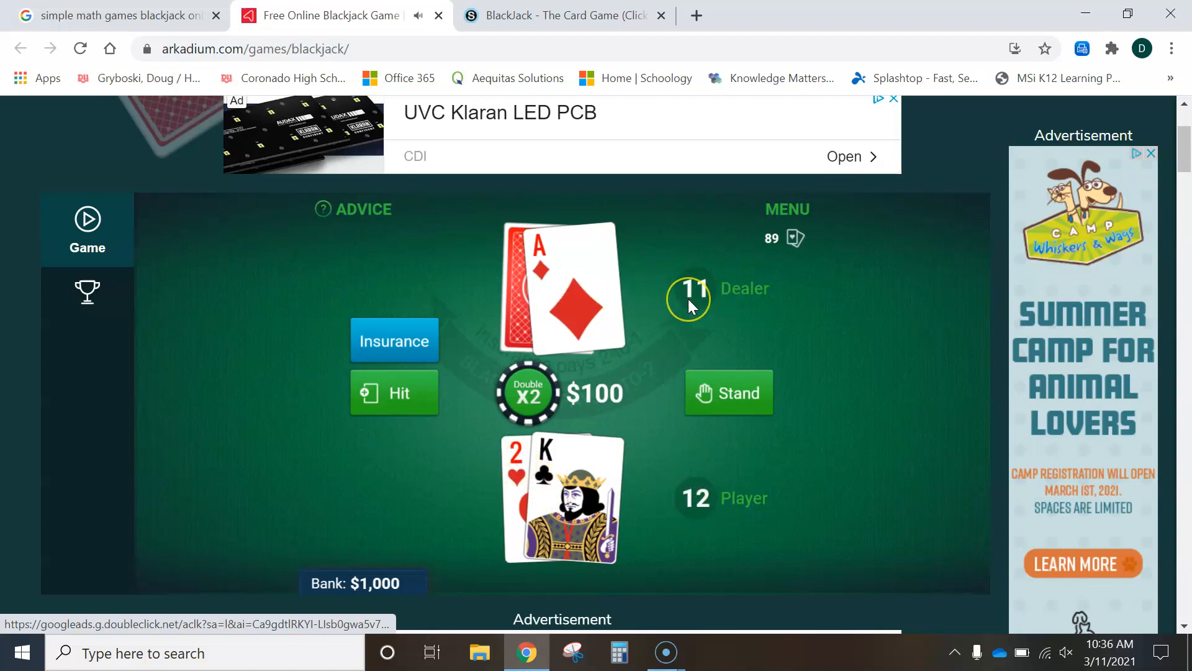
mouse_move(564, 308)
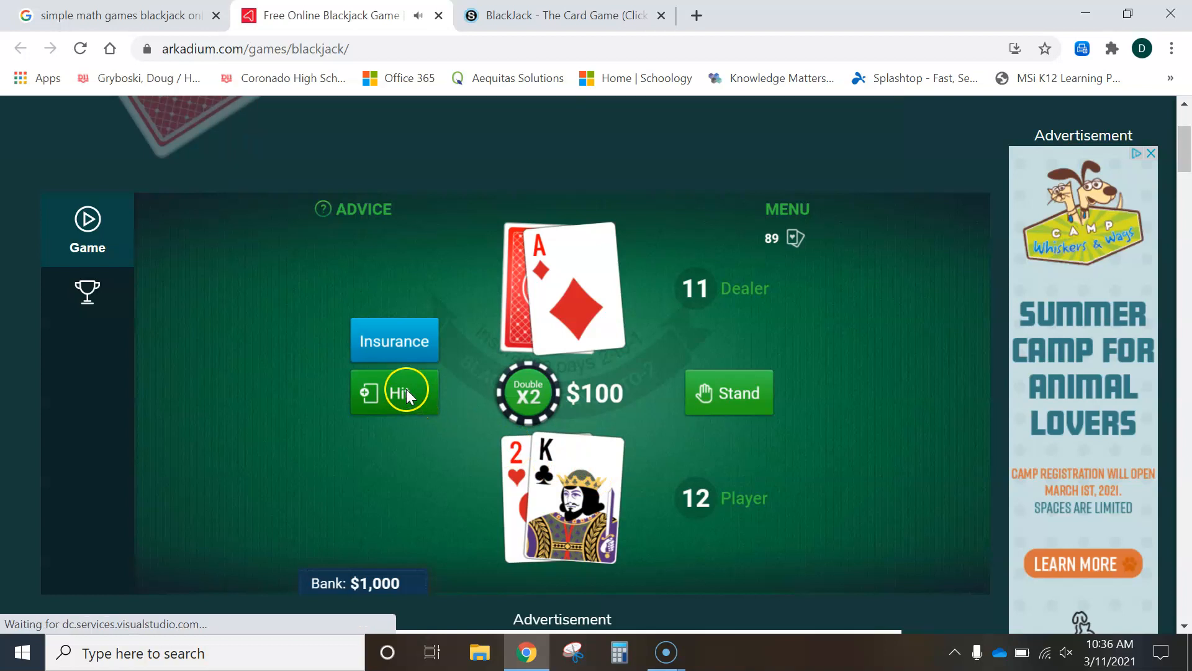
click(394, 392)
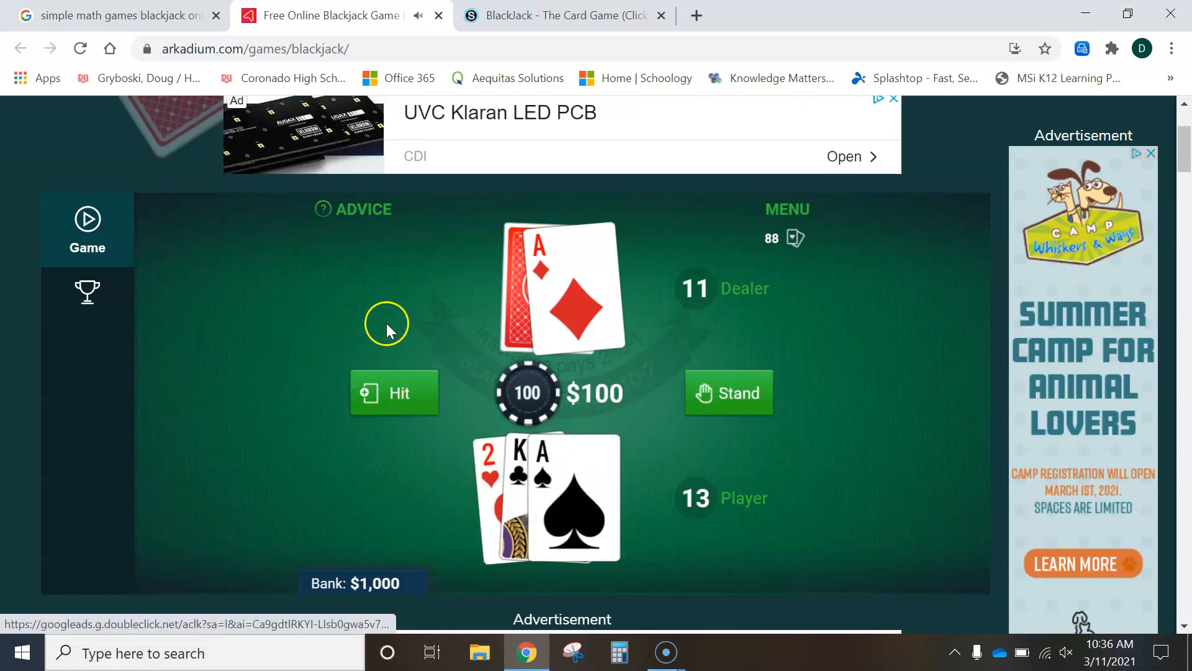
mouse_move(415, 336)
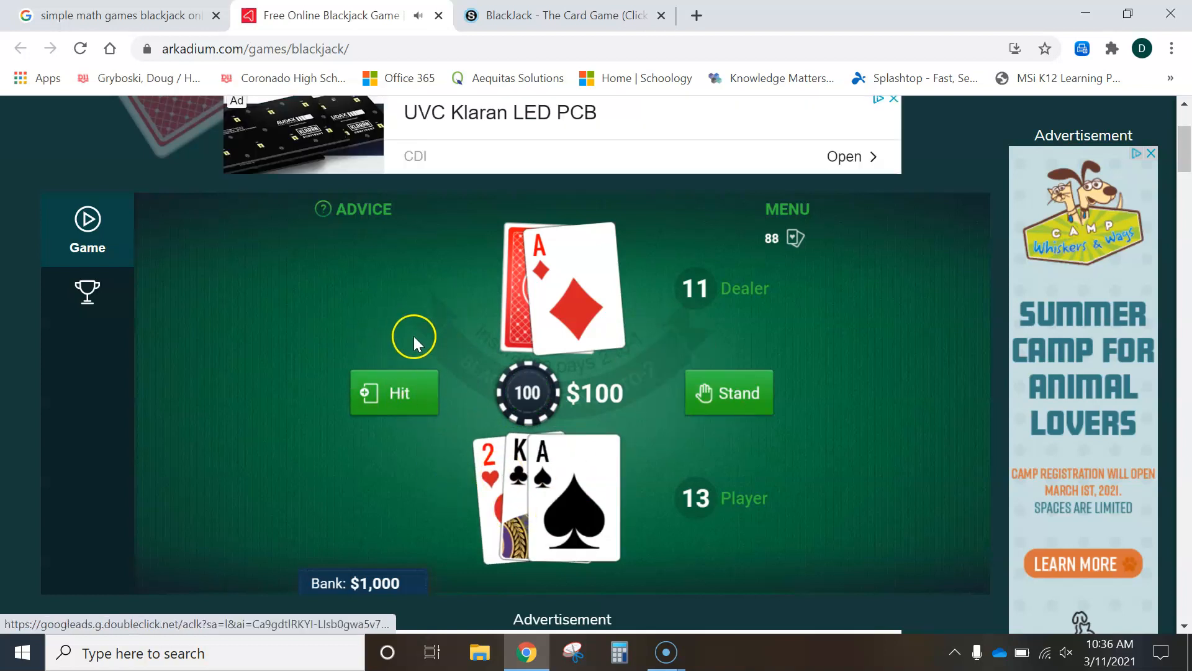
mouse_move(495, 490)
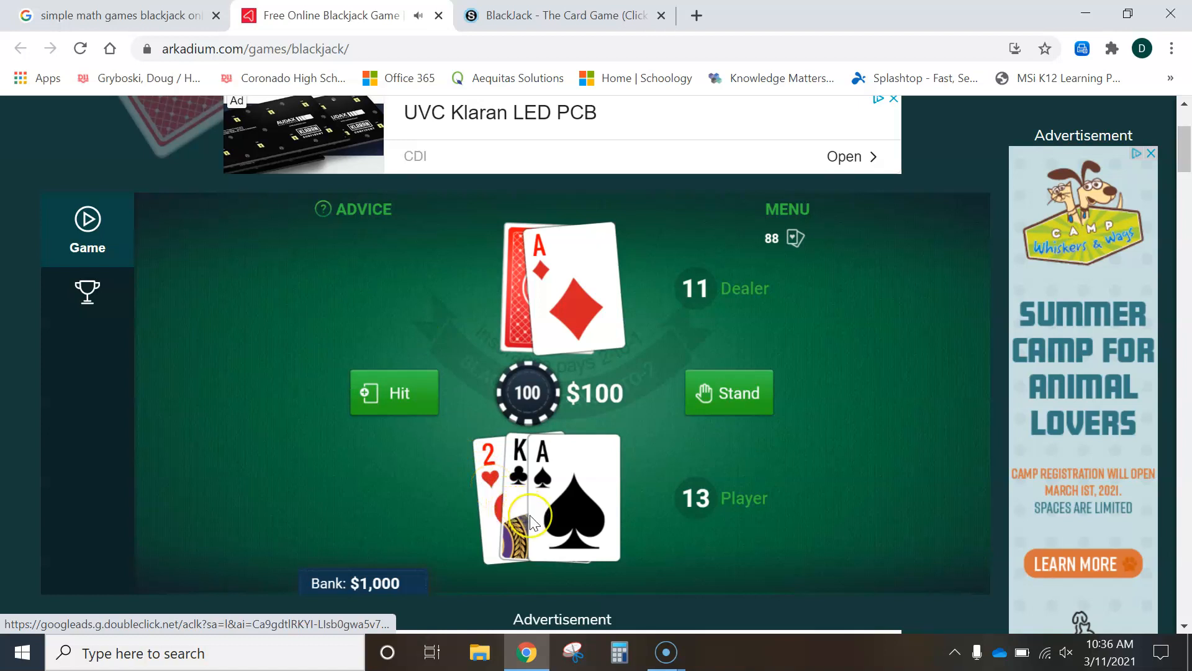
mouse_move(516, 490)
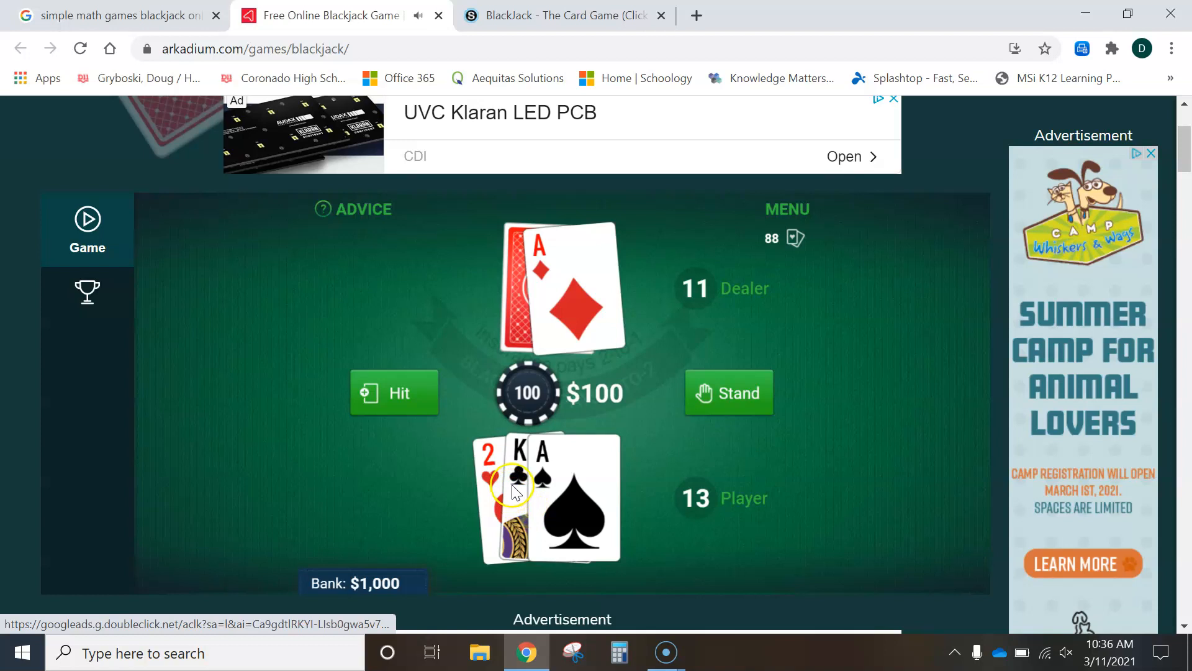
mouse_move(552, 502)
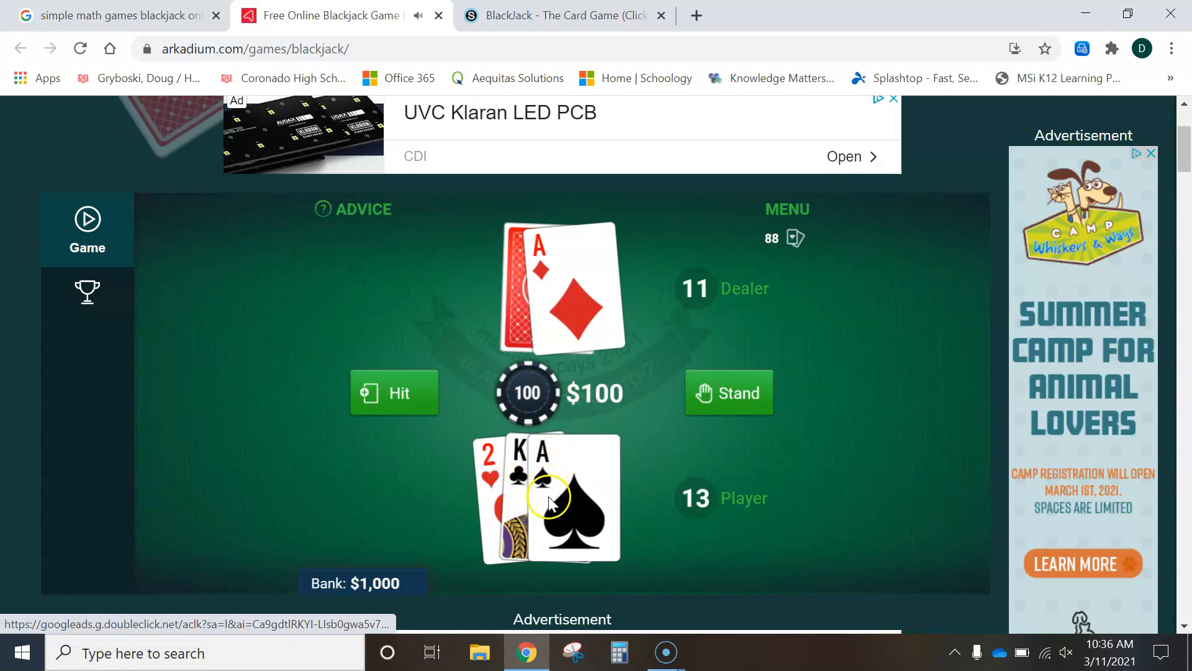
mouse_move(509, 502)
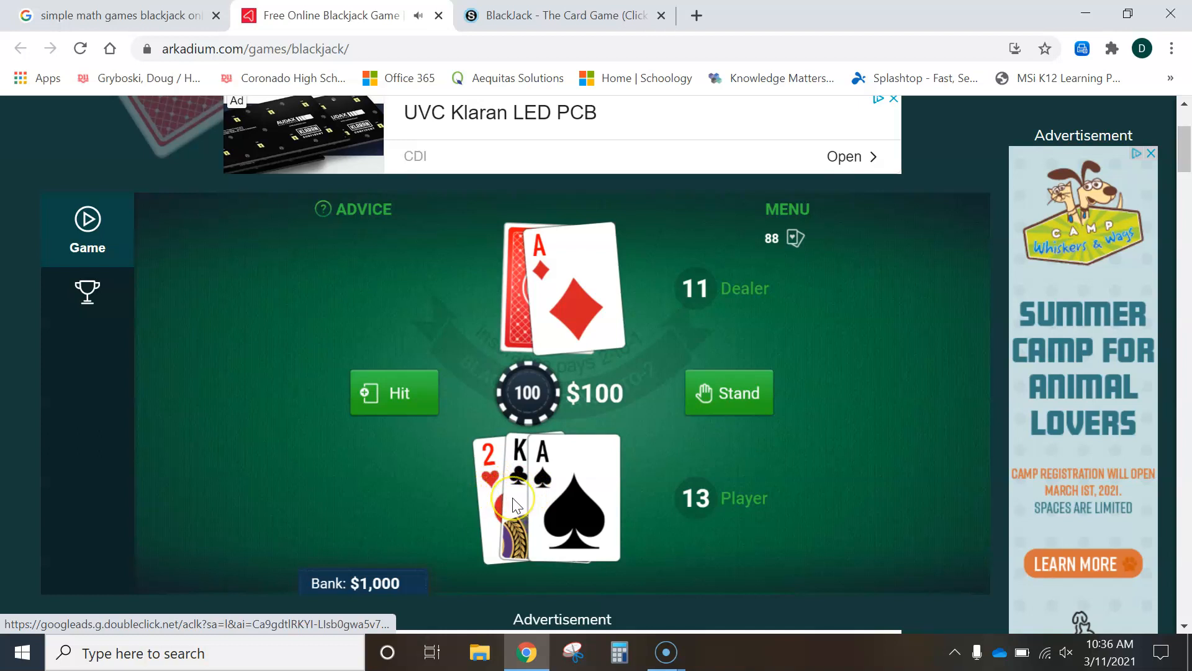
mouse_move(592, 484)
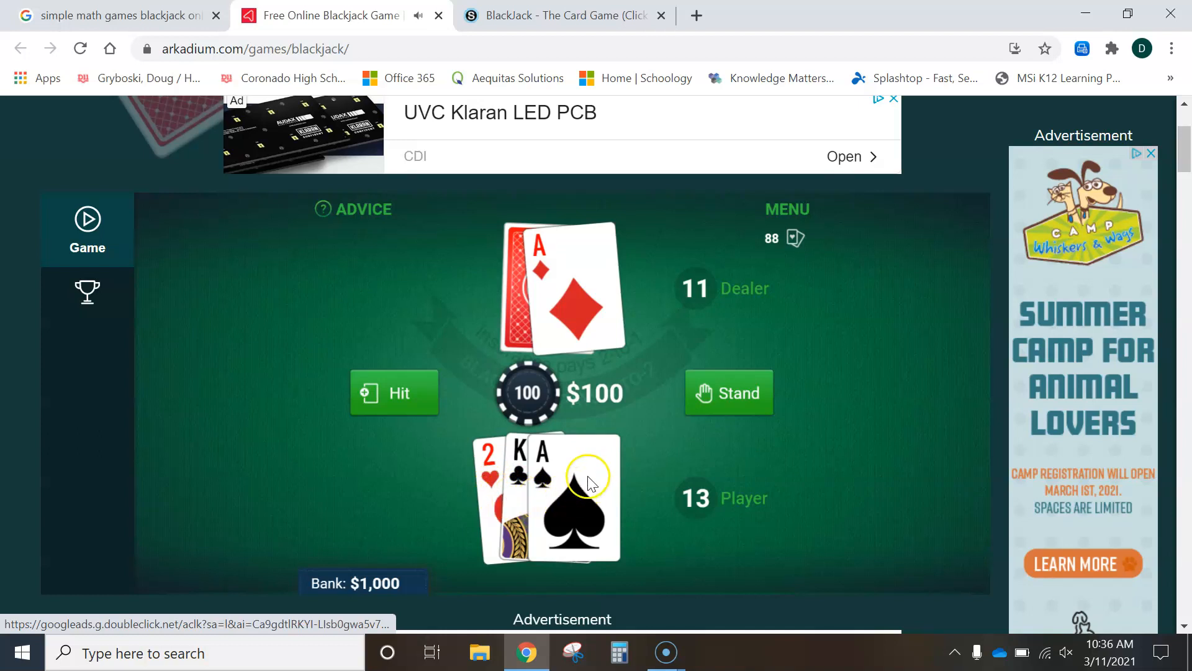
mouse_move(552, 506)
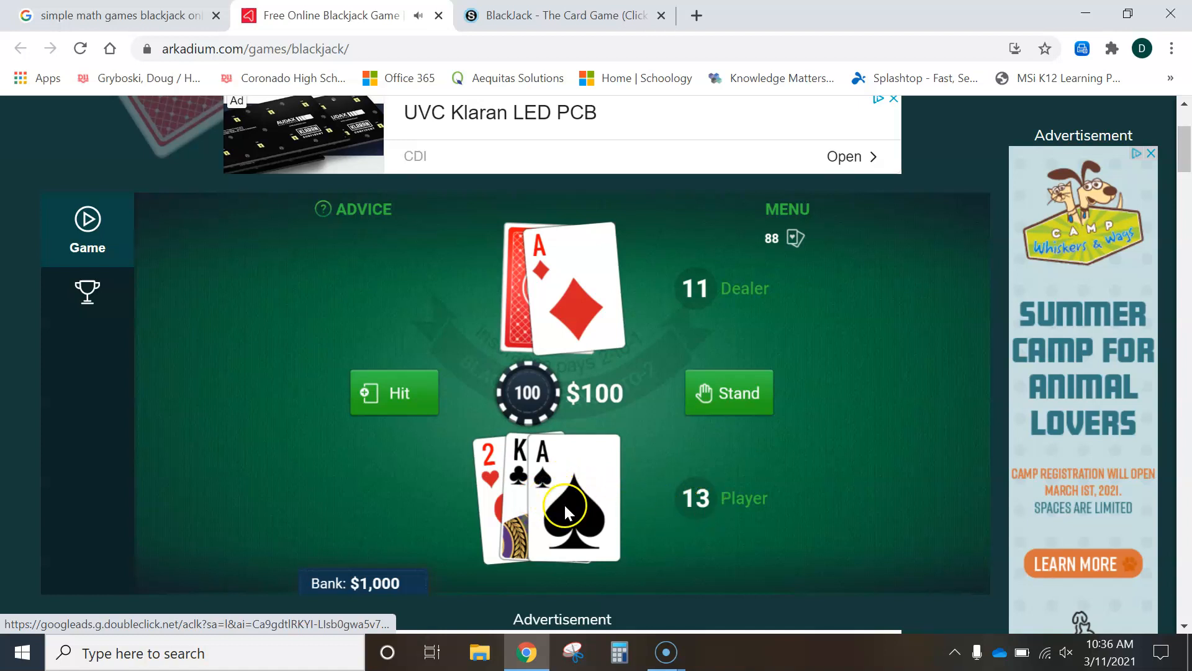
click(394, 393)
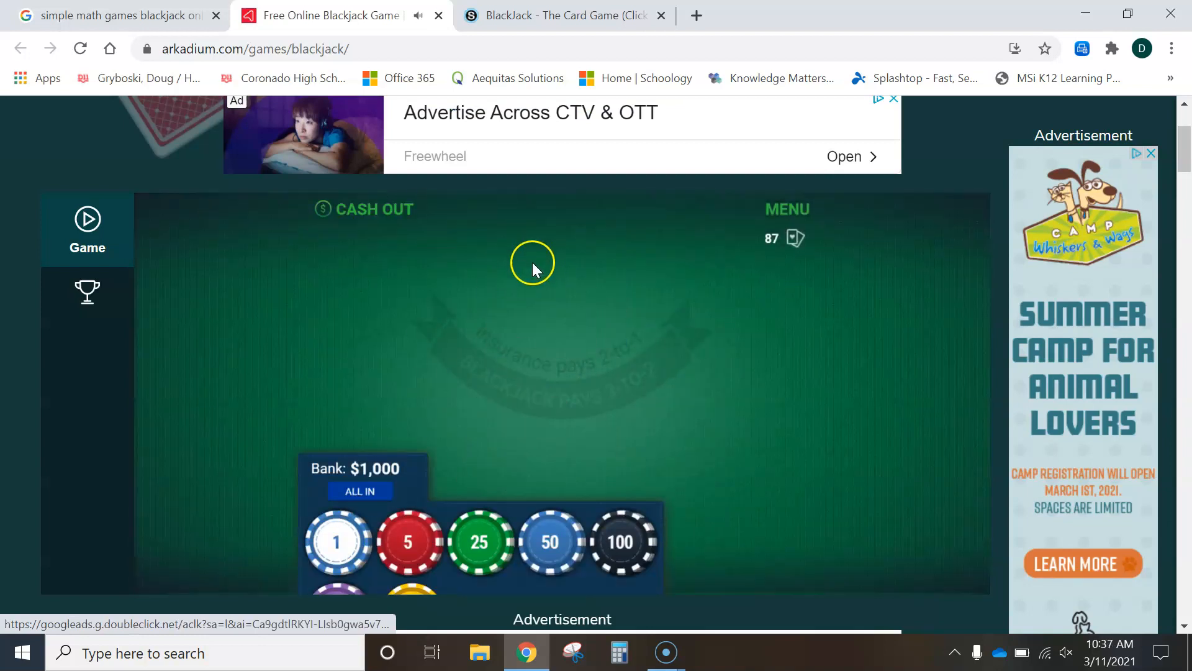
Bet $100, deal, and stand on 18 so the dealer busts at 22 for a win.
click(619, 543)
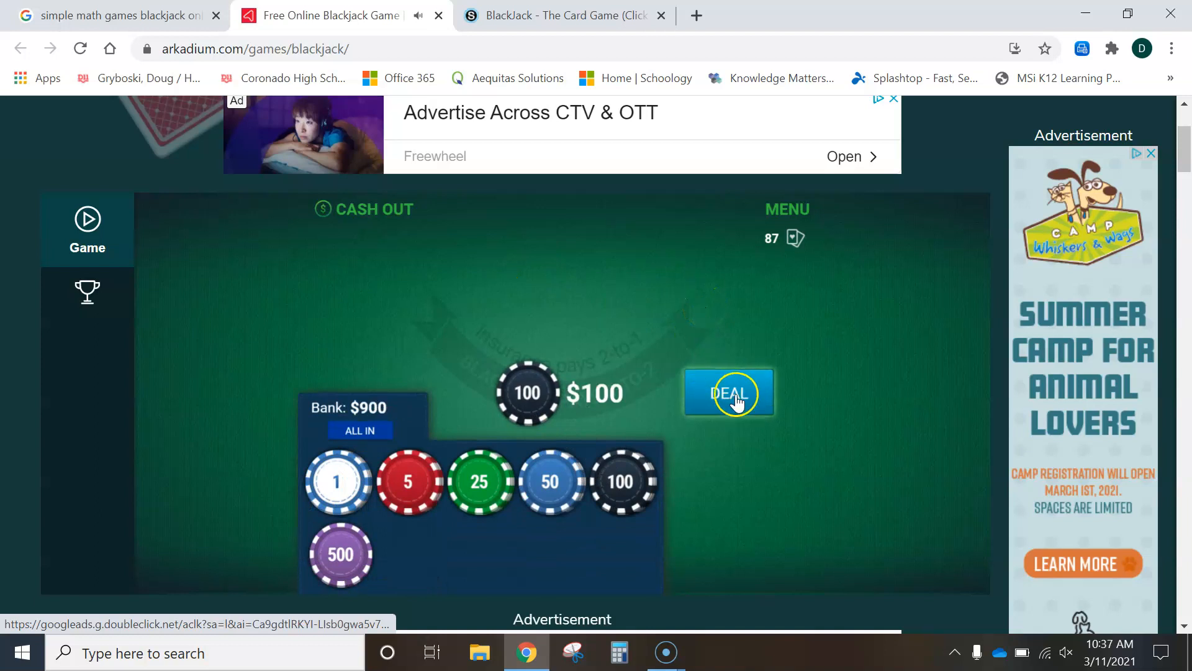
click(728, 392)
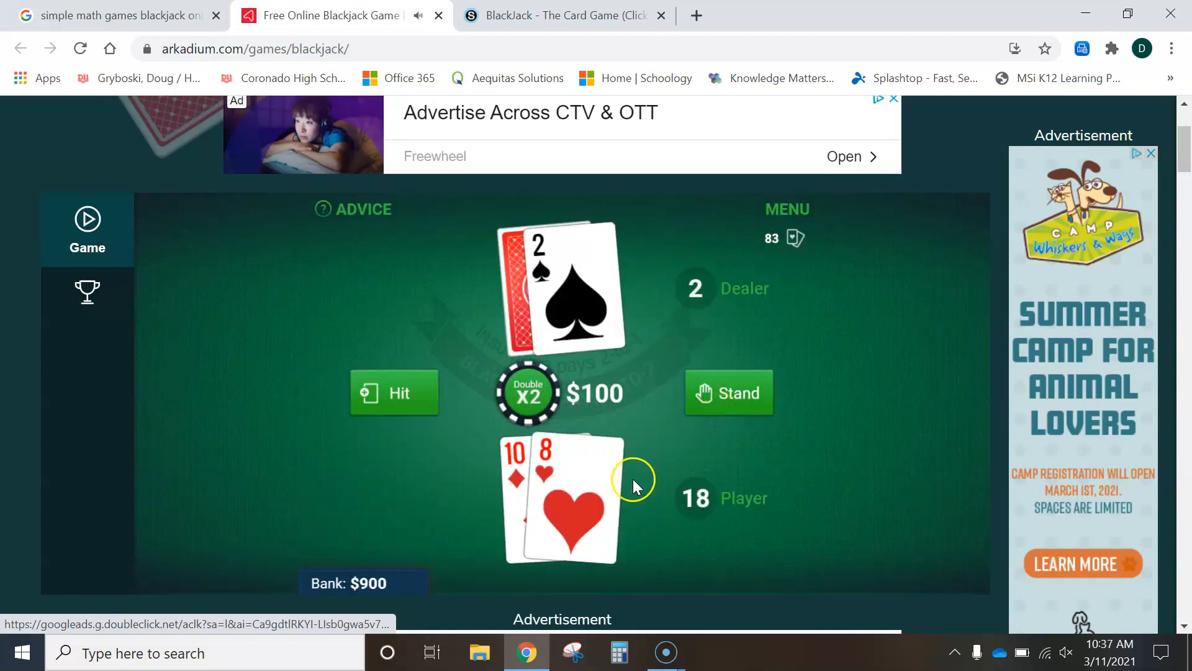
mouse_move(551, 507)
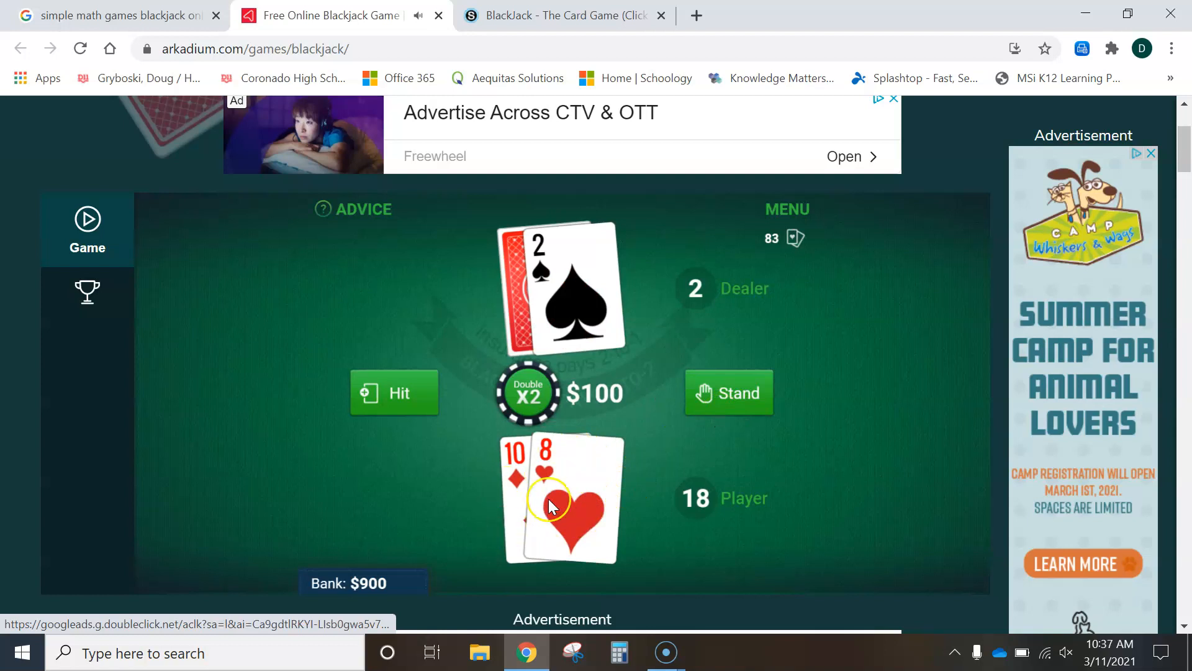
mouse_move(554, 279)
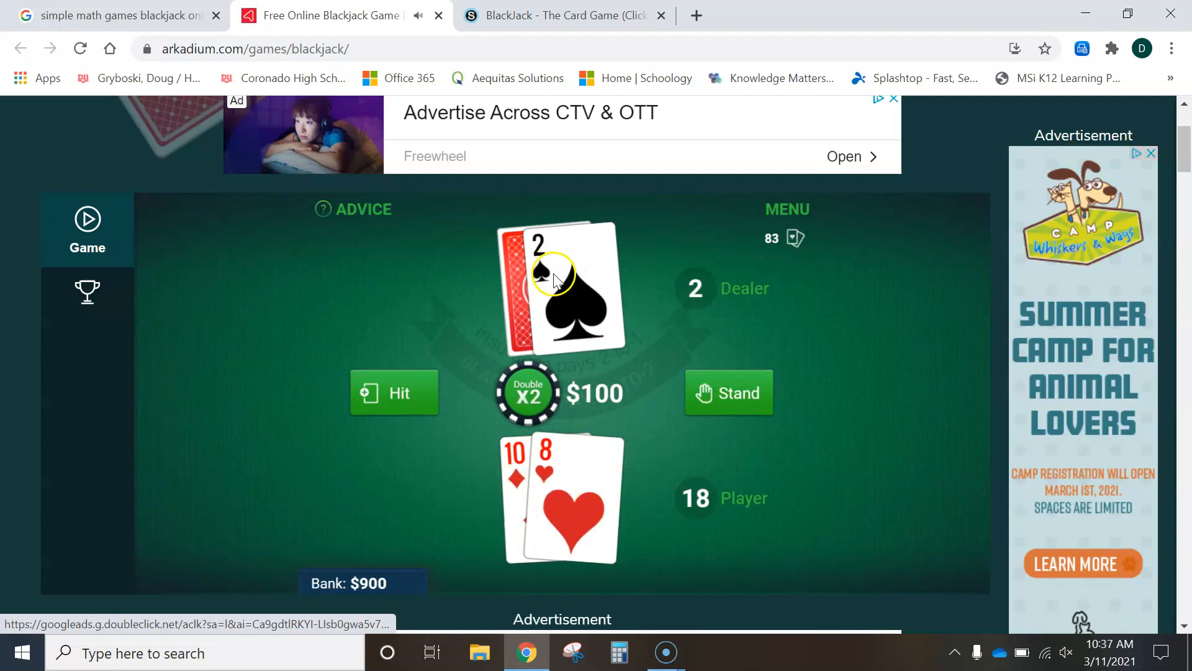
mouse_move(573, 548)
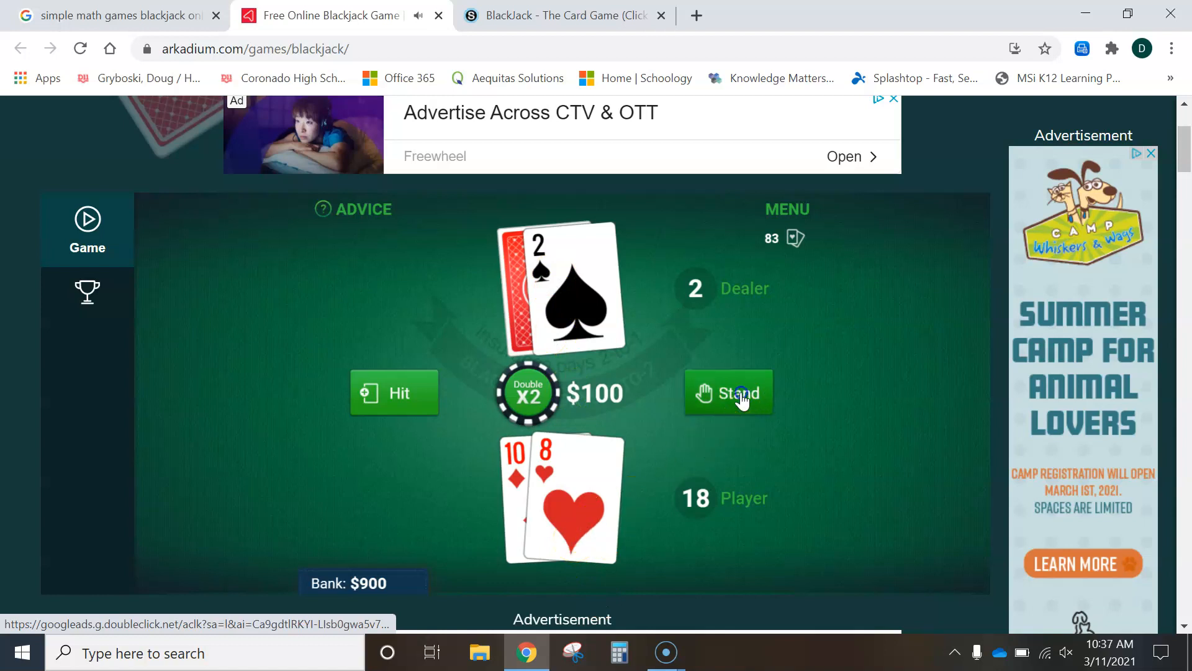
click(728, 392)
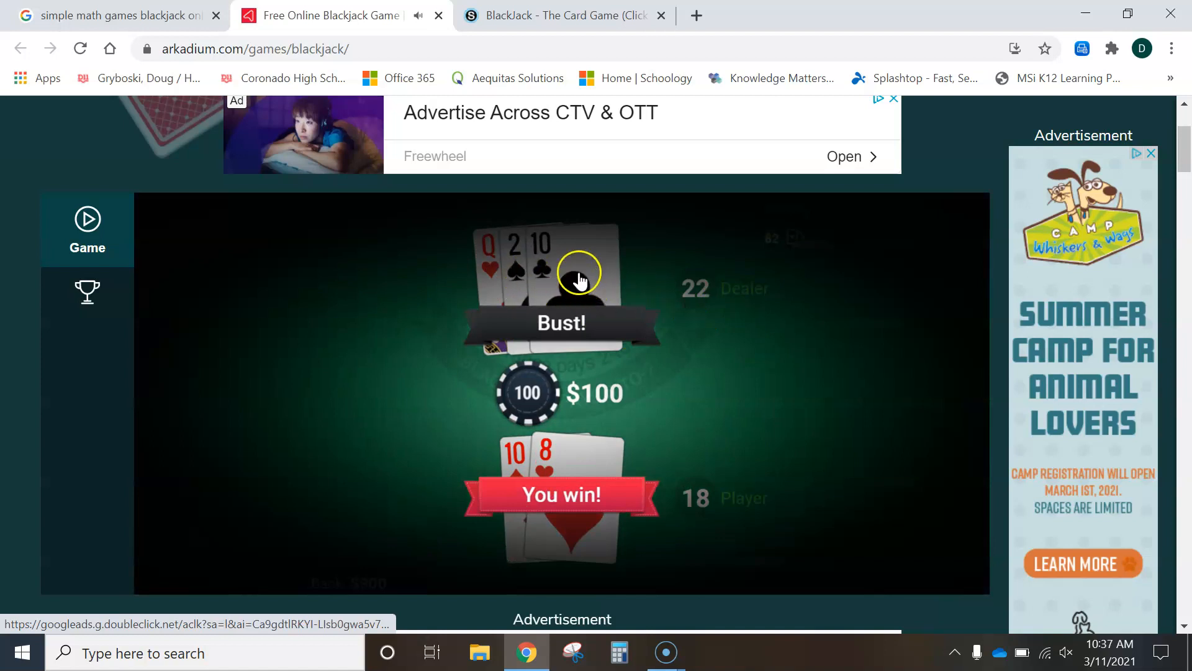
Switch to the Schoology BlackJack assignment tab to read the basic rules.
click(555, 15)
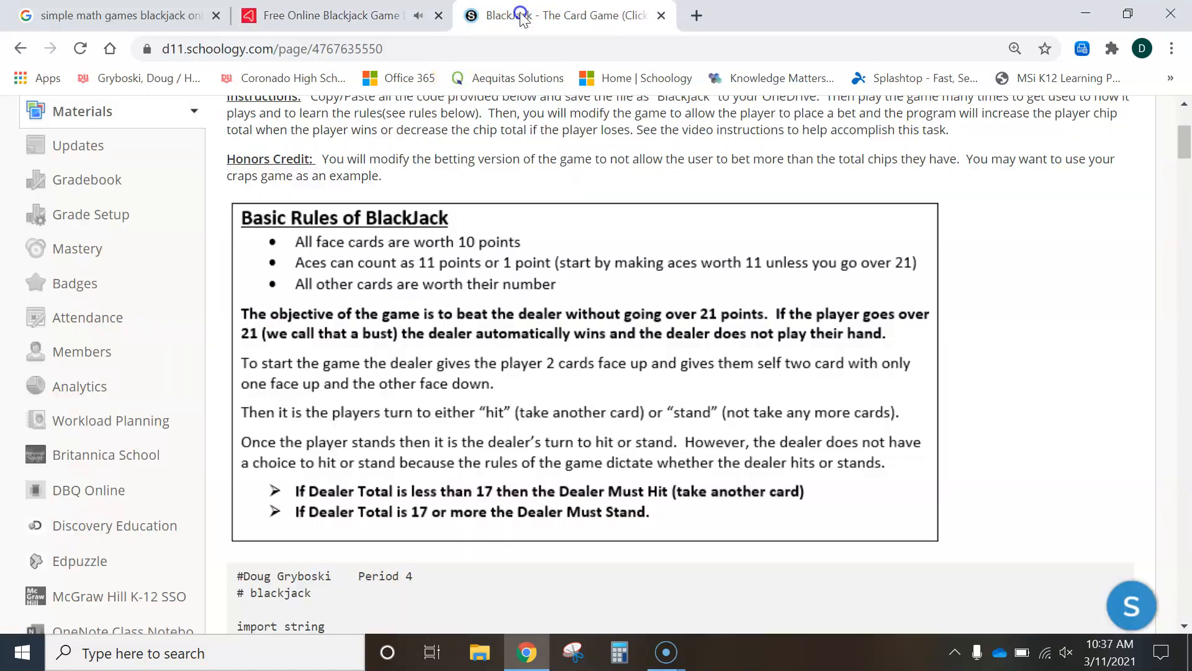
mouse_move(446, 520)
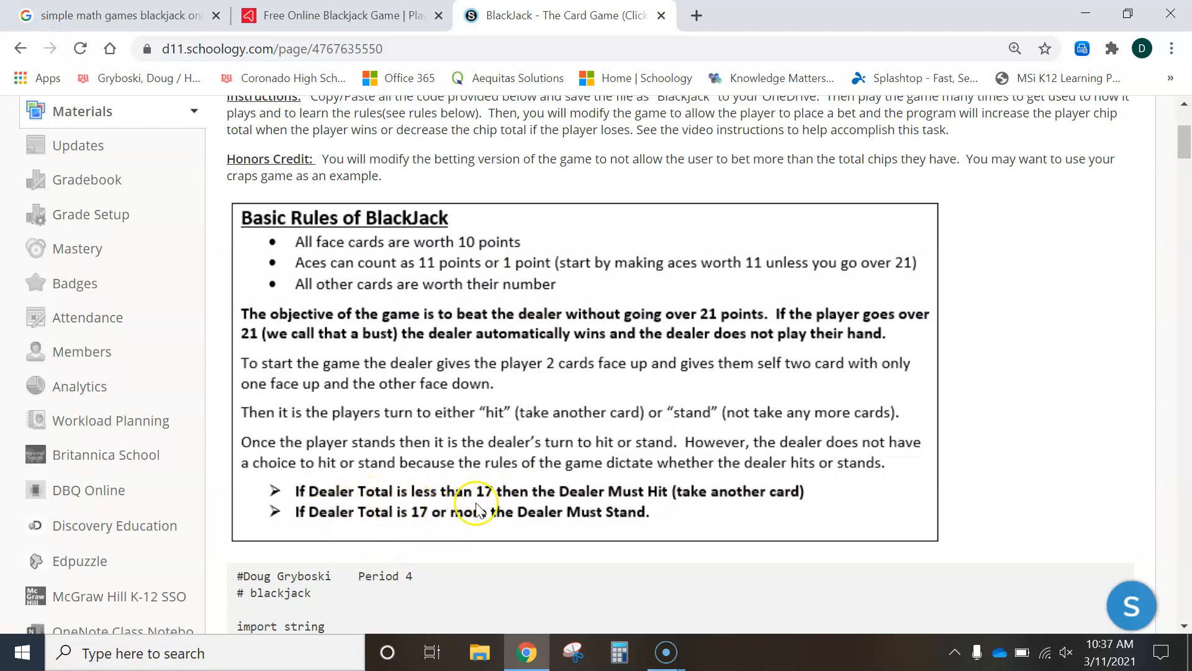
mouse_move(666, 506)
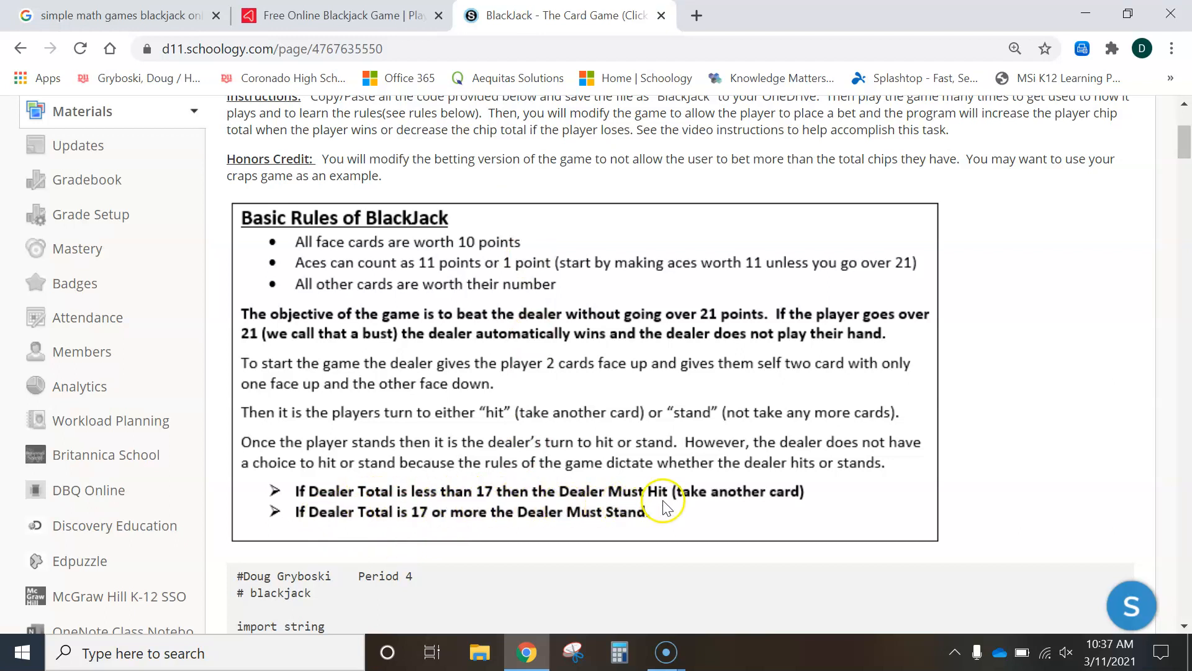
mouse_move(426, 524)
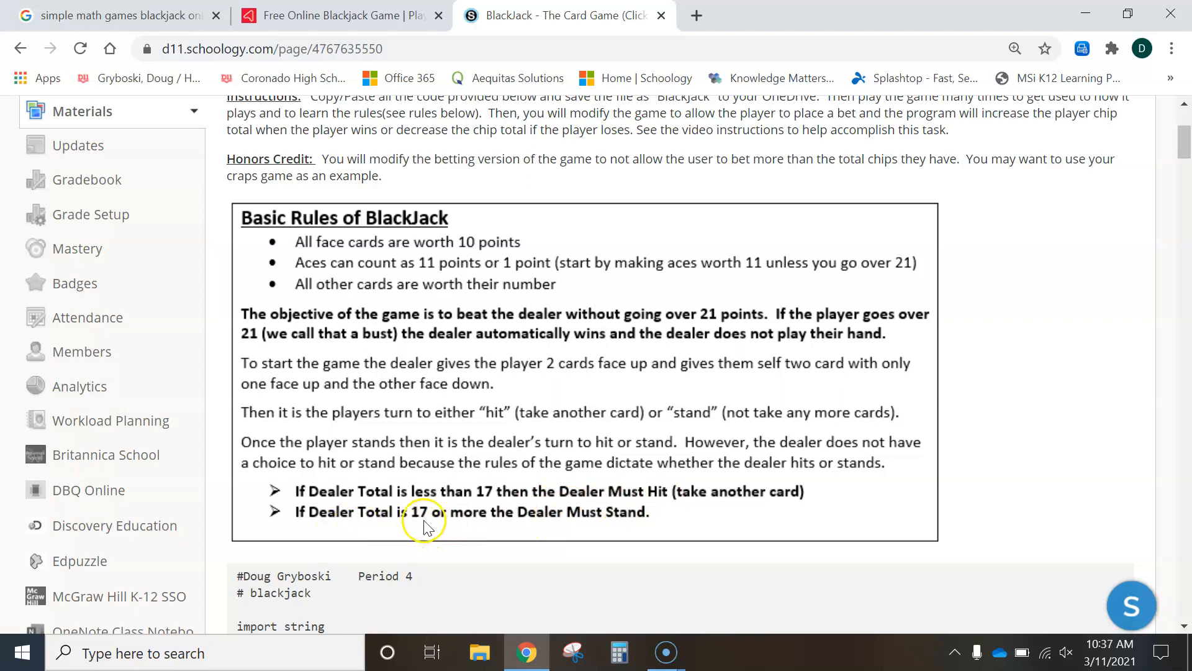
mouse_move(466, 526)
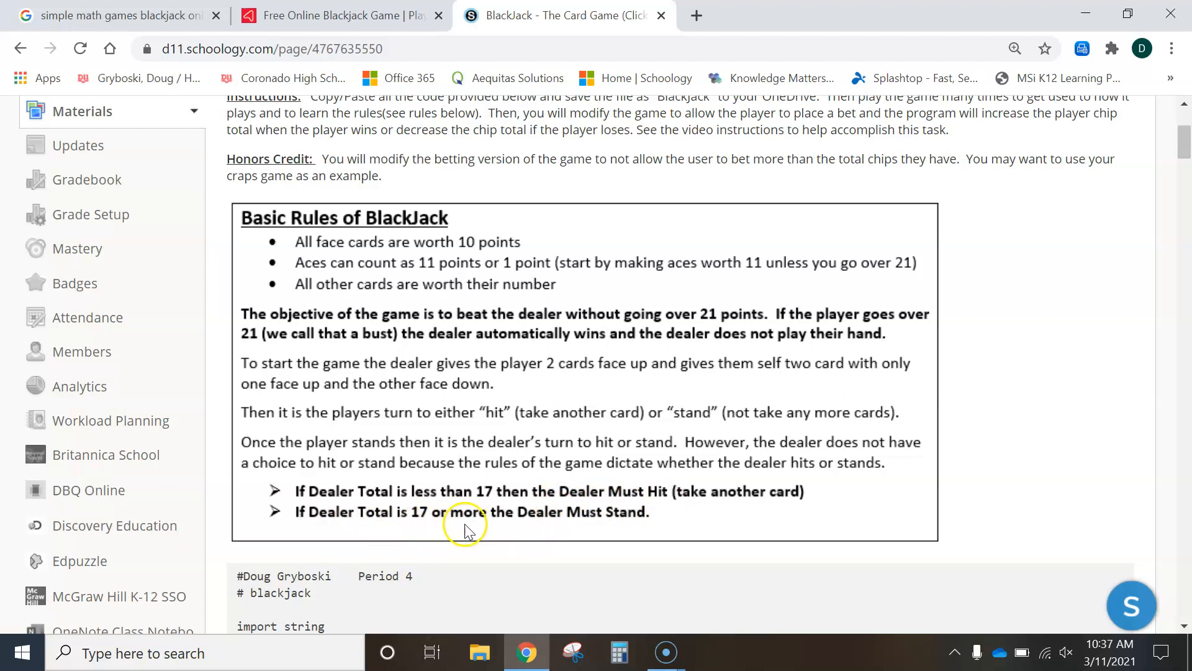
mouse_move(665, 513)
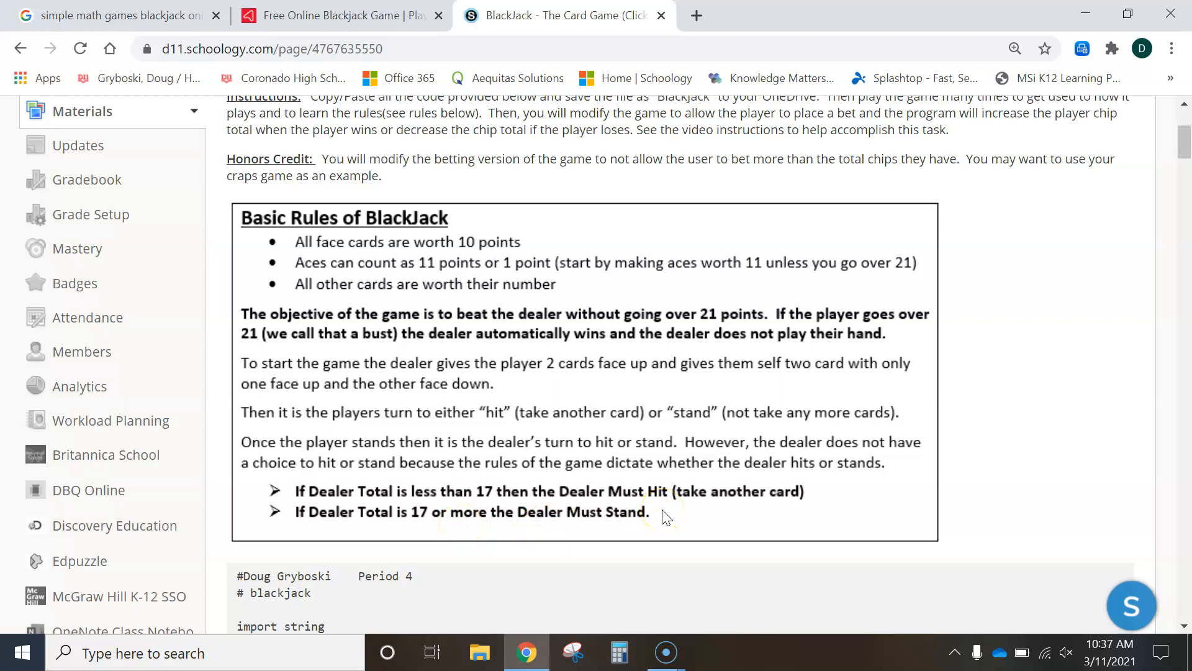
mouse_move(539, 495)
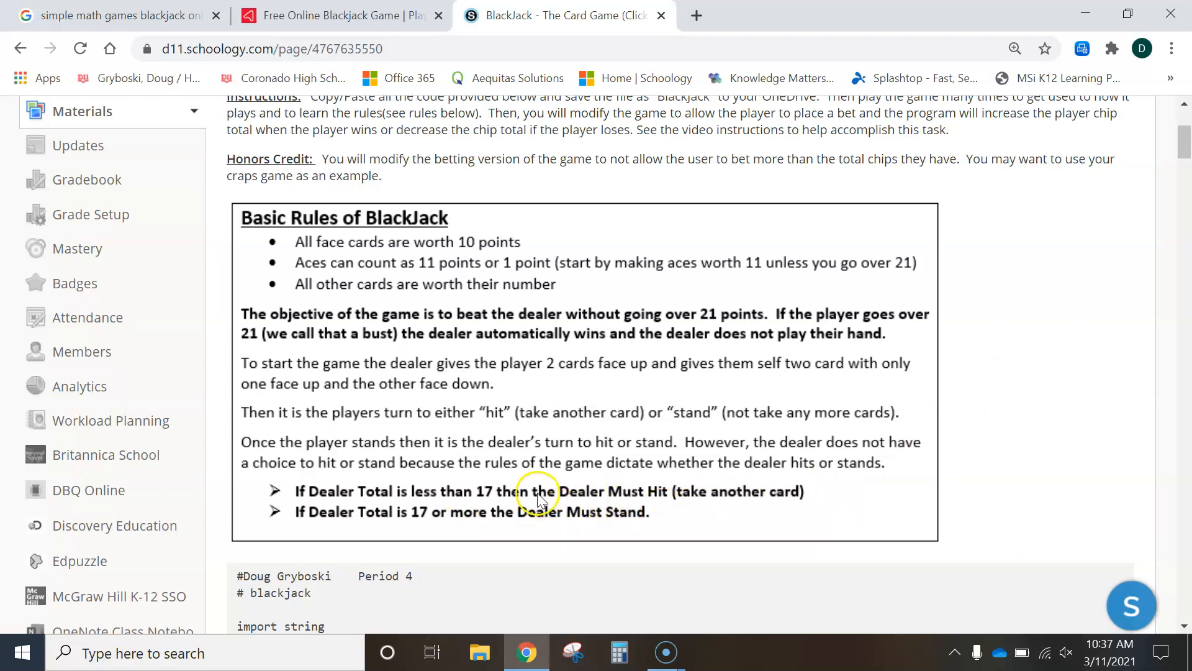
mouse_move(394, 527)
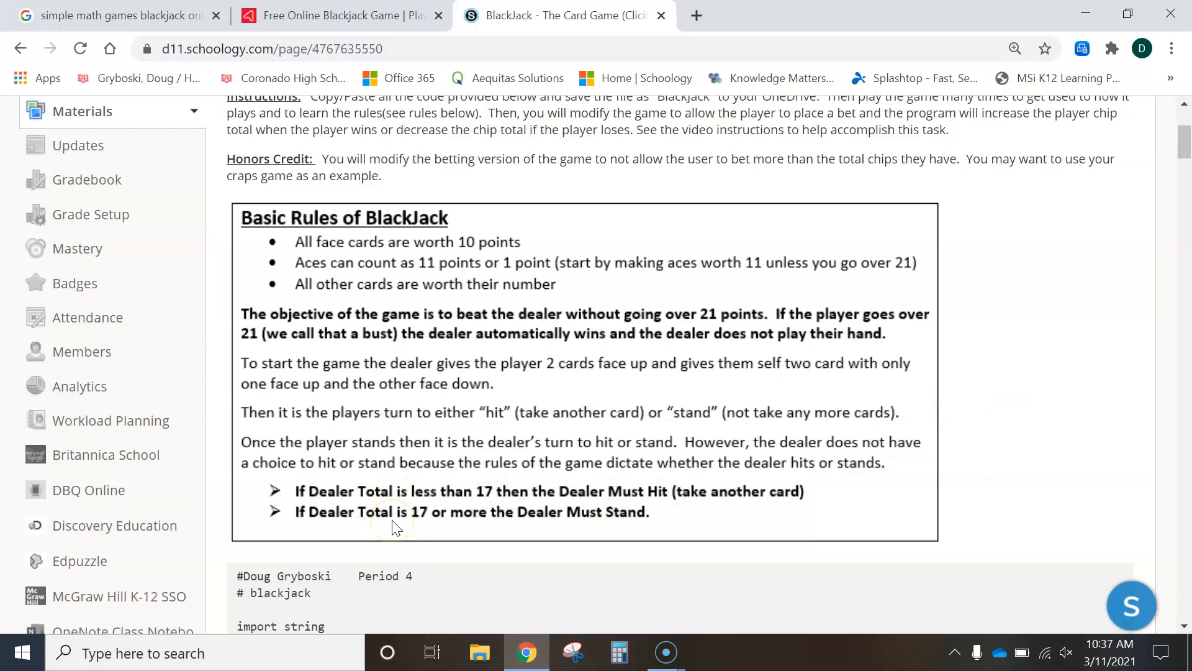
mouse_move(296, 523)
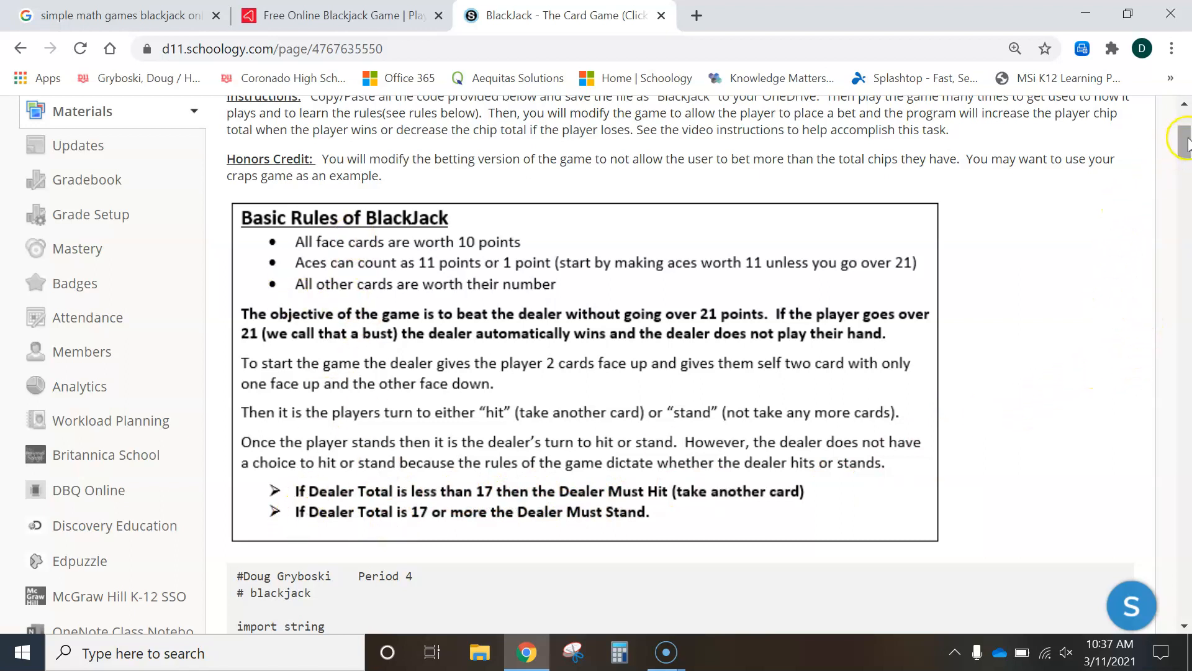
Scroll through the assignment's game code down to the dealer's turn and winner checks.
scroll(down, 3)
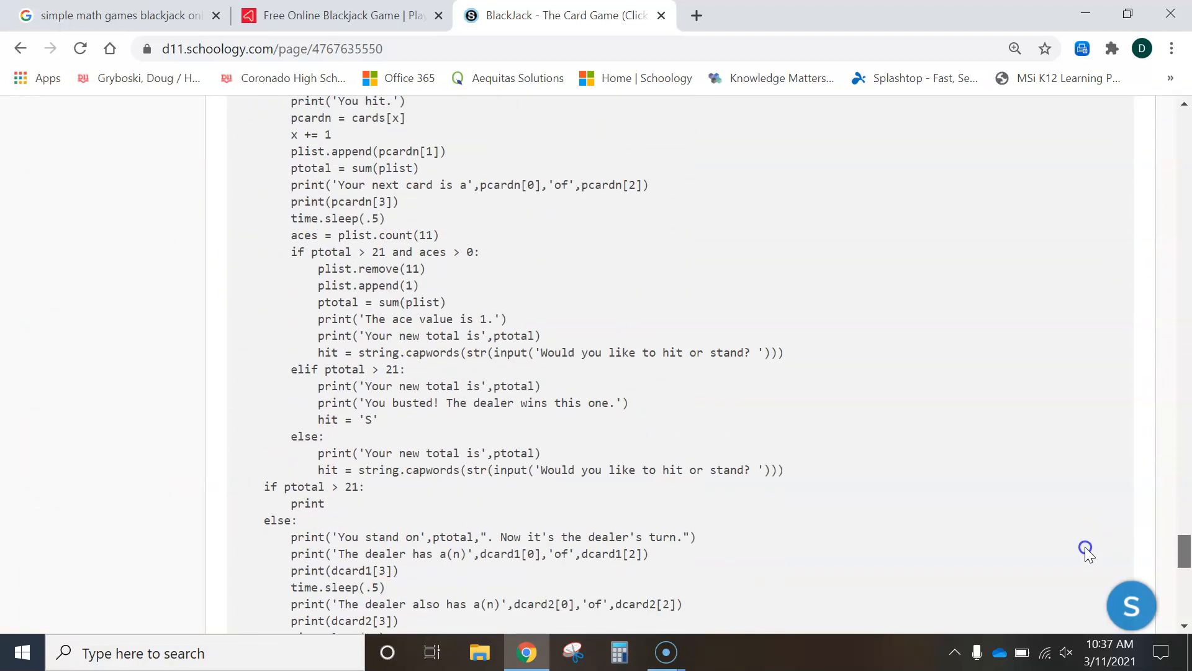
scroll(down, 3)
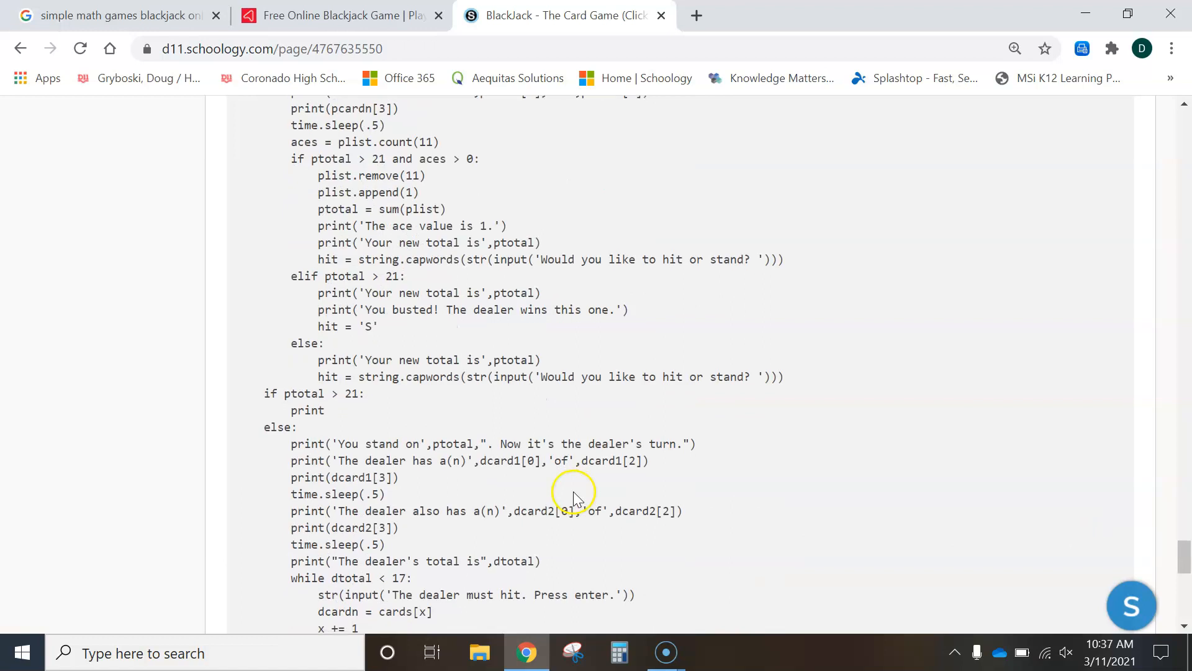
scroll(down, 3)
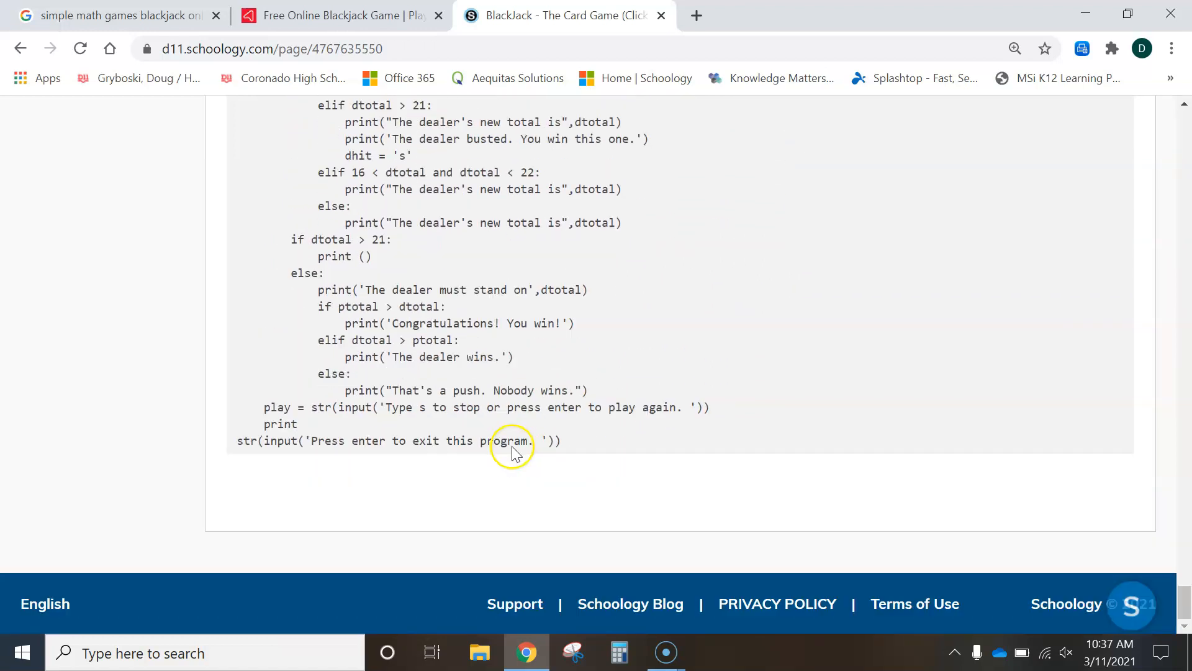
scroll(up, 3)
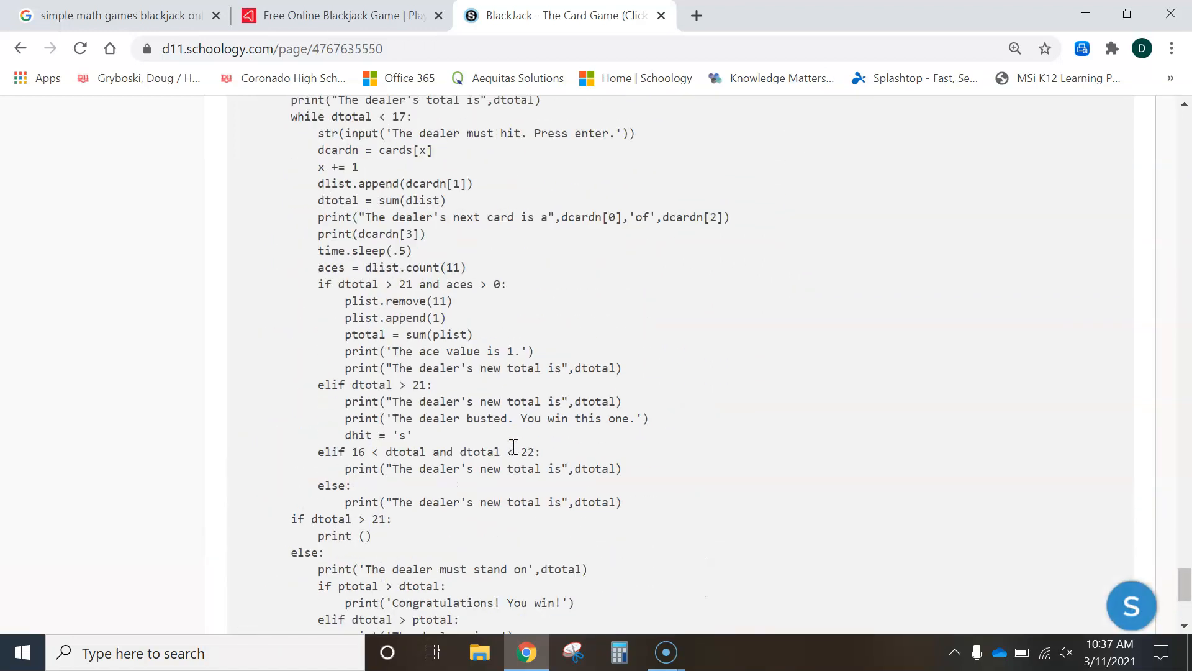
mouse_move(326, 358)
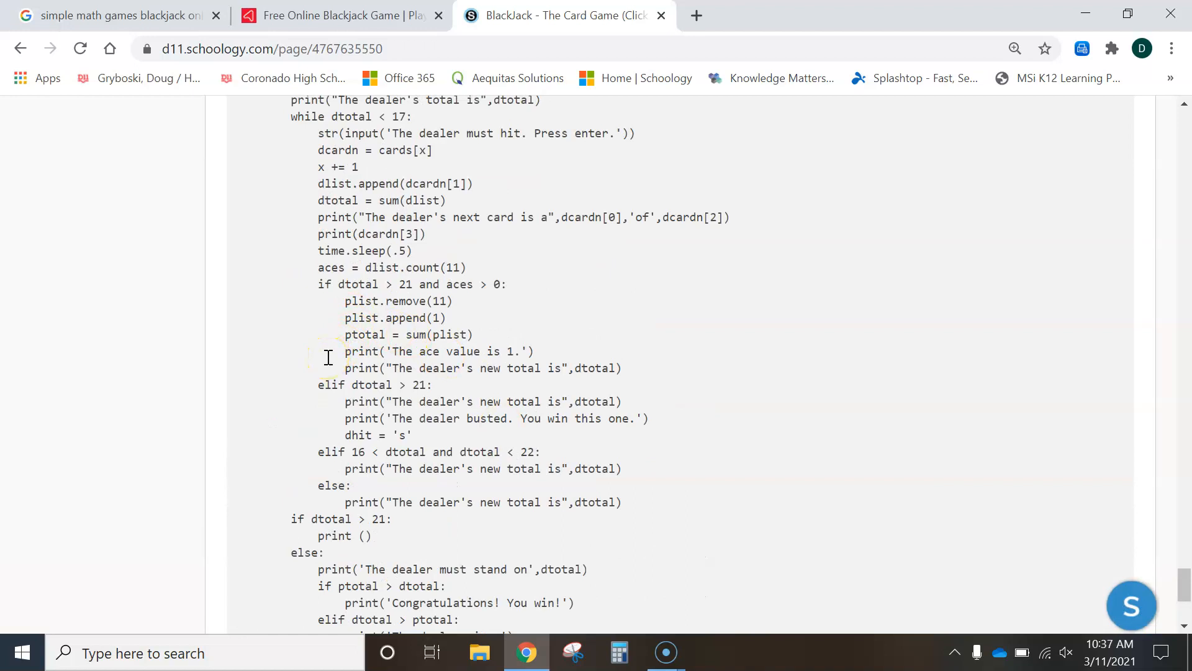
scroll(down, 3)
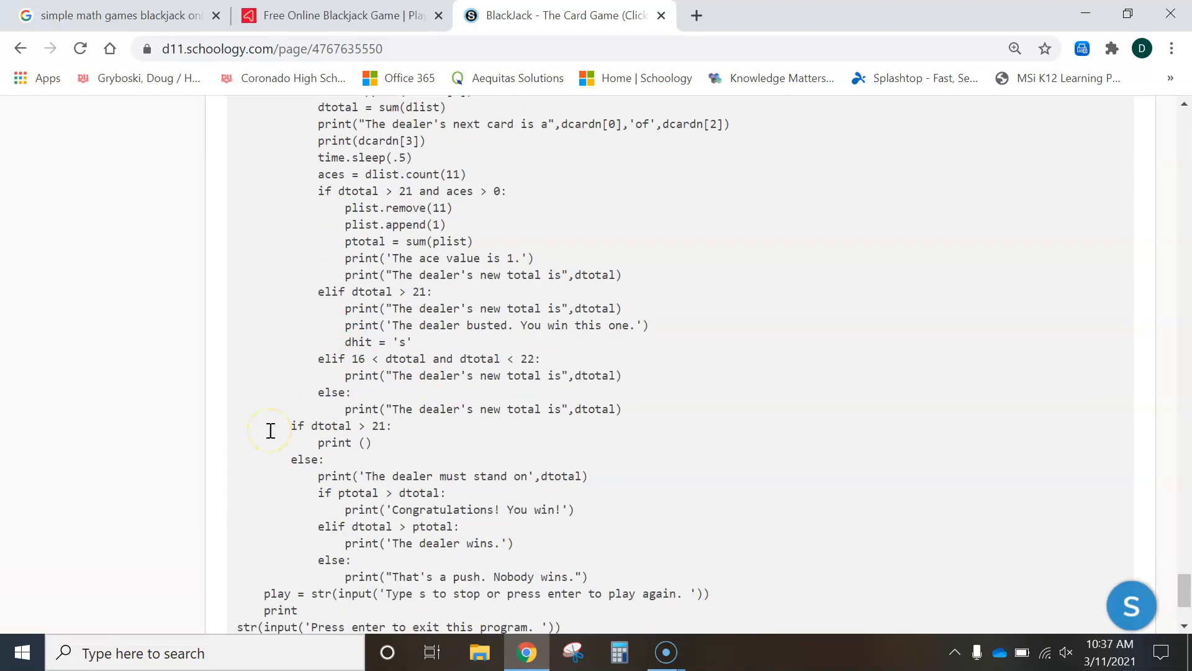
scroll(down, 3)
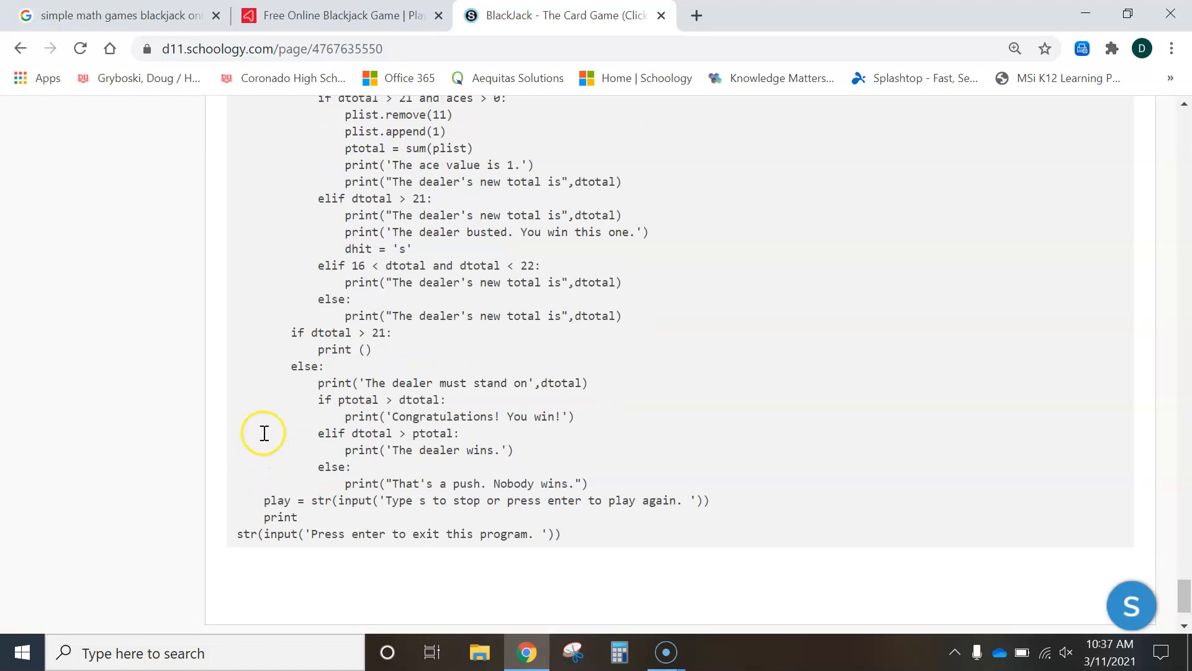
mouse_move(365, 398)
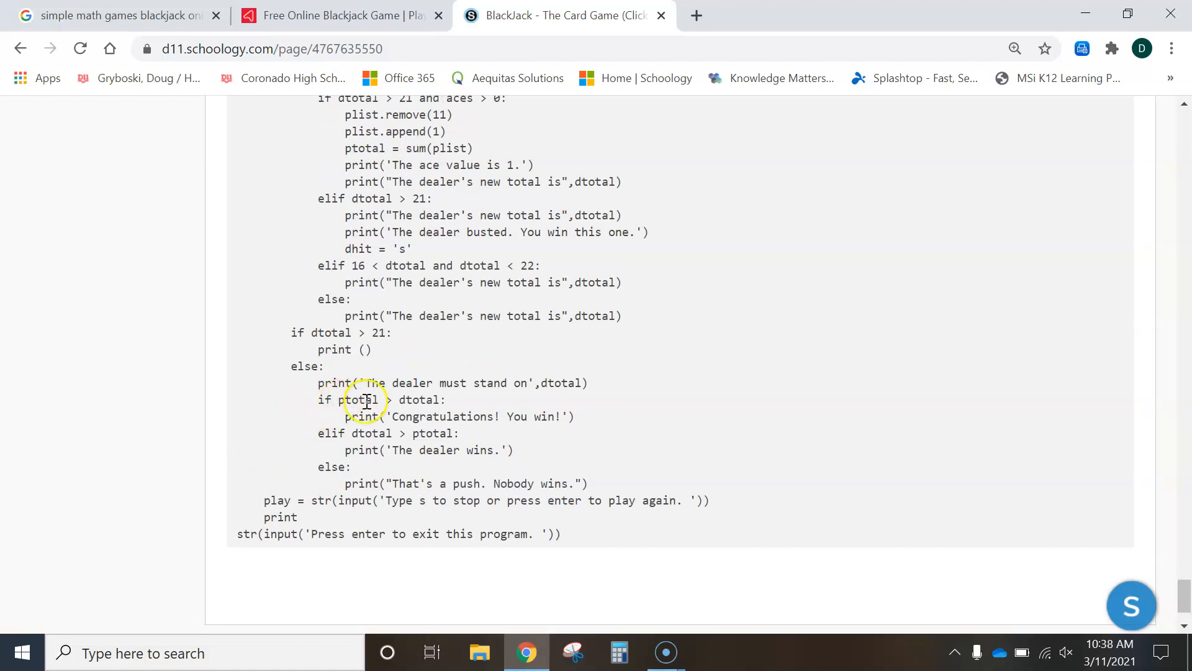
mouse_move(440, 416)
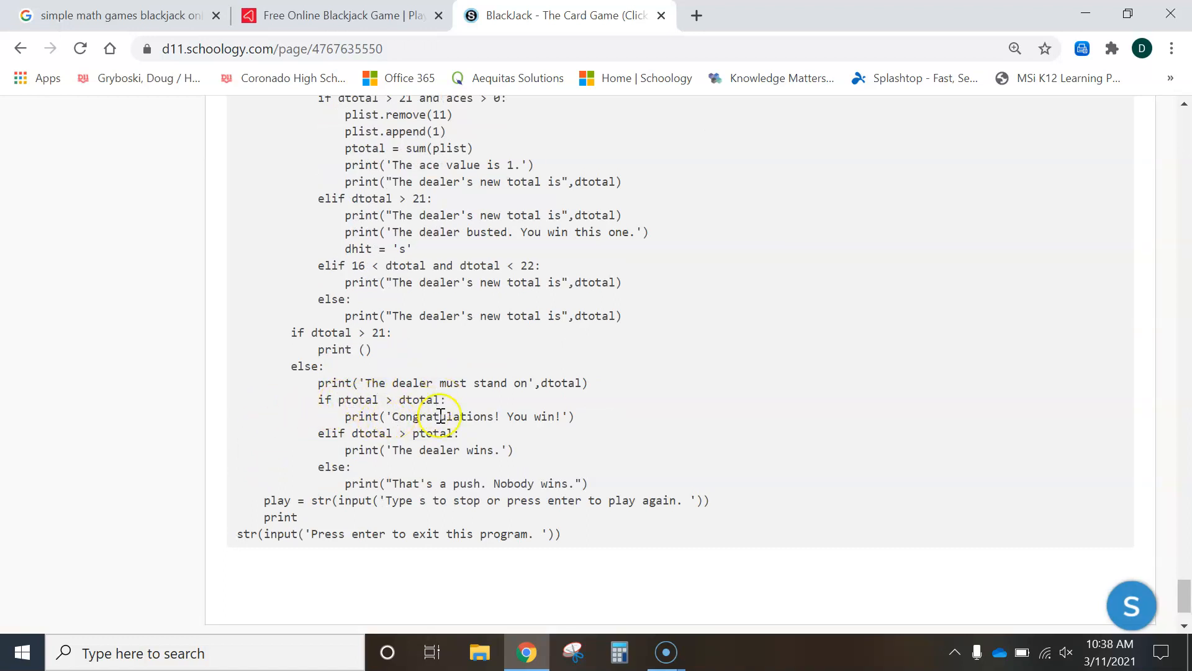
mouse_move(327, 439)
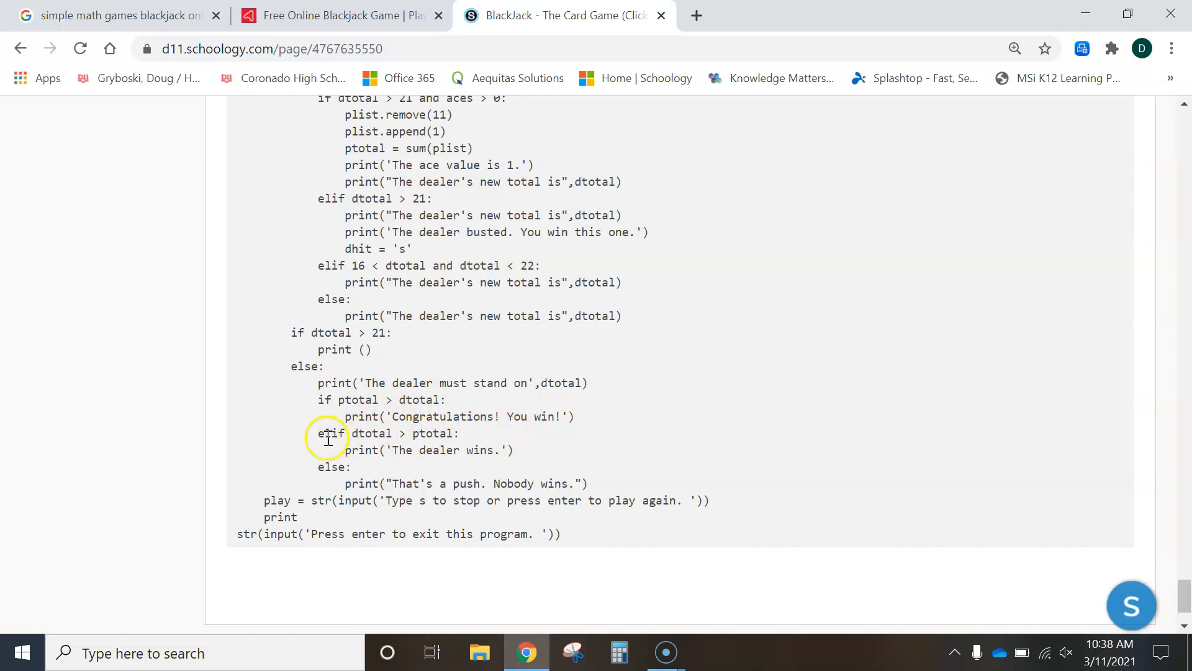
mouse_move(468, 436)
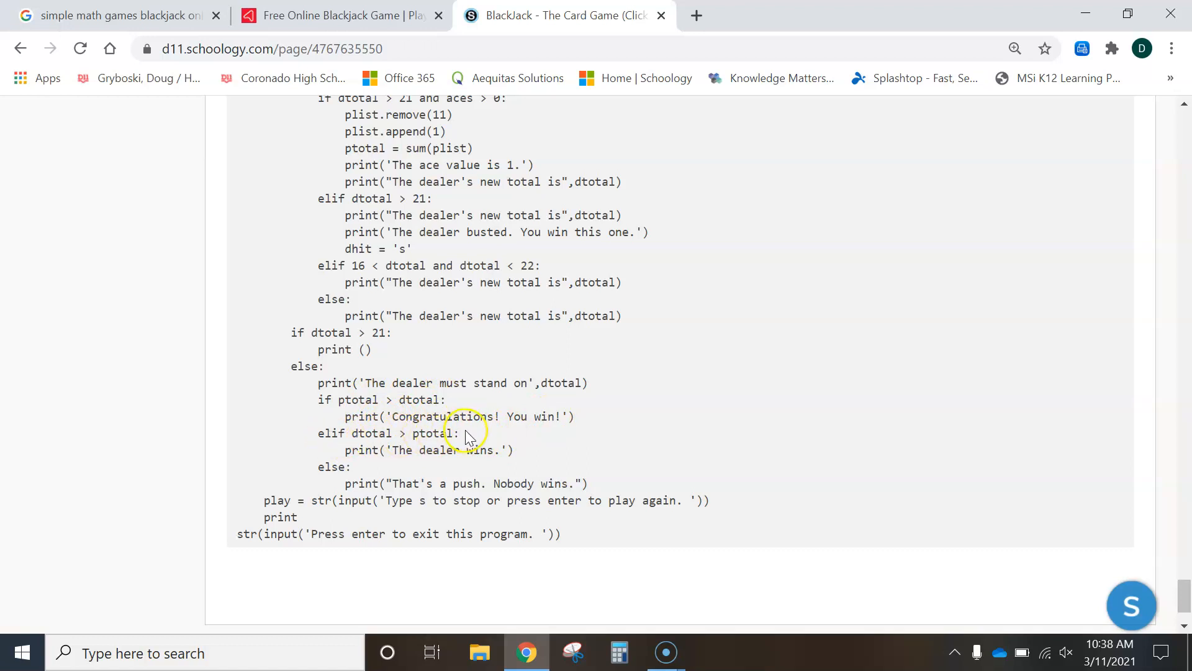
mouse_move(459, 464)
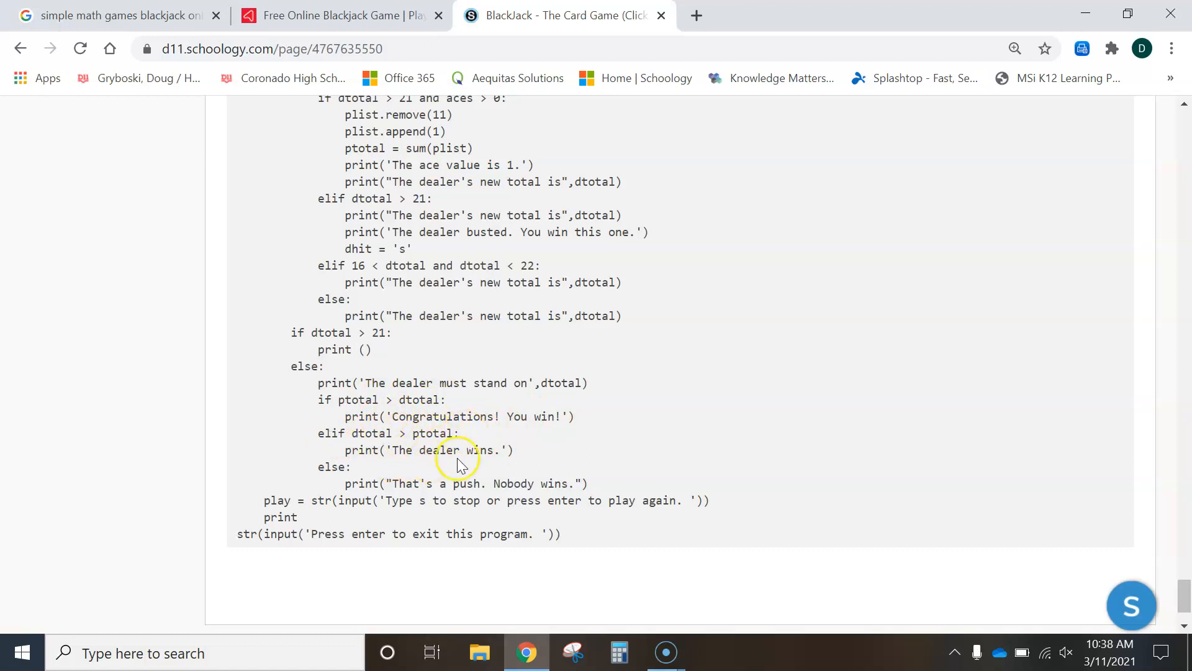
mouse_move(325, 469)
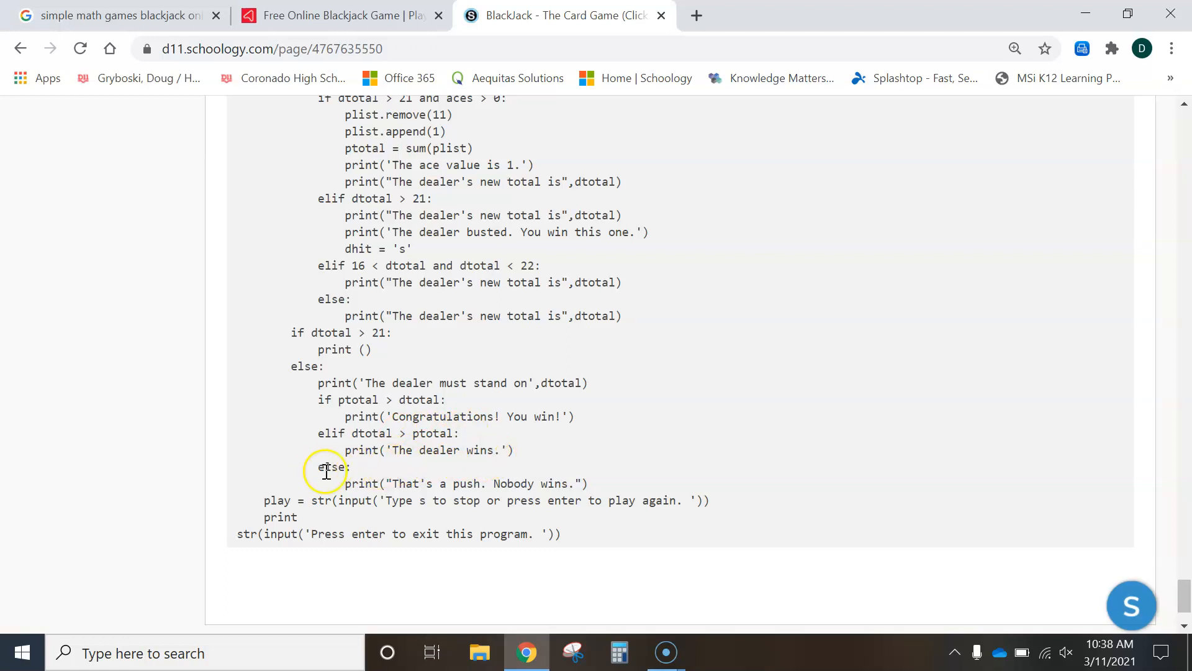
mouse_move(601, 479)
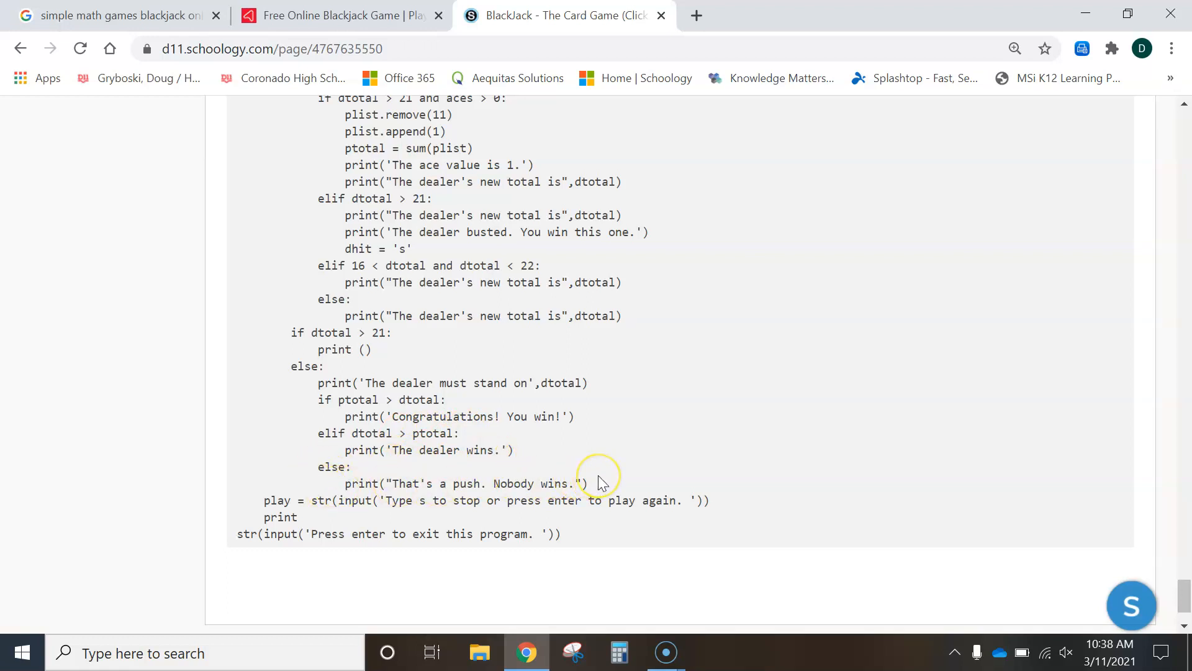
mouse_move(333, 383)
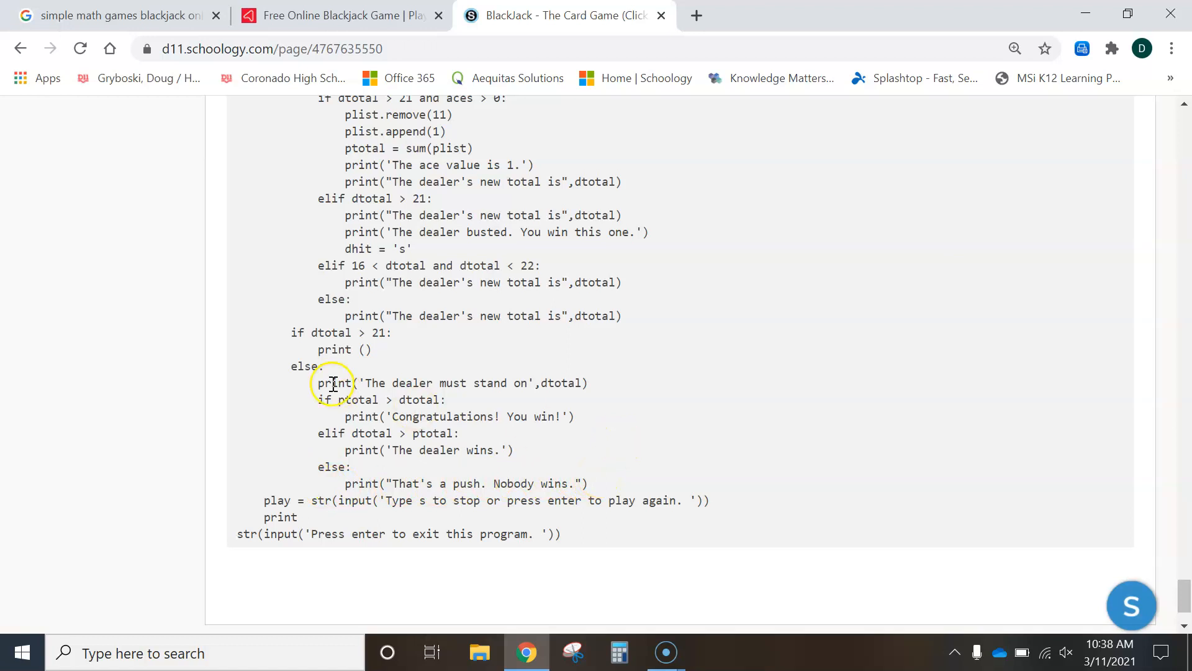
mouse_move(472, 416)
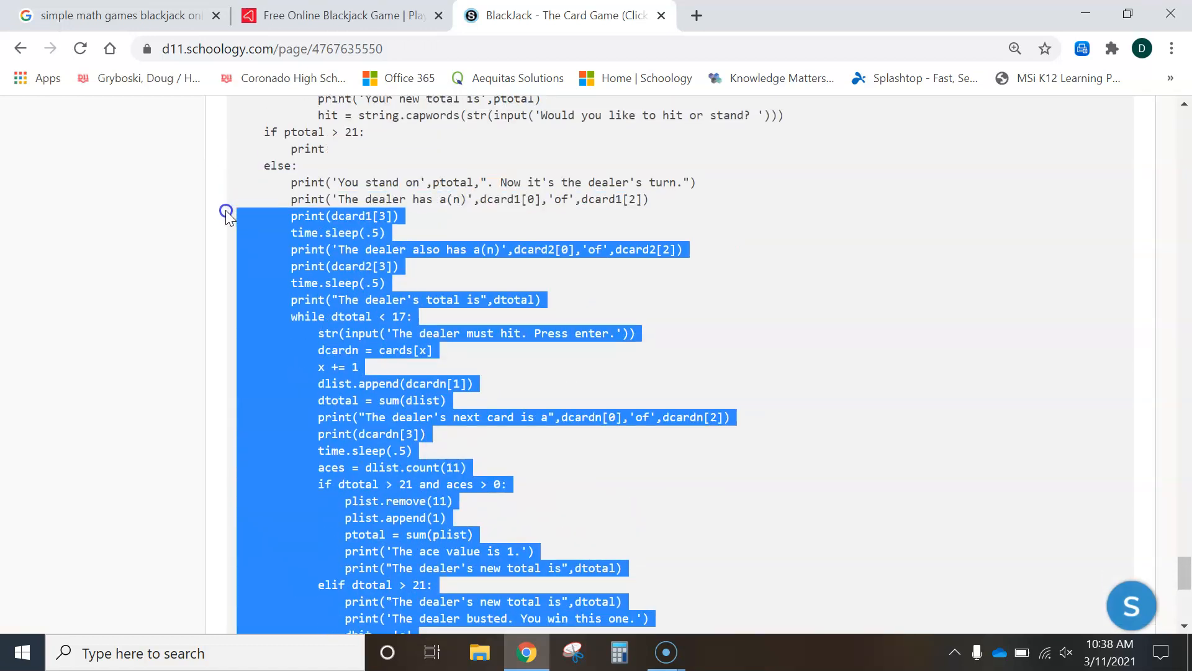
Scroll back to the top of the starter code and copy all of it.
scroll(up, 3)
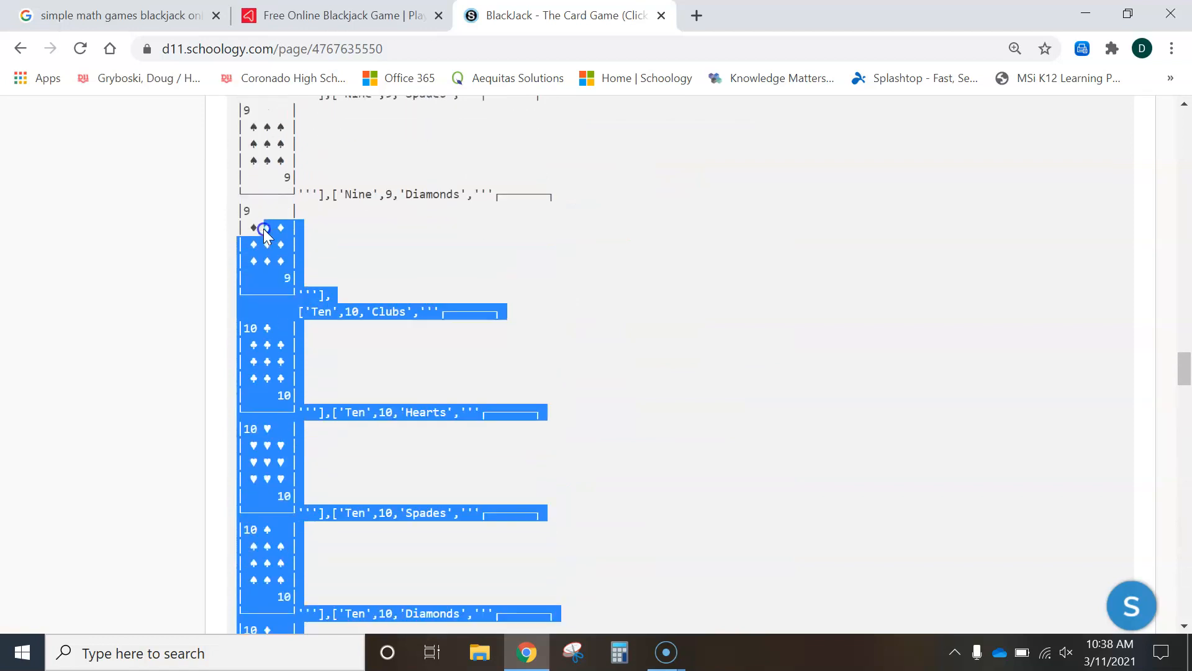
scroll(up, 3)
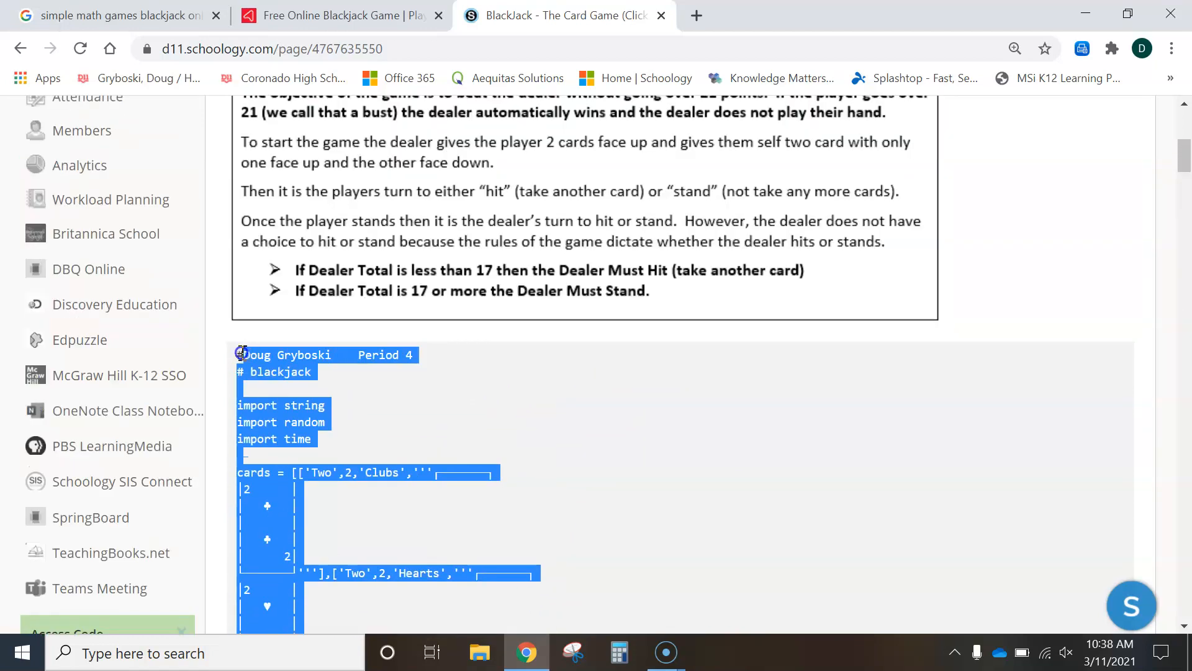
mouse_move(425, 409)
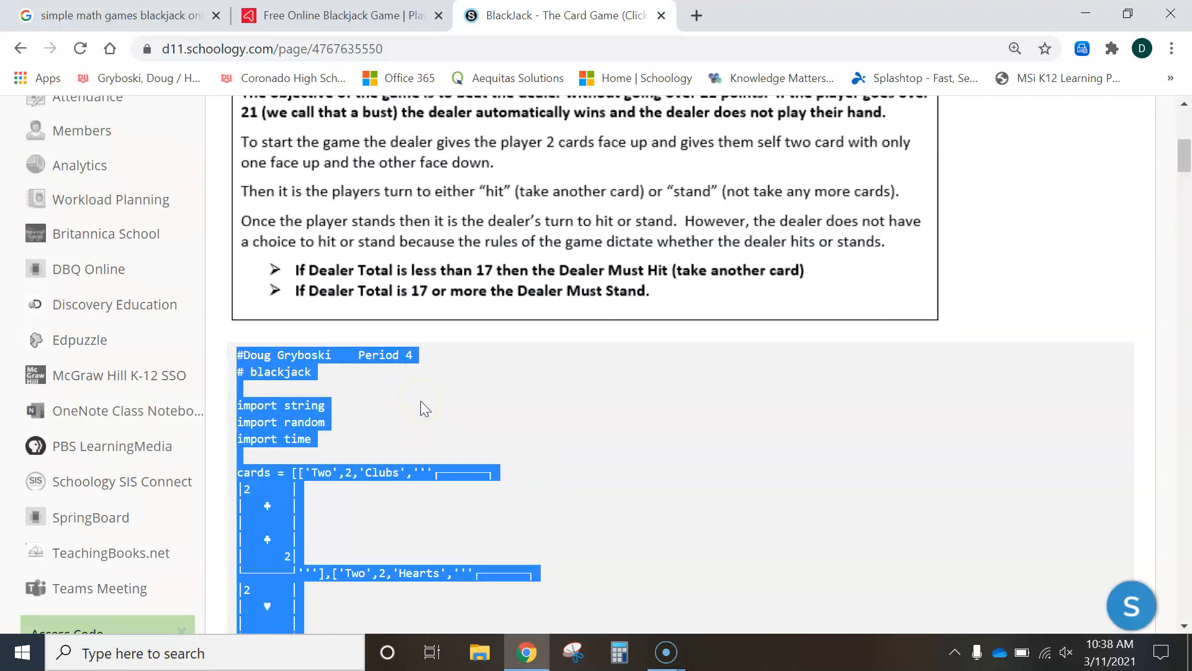
mouse_move(156, 652)
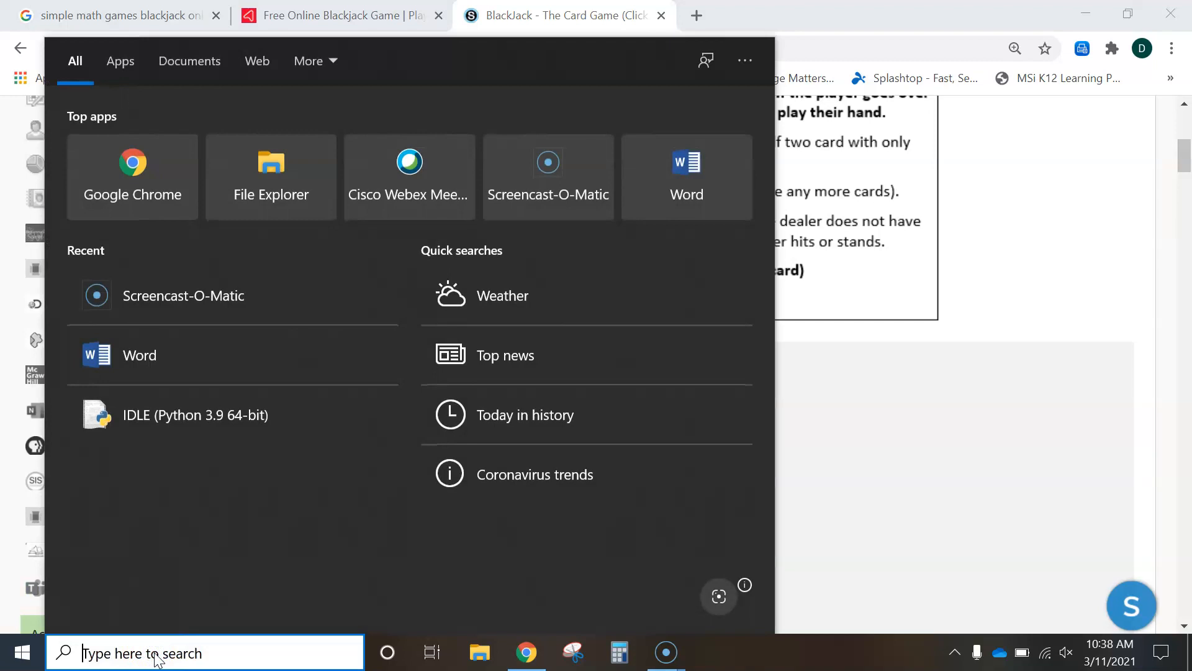
Search 'pyth' in the Windows taskbar and launch IDLE (Python 3.9 64-bit).
text(pyth)
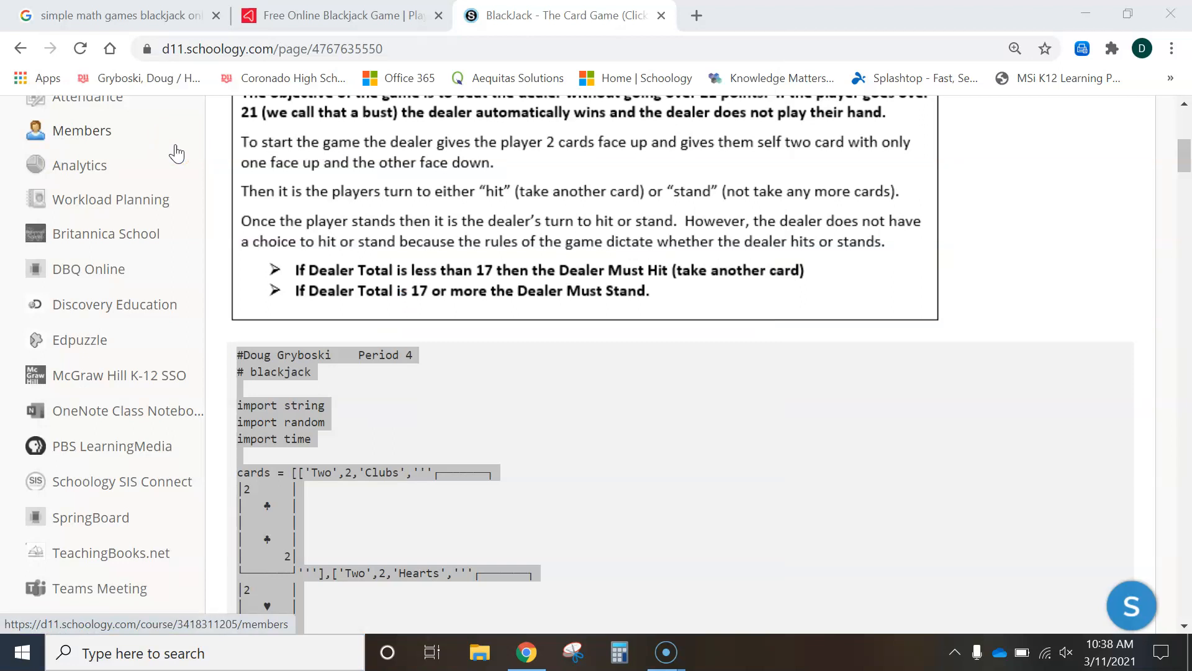
click(712, 652)
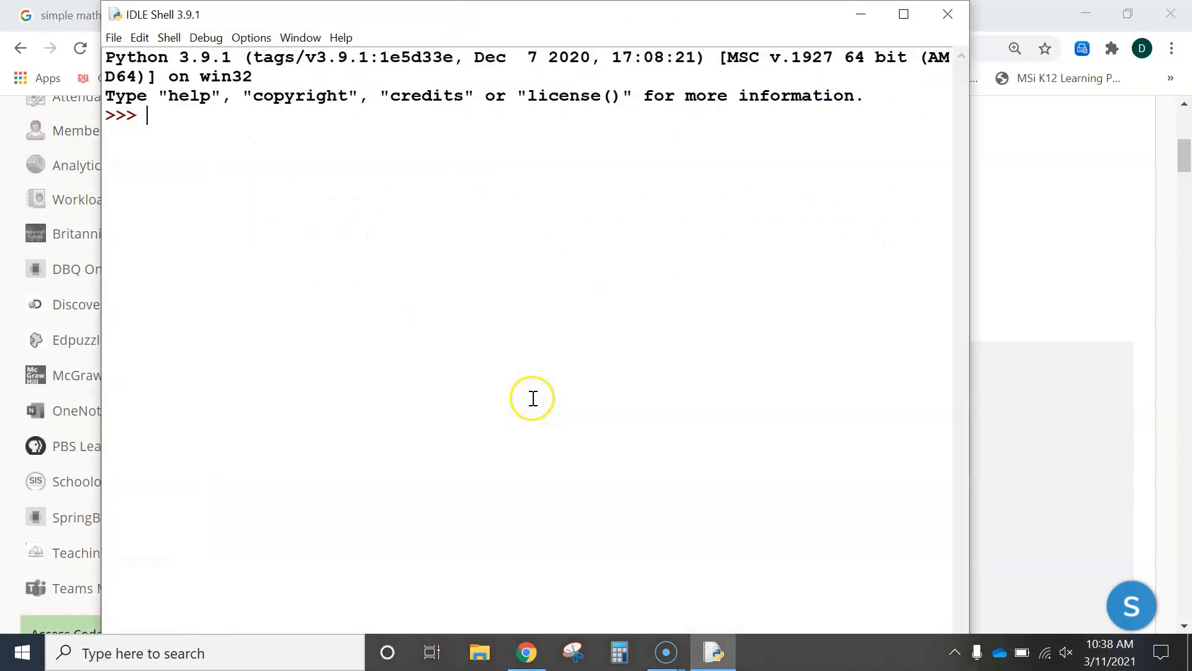
Paste the starter code into a new IDLE editor window with line numbers shown.
click(114, 37)
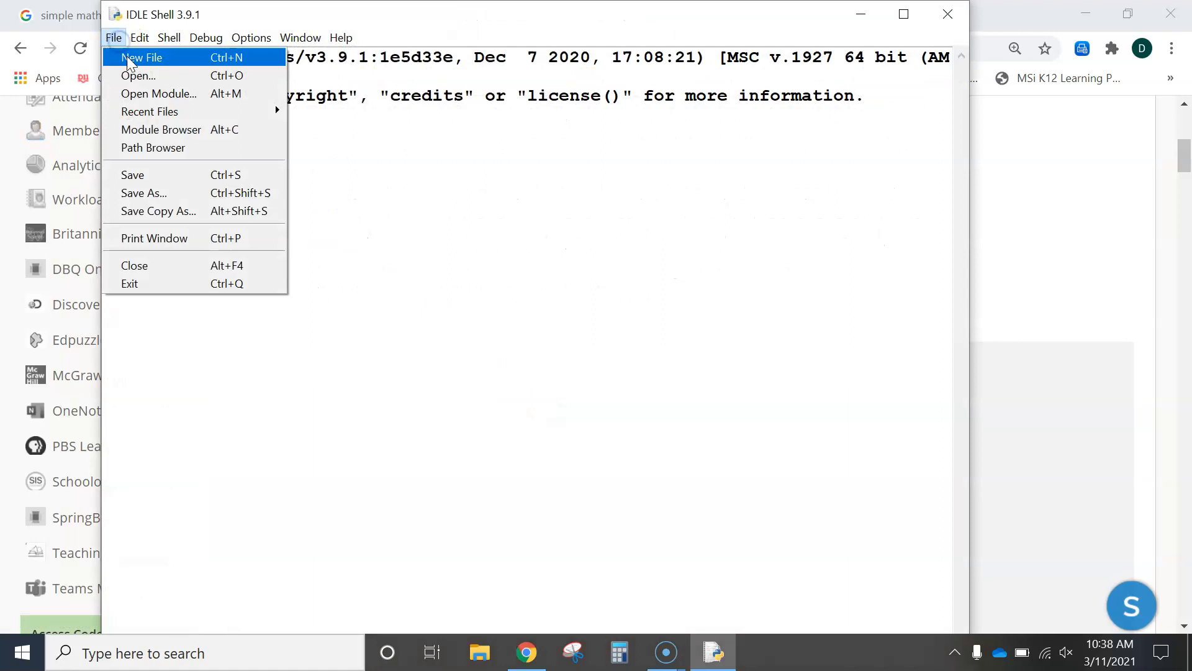
click(142, 57)
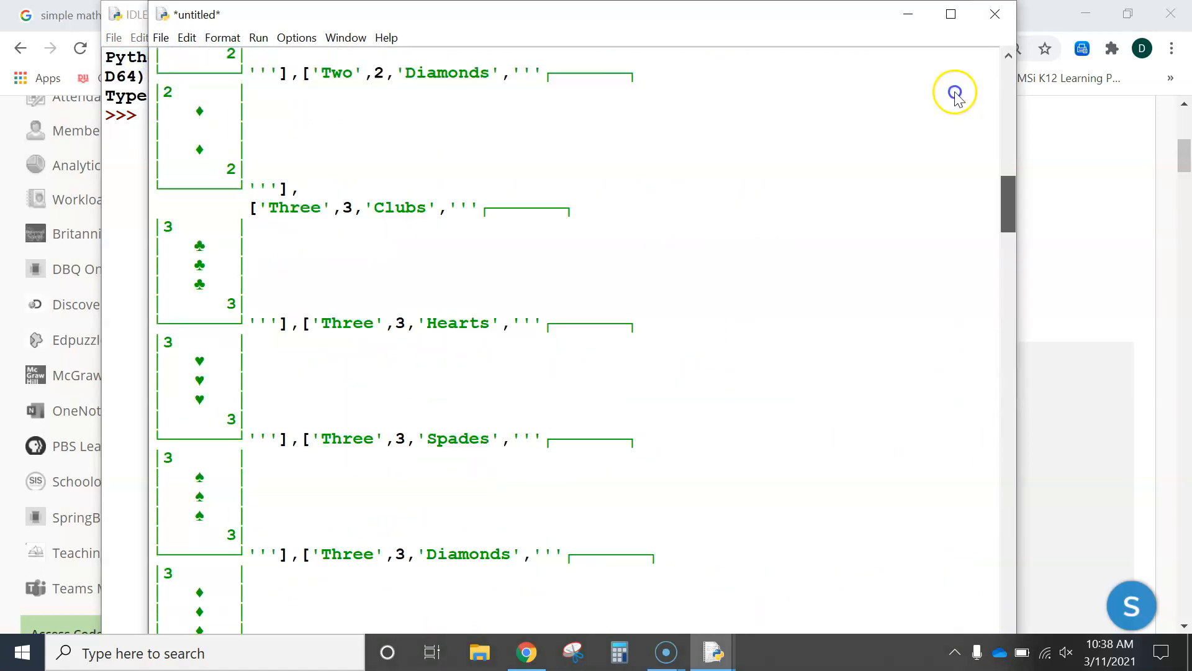
scroll(up, 3)
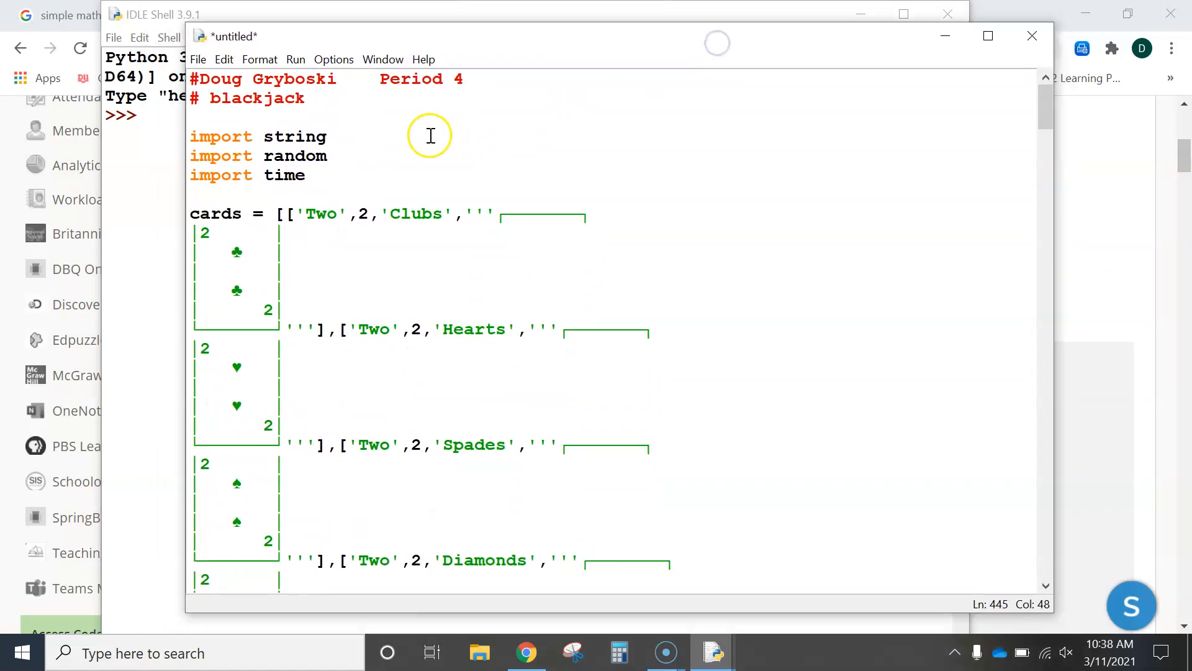
click(333, 60)
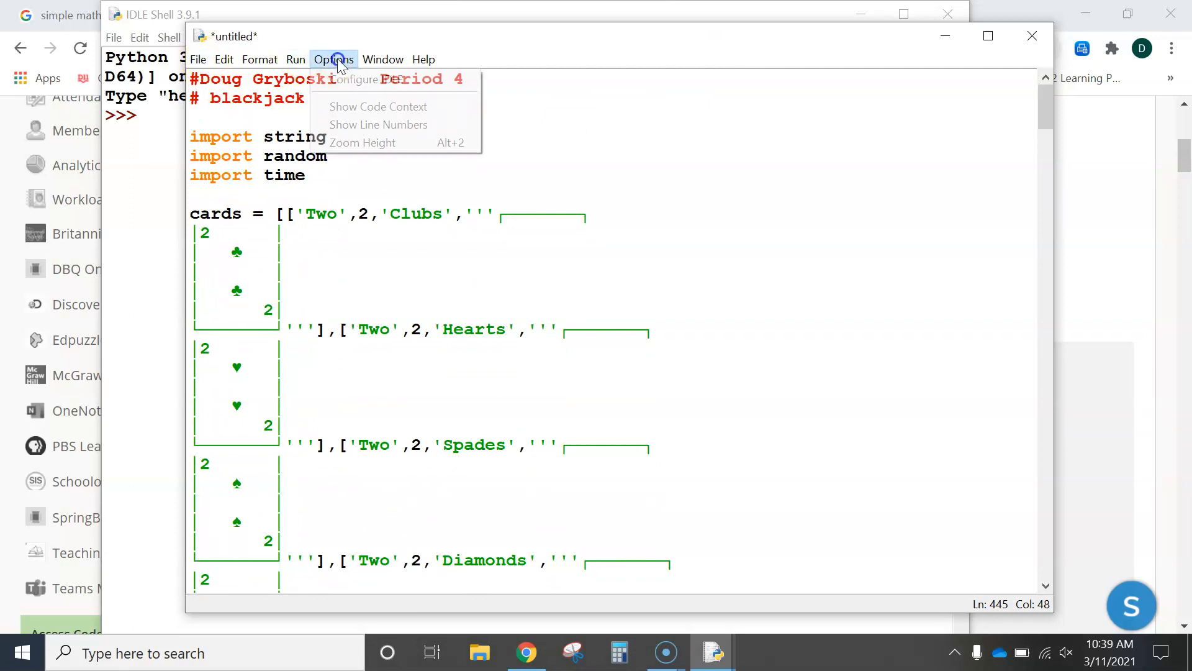
click(379, 124)
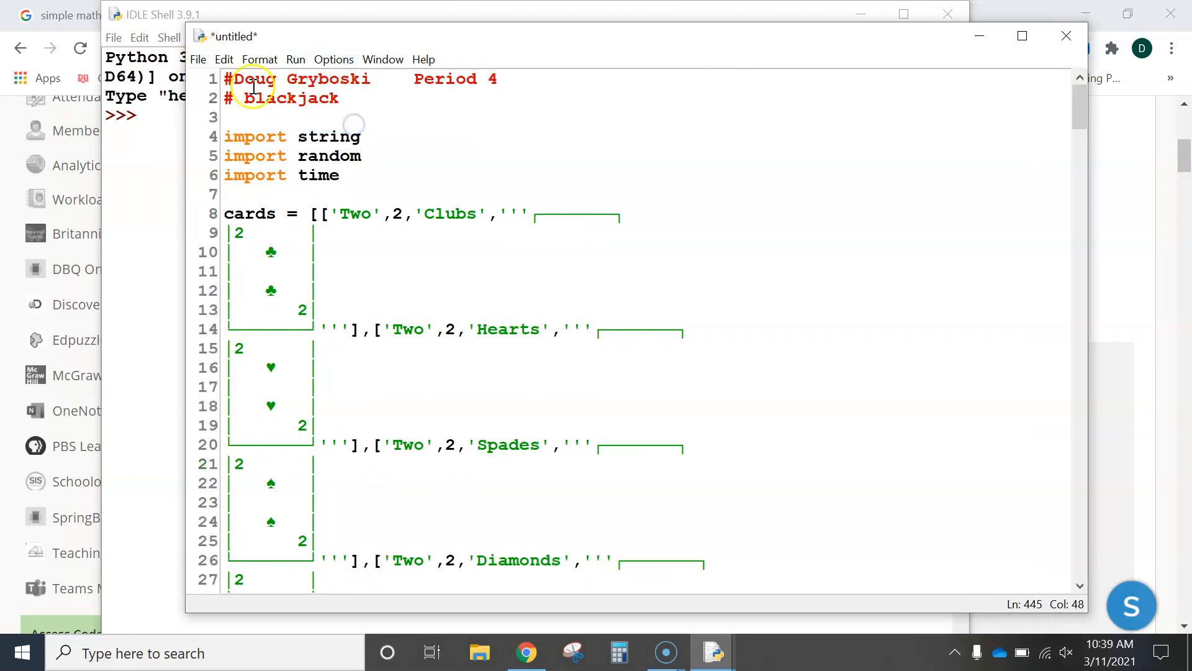
Save the script as 'blackjack demo for video instructions.py'.
click(198, 59)
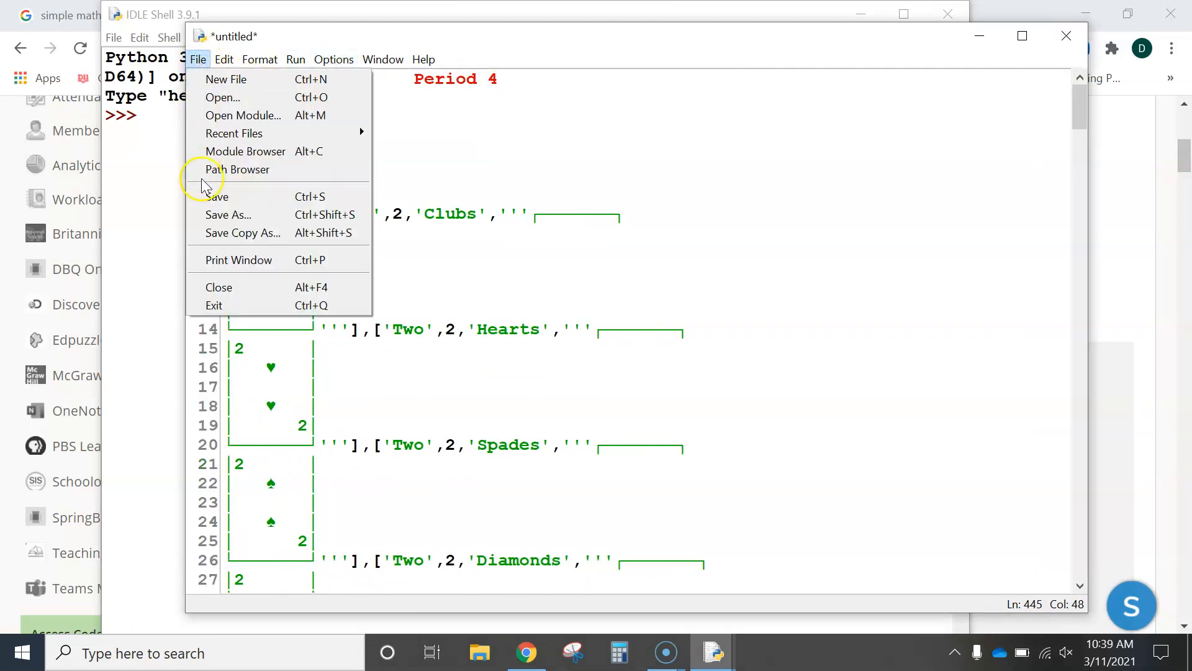
click(227, 215)
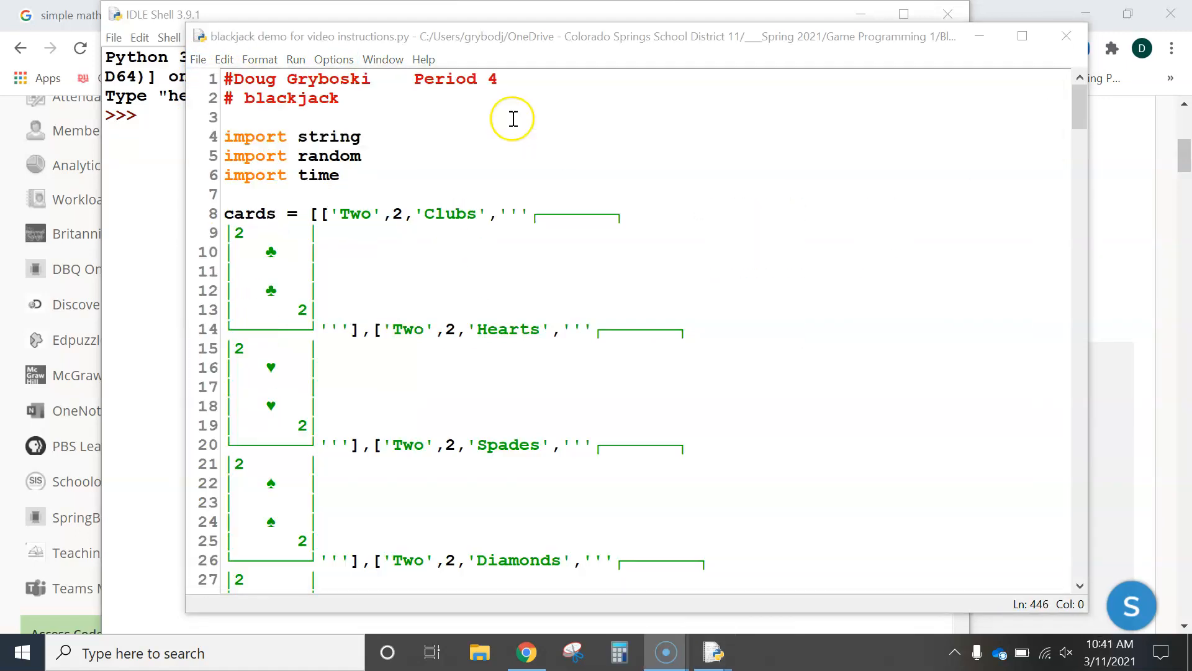
Run the module and enter 's' to stand on 14, letting the dealer play to 21.
click(295, 60)
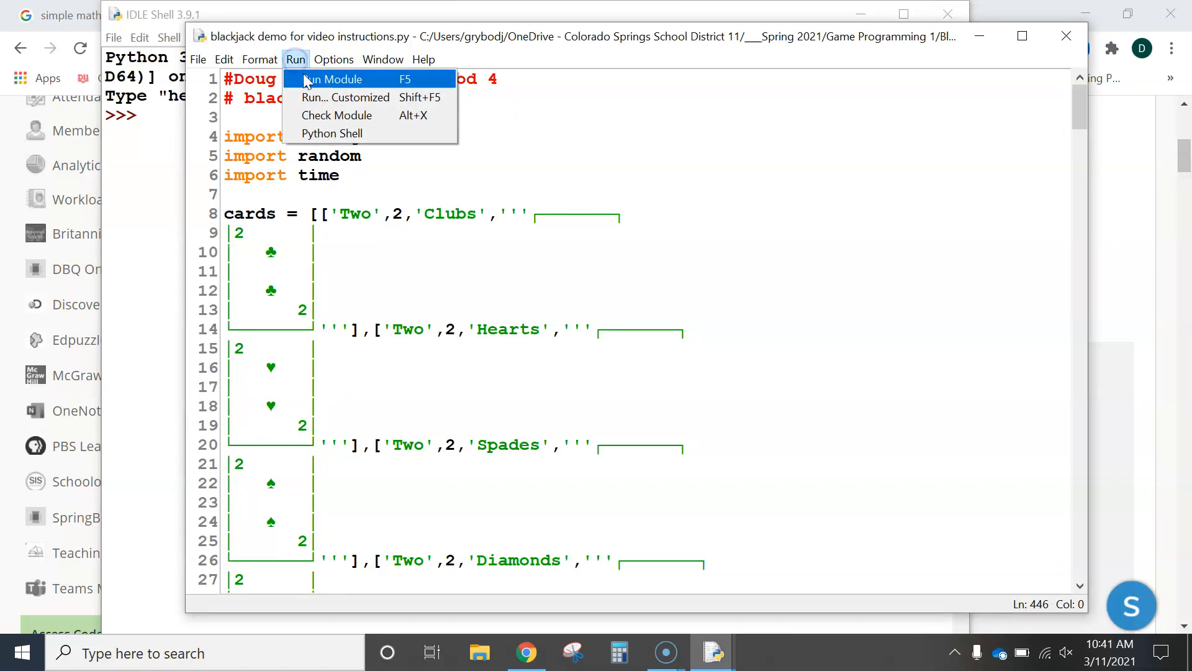
click(330, 78)
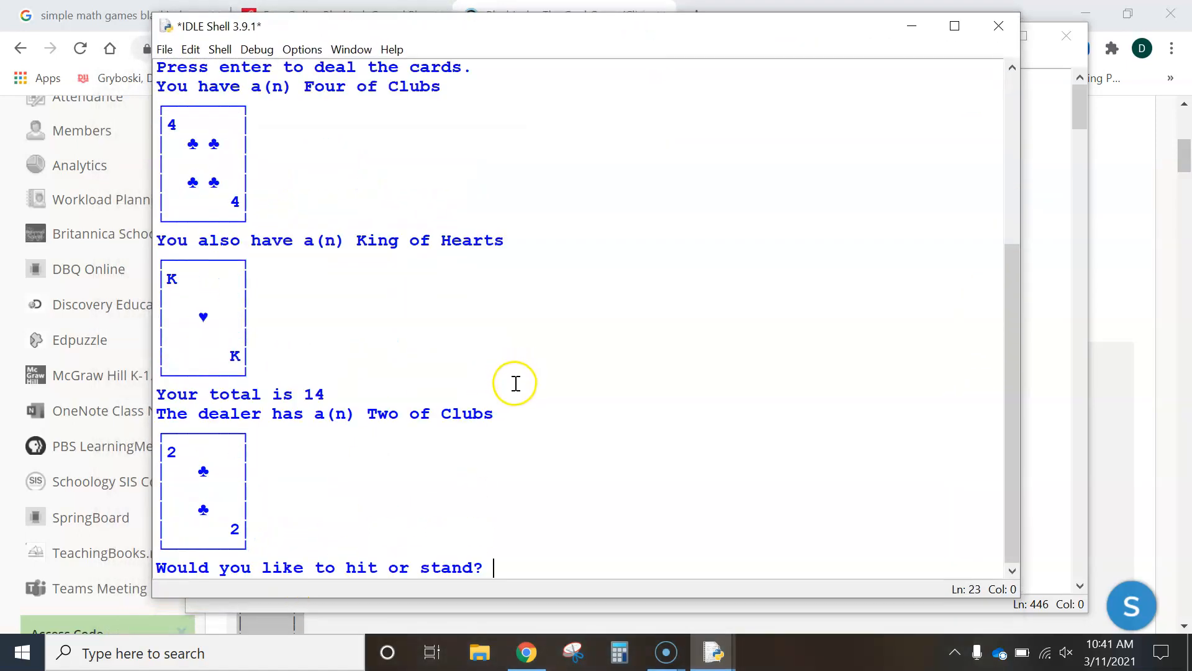
mouse_move(224, 143)
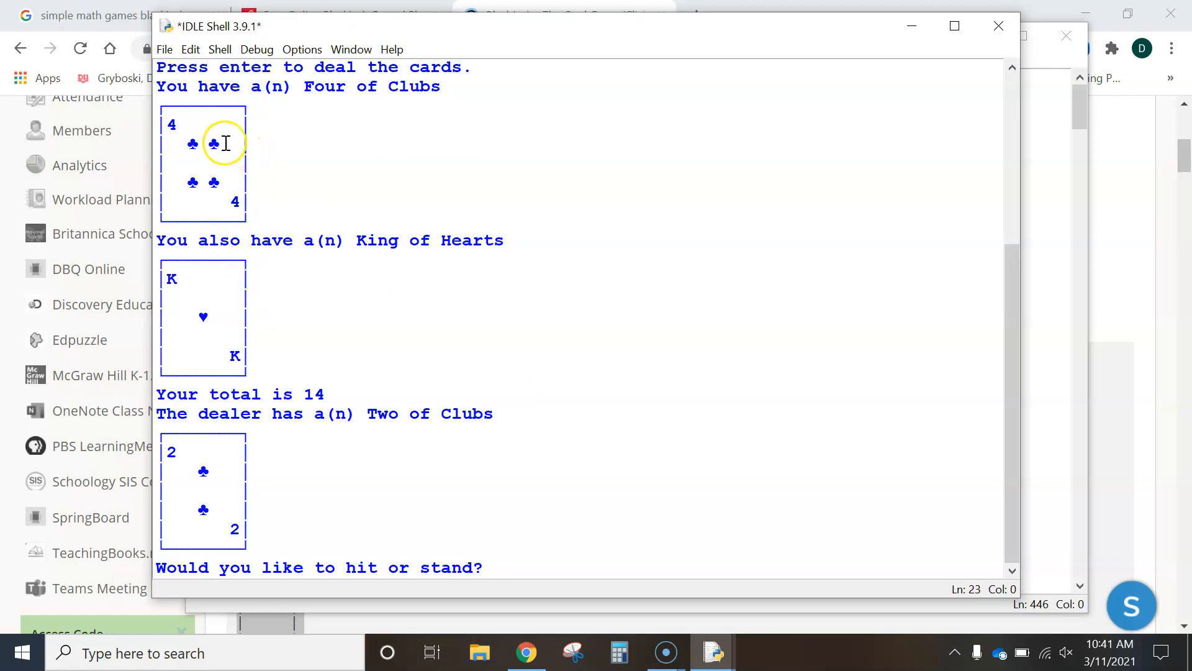
mouse_move(372, 127)
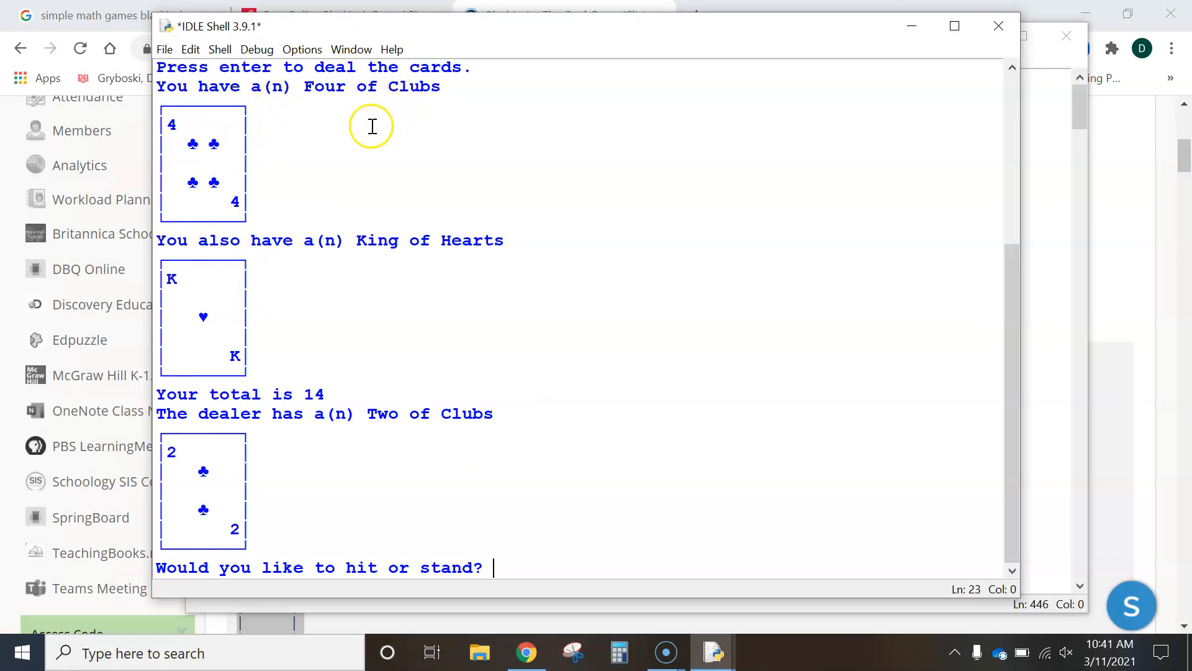
mouse_move(216, 300)
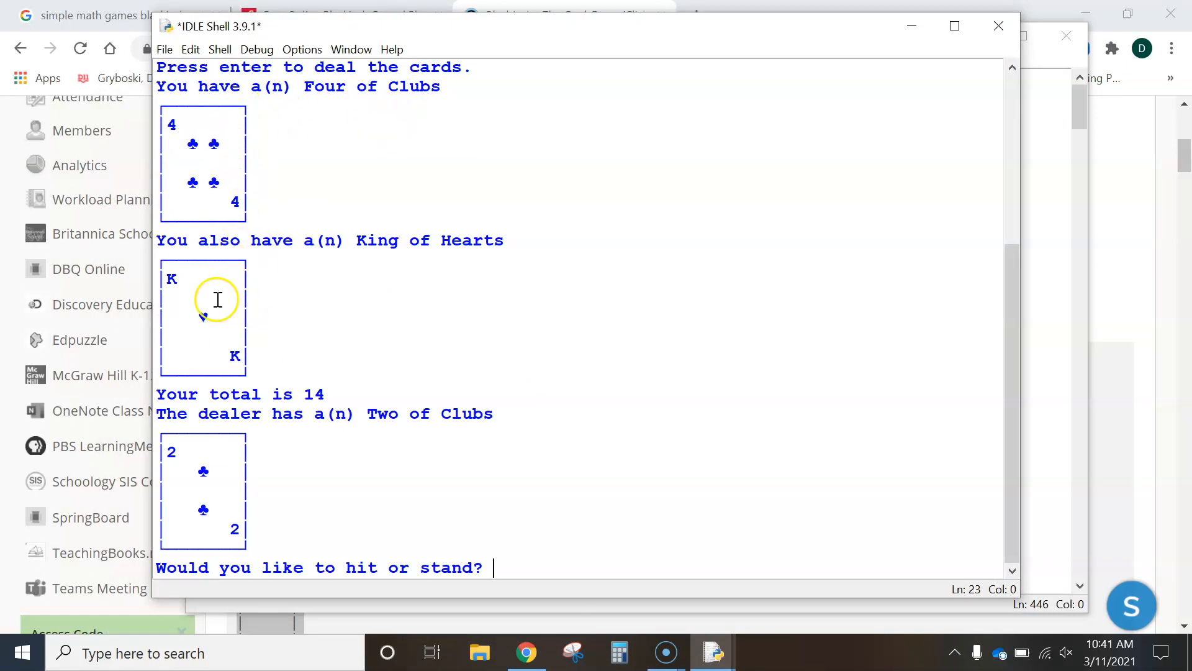
mouse_move(238, 292)
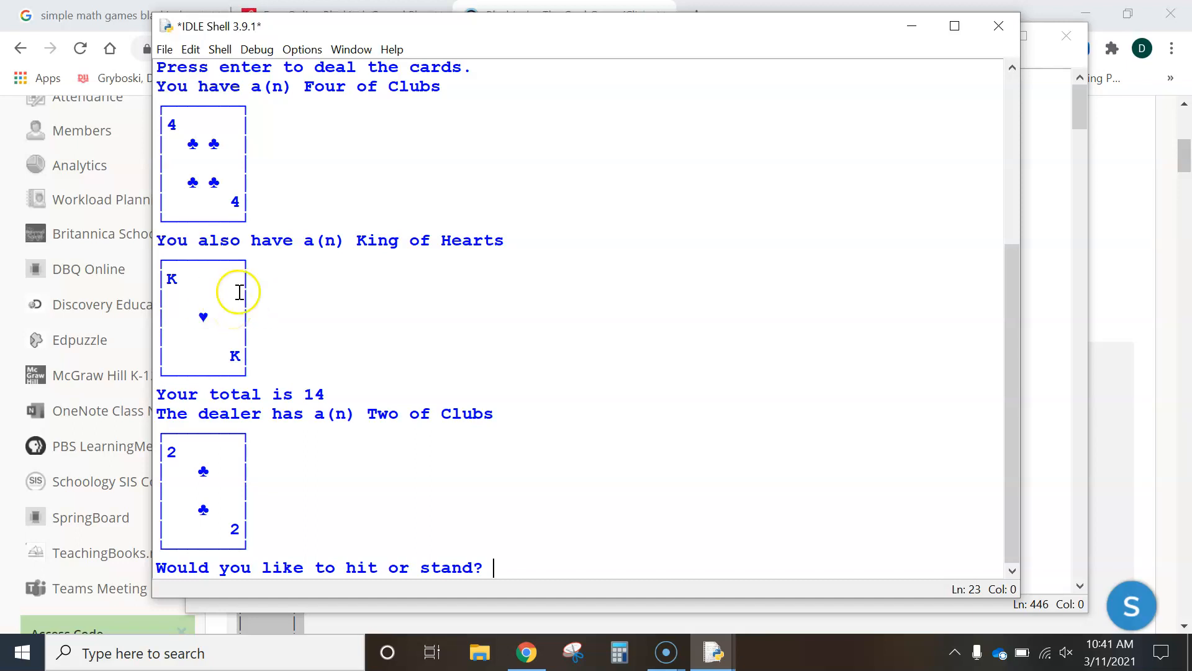
mouse_move(323, 447)
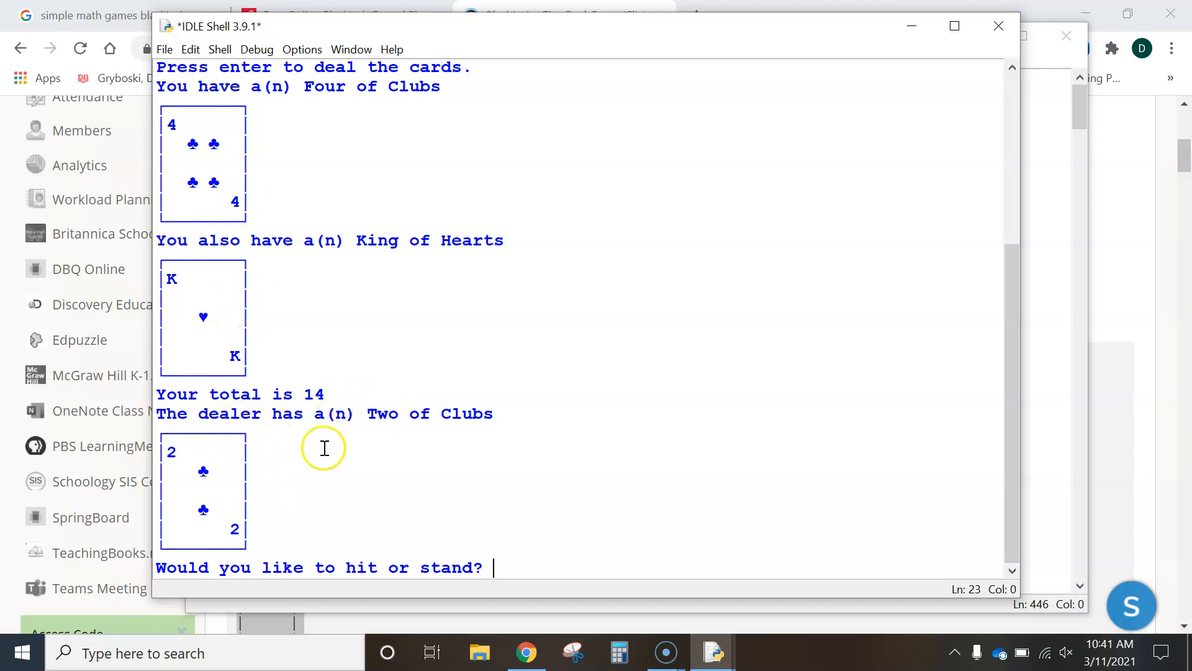
mouse_move(258, 510)
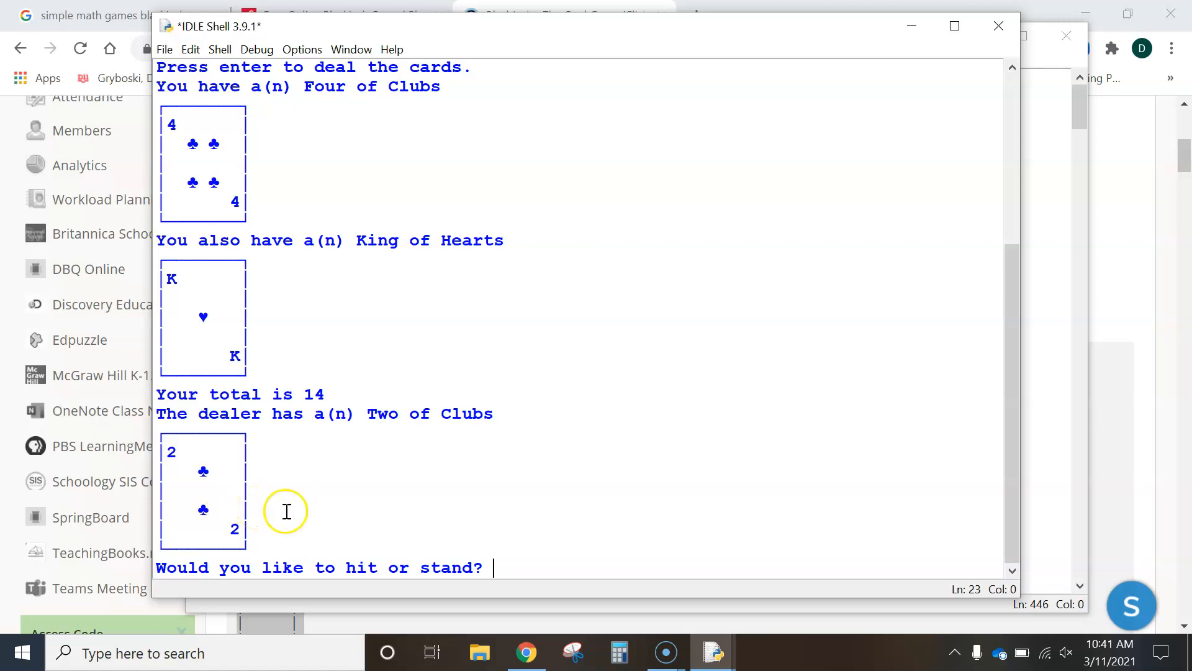
mouse_move(531, 563)
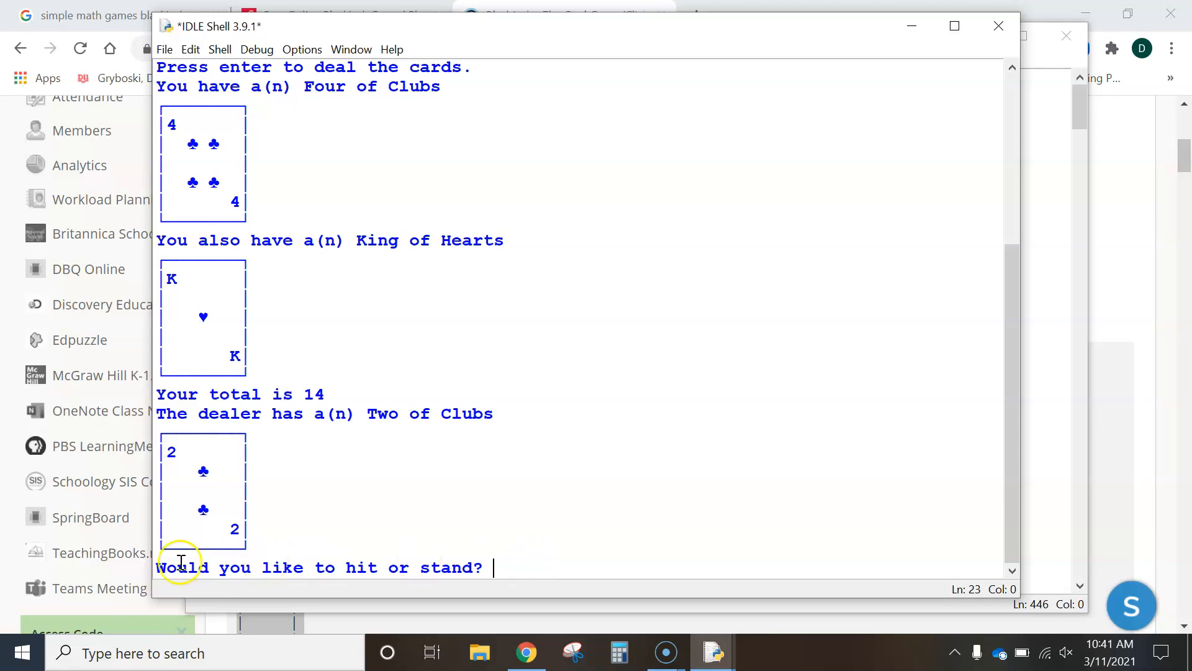
mouse_move(228, 192)
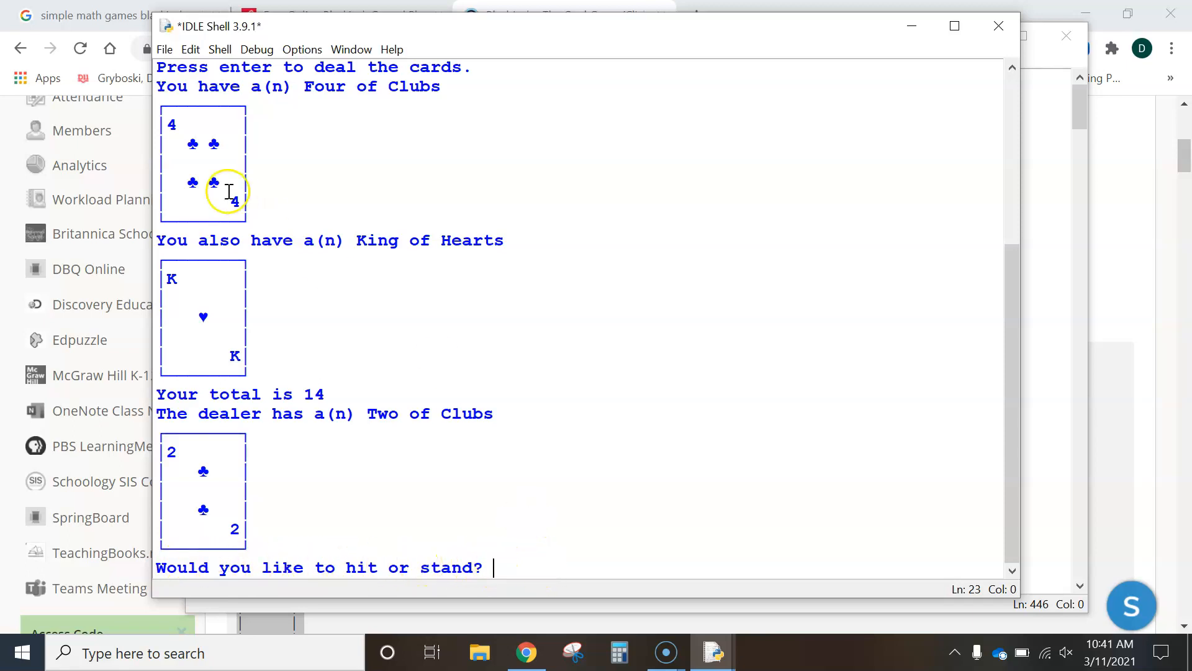
text(s)
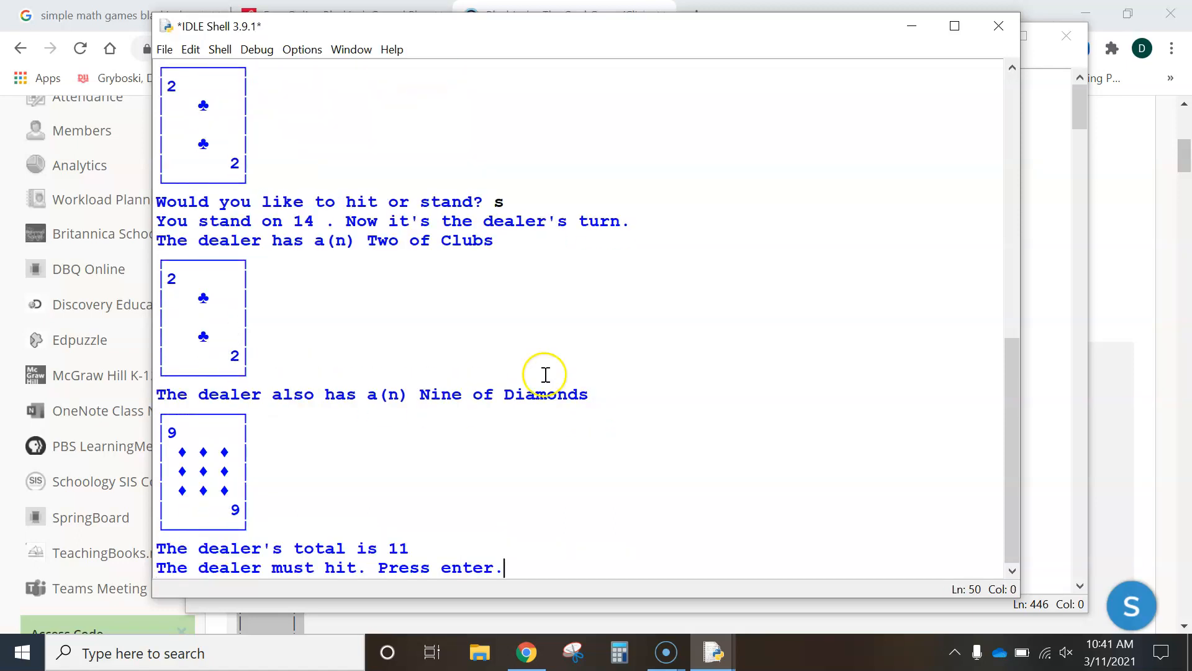
mouse_move(389, 205)
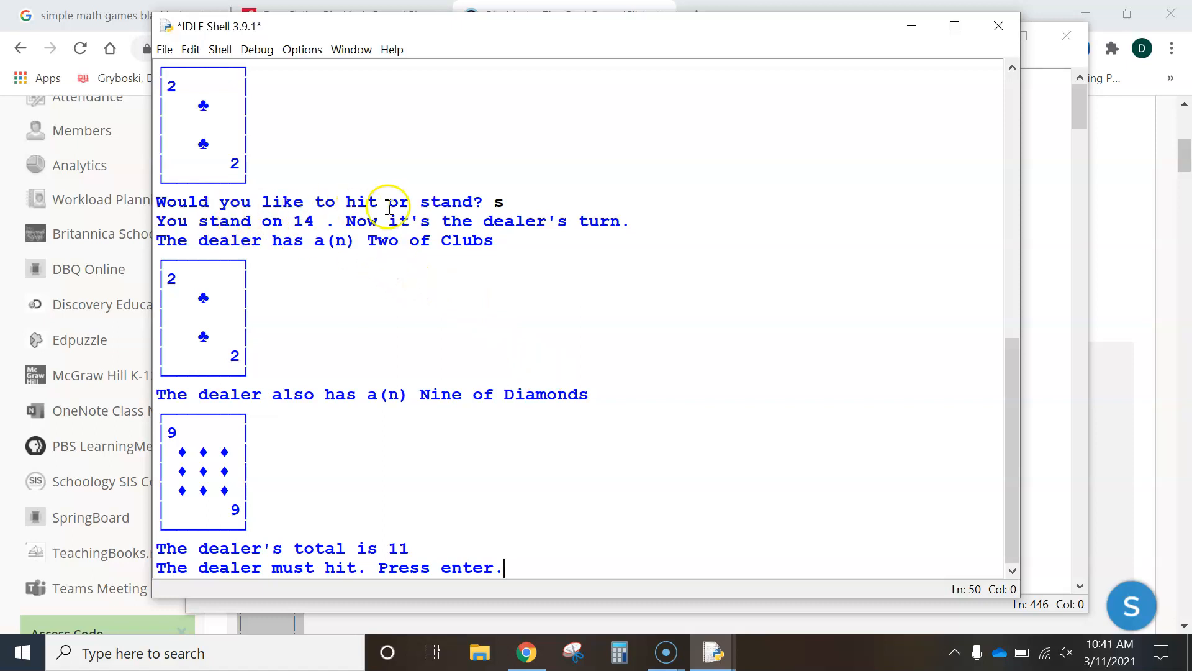
mouse_move(532, 224)
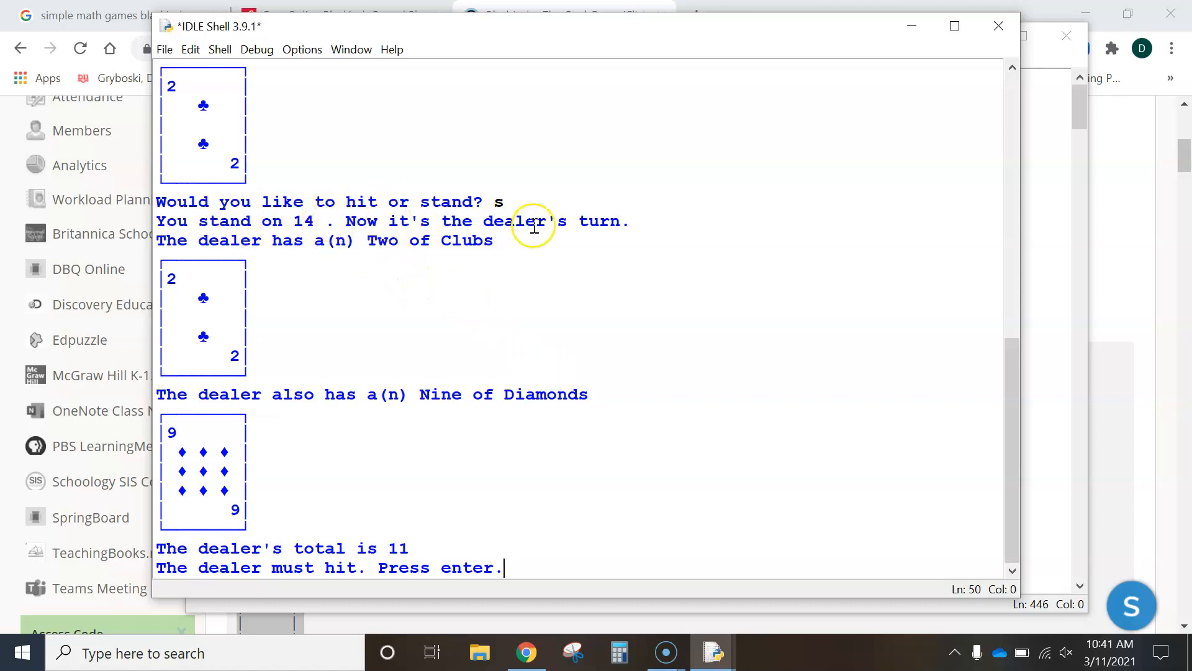
mouse_move(487, 269)
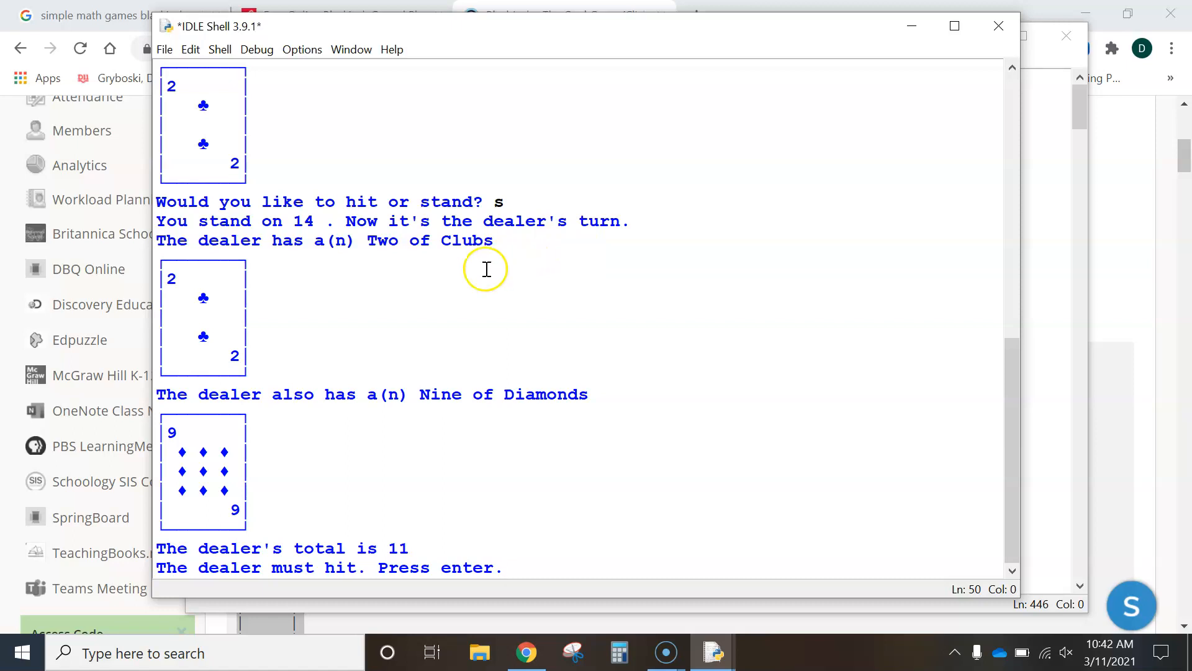
mouse_move(275, 490)
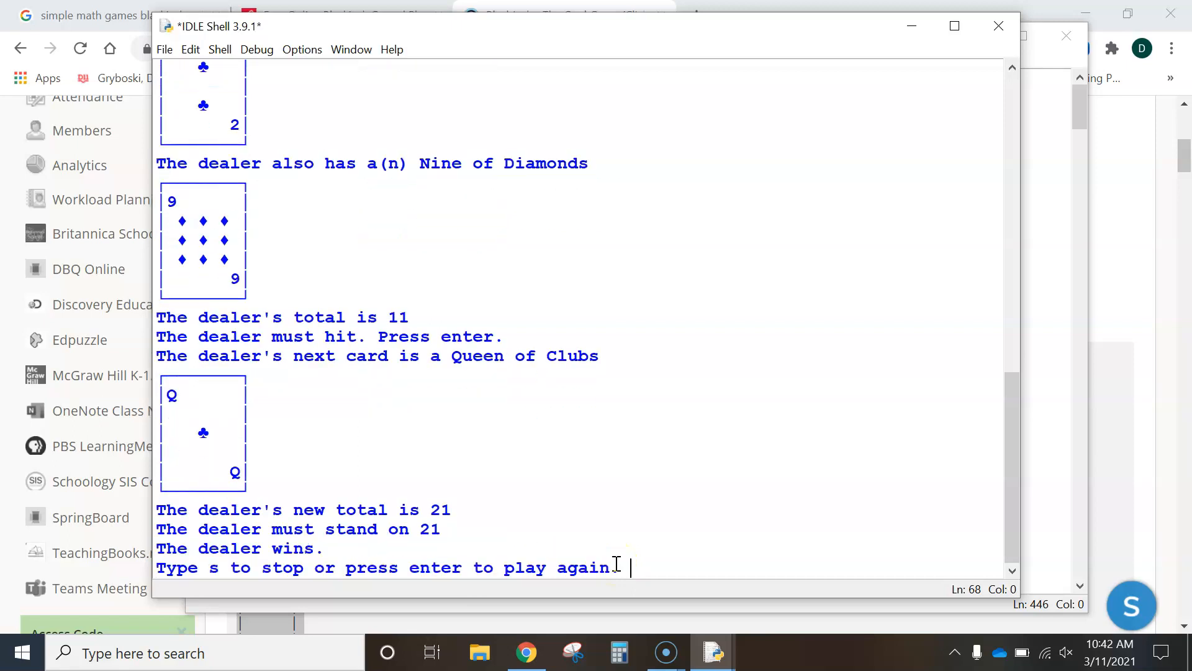
mouse_move(466, 512)
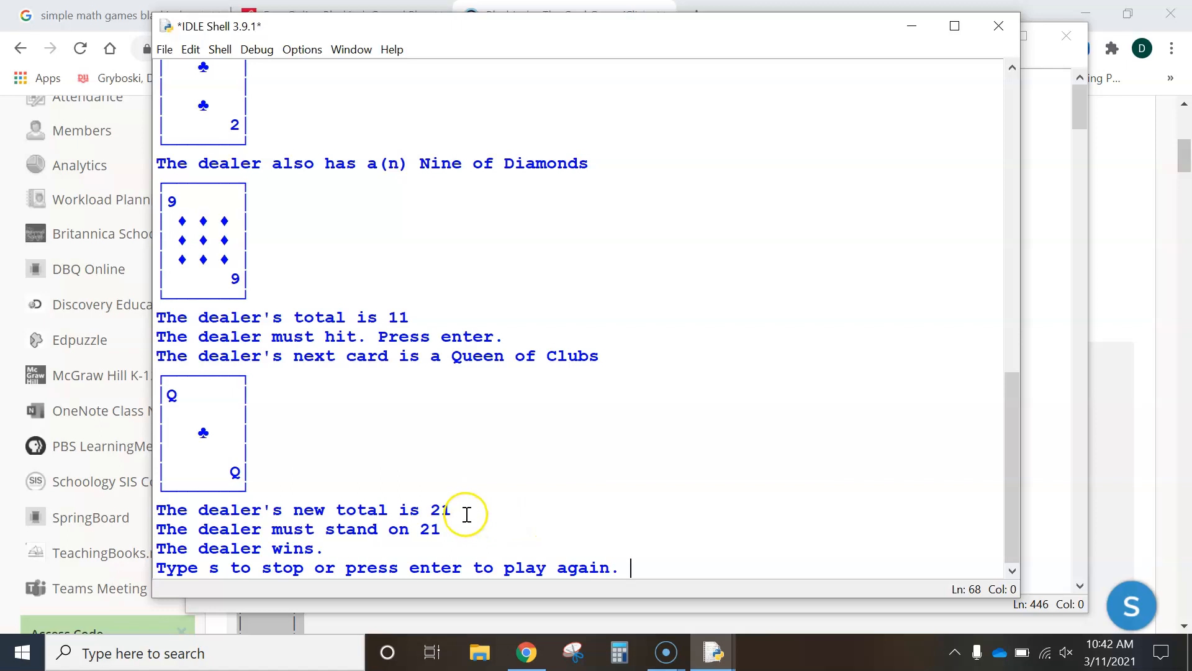
mouse_move(313, 566)
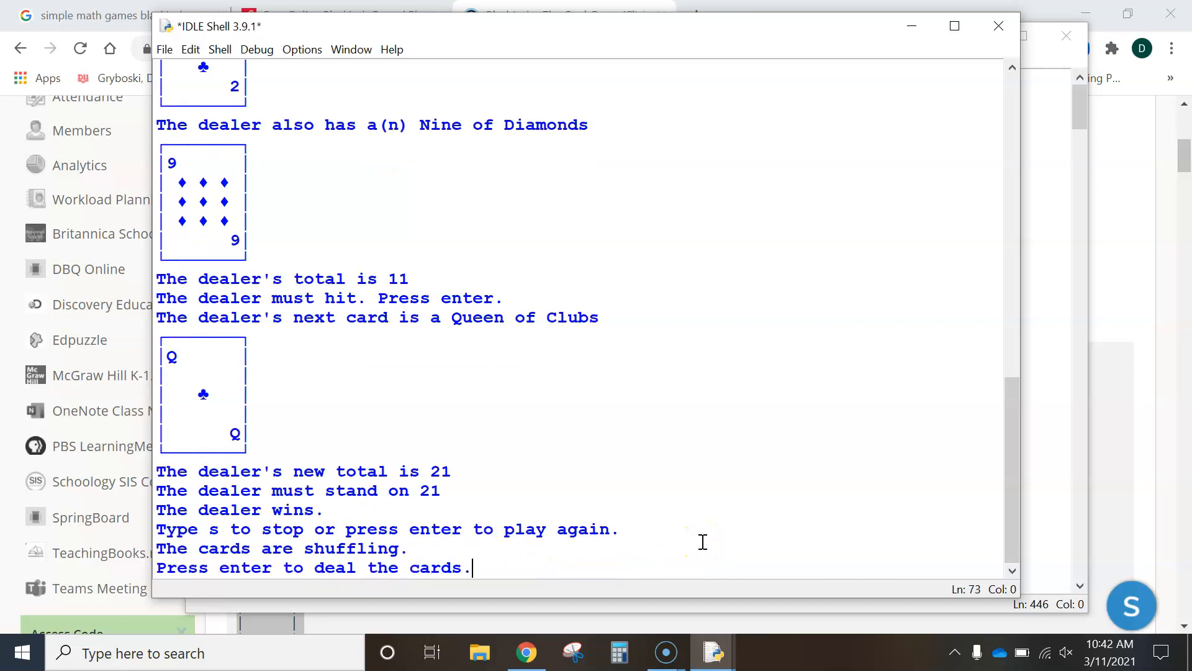
mouse_move(705, 519)
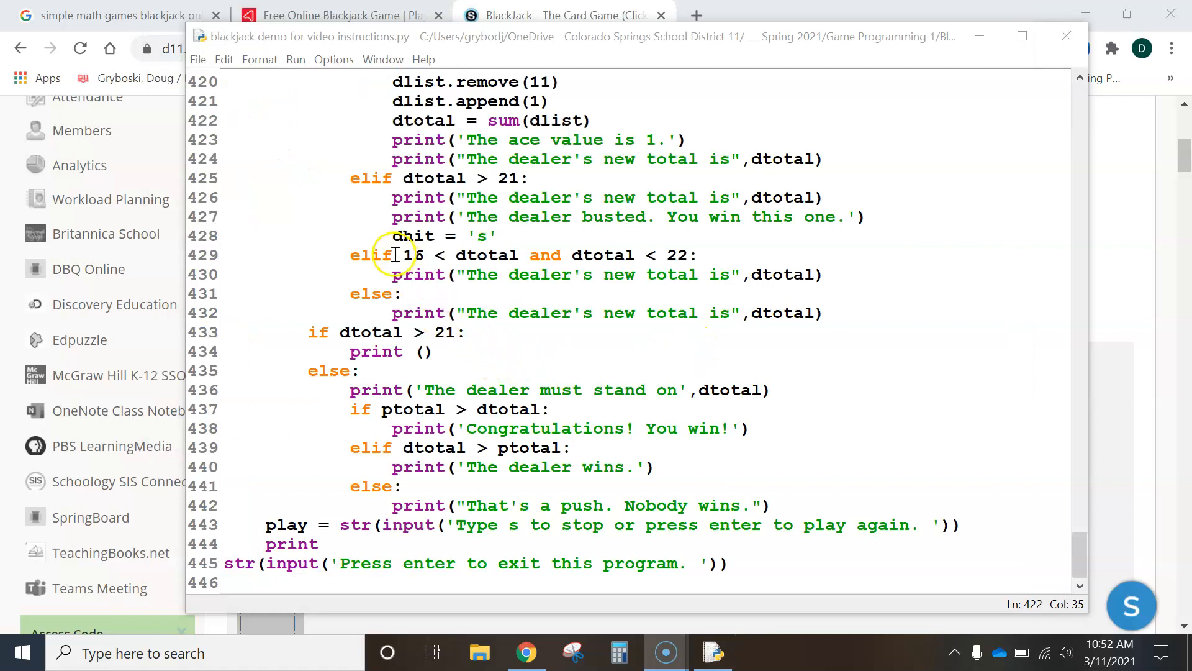
Run the blackjack module to deal an opening hand, then kill the running game.
scroll(up, 3)
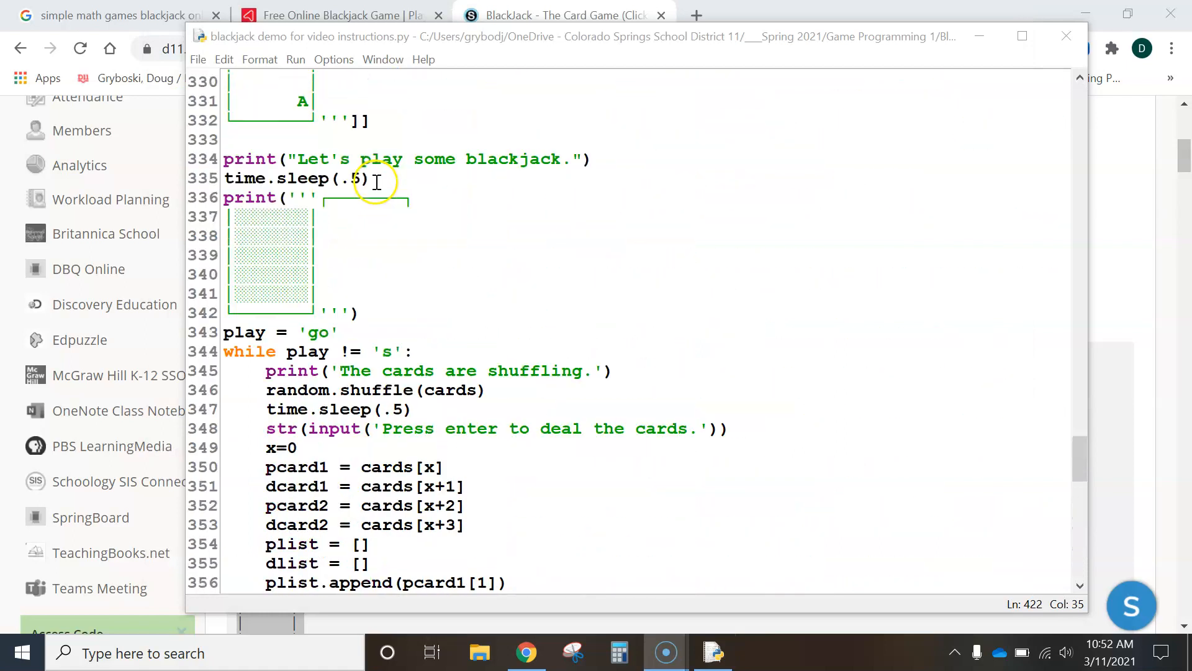
mouse_move(296, 60)
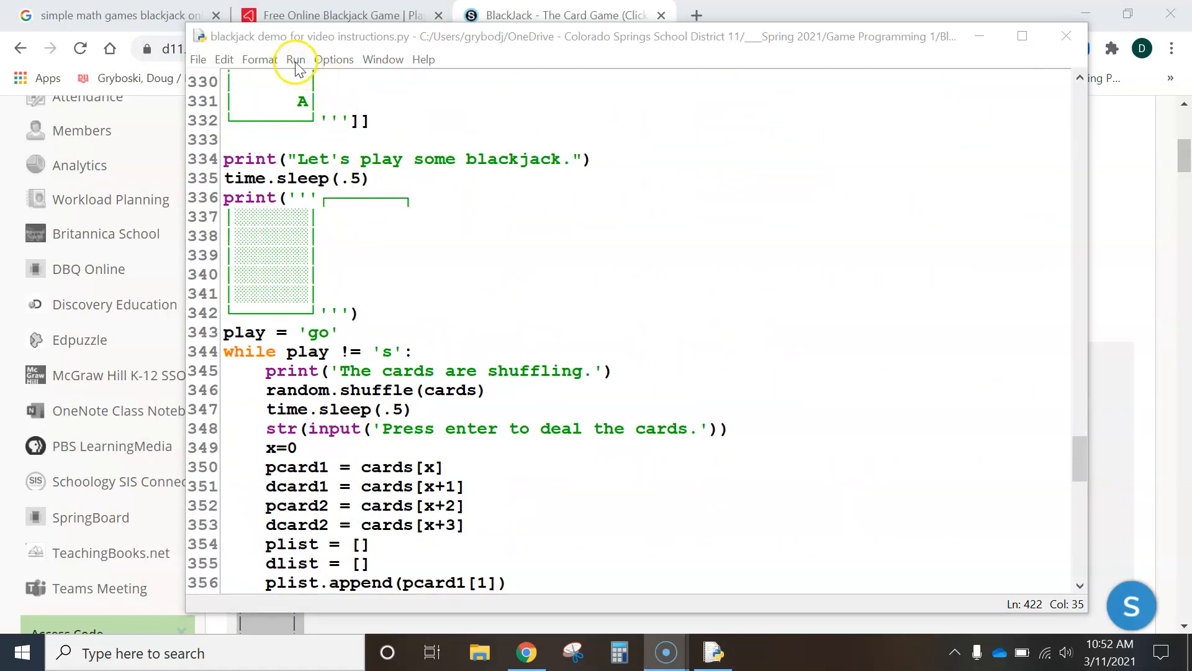
click(296, 59)
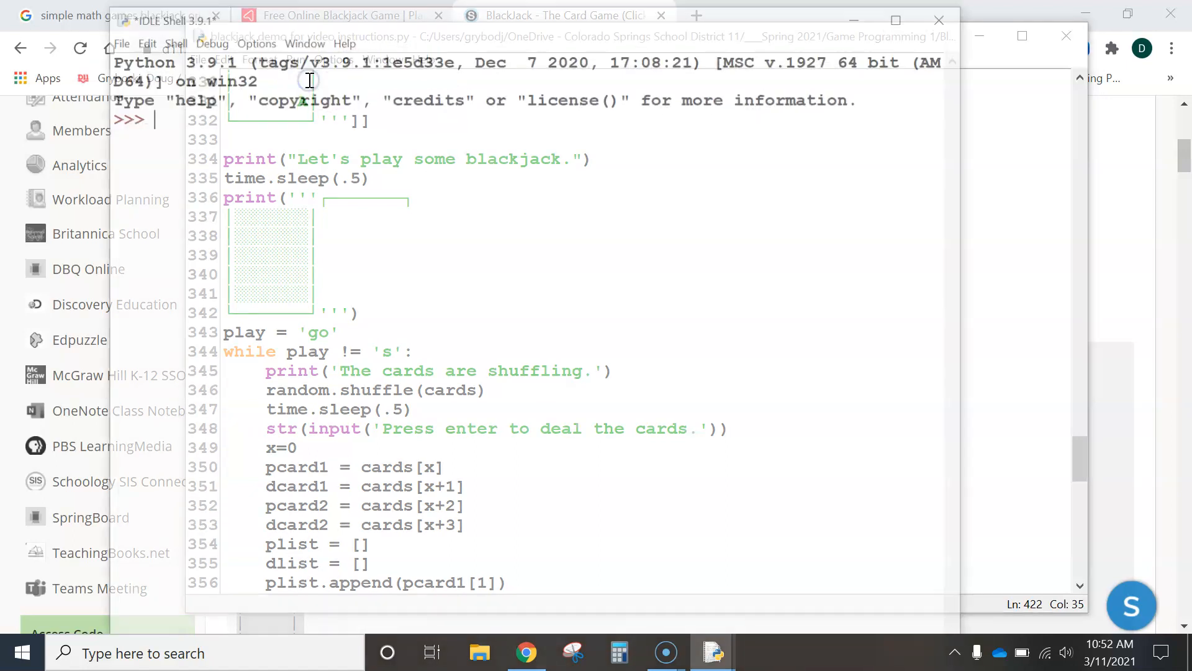
key(F5)
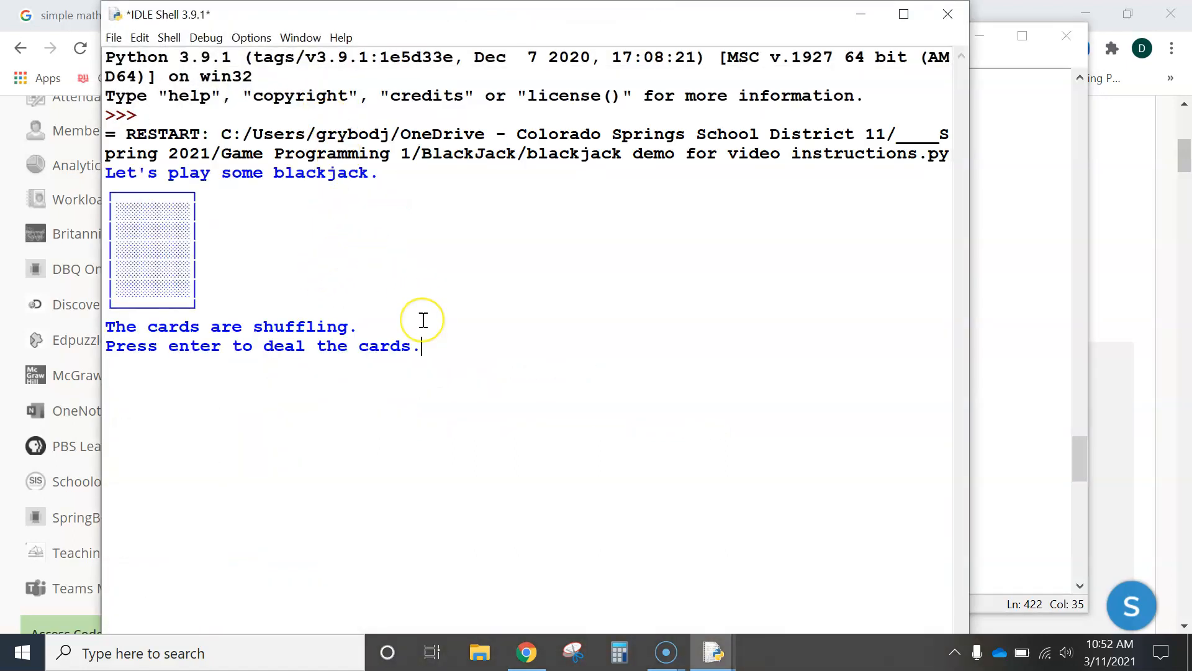
mouse_move(422, 319)
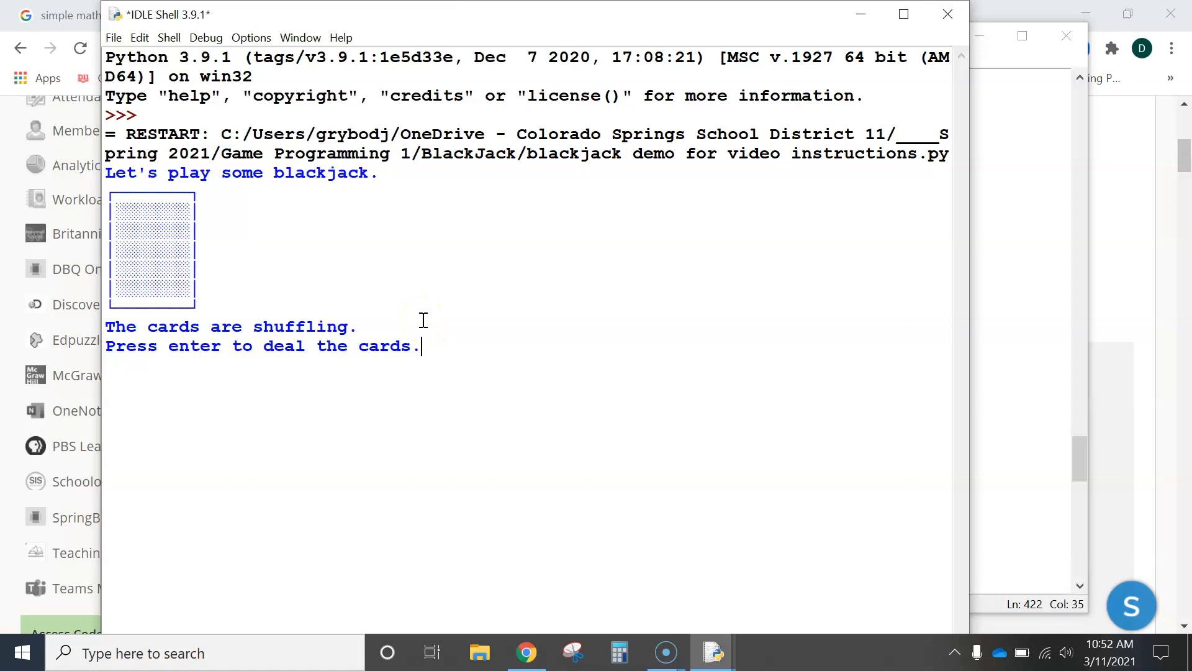
mouse_move(448, 382)
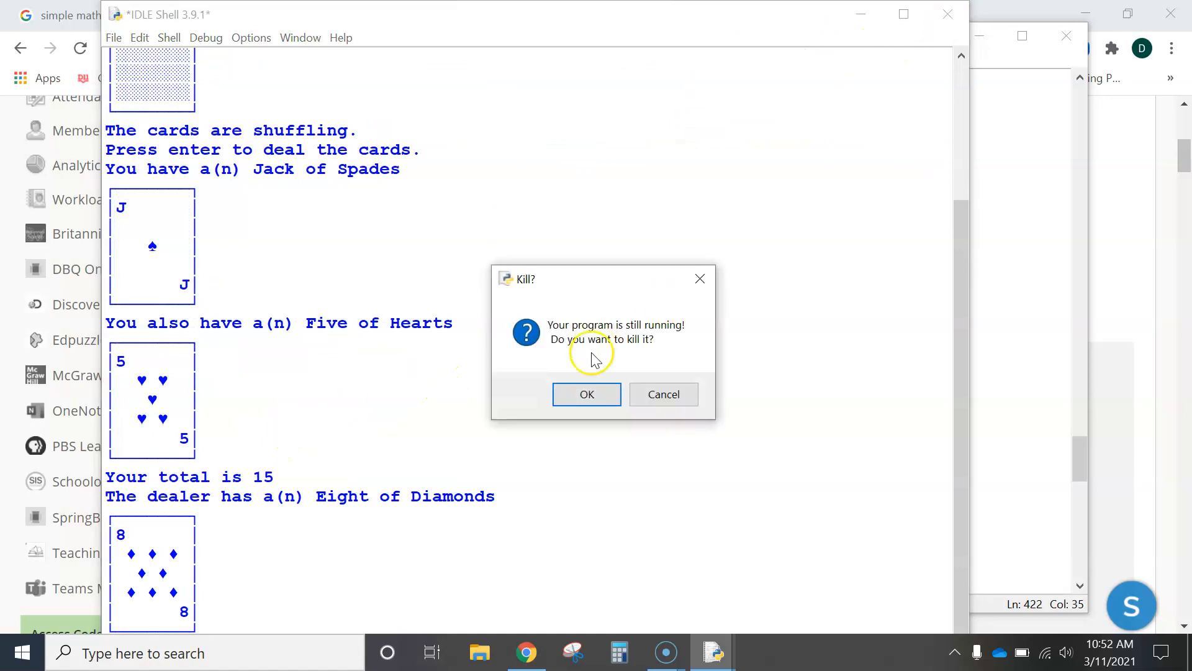
click(586, 394)
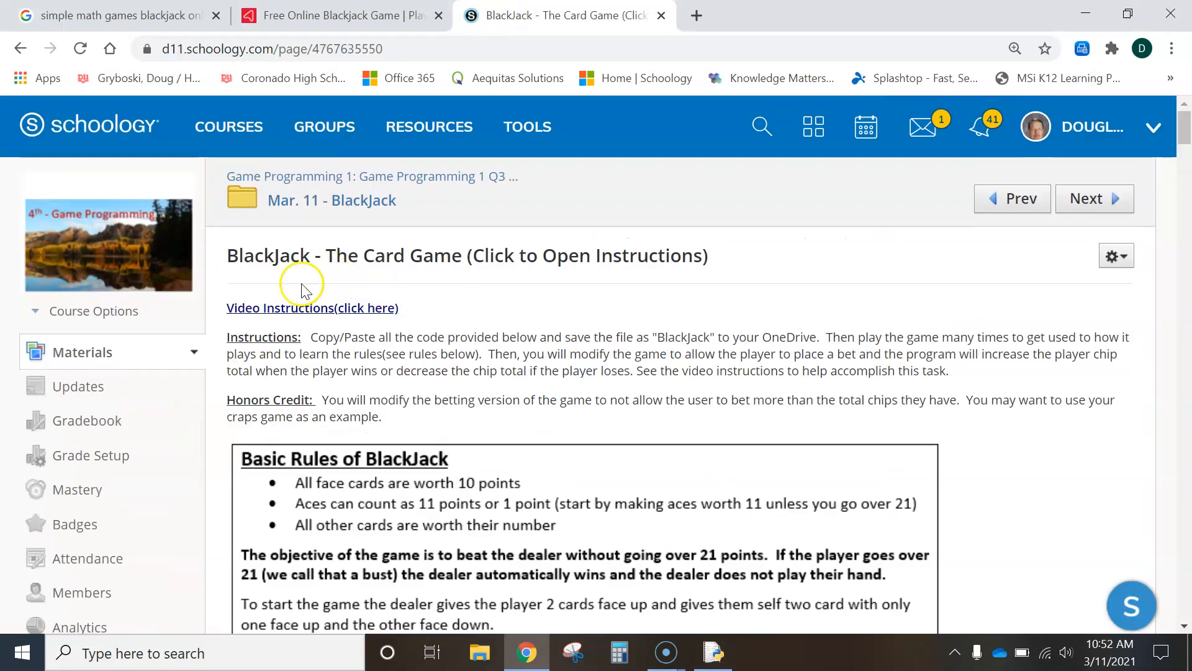
Review the betting instruction on the Schoology BlackJack page, then return to the script editor.
scroll(down, 3)
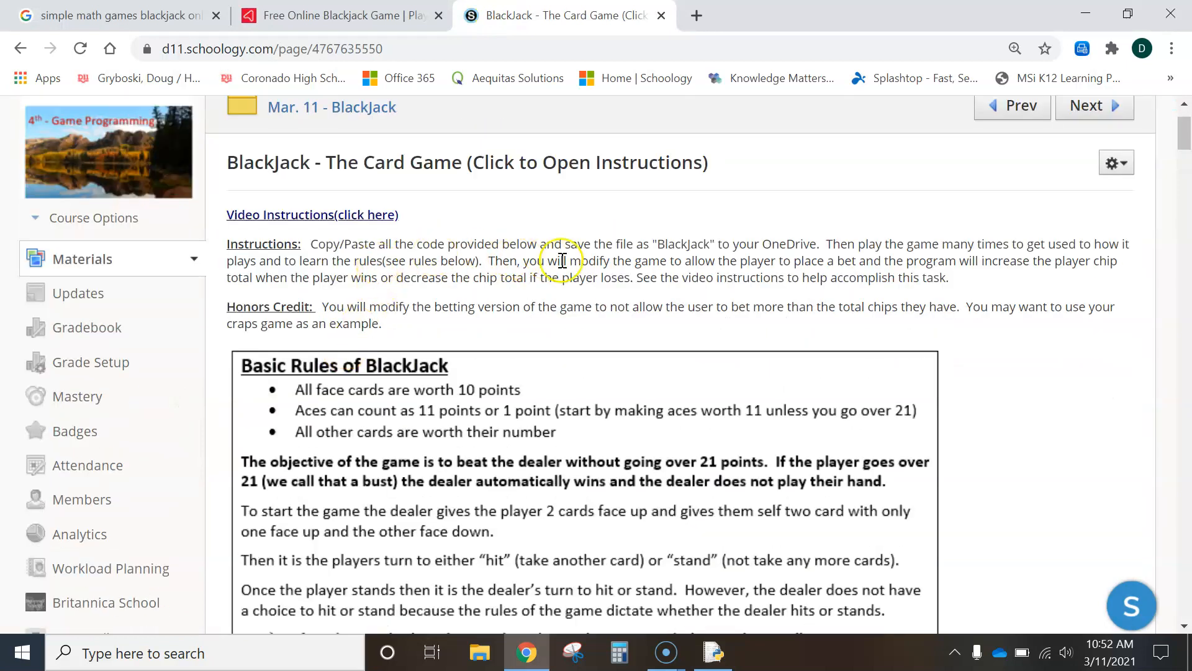
mouse_move(513, 270)
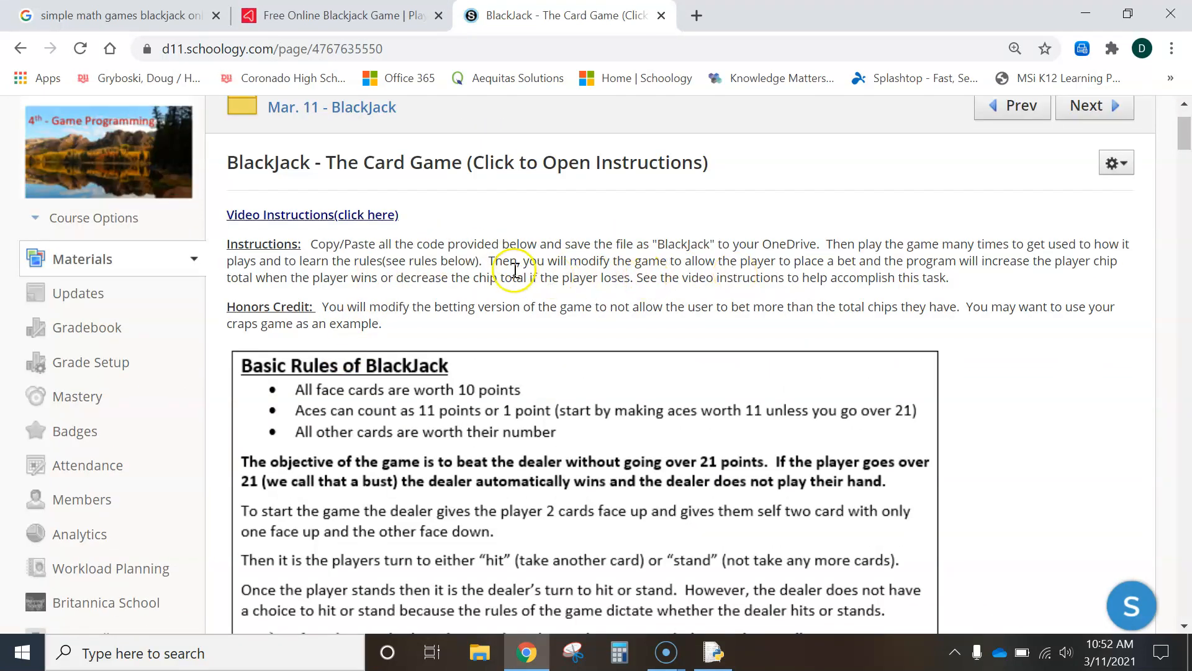
mouse_move(490, 266)
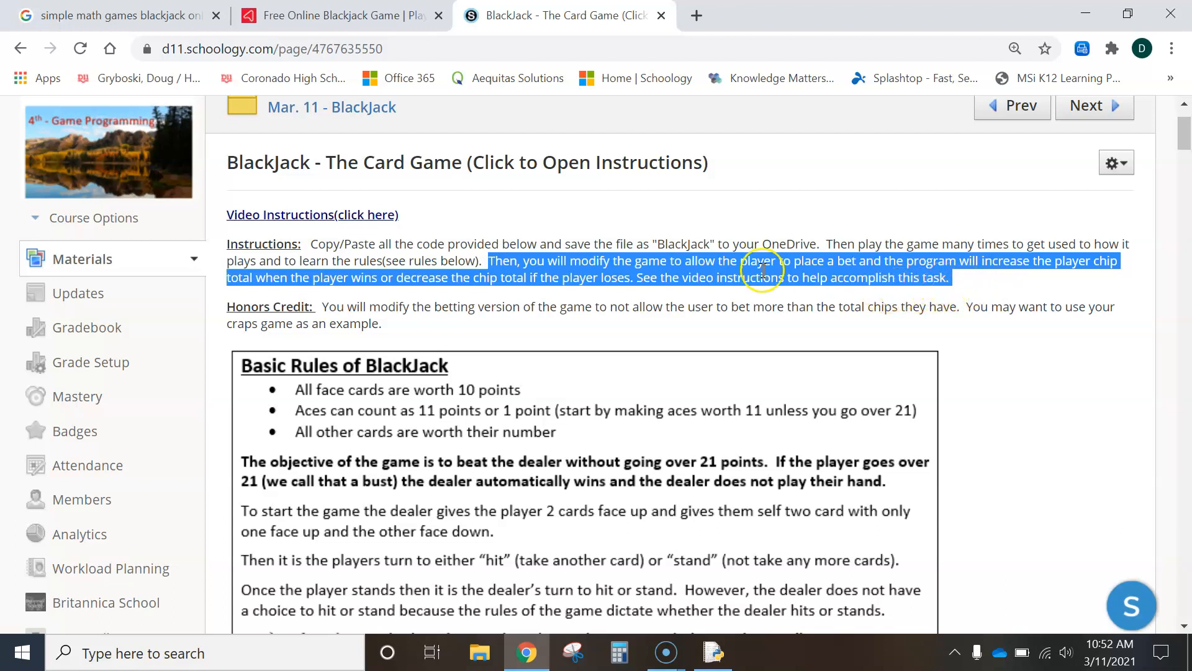
mouse_move(567, 277)
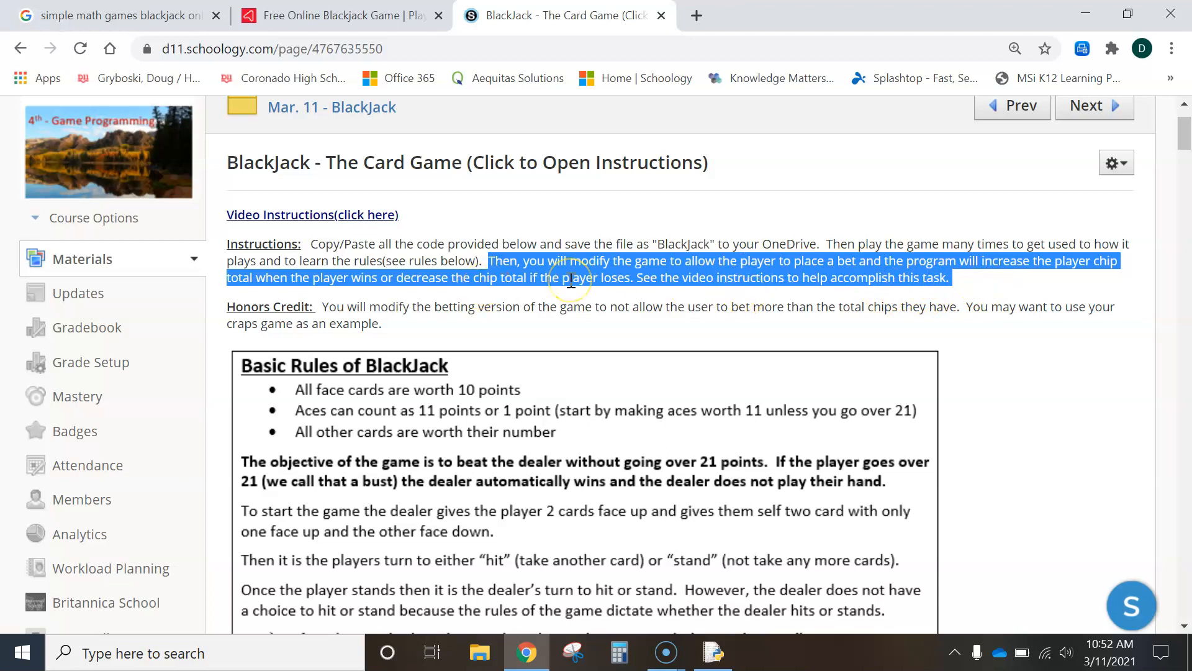
scroll(down, 3)
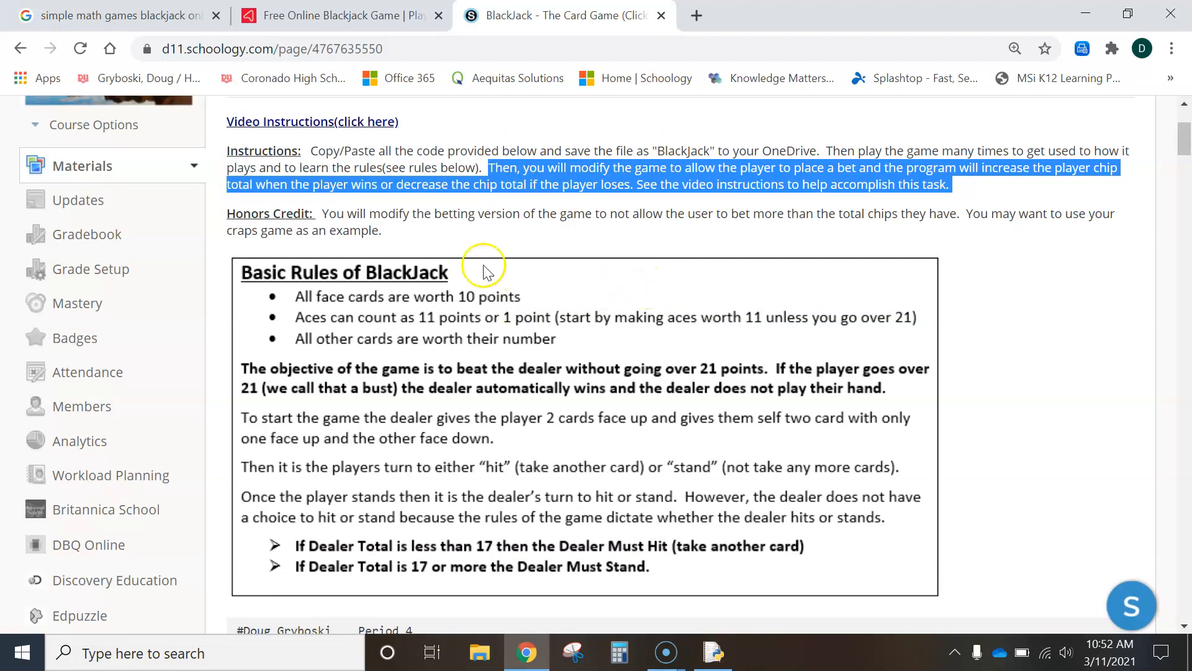
click(713, 652)
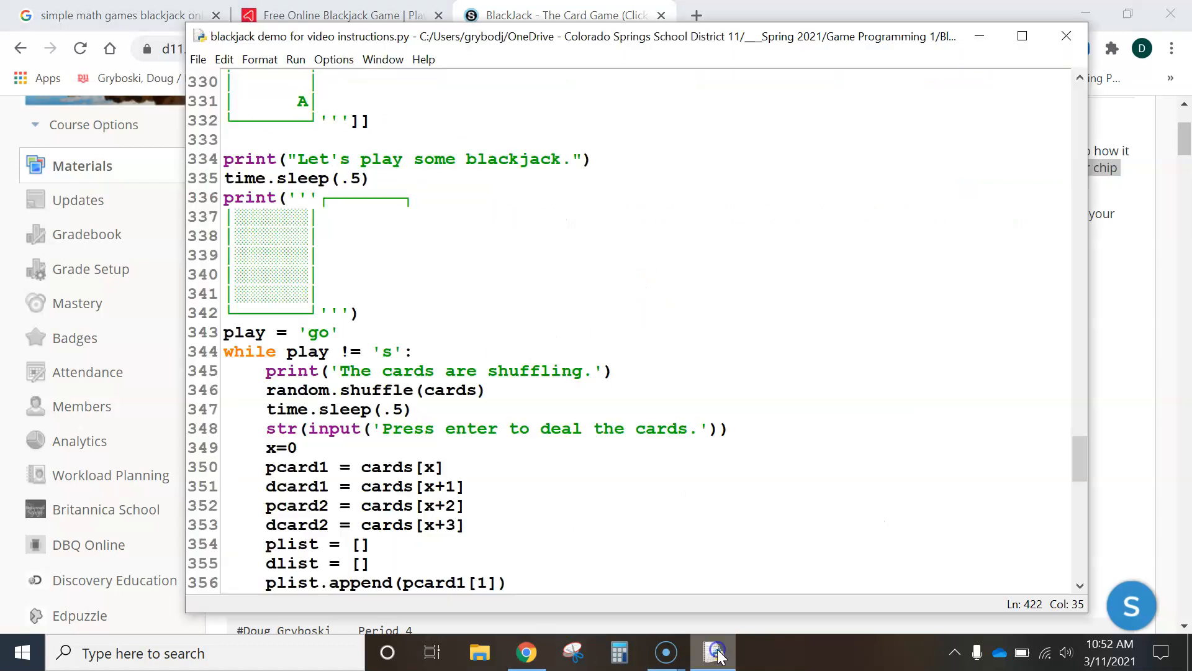
mouse_move(277, 330)
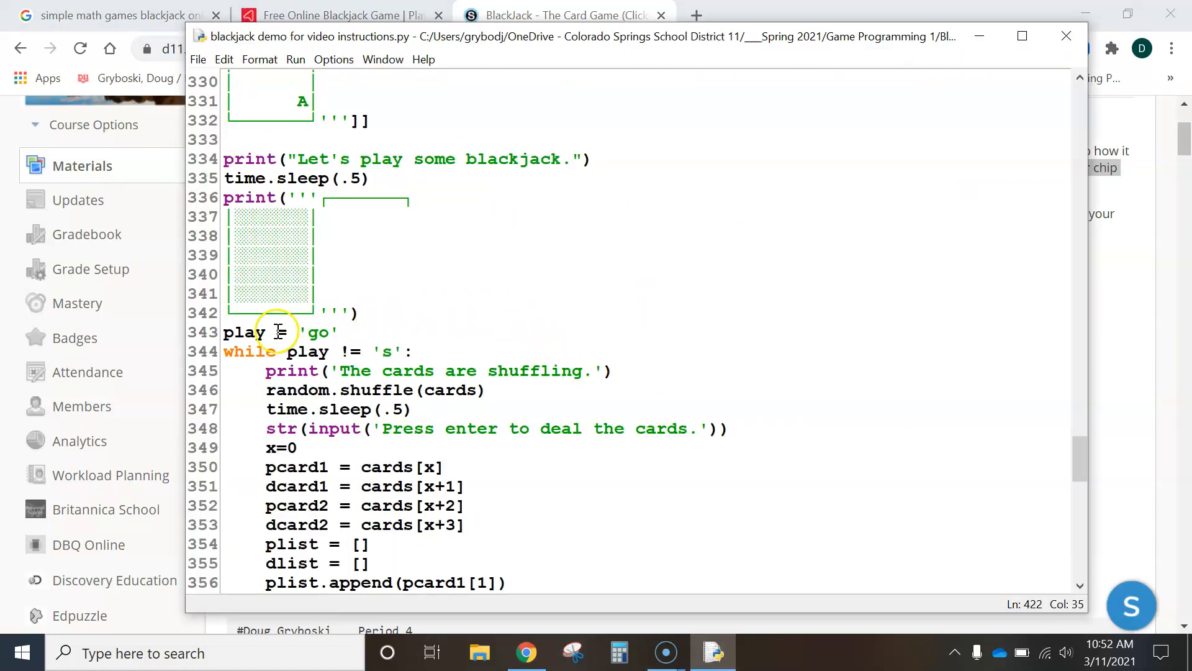
mouse_move(367, 337)
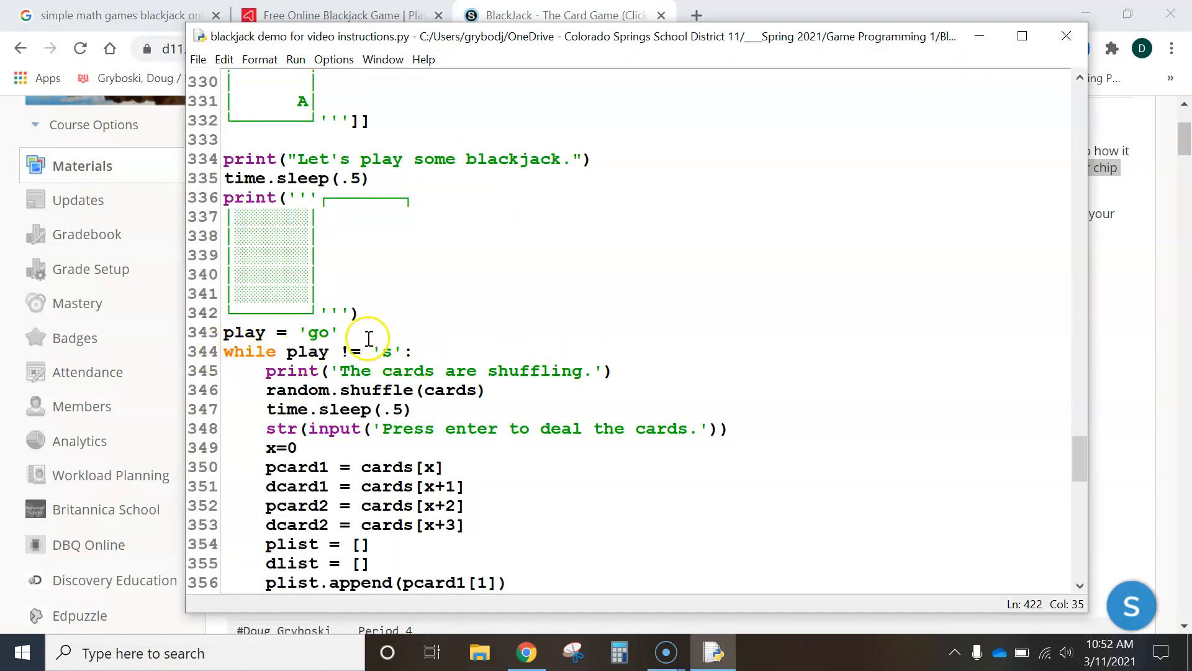
Add a line chips = 10 just before play = 'go'.
click(369, 314)
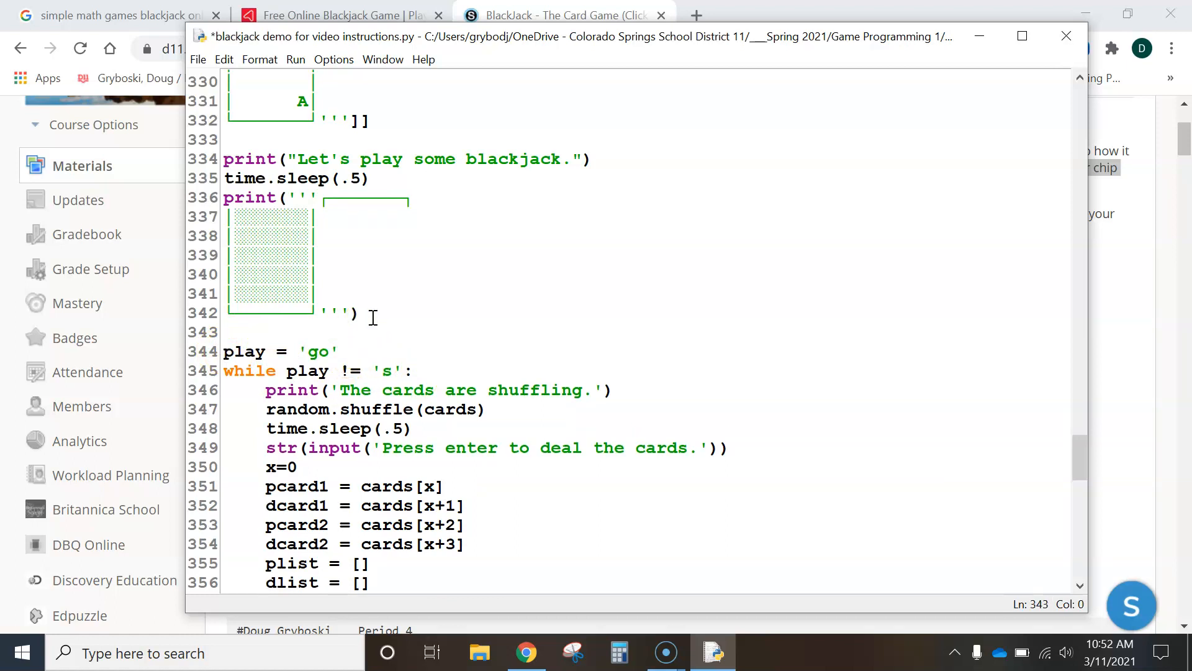
text(chip =)
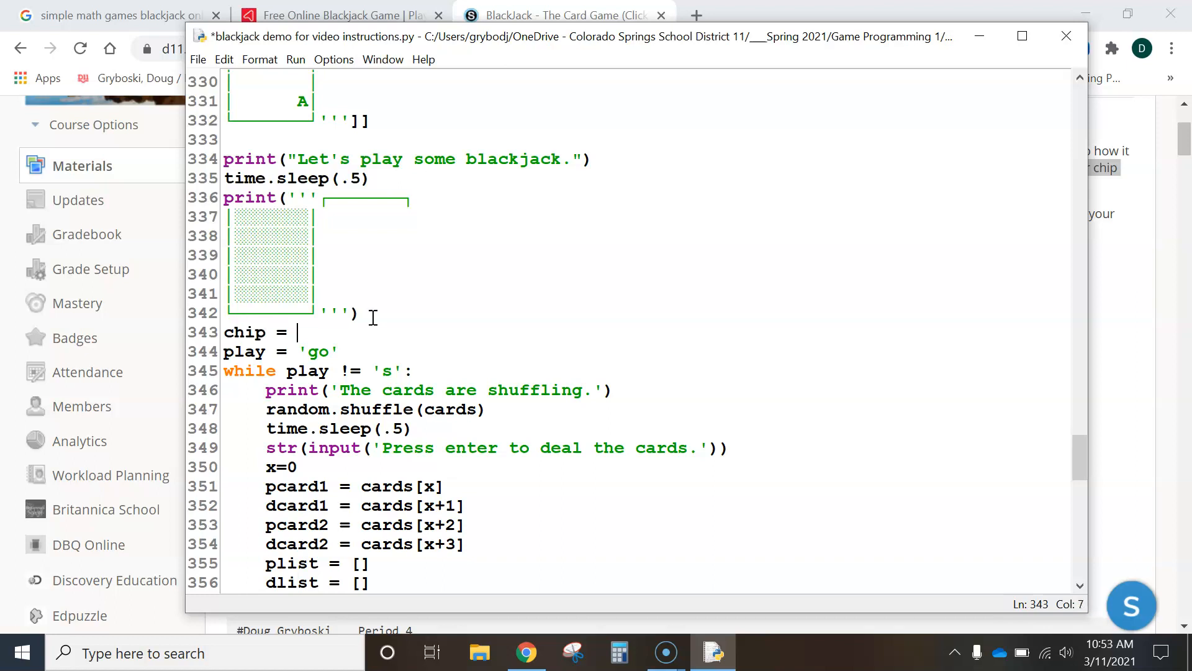
text(10)
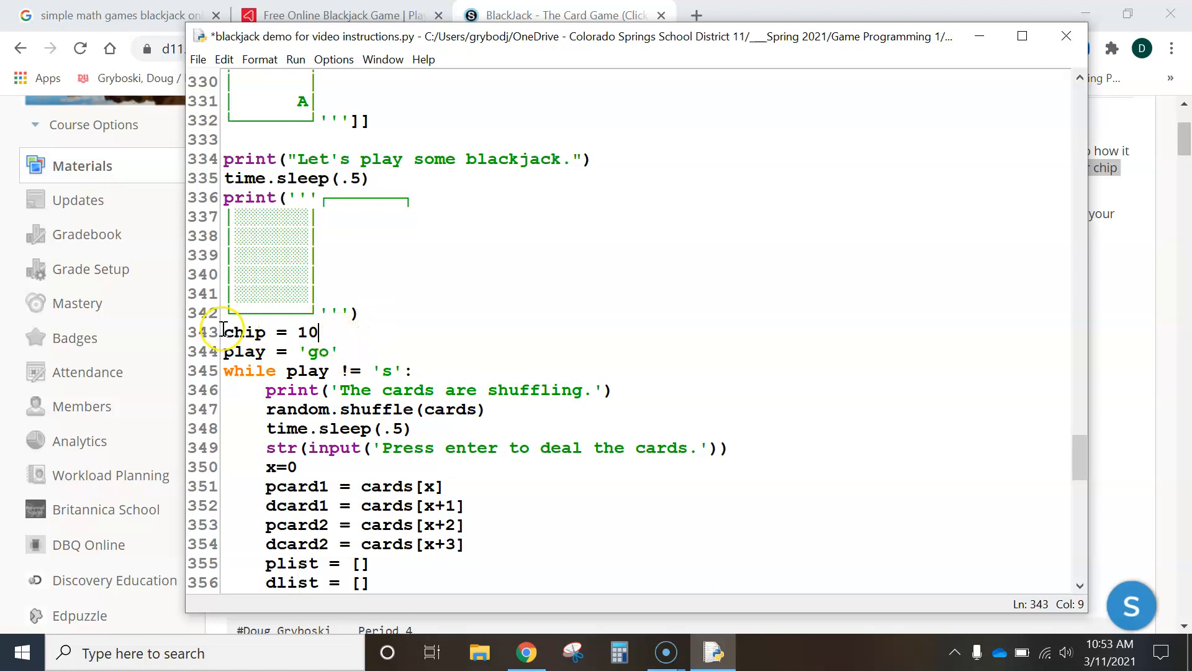
mouse_move(249, 332)
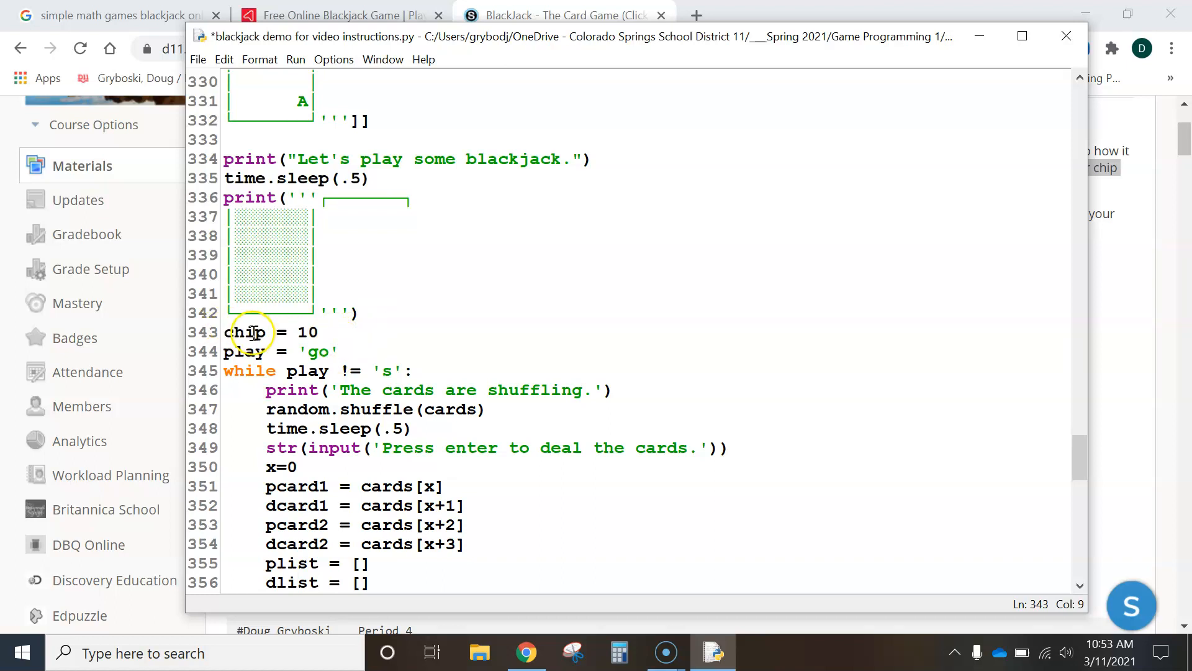
click(254, 333)
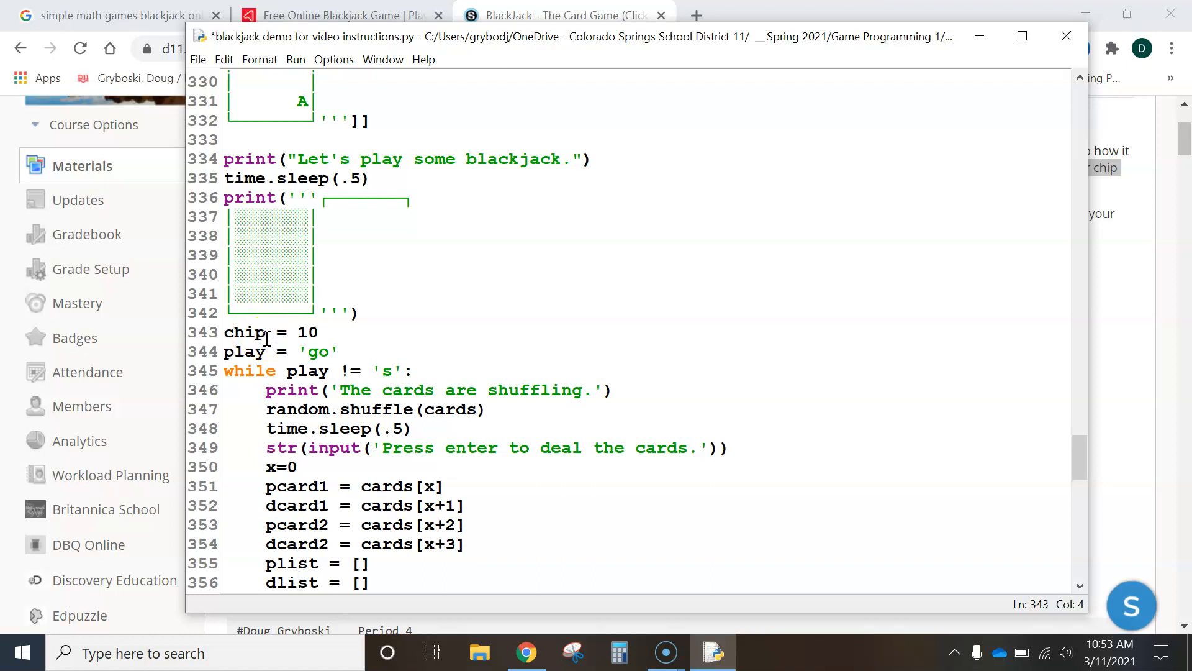
text(s)
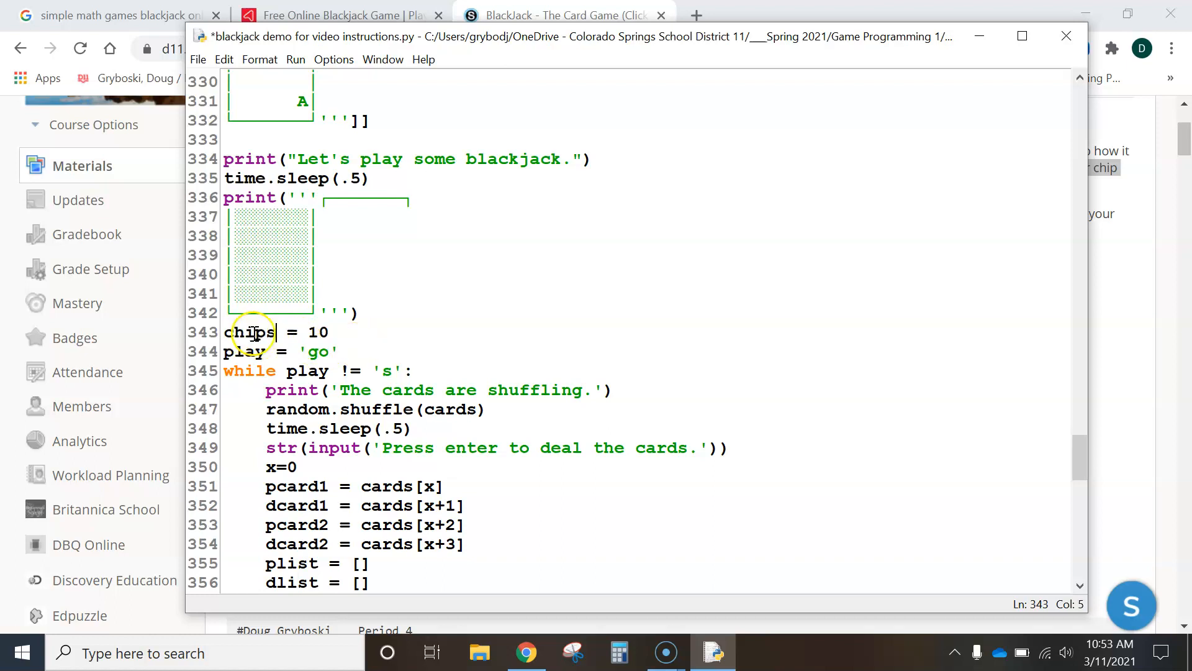
mouse_move(333, 335)
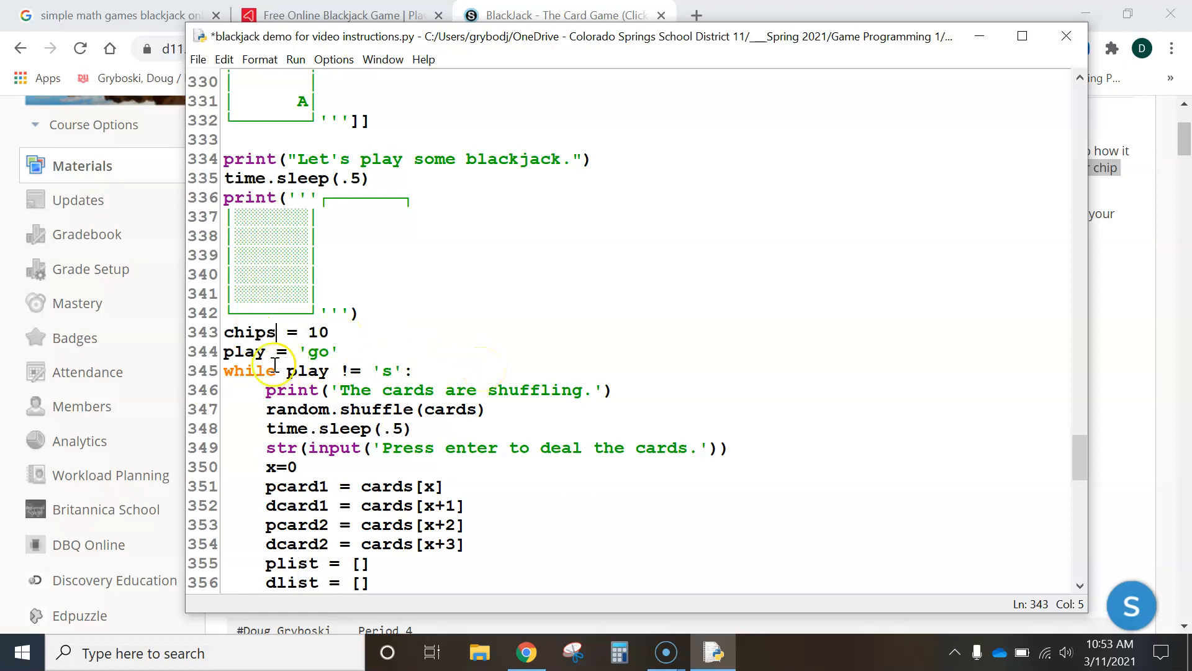
scroll(down, 3)
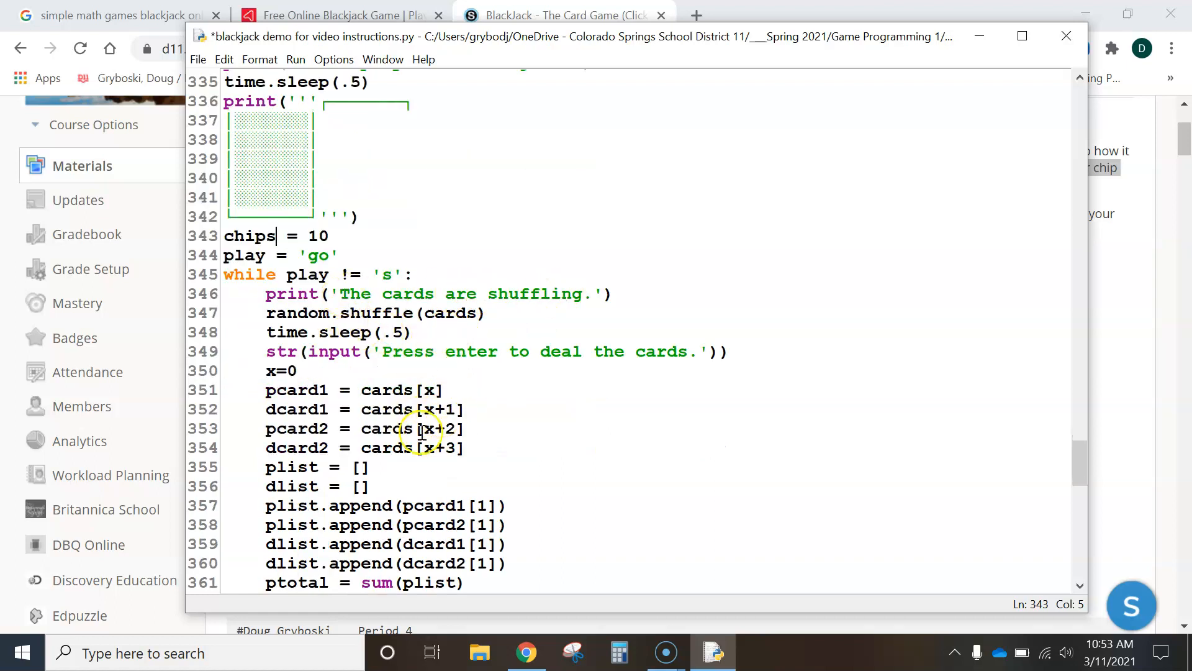
mouse_move(505, 350)
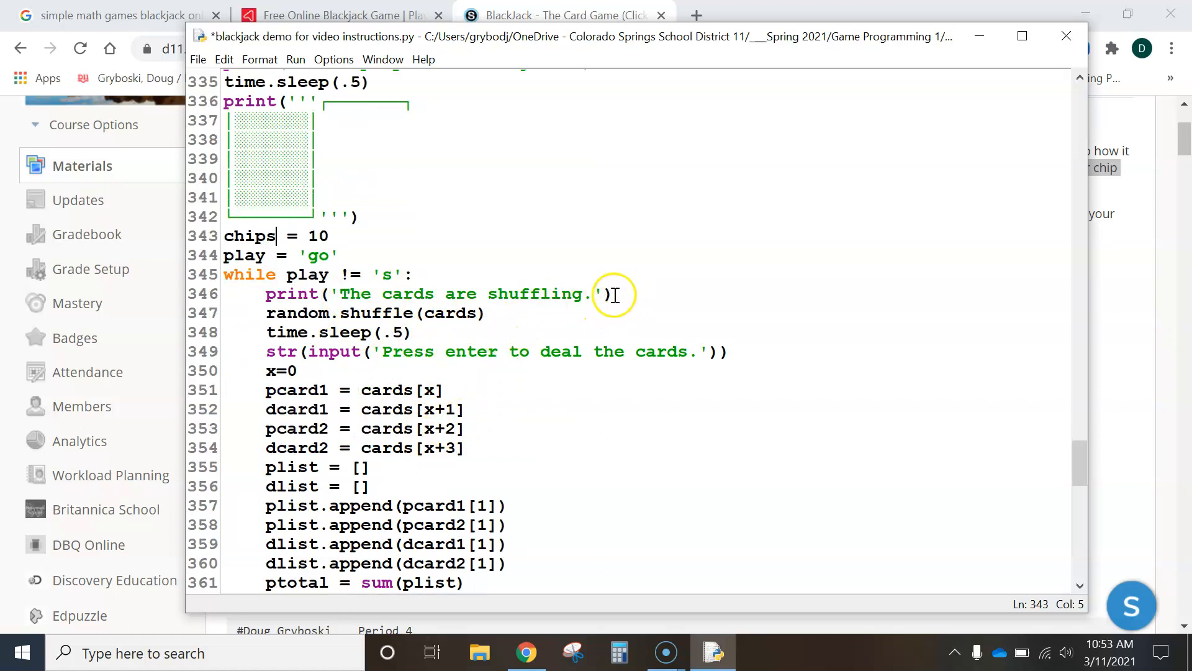
Start a new line after the shuffling message with bet = int(input(.
click(609, 294)
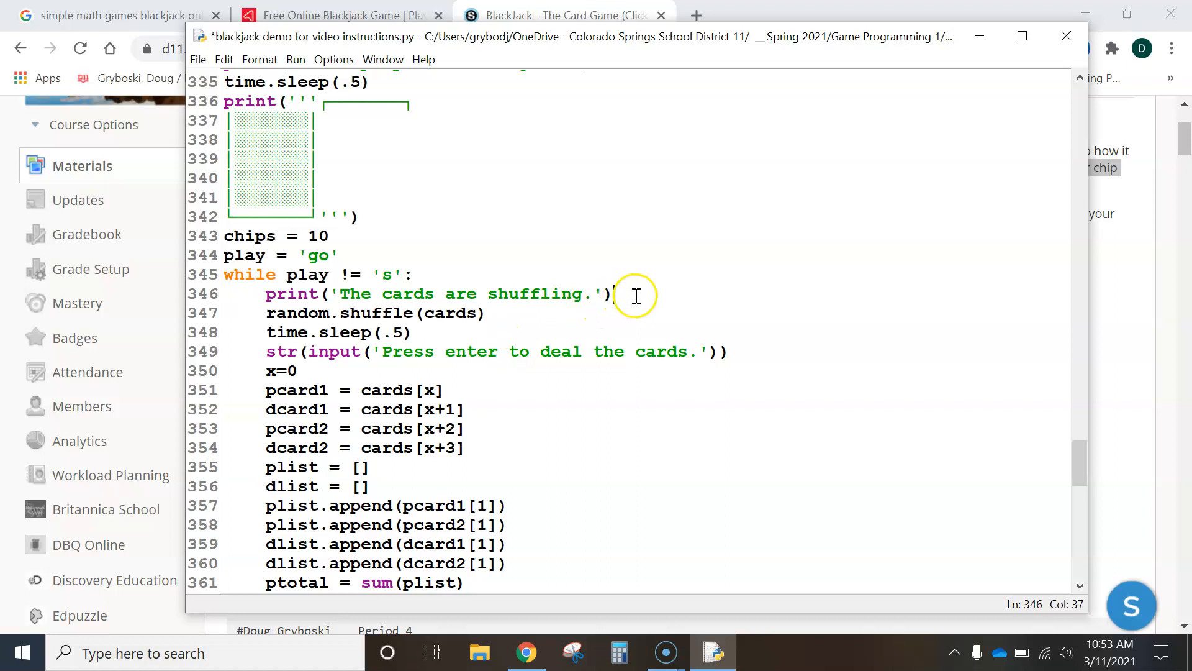
mouse_move(588, 352)
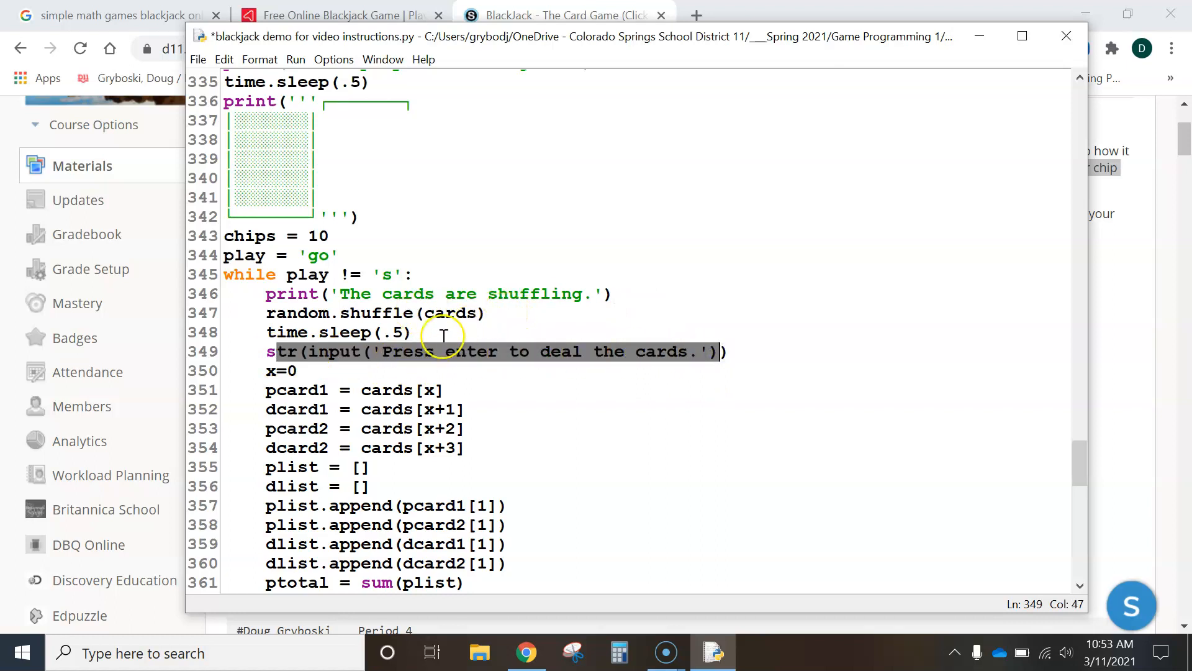
mouse_move(460, 319)
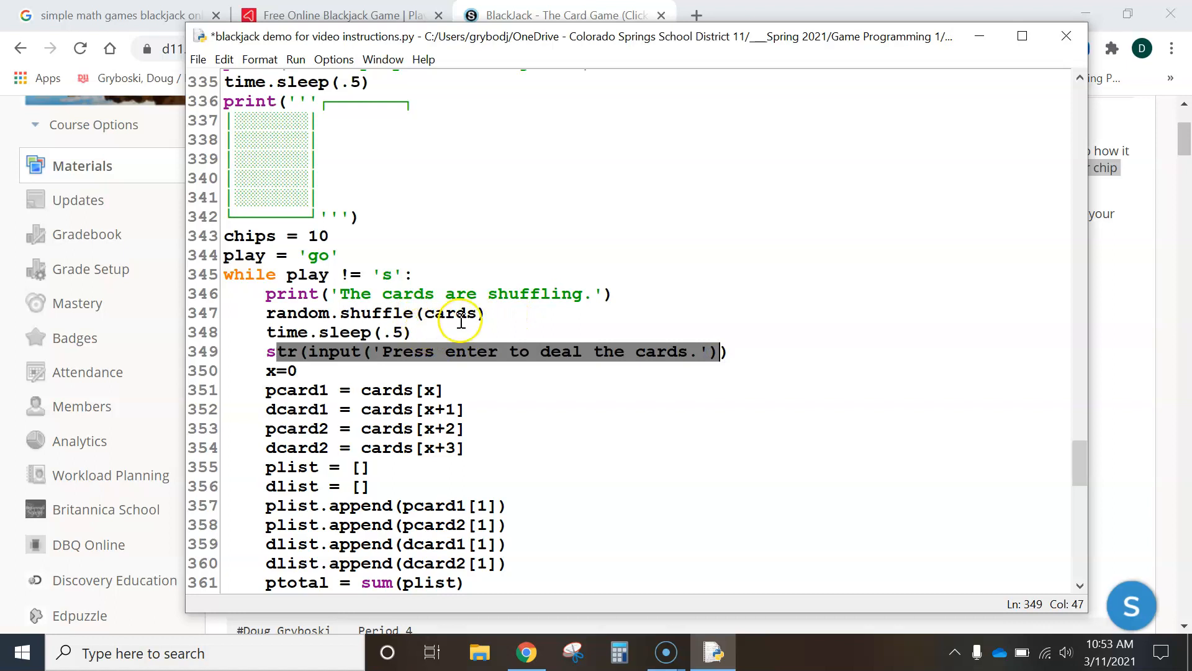
click(408, 332)
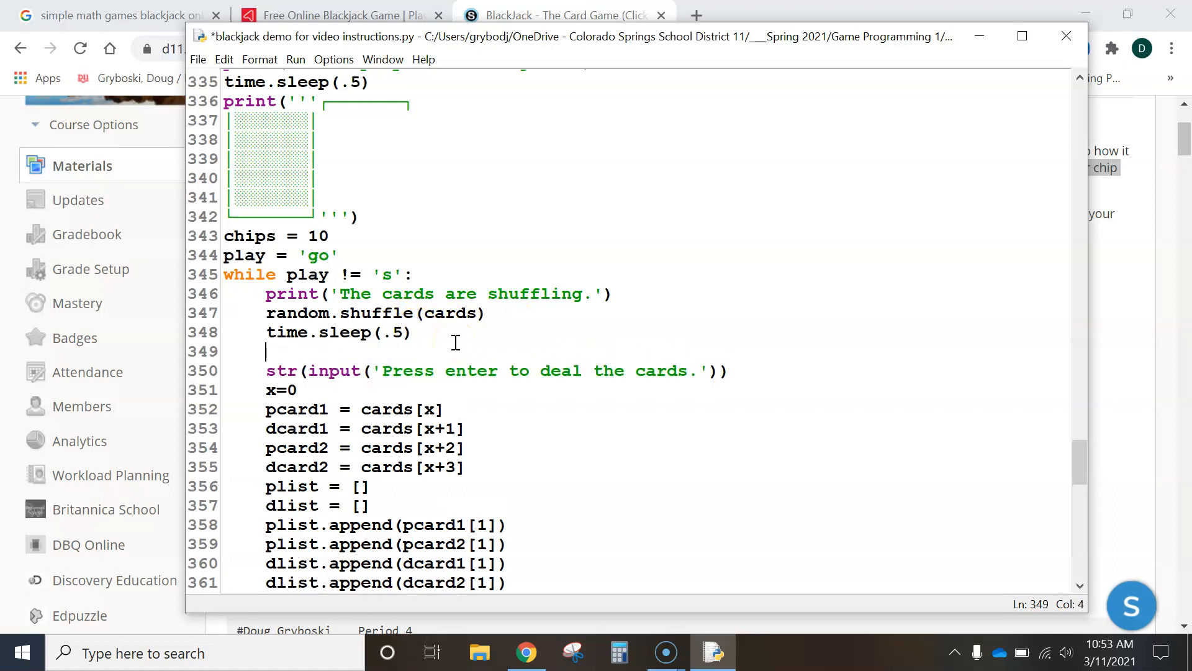
text(bet)
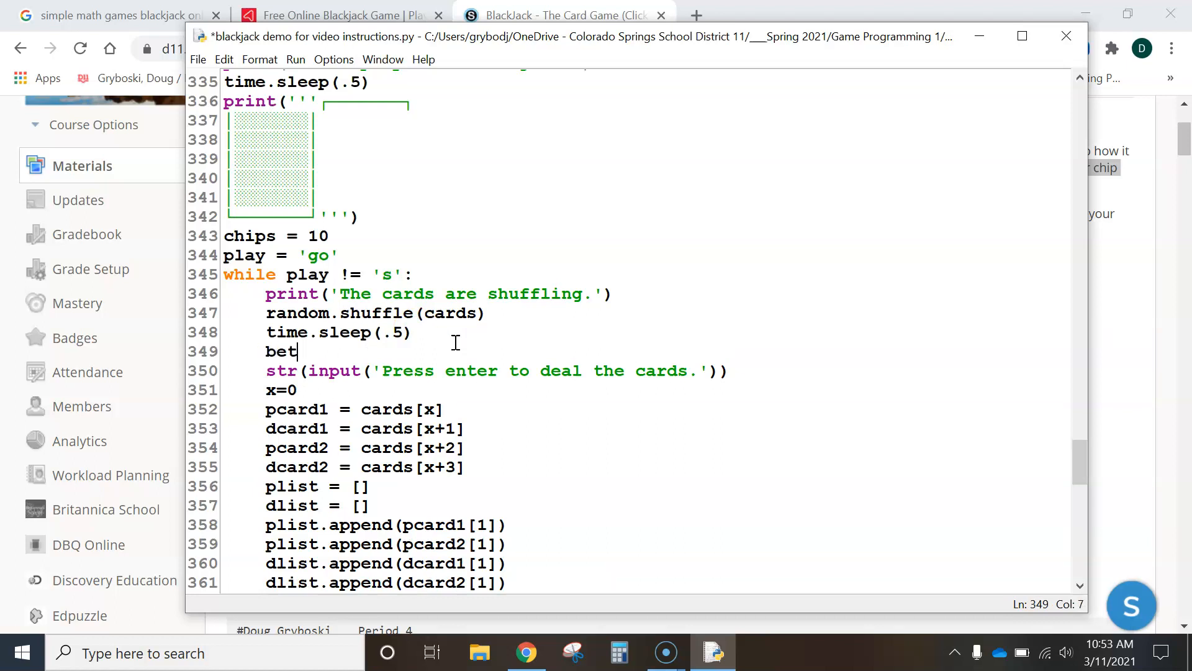
text(=)
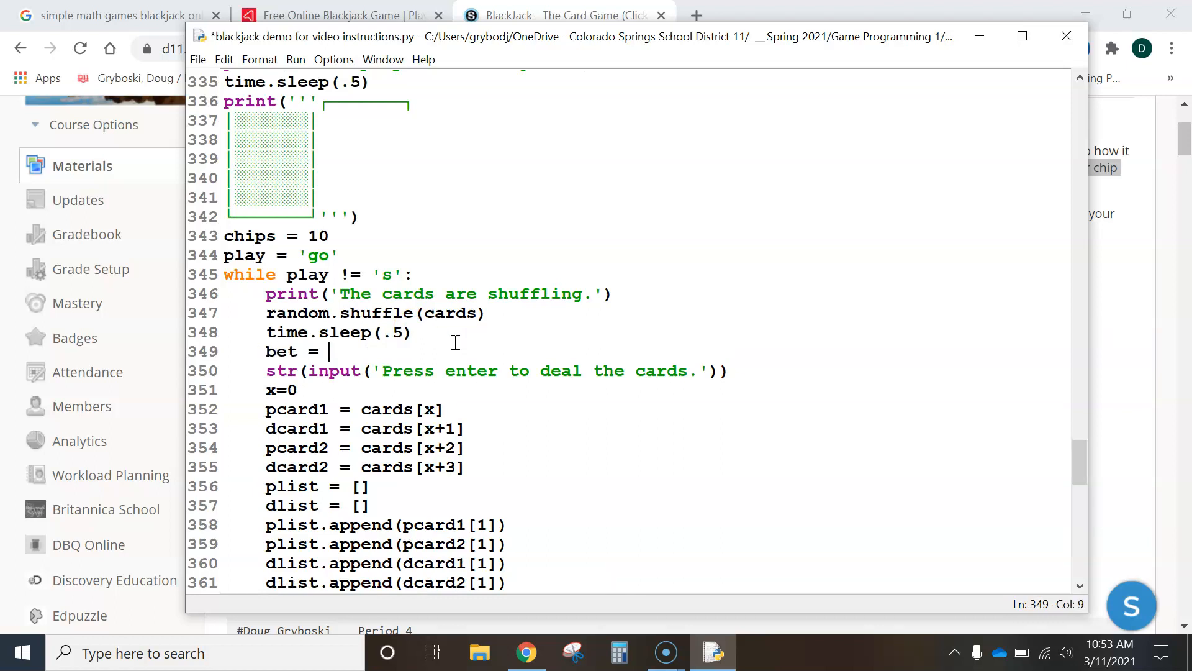
text(in)
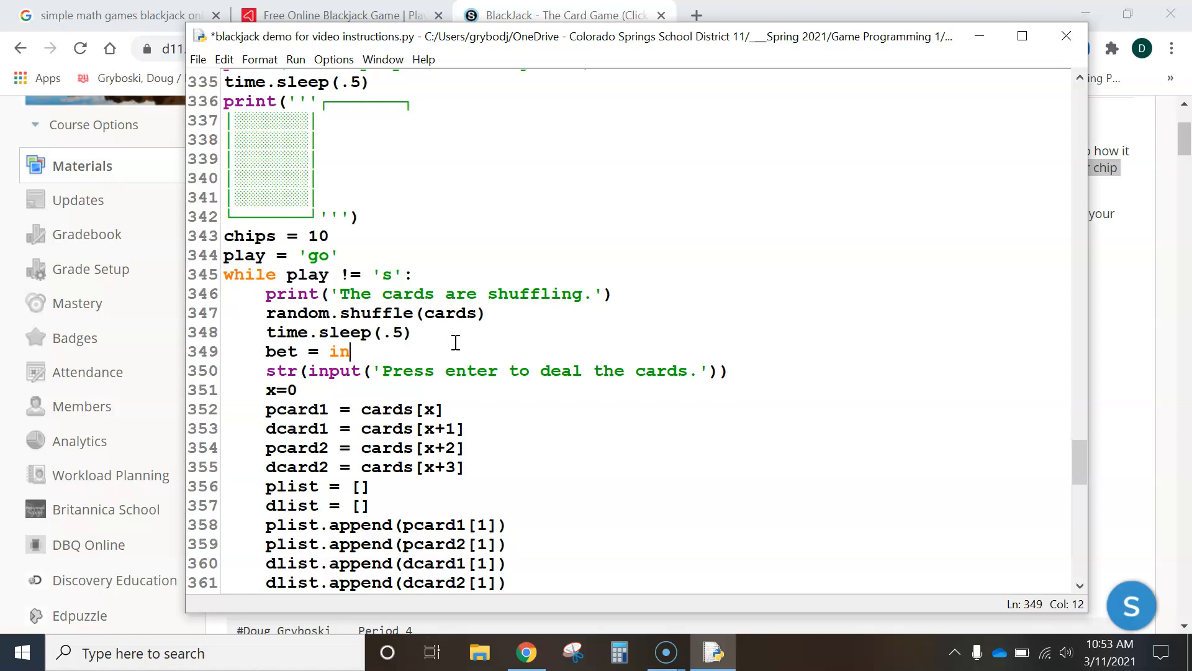
text(put()
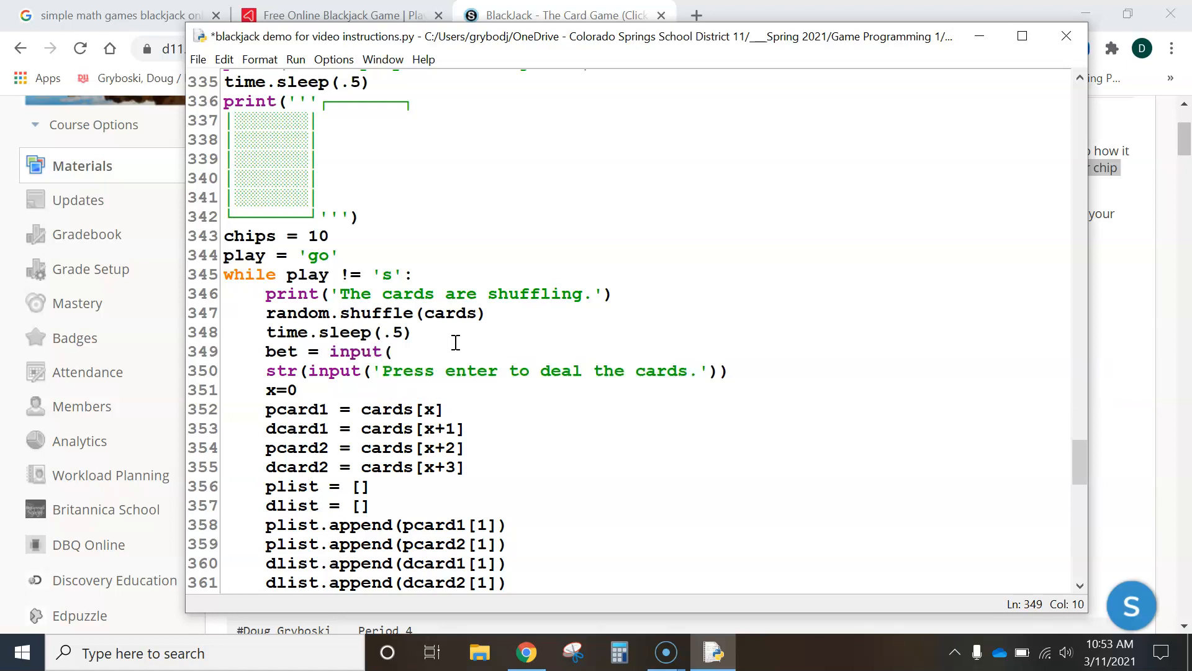
text(int(in)
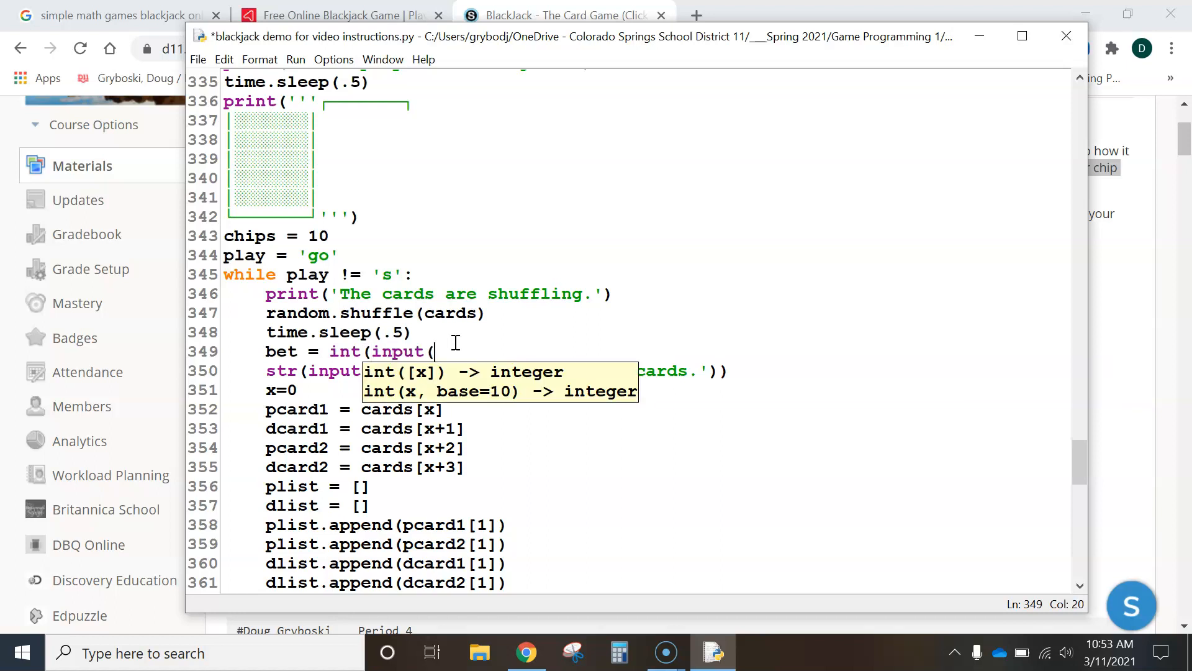
Give the bet input the prompt 'How many chips would you like to bet? '.
text('How)
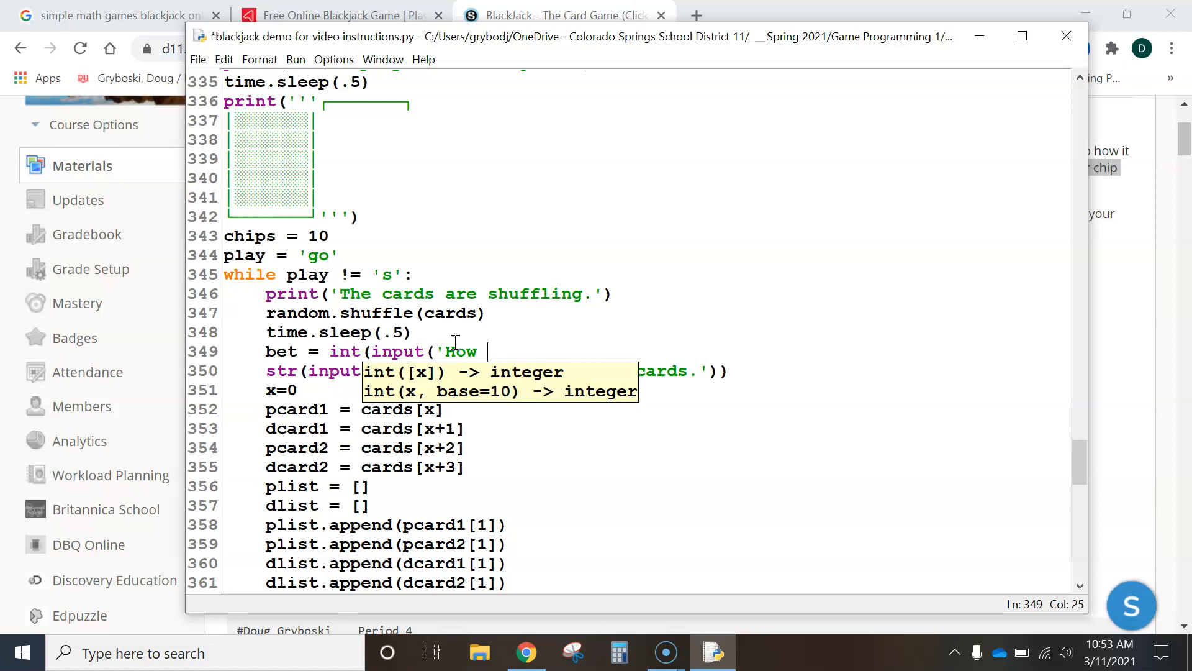
text(many chips)
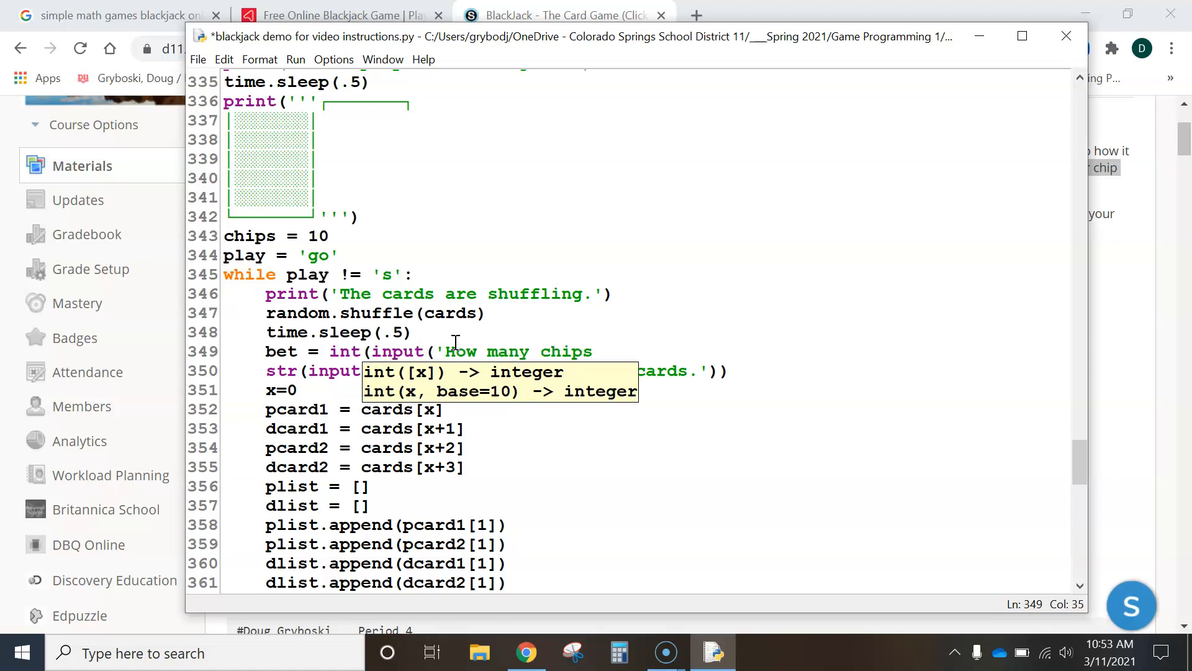
text(would you like to bet)
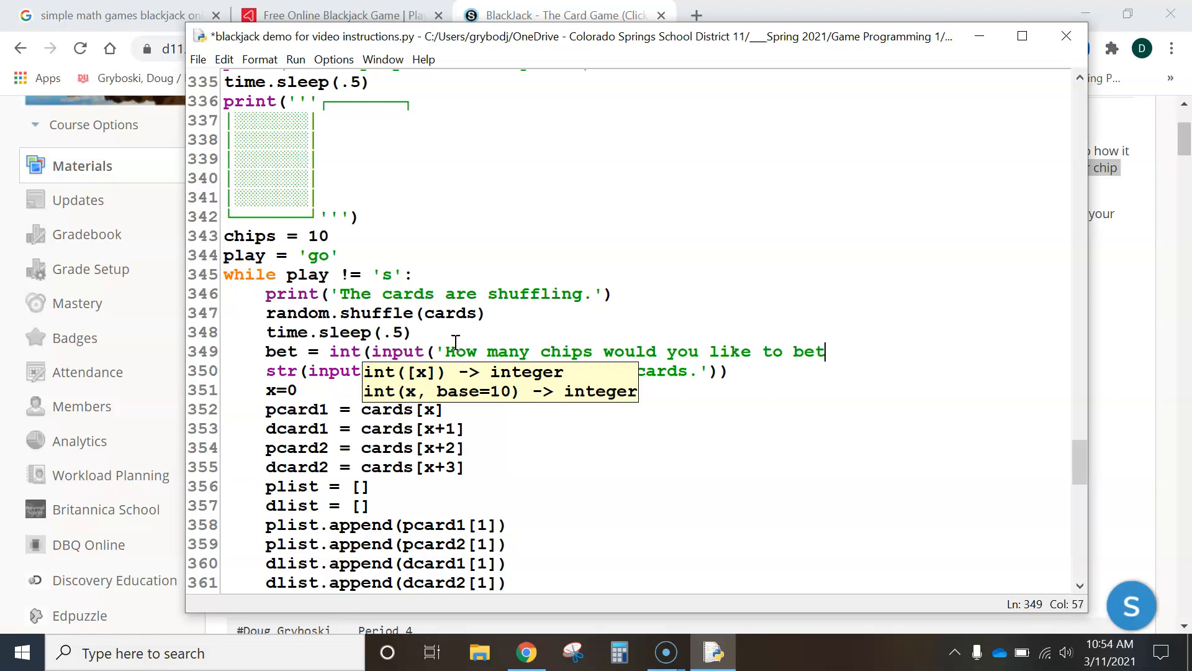
text(?)
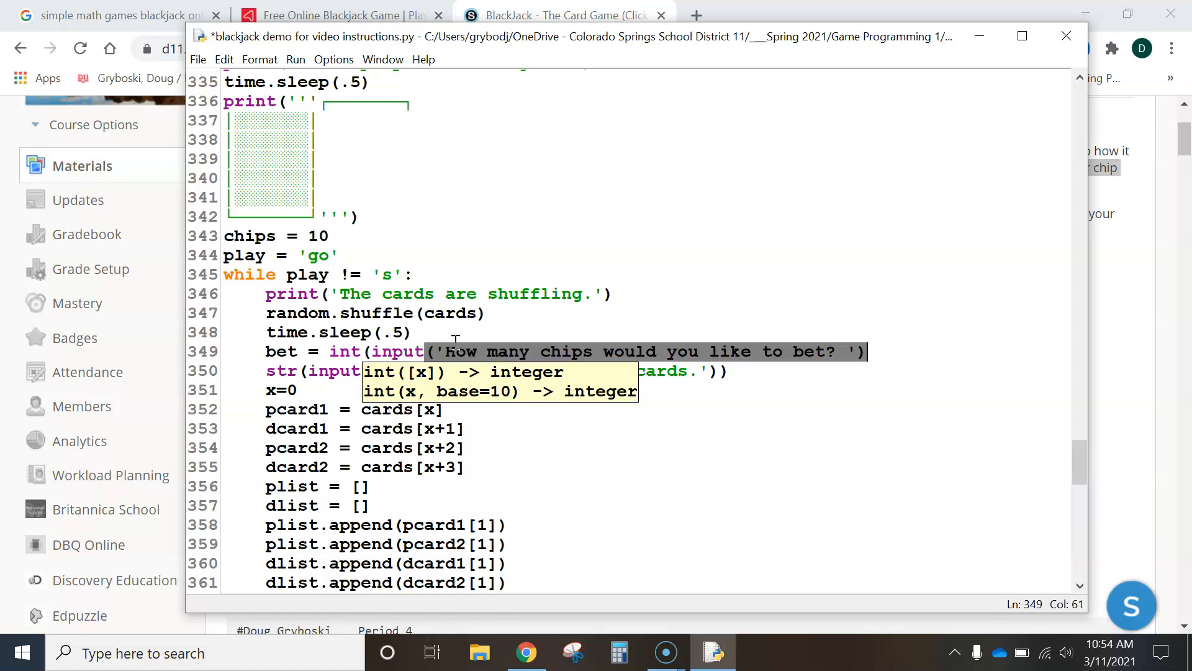
click(469, 404)
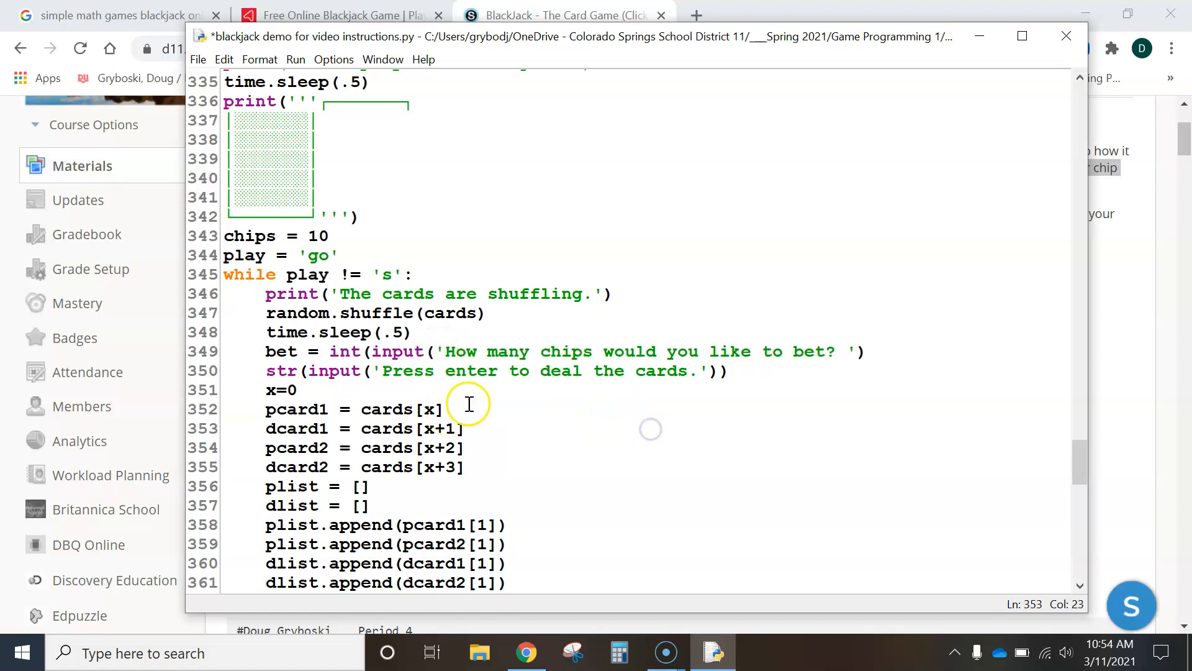
mouse_move(200, 370)
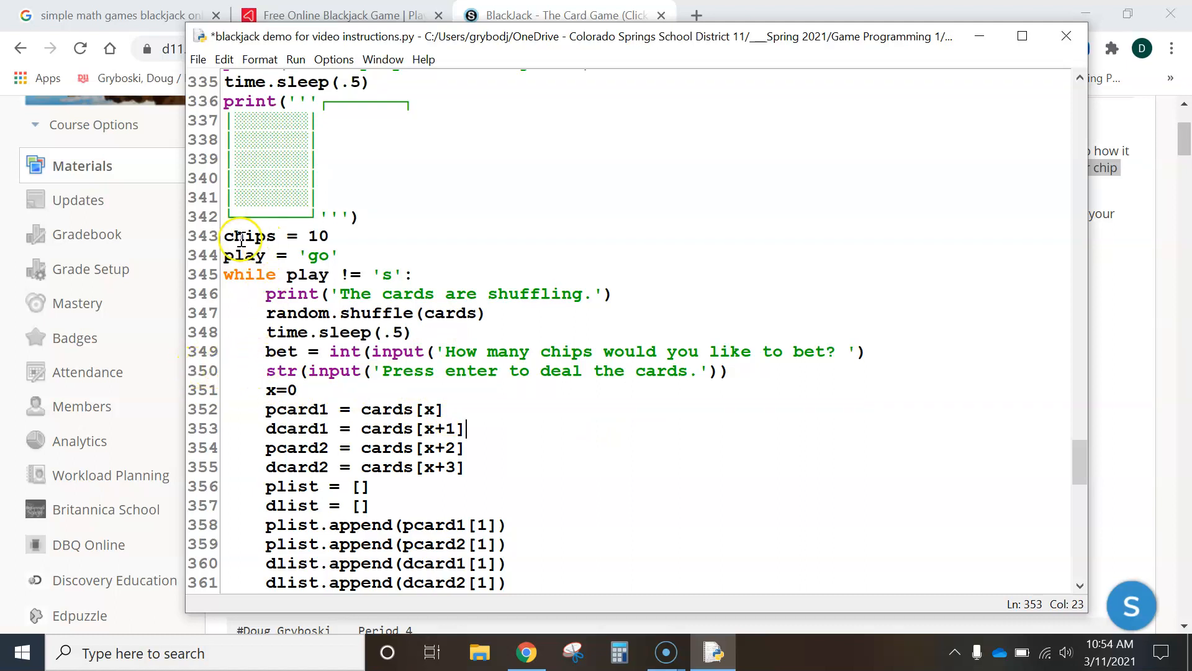
mouse_move(938, 336)
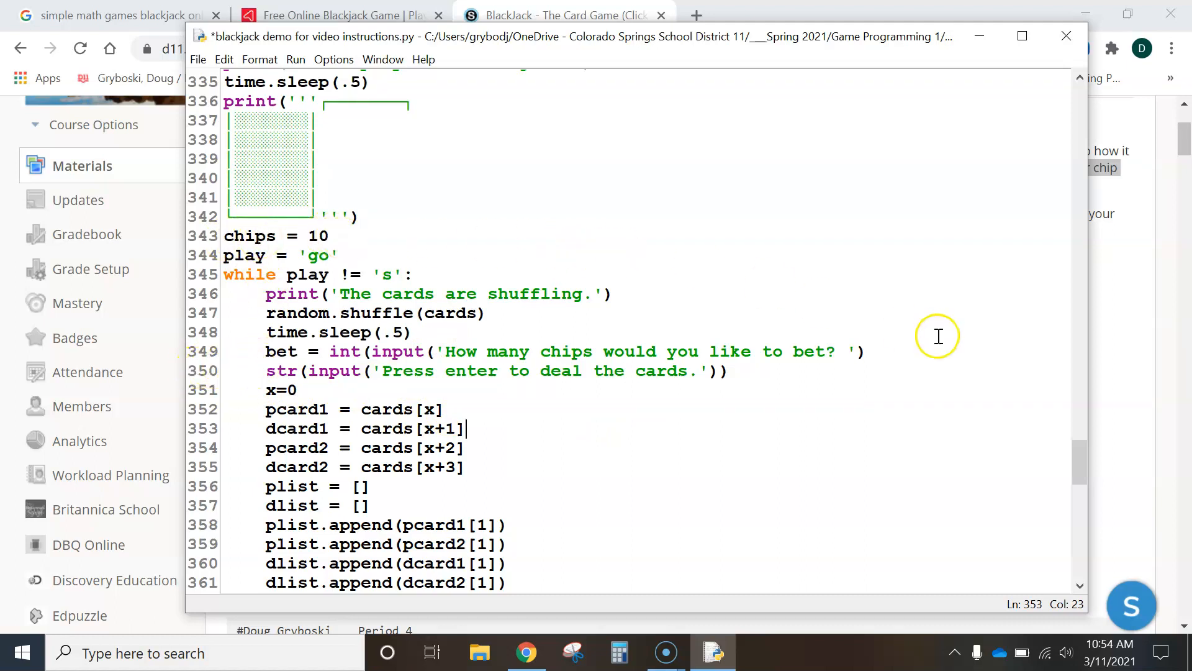
mouse_move(909, 344)
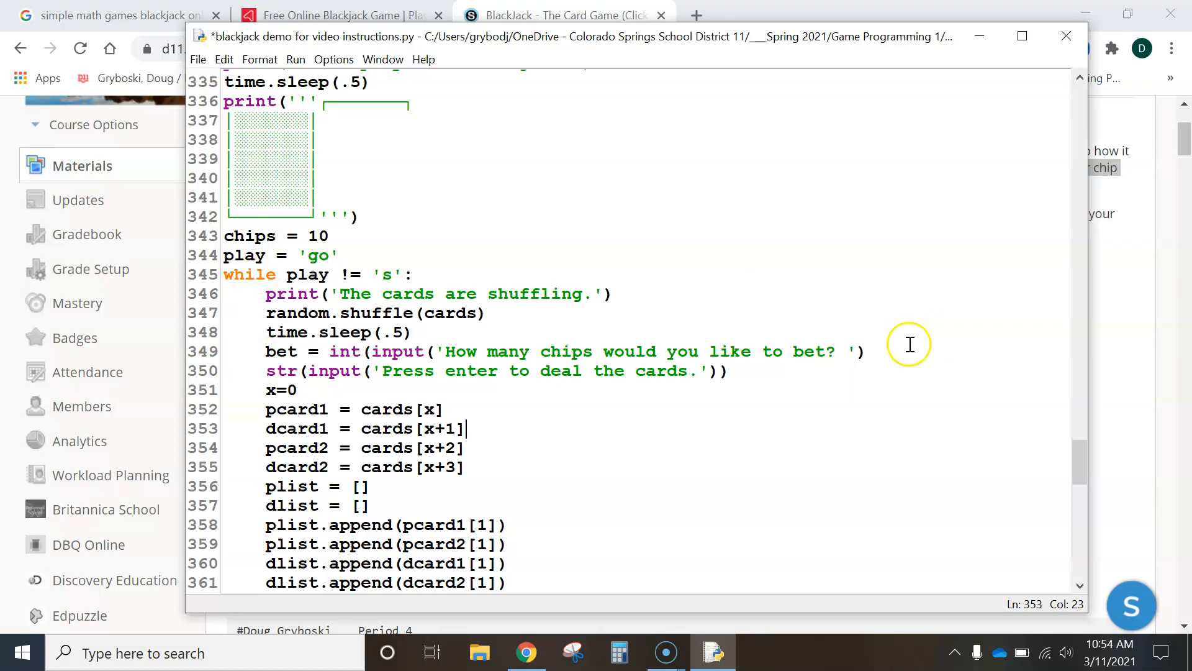
mouse_move(859, 350)
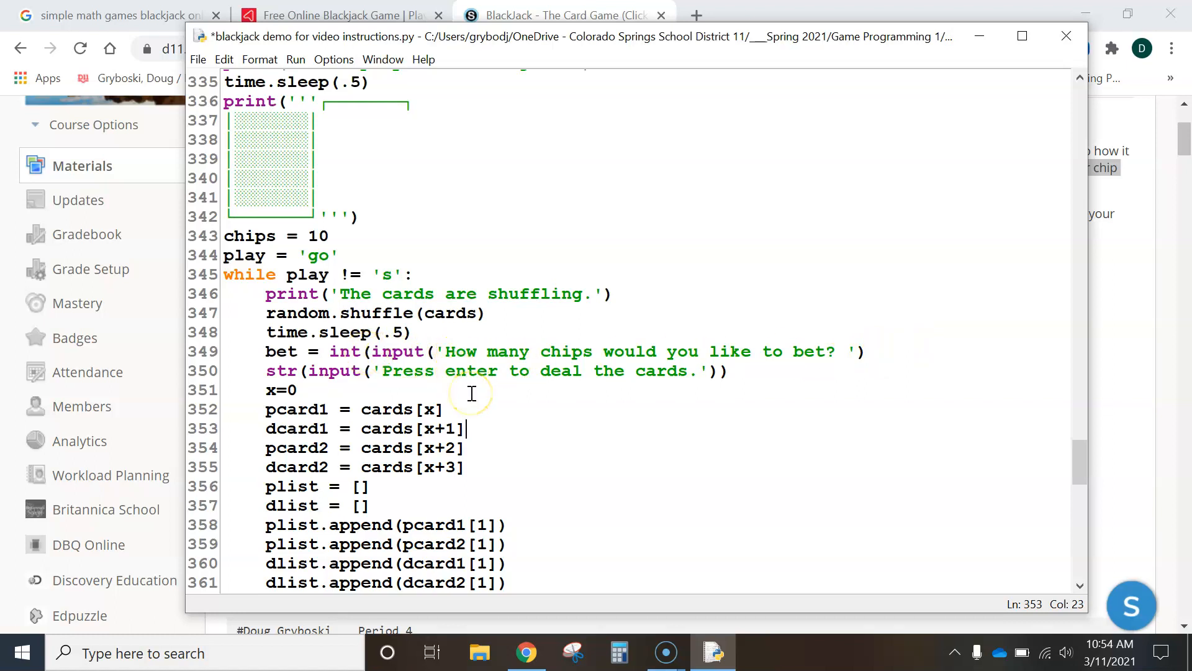
Run the script, dismiss the syntax error, and add the missing ')' to the bet line.
key(ctrl+s)
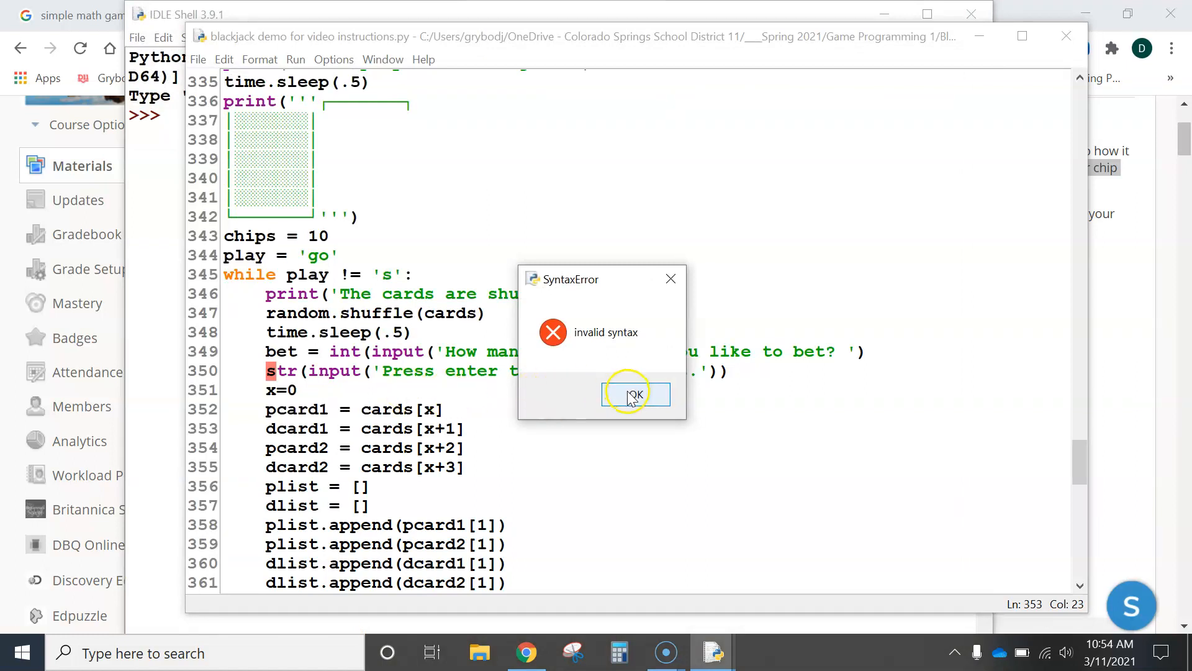
click(636, 395)
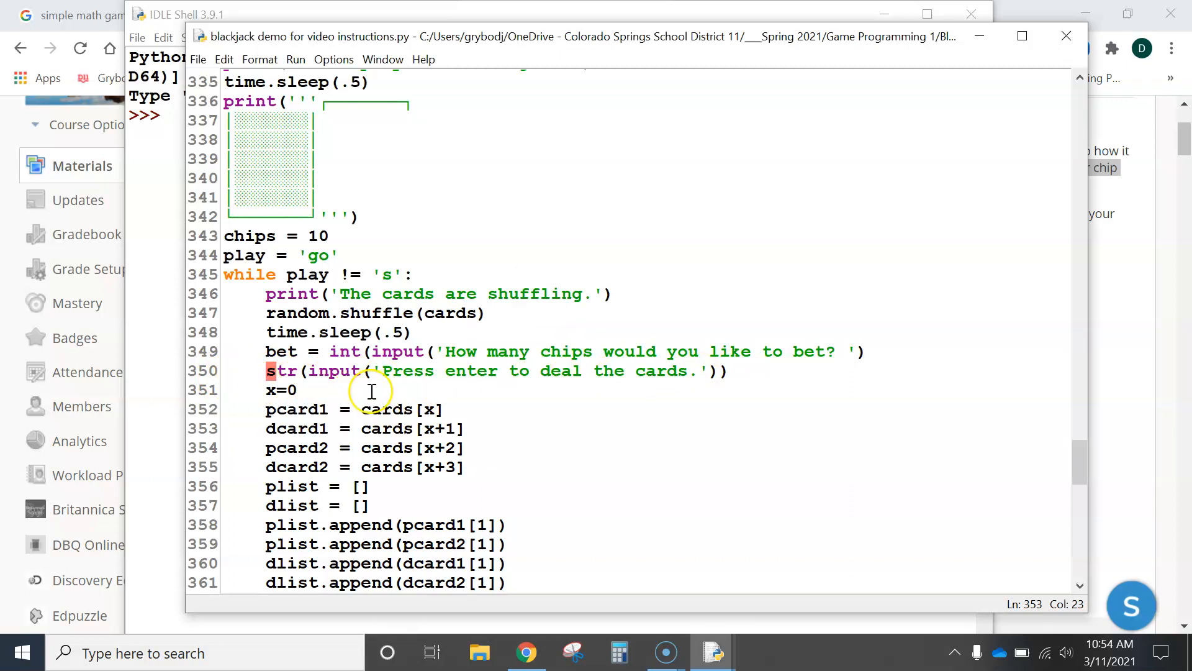
click(874, 351)
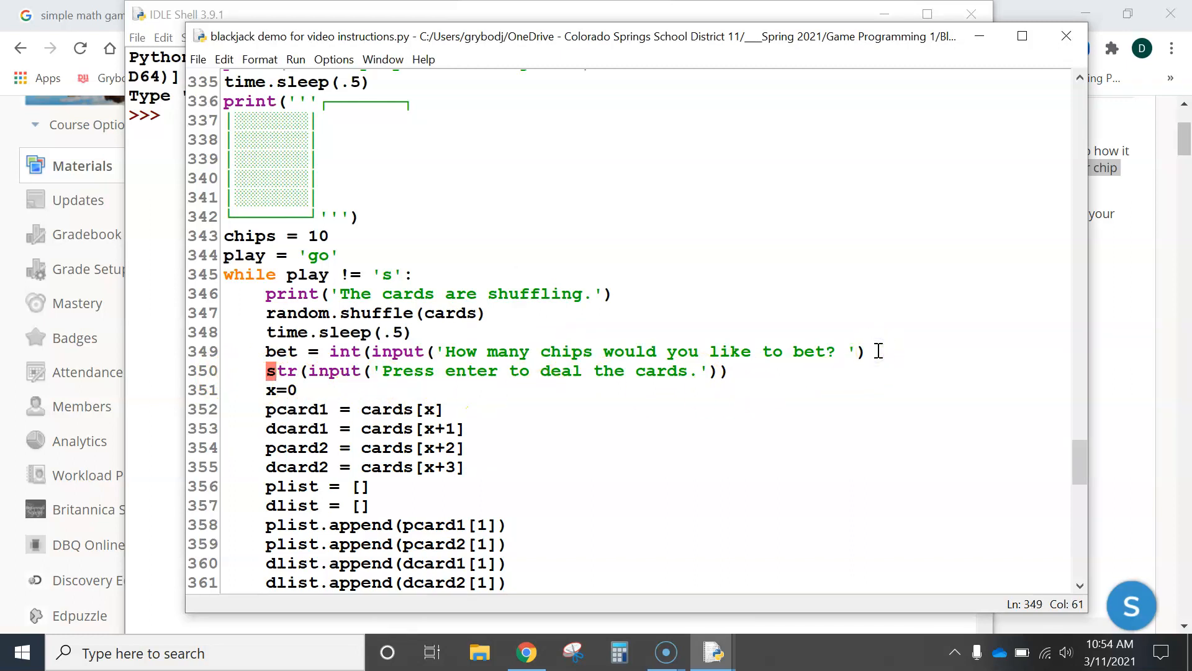
text())
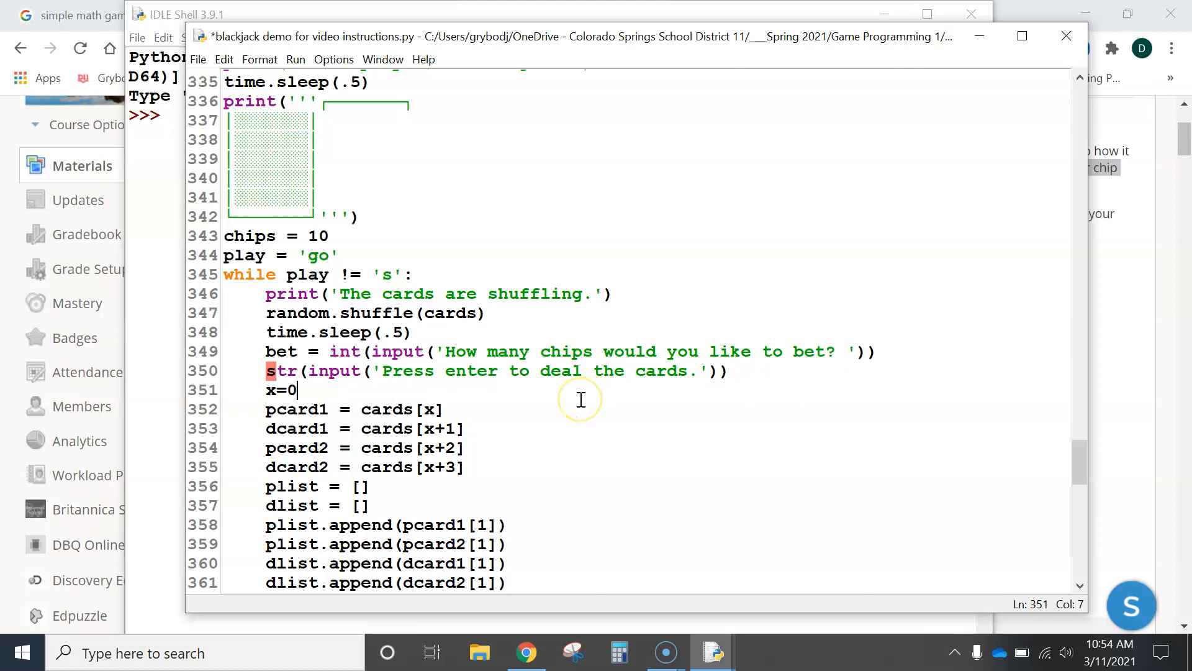
mouse_move(492, 351)
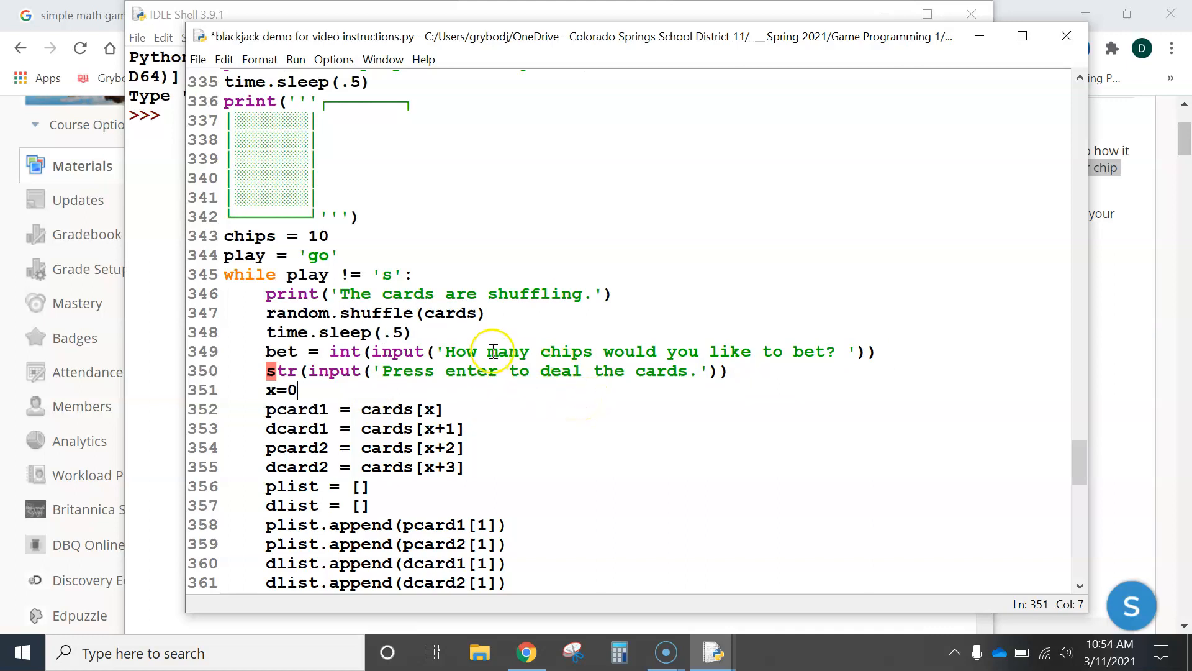
mouse_move(304, 486)
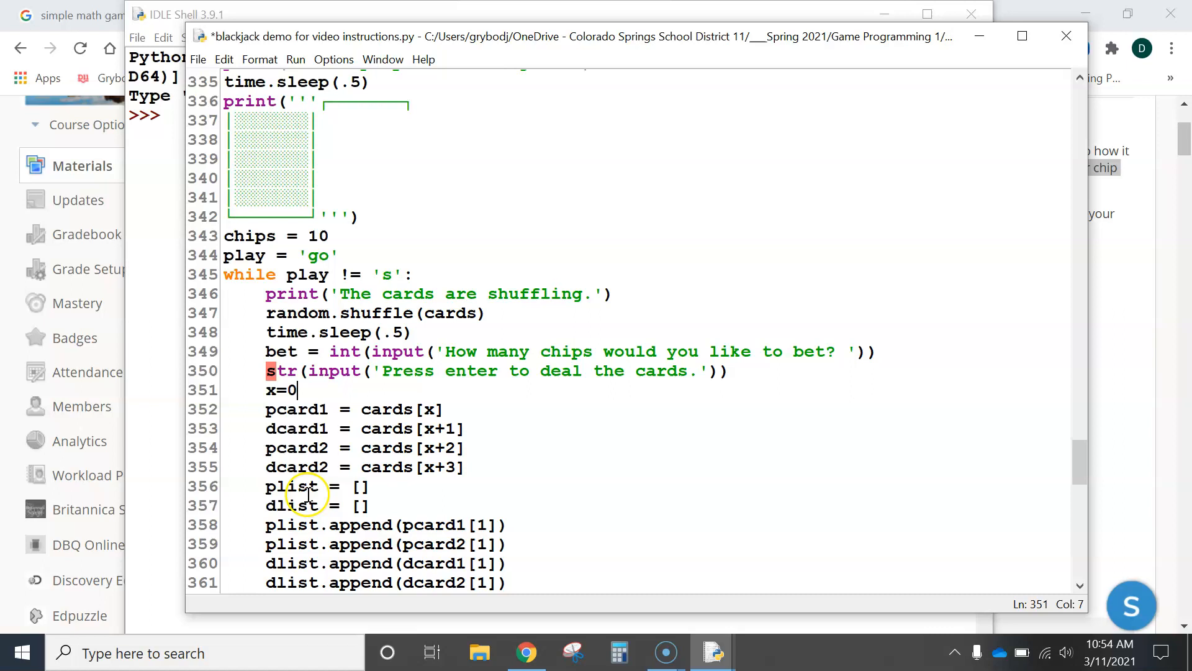
mouse_move(463, 358)
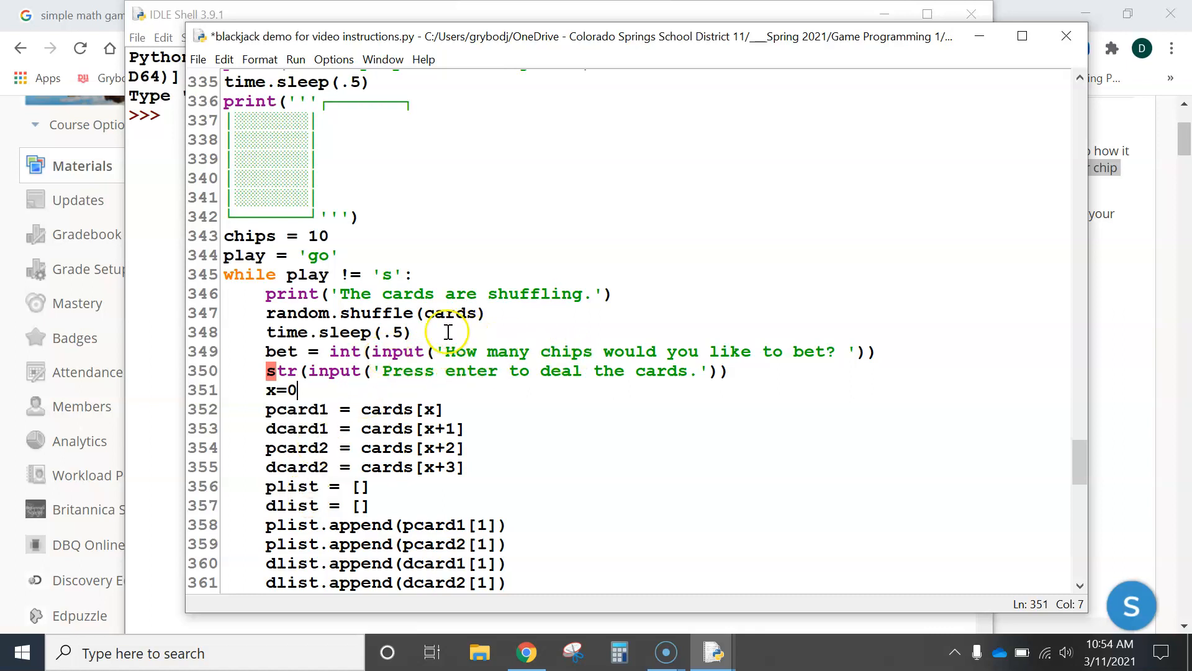
Add print ('Your chip total is: ',chips) on a new line above the bet prompt.
key(Return)
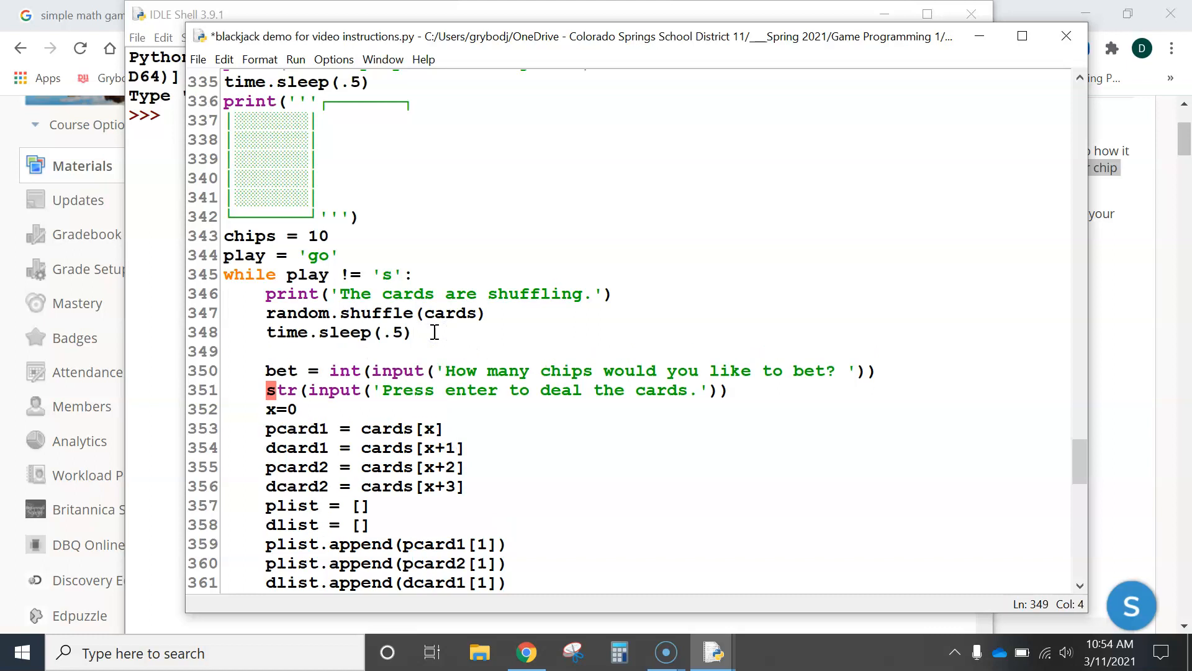
text(print)
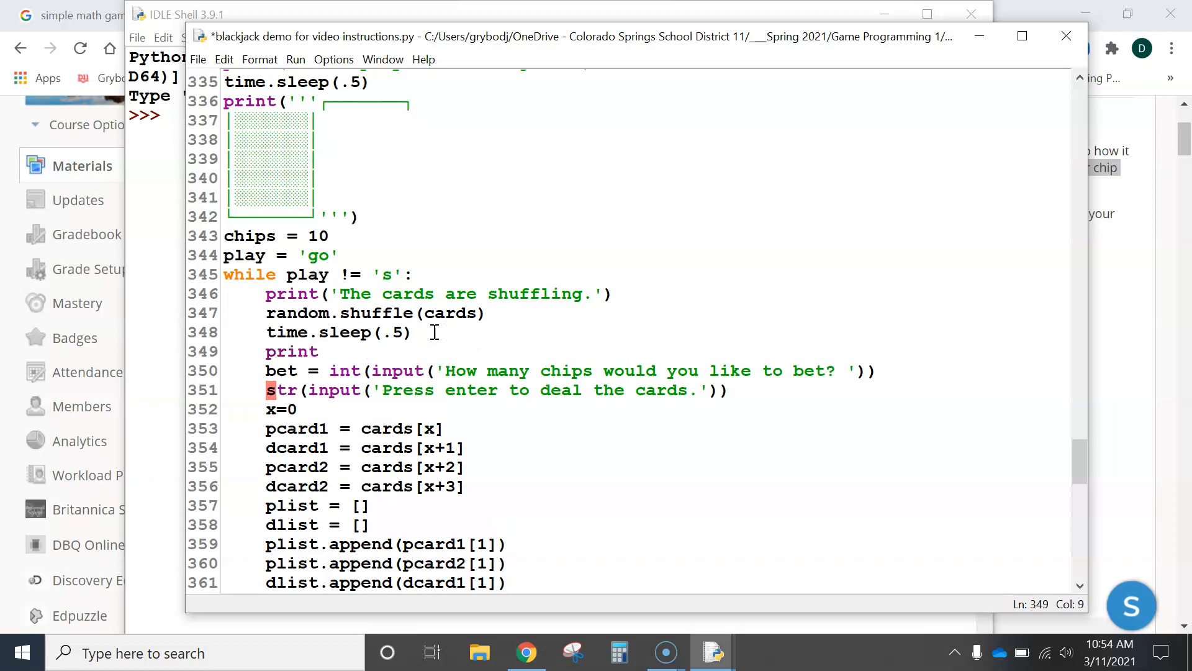
text((')
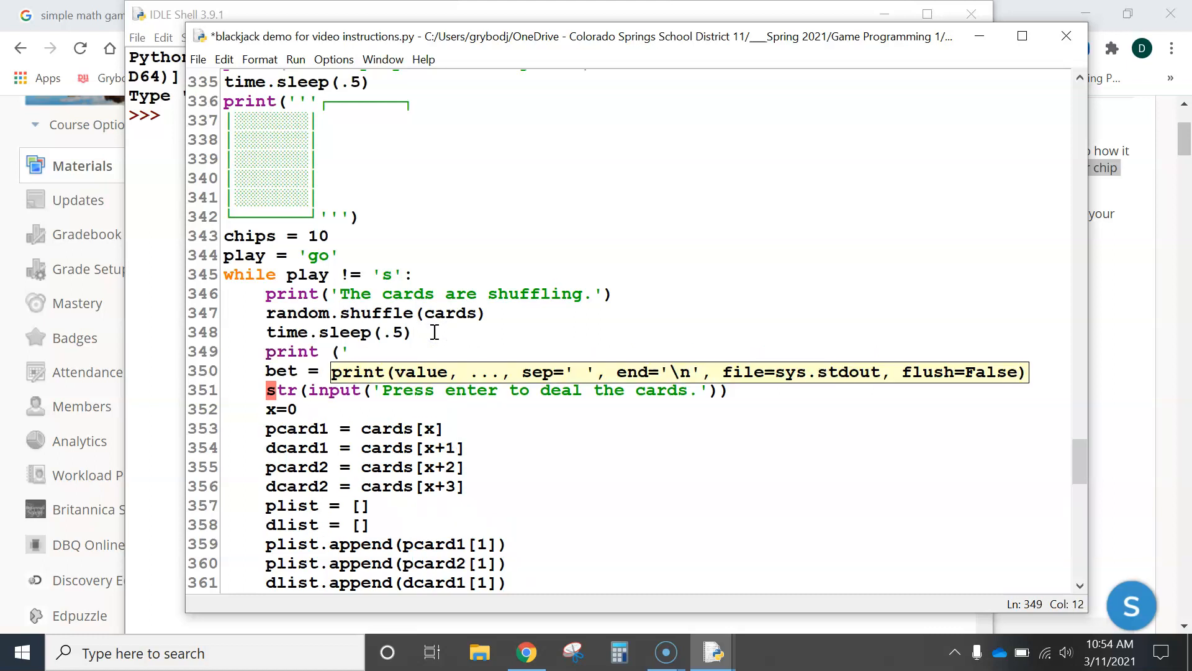
text(Your)
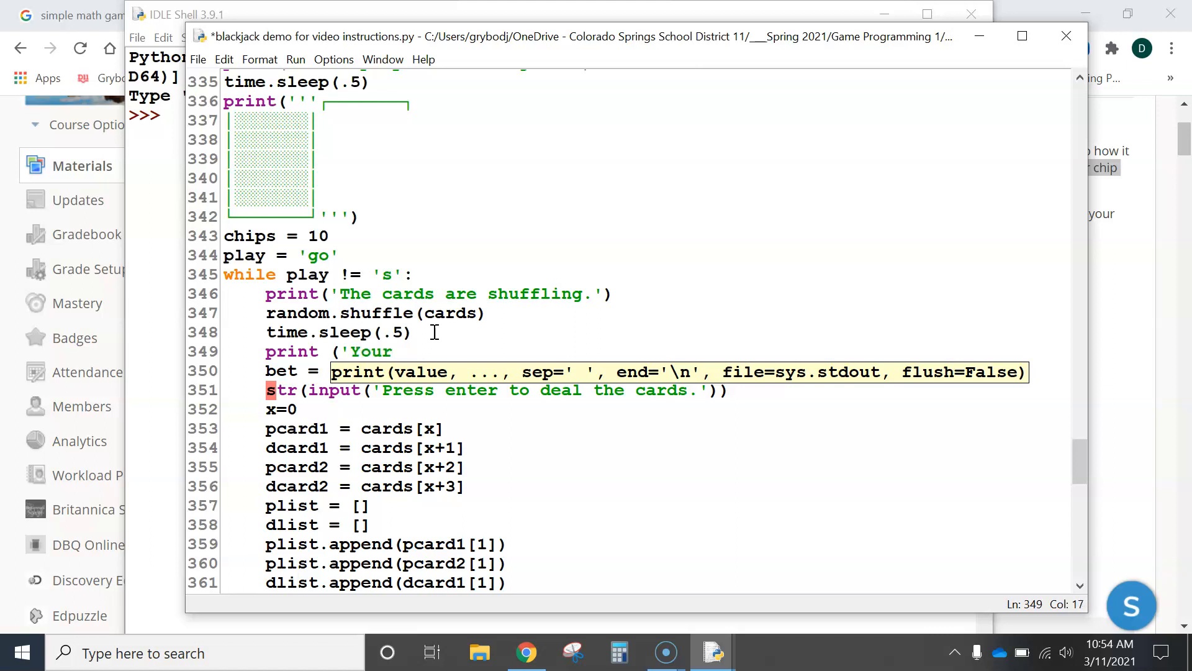
text(chip total is)
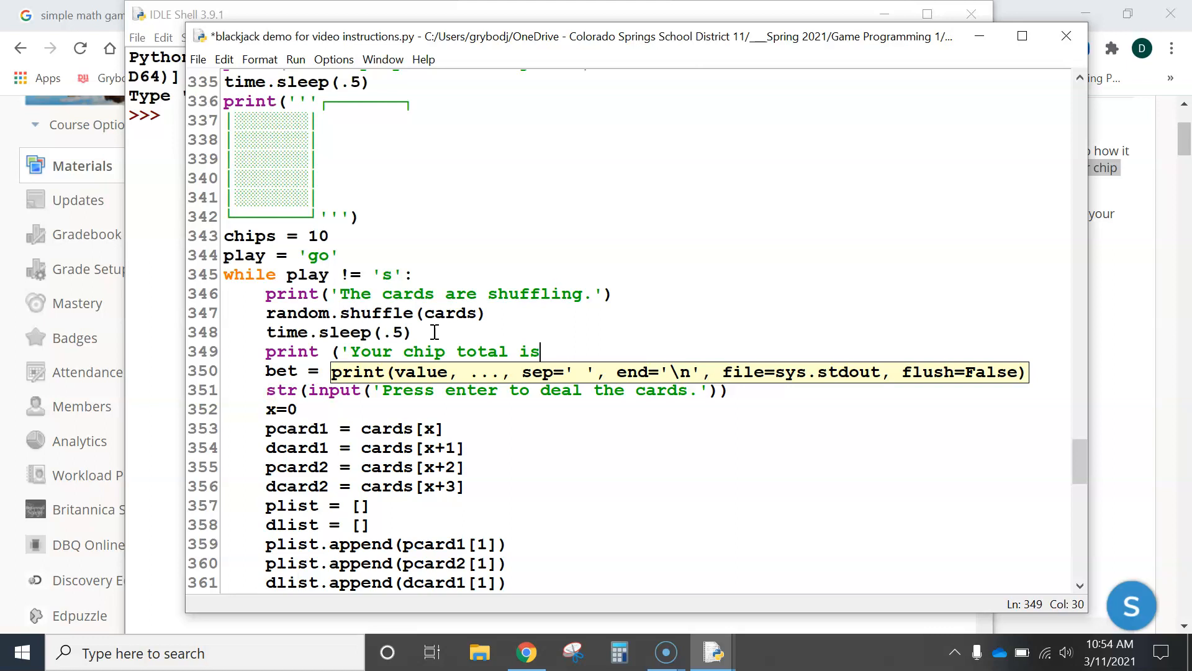
text(: ')
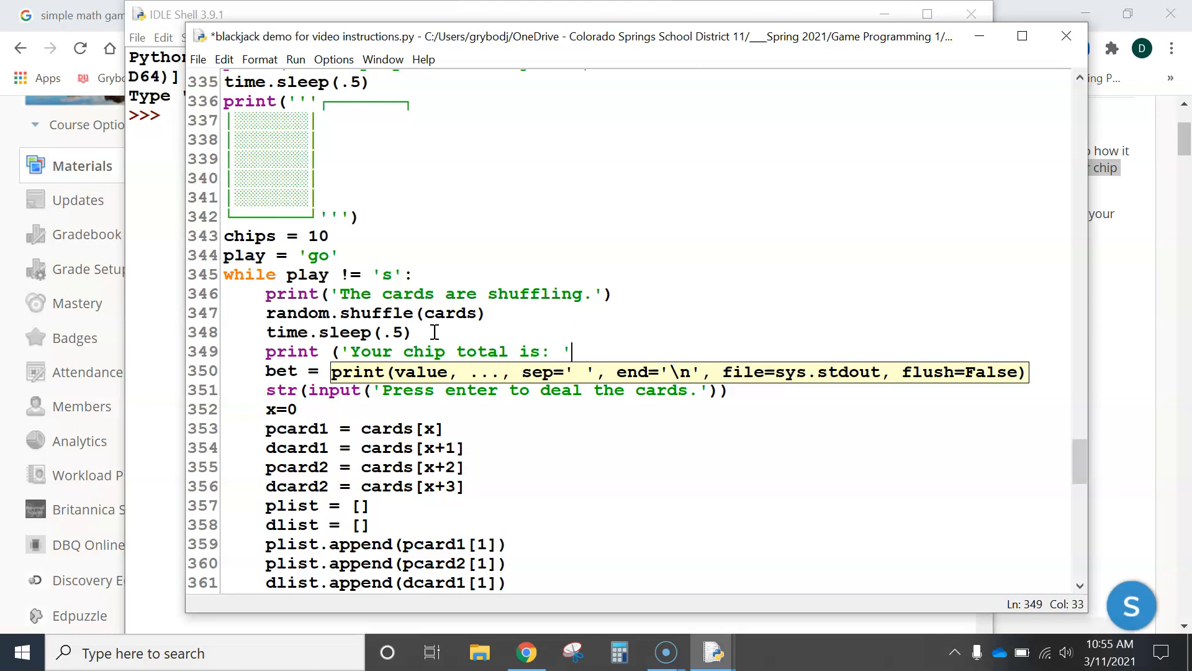
text(,chi)
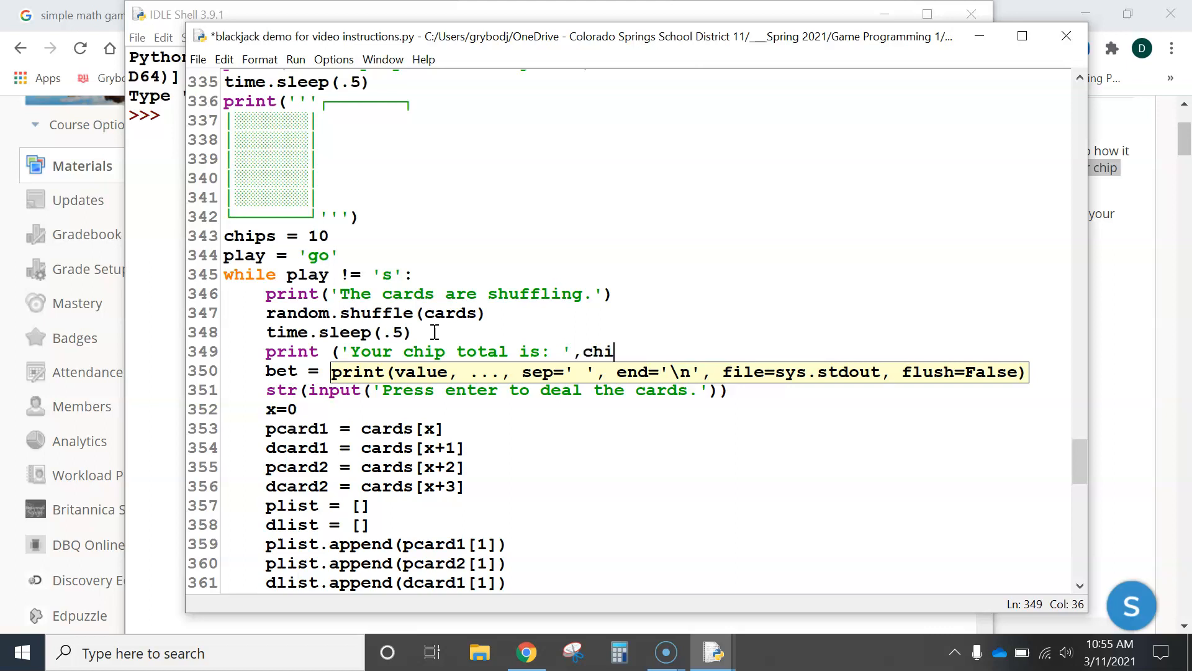
text(ps)
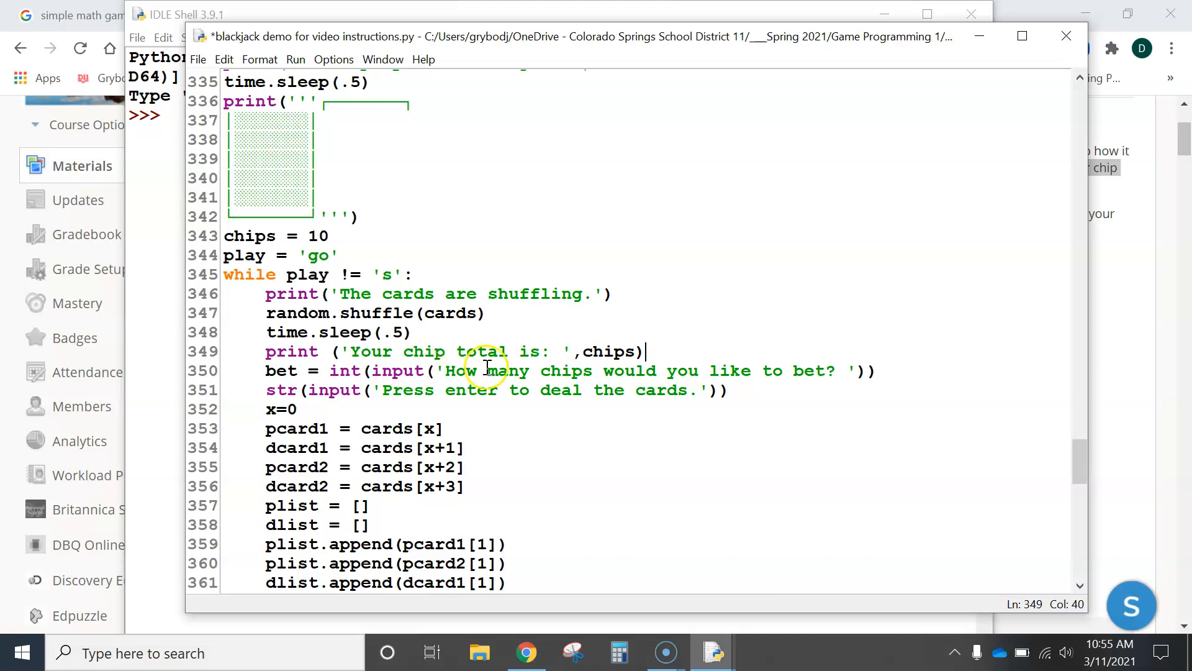
mouse_move(371, 332)
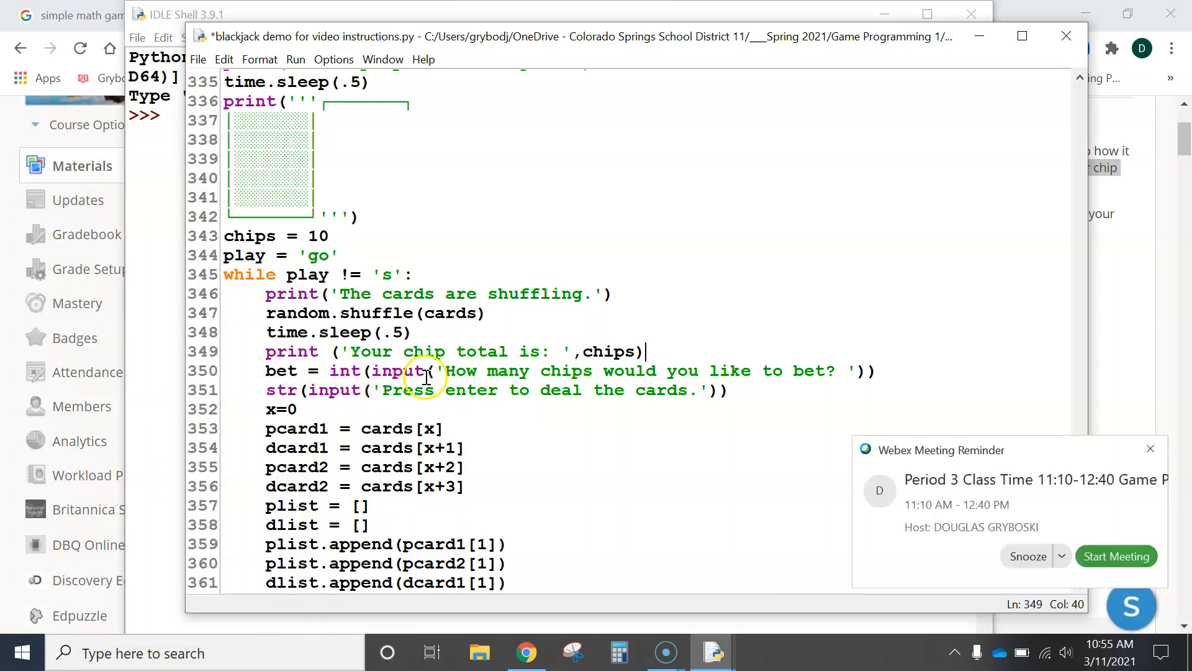
mouse_move(748, 434)
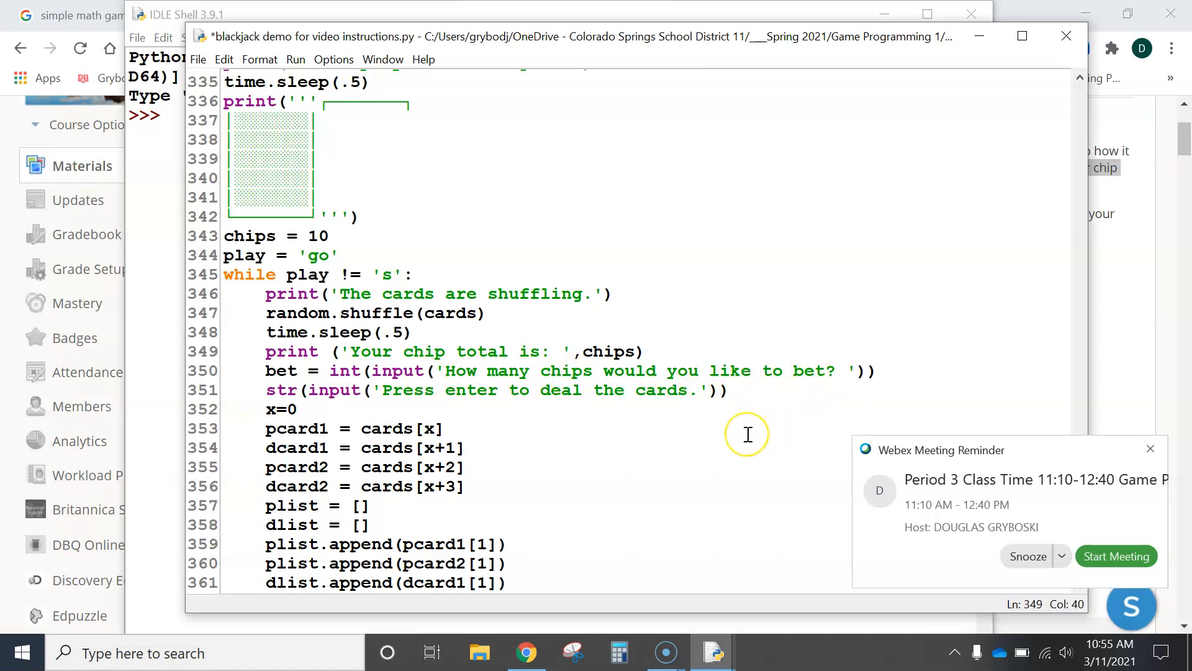
mouse_move(715, 422)
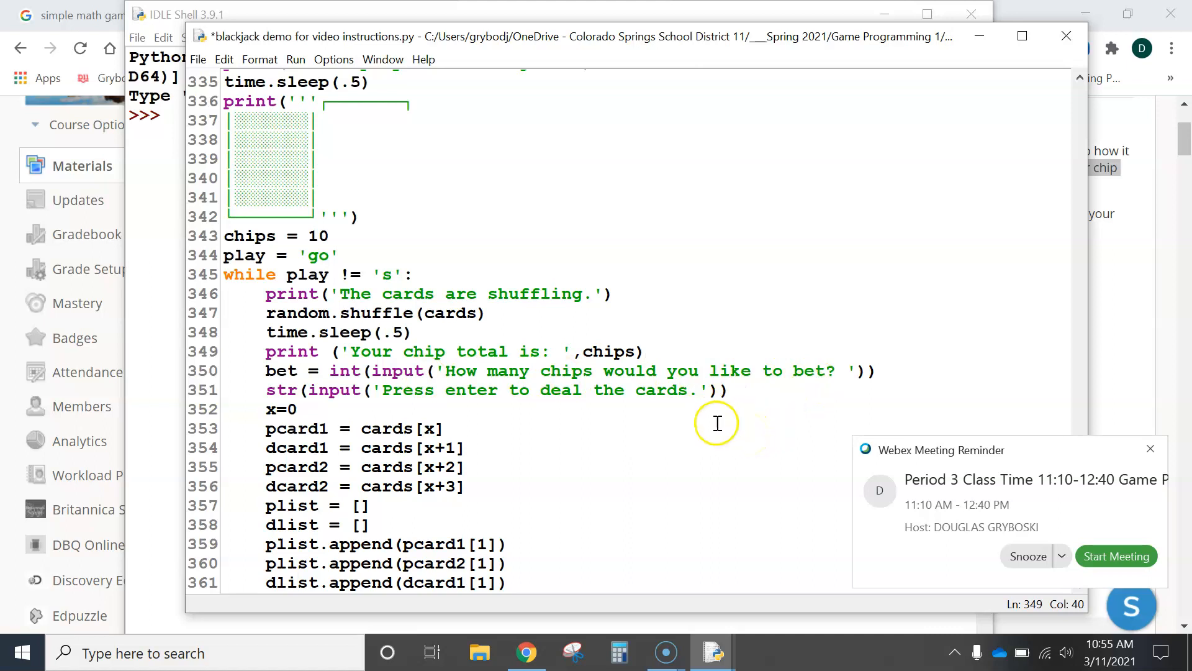
mouse_move(1089, 451)
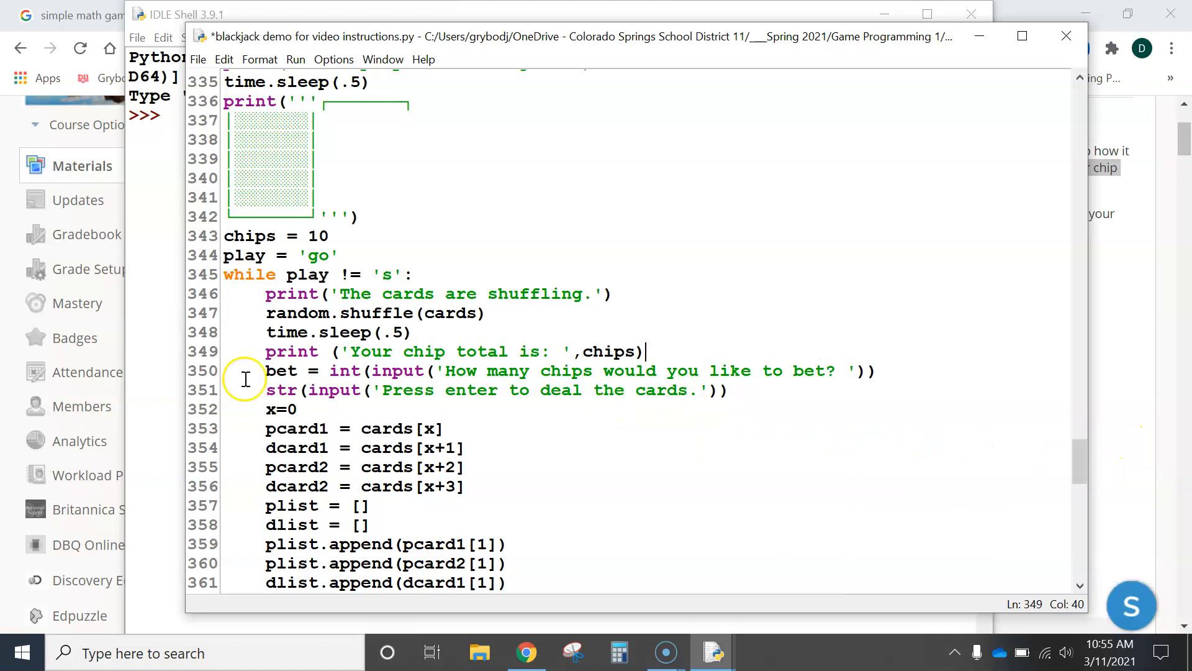
mouse_move(258, 274)
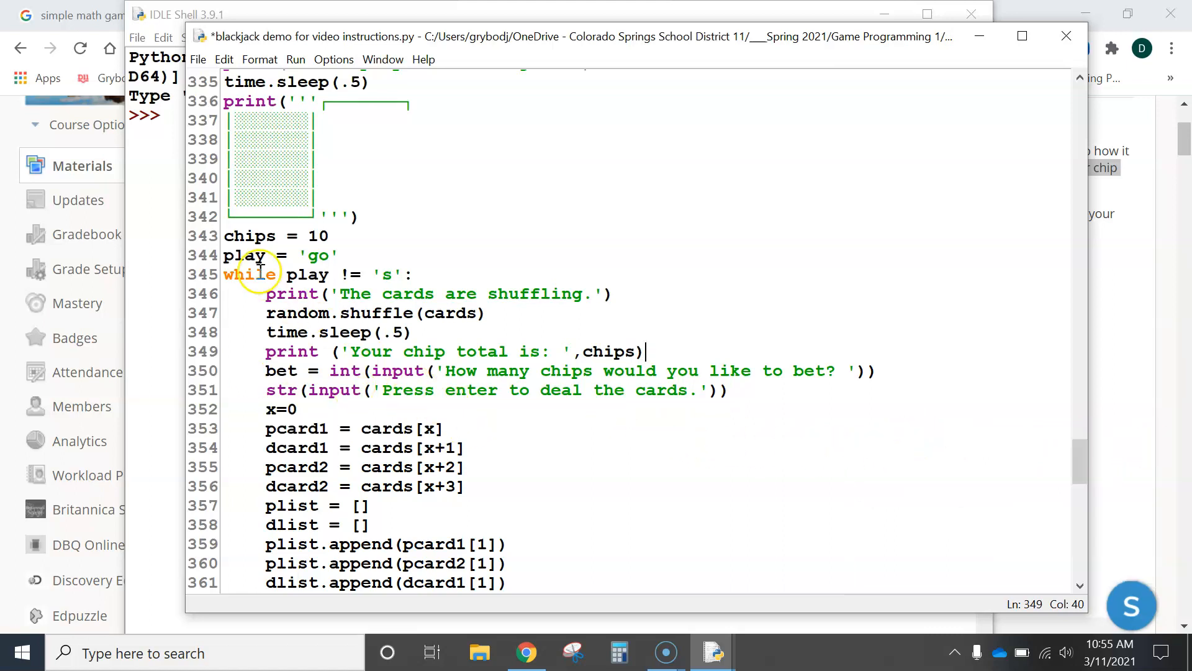
mouse_move(564, 463)
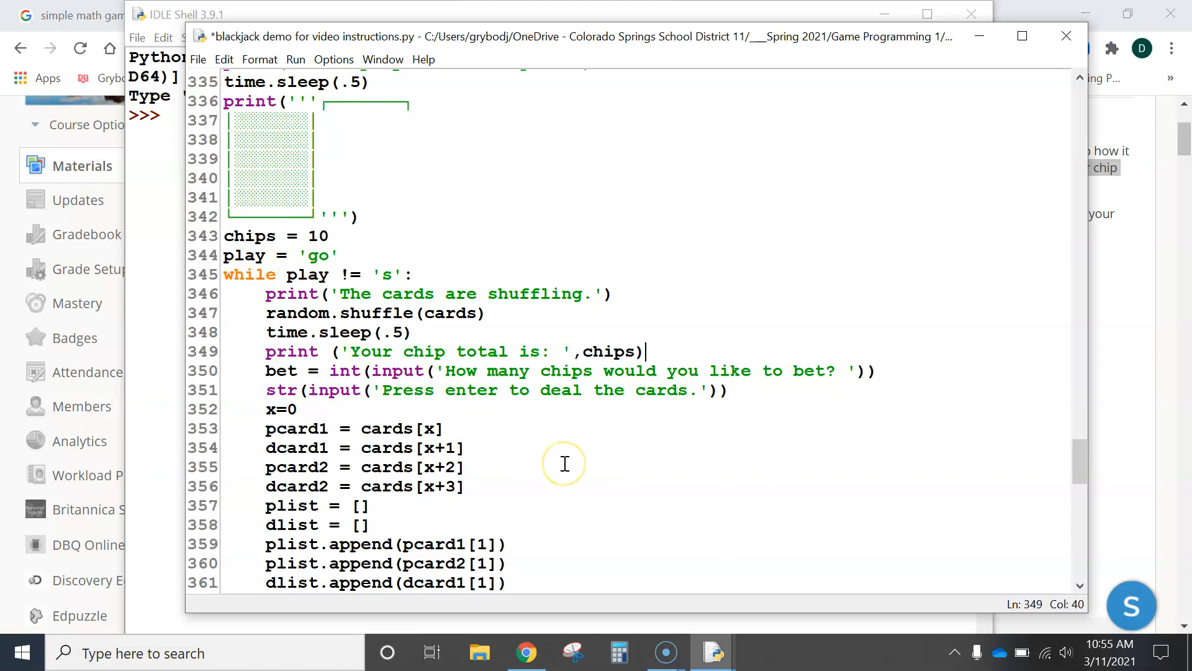
Run the saved script, bet 5 chips and hit until busting at 28, noting the chip total stays 10.
click(296, 60)
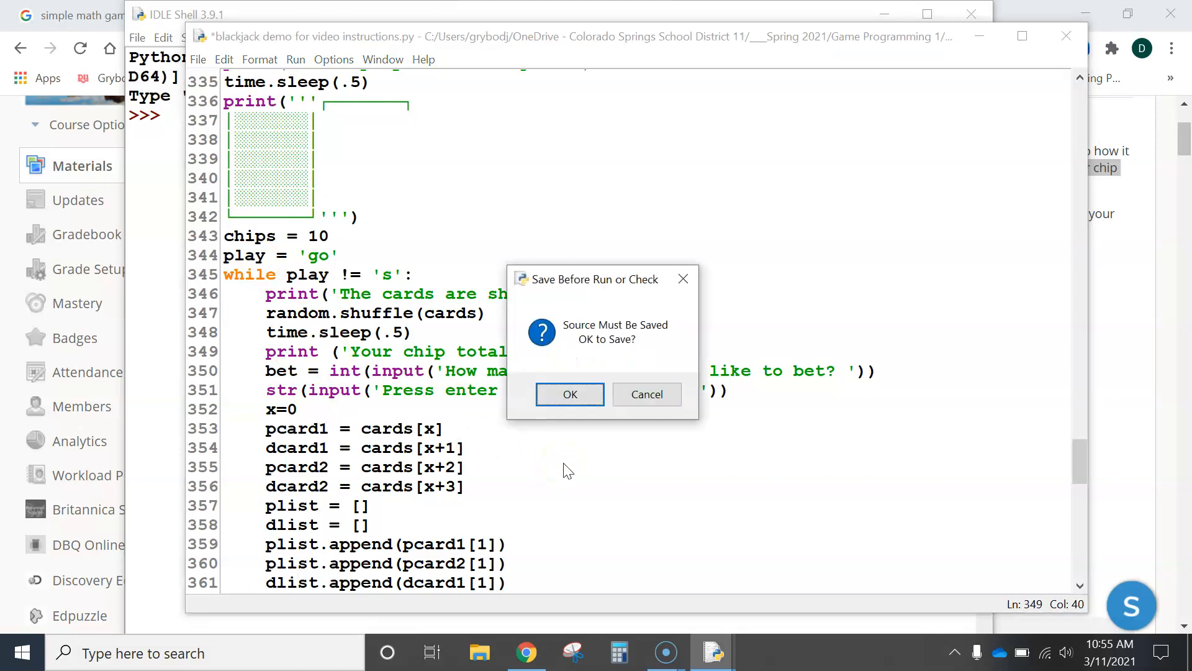
click(570, 394)
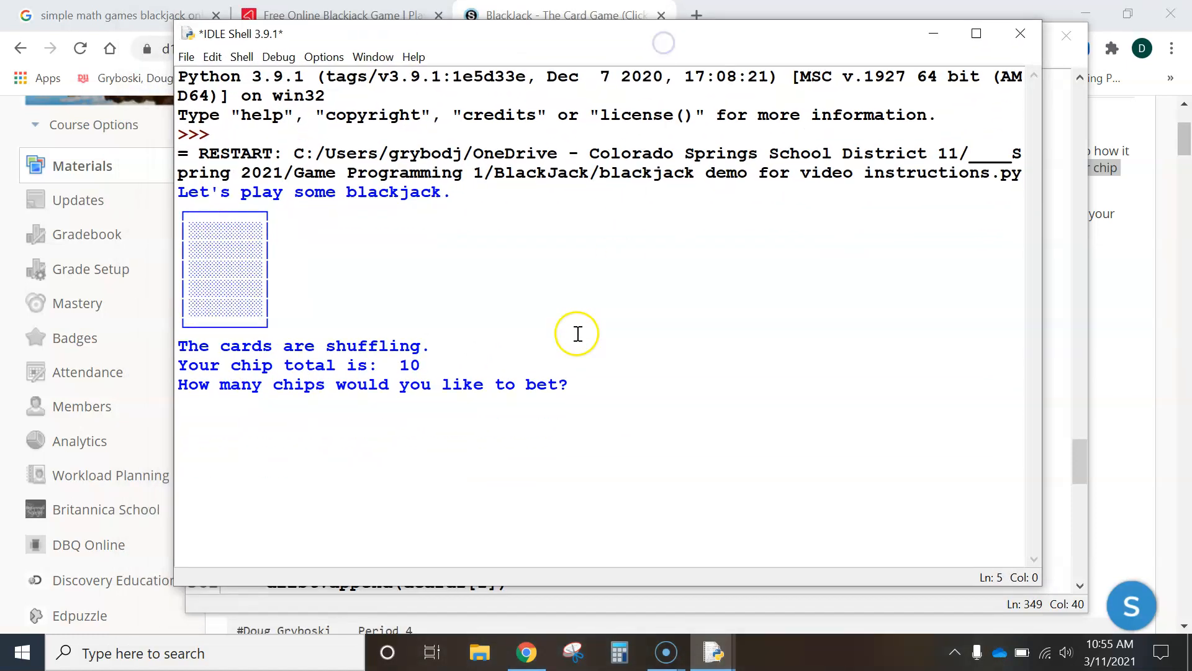
mouse_move(667, 383)
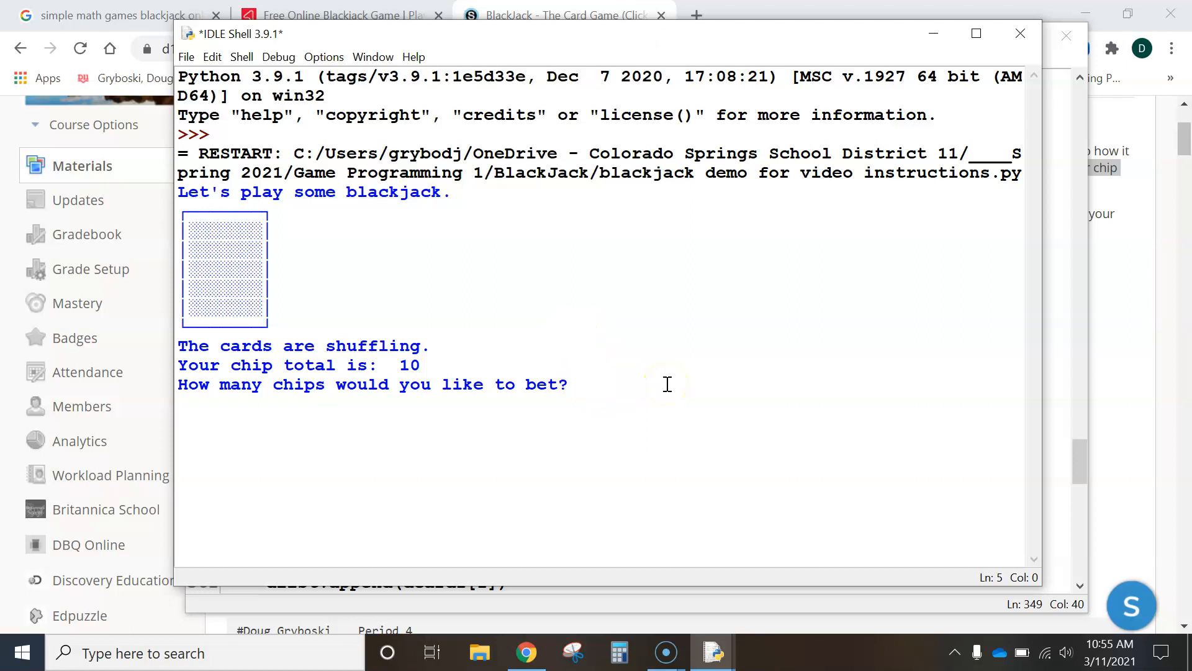
text(5)
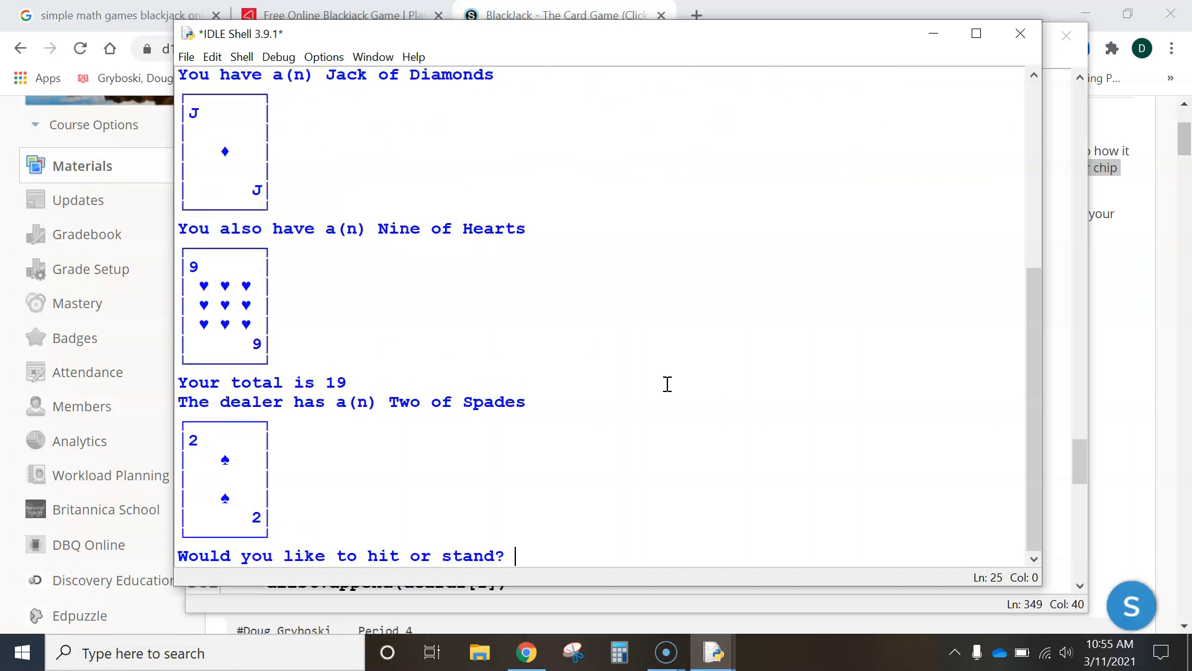
text(h)
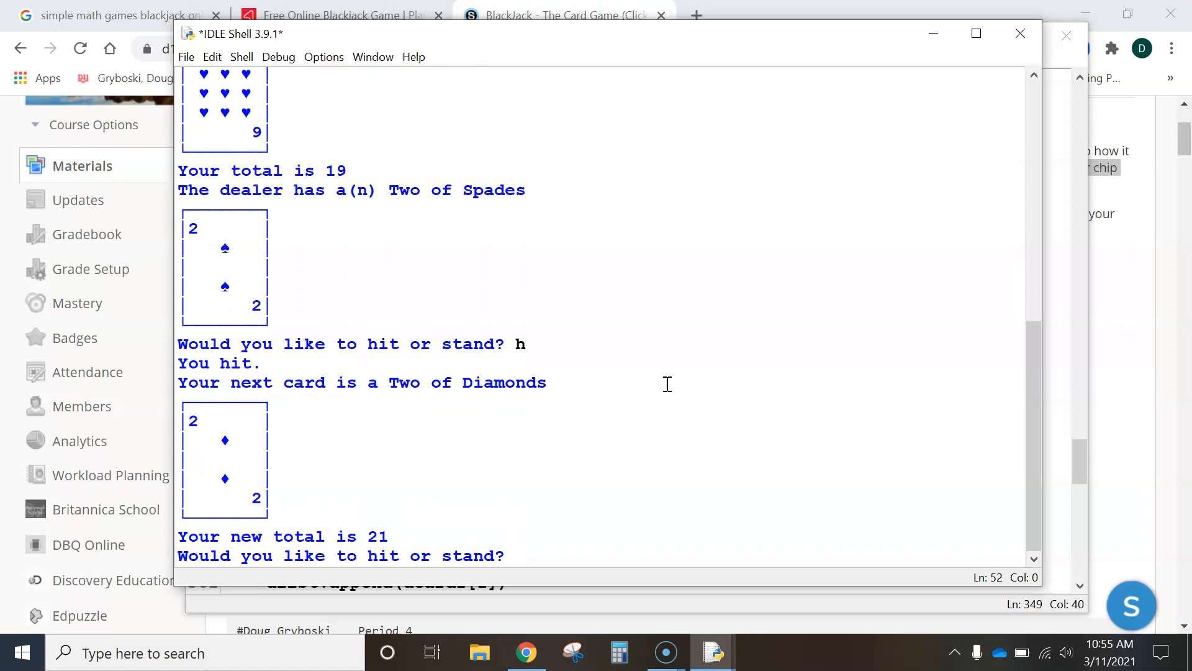
text(h)
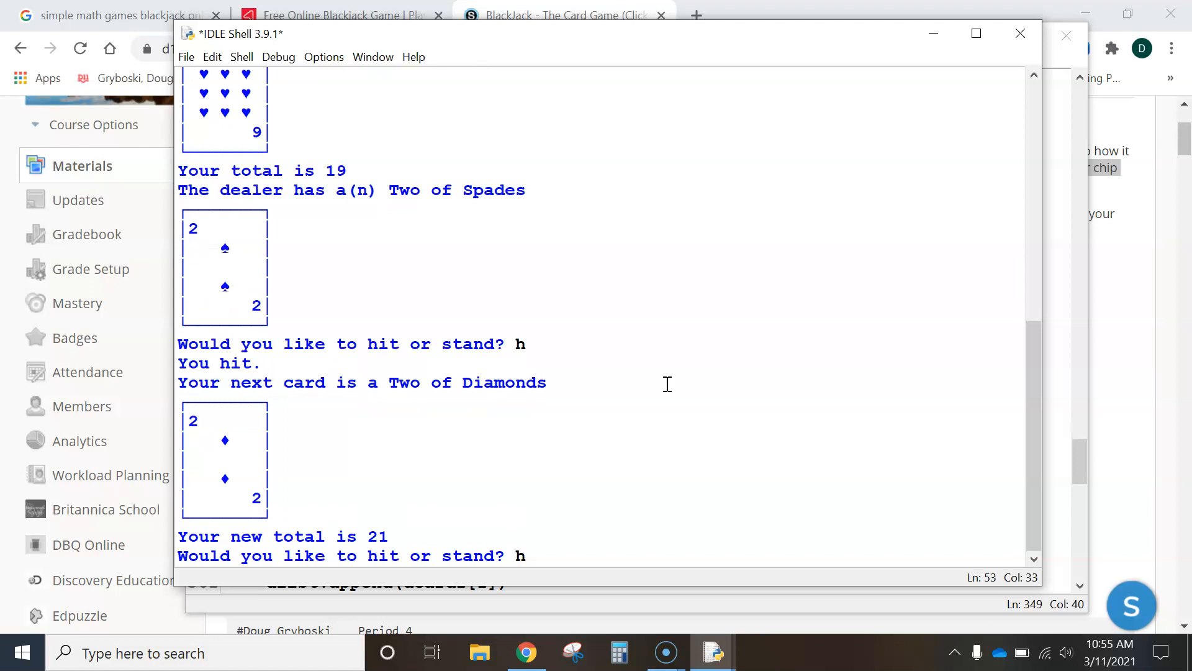
text(h)
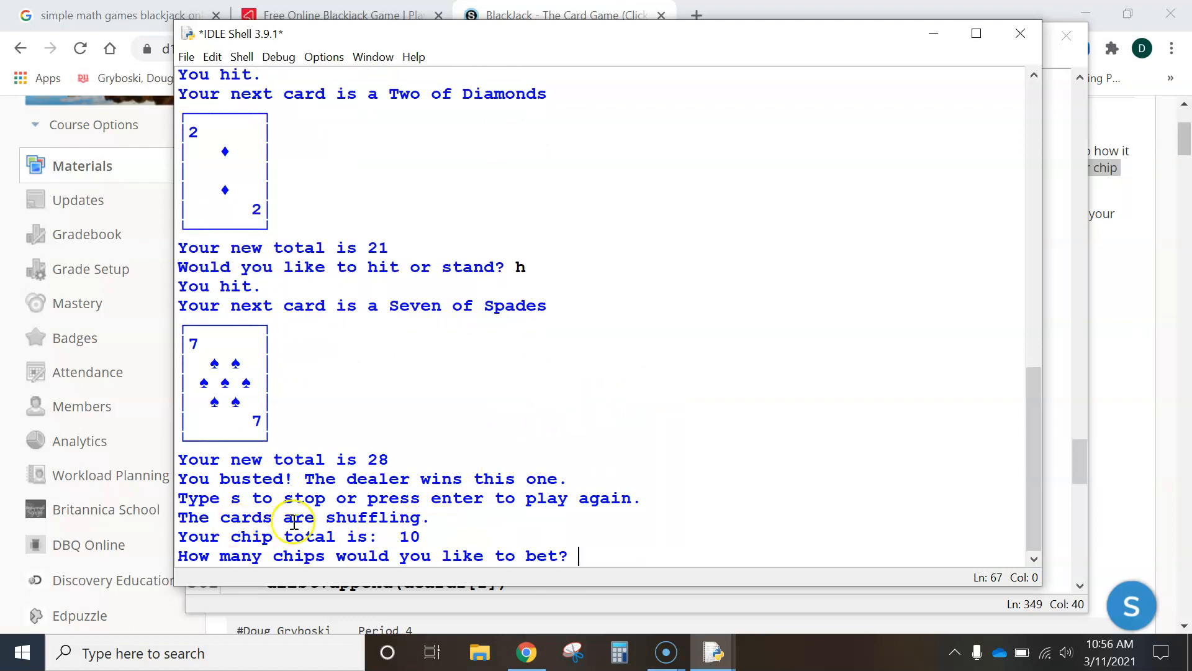
mouse_move(574, 317)
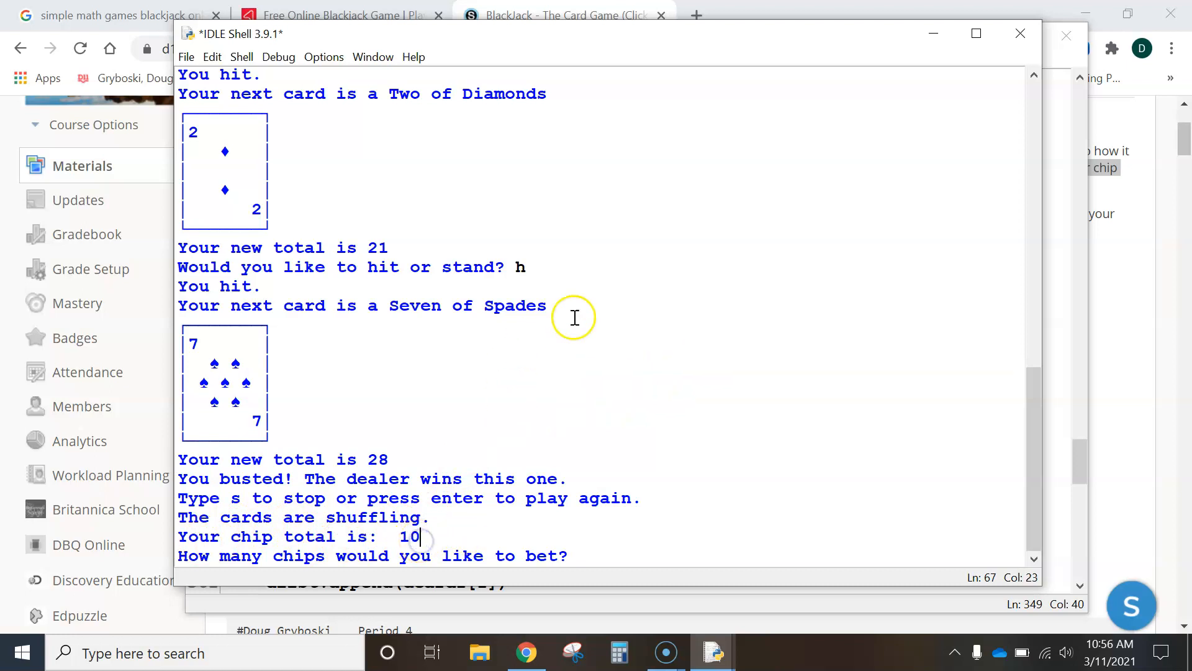
text(5)
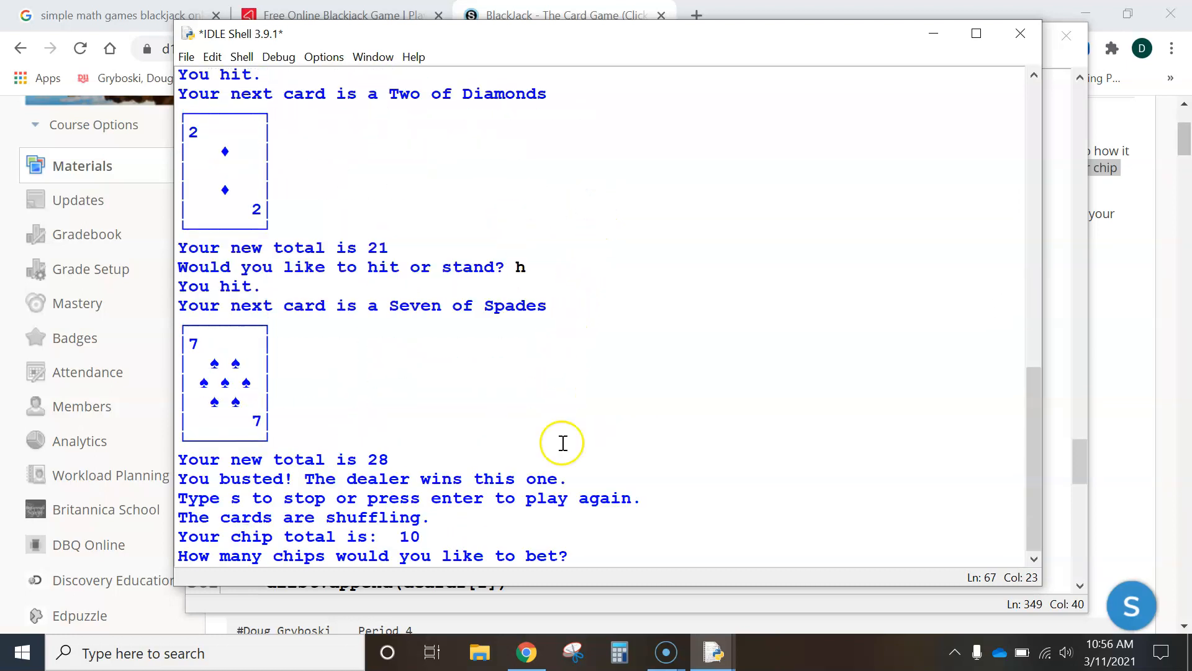
mouse_move(1038, 72)
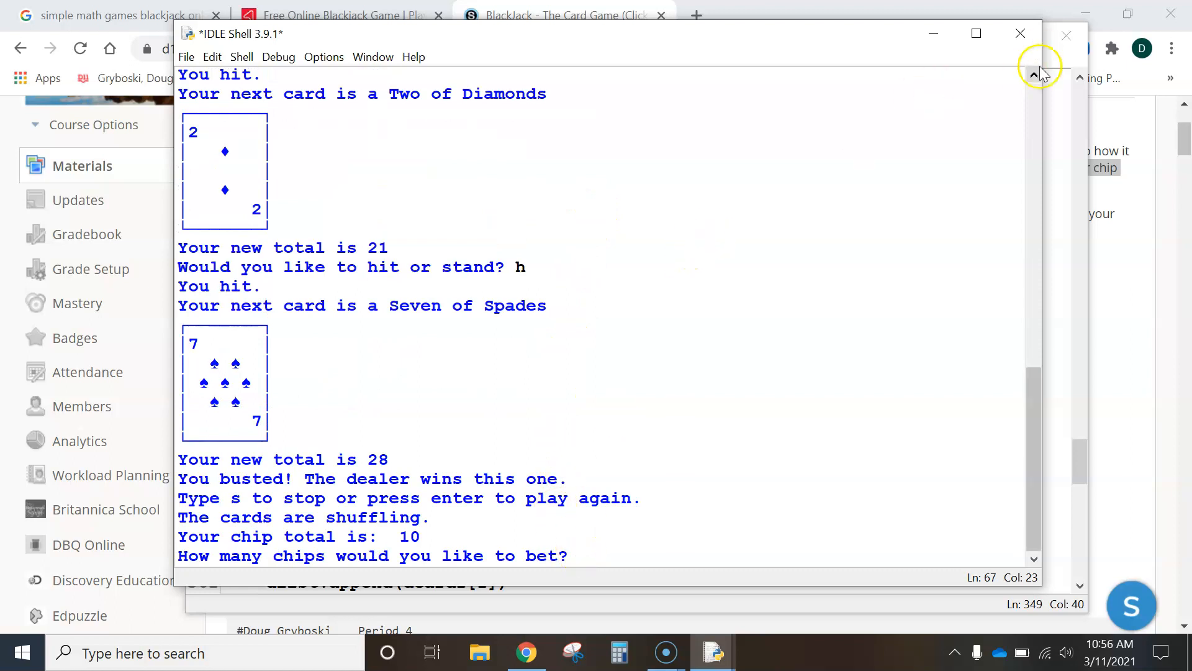
Close the game's shell, killing the running program, and scroll down the script.
click(1021, 33)
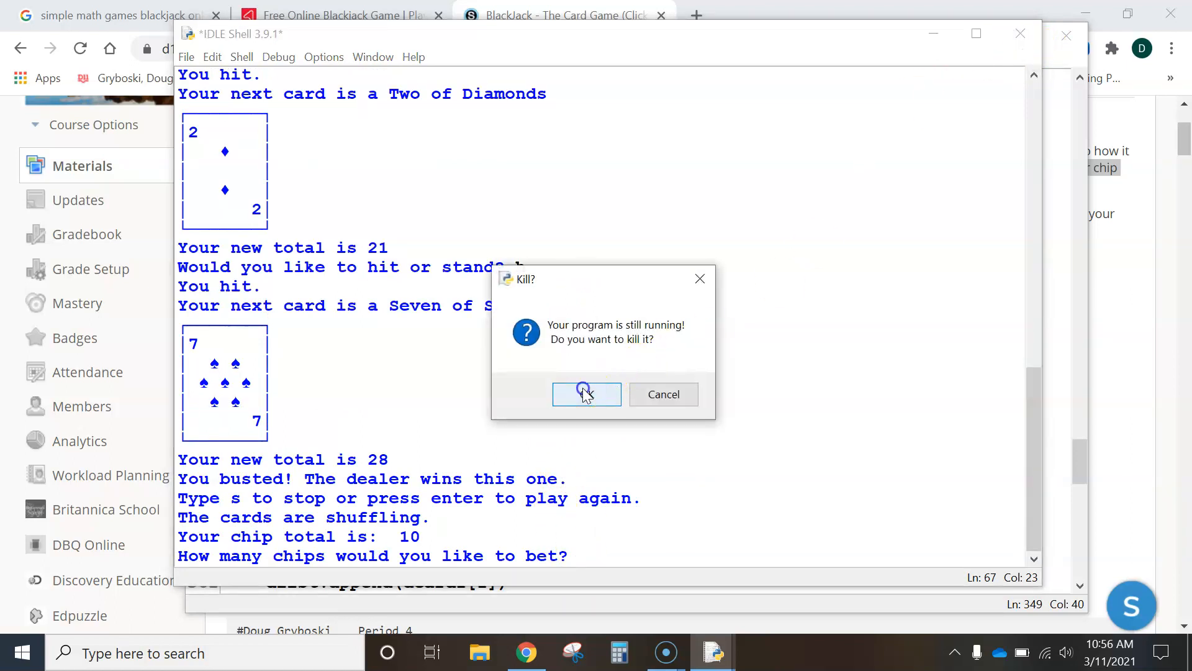
click(585, 394)
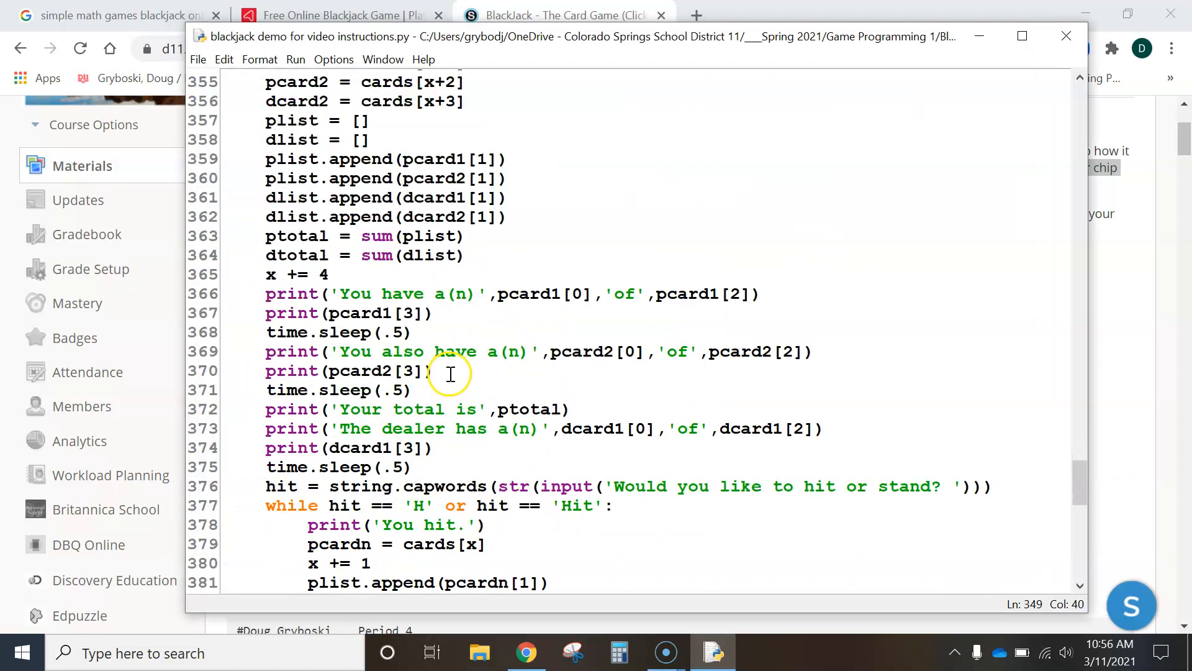
scroll(down, 3)
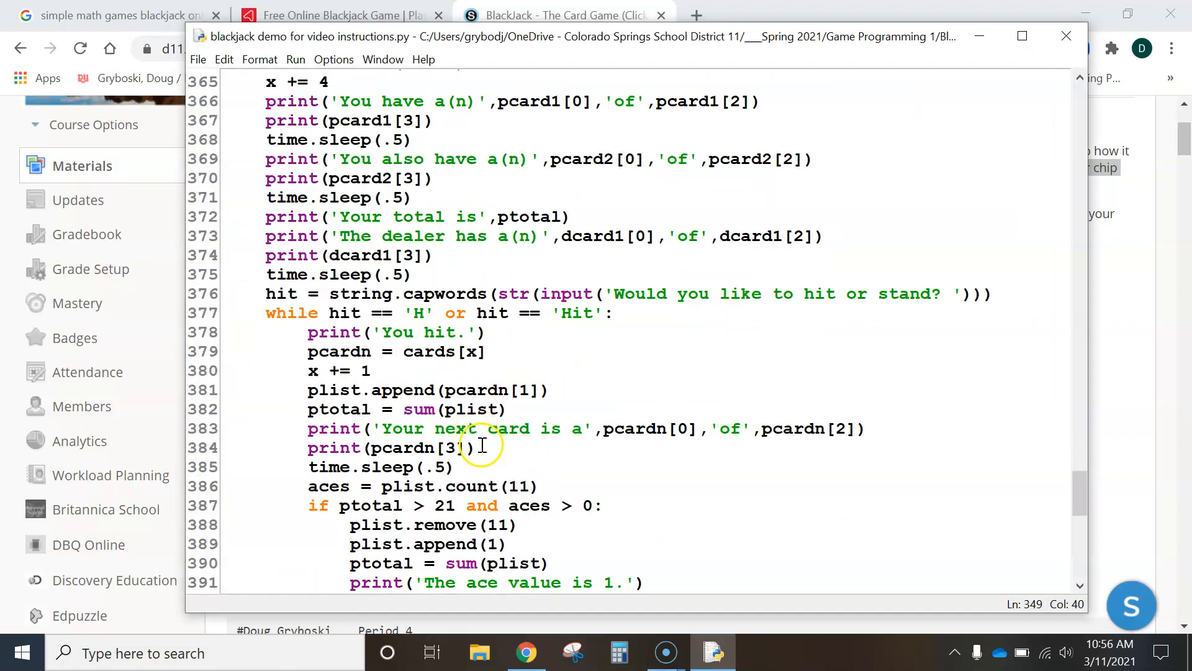
scroll(down, 3)
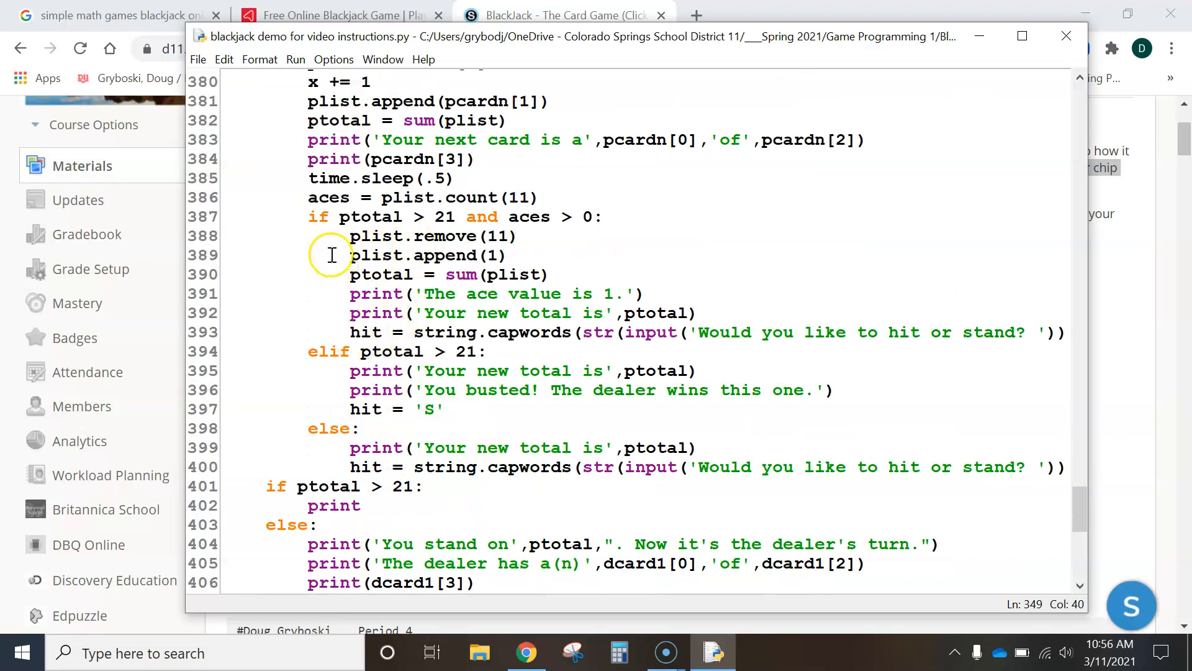
mouse_move(326, 297)
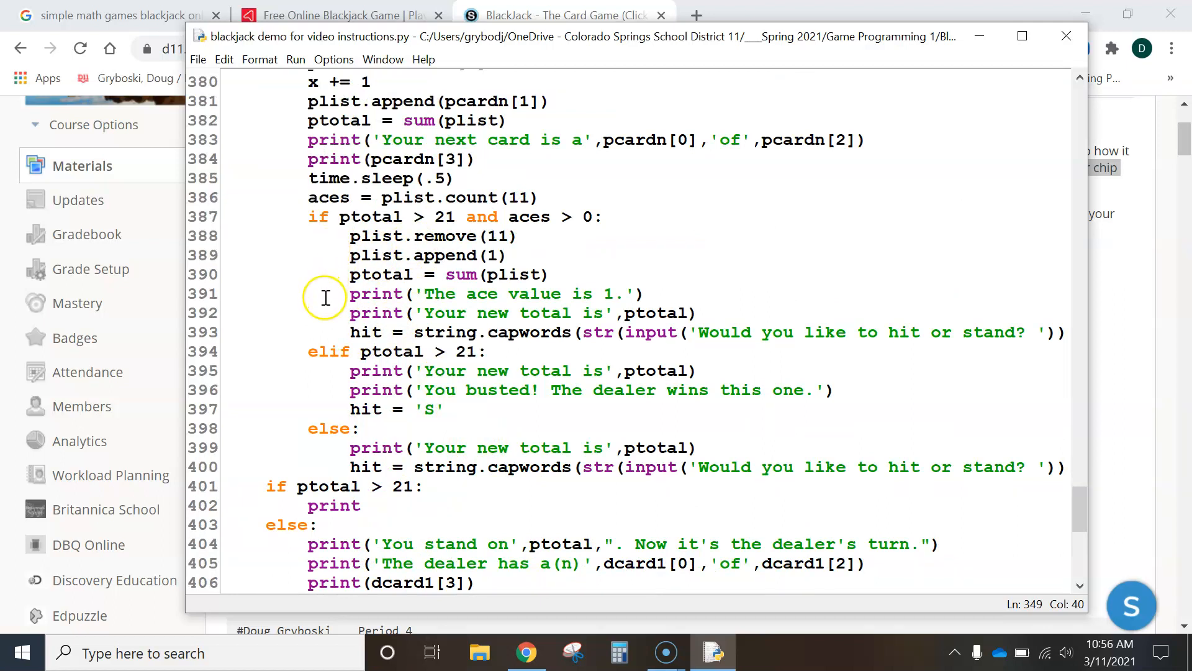
mouse_move(368, 274)
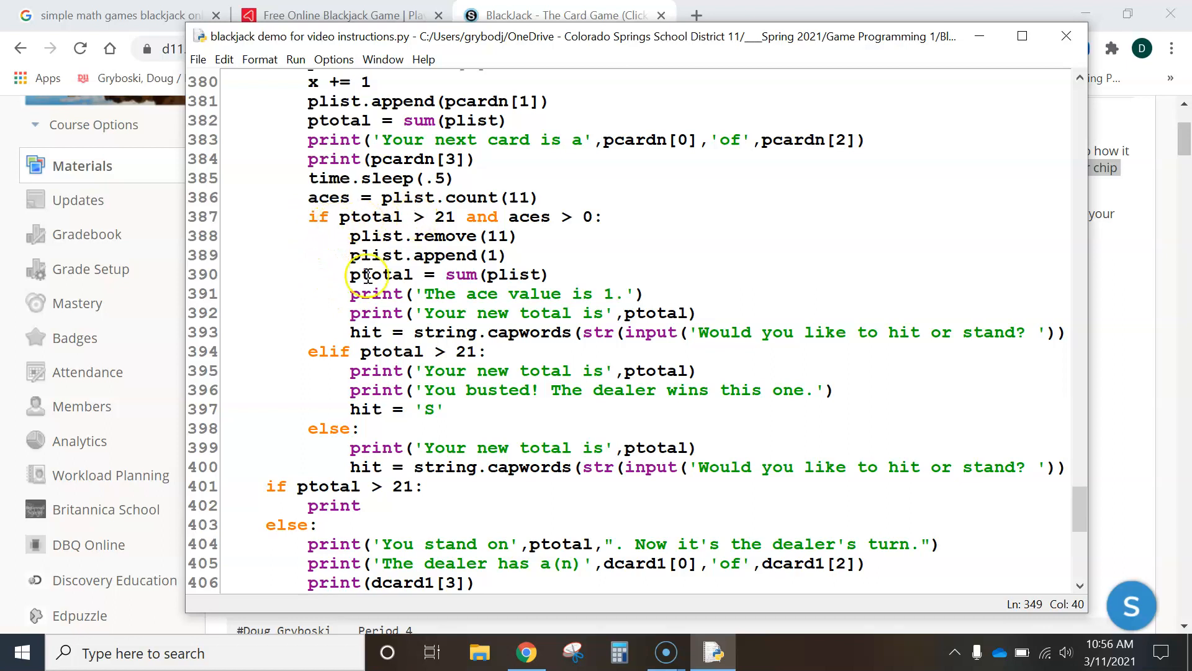
Locate the elif ptotal > 21 bust branch and place the cursor after the 'You busted!' message.
click(491, 351)
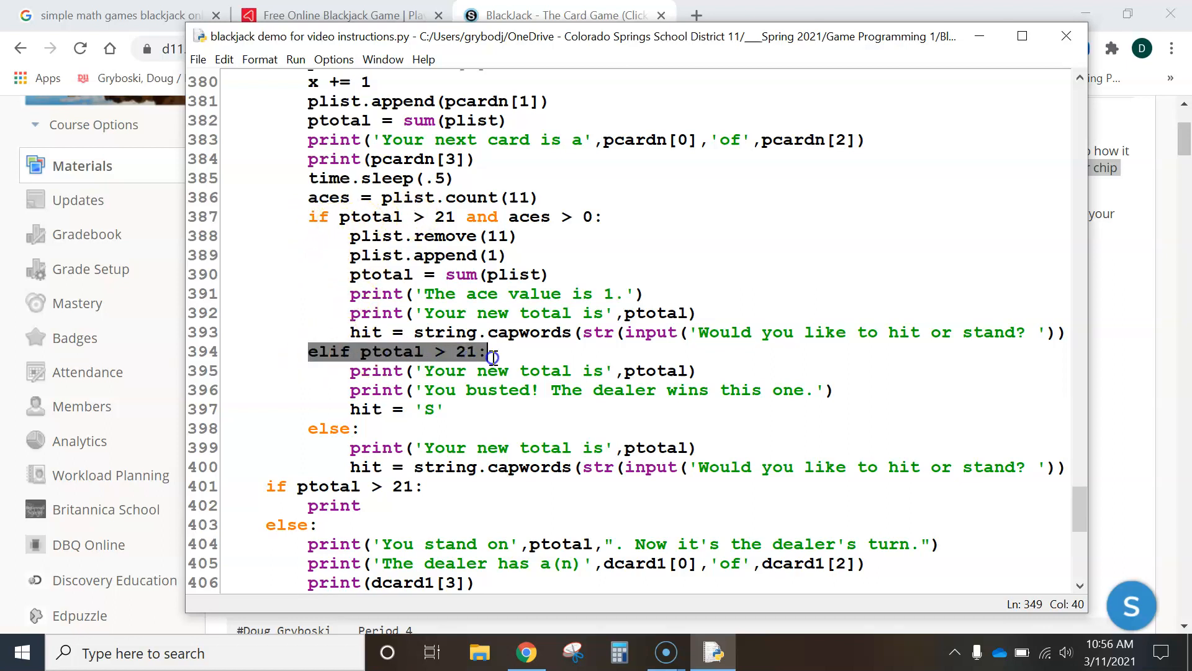
scroll(up, 3)
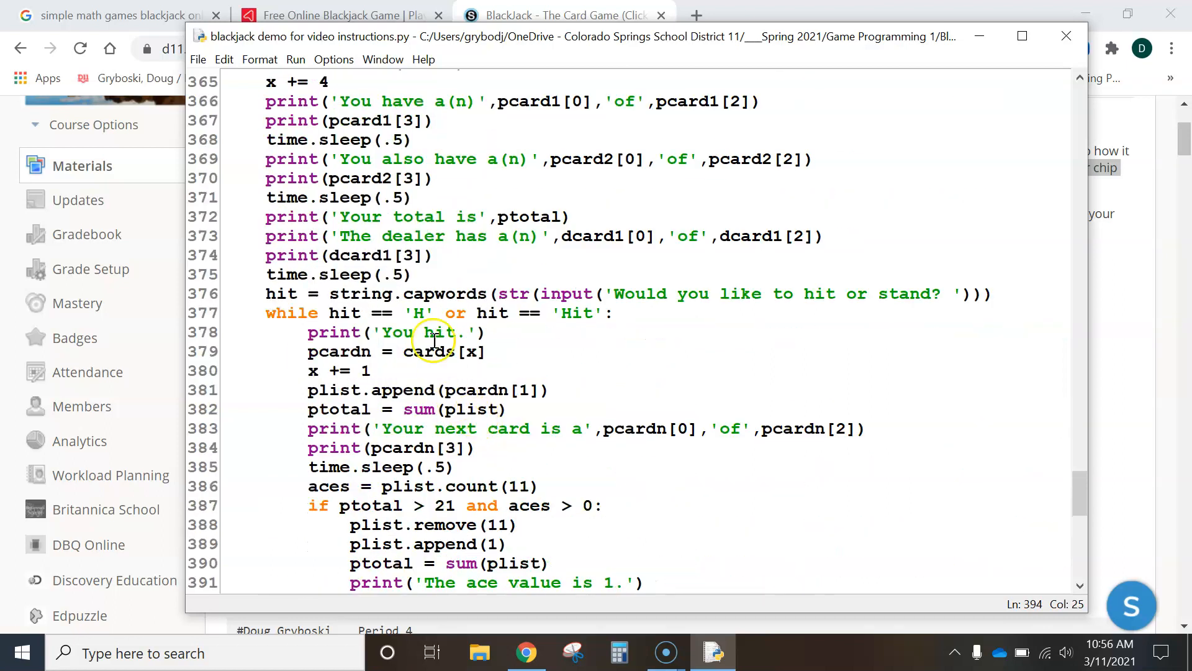
mouse_move(188, 351)
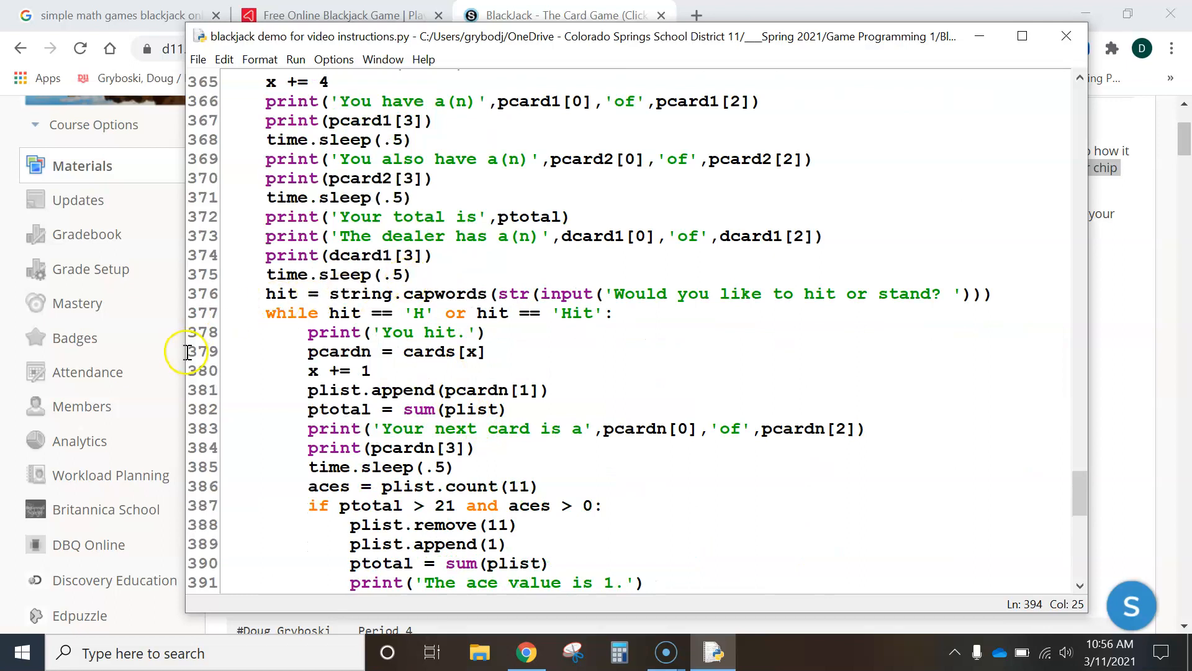
scroll(down, 3)
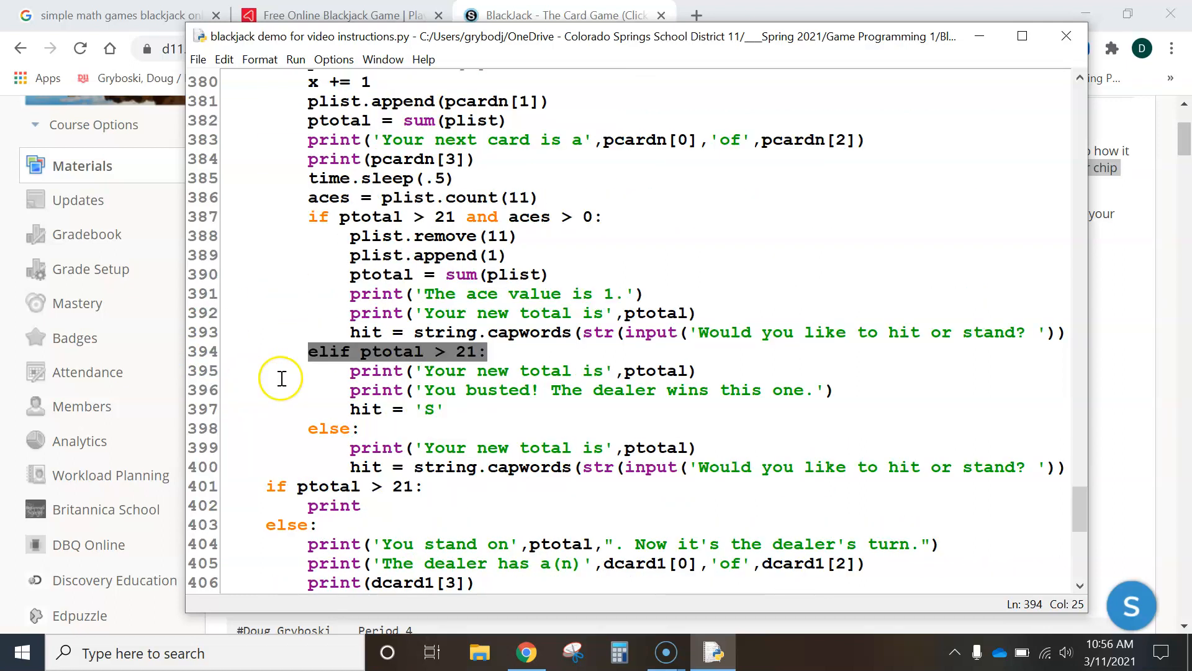
double_click(472, 390)
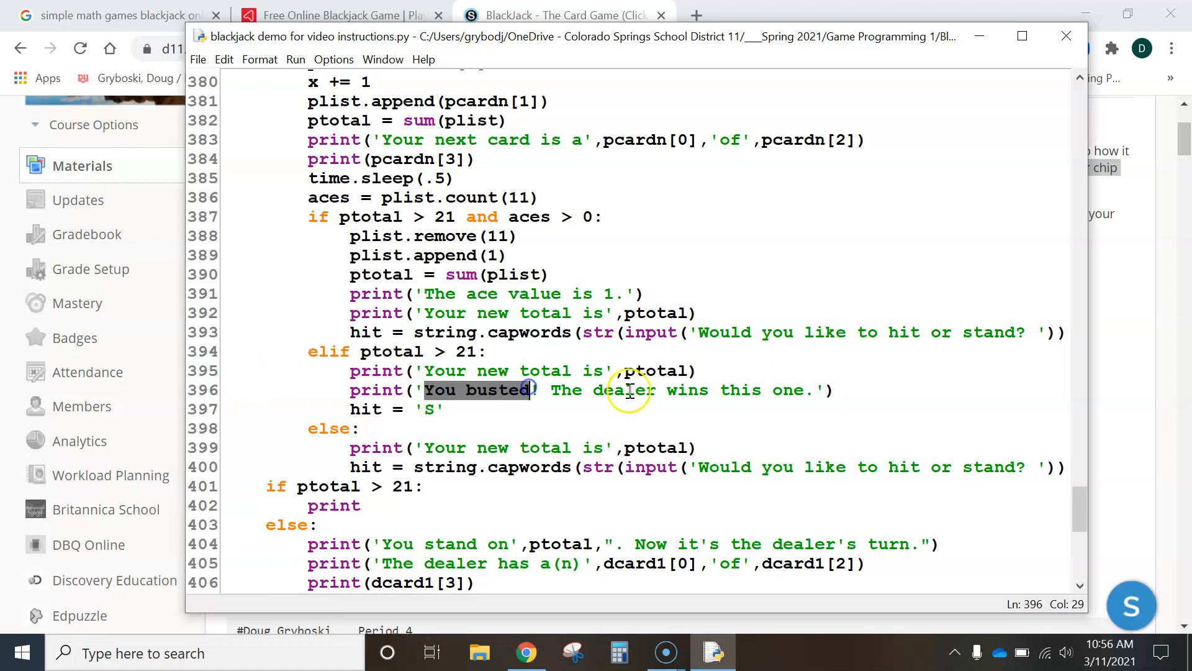
click(835, 389)
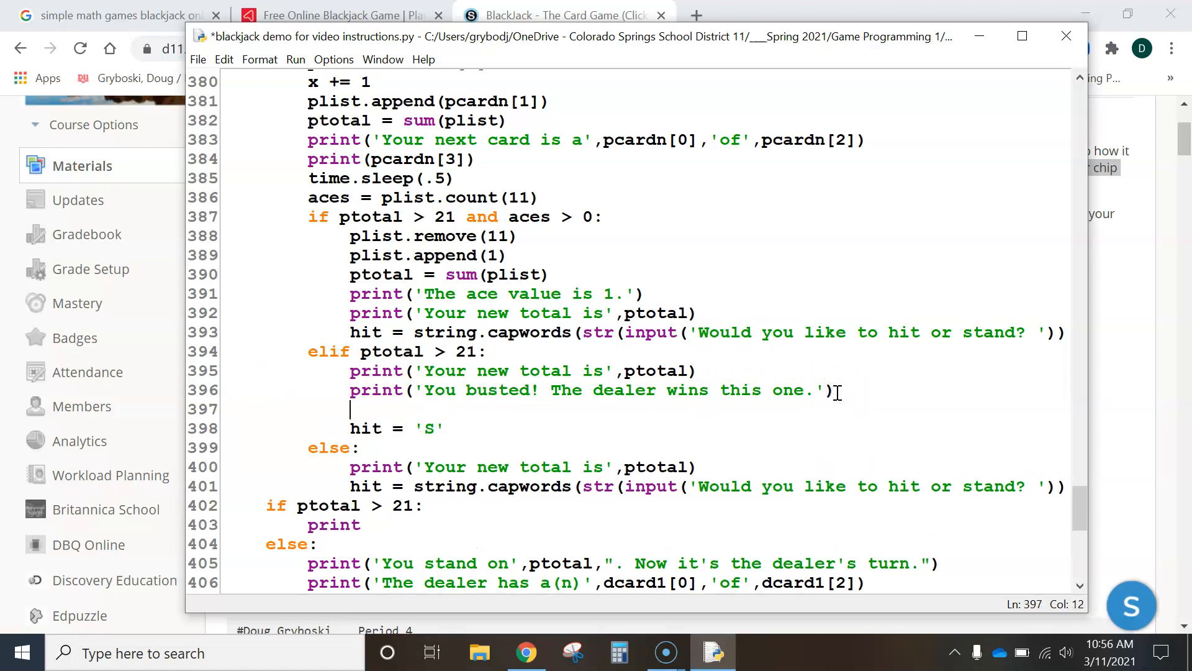
Add chips = chips - bet under the 'You busted!' print in the bust branch.
text(chips)
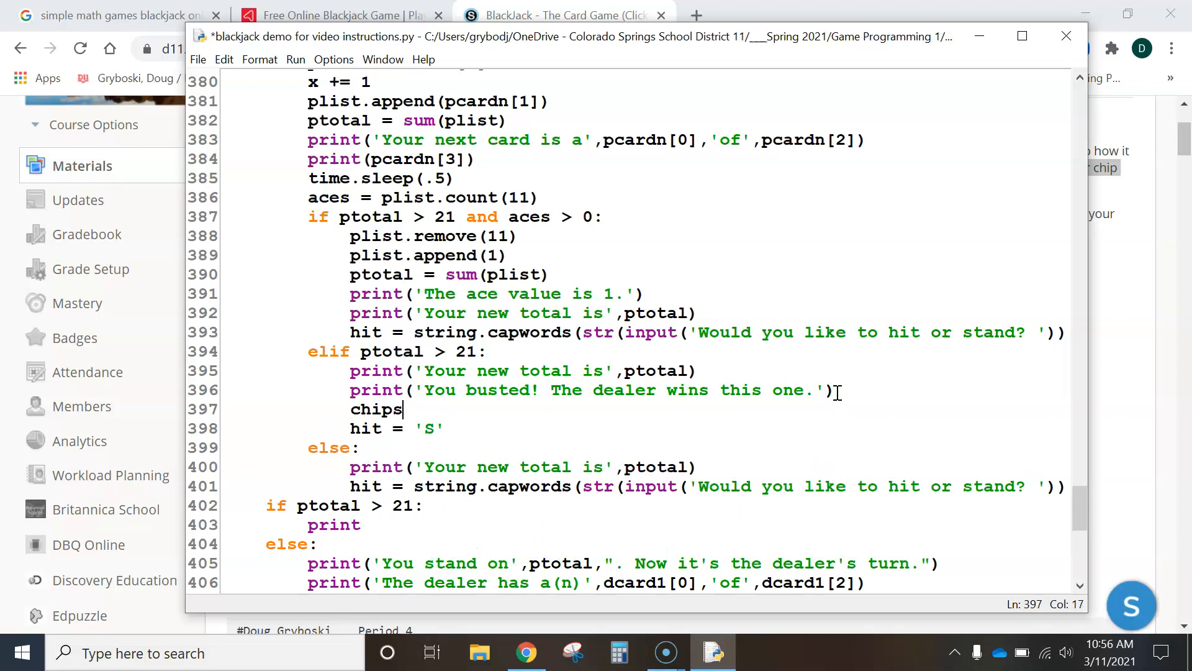
text(= chi)
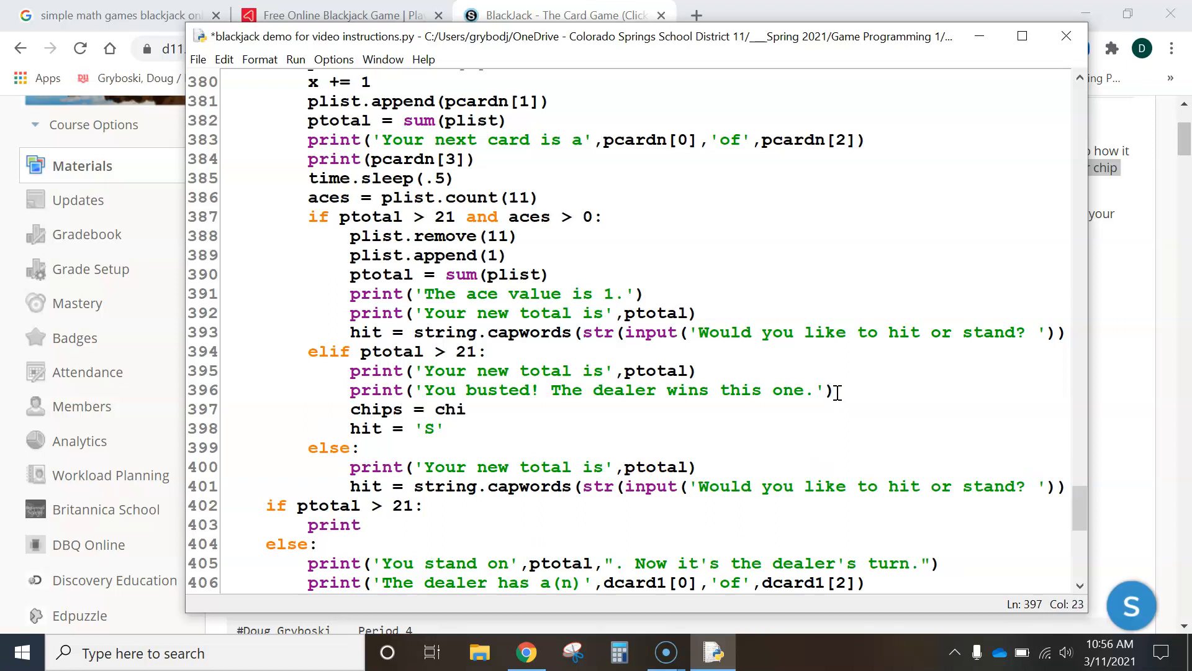
text(ps - b)
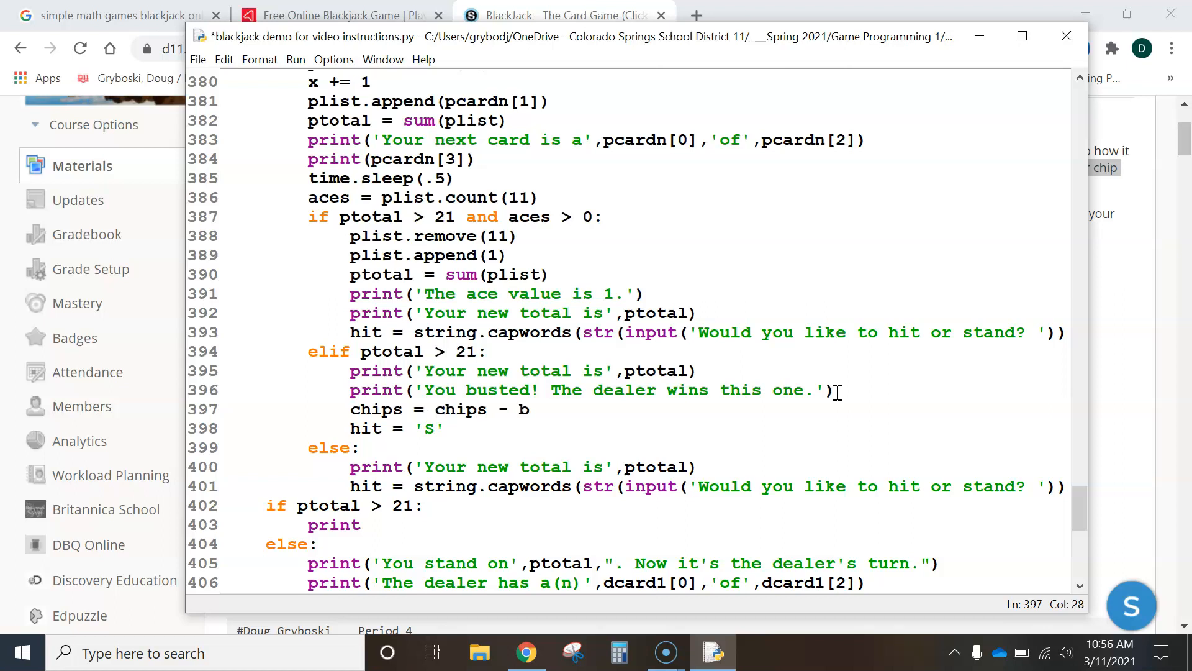
text(et)
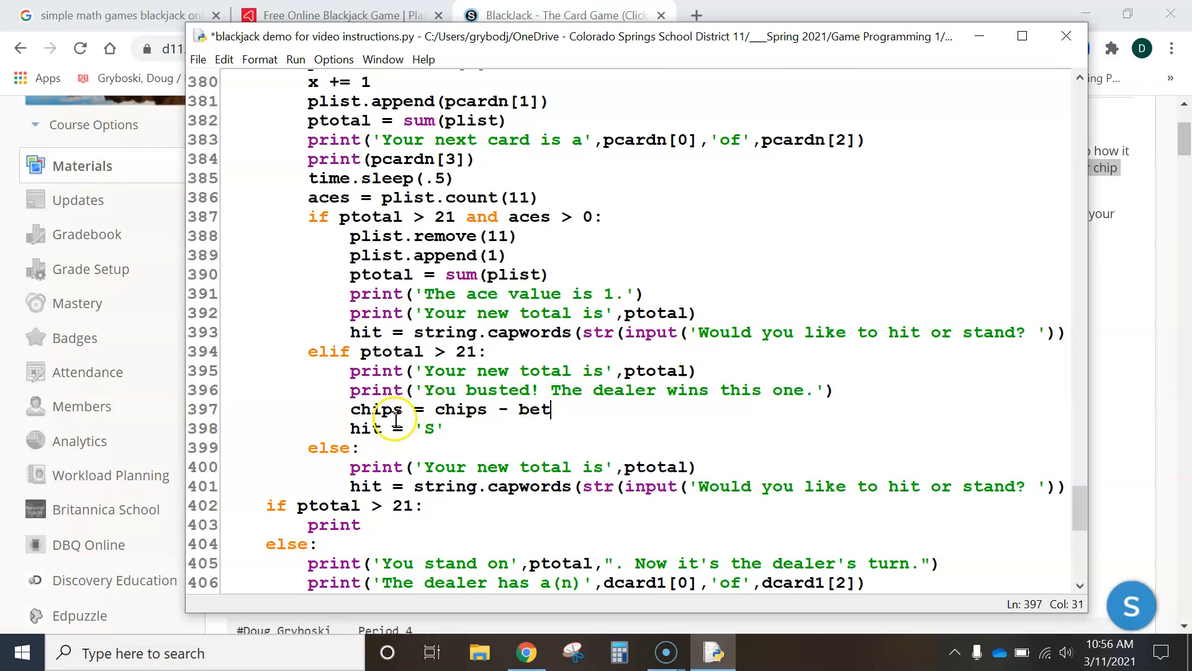
mouse_move(563, 411)
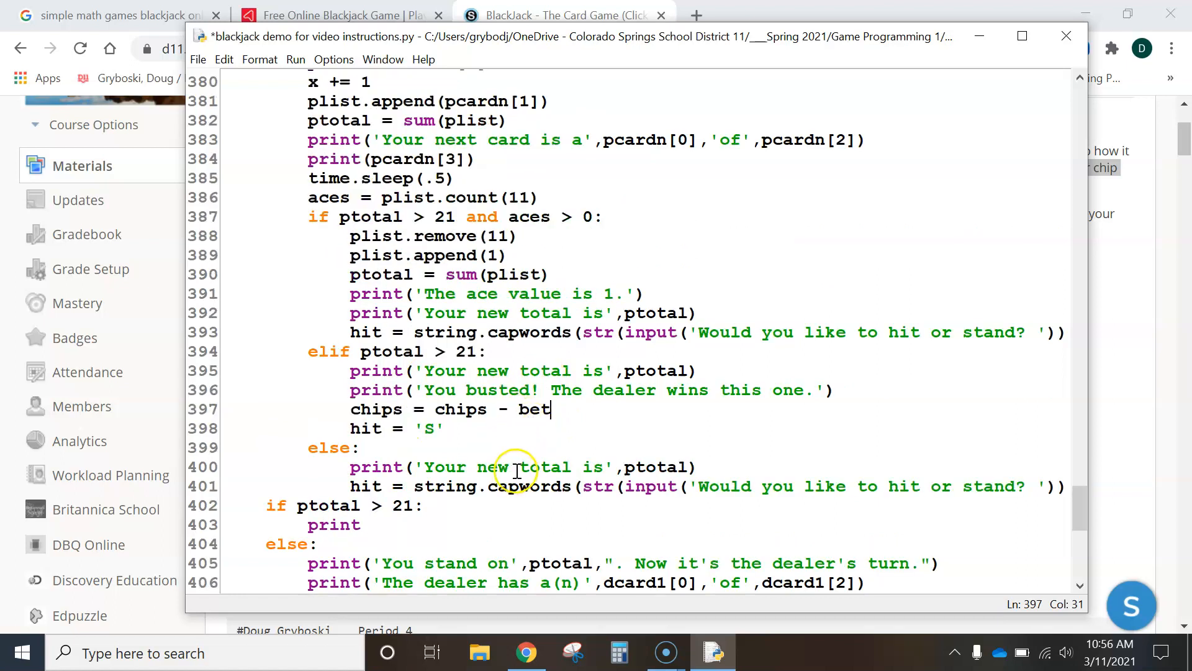
scroll(down, 3)
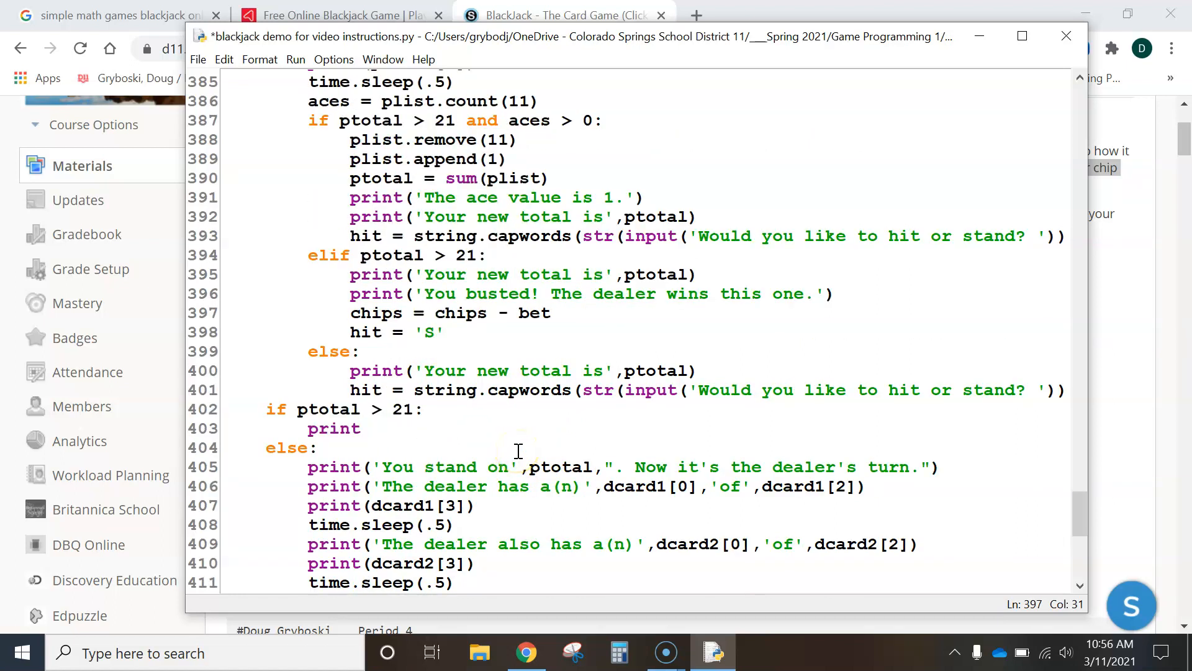
scroll(down, 3)
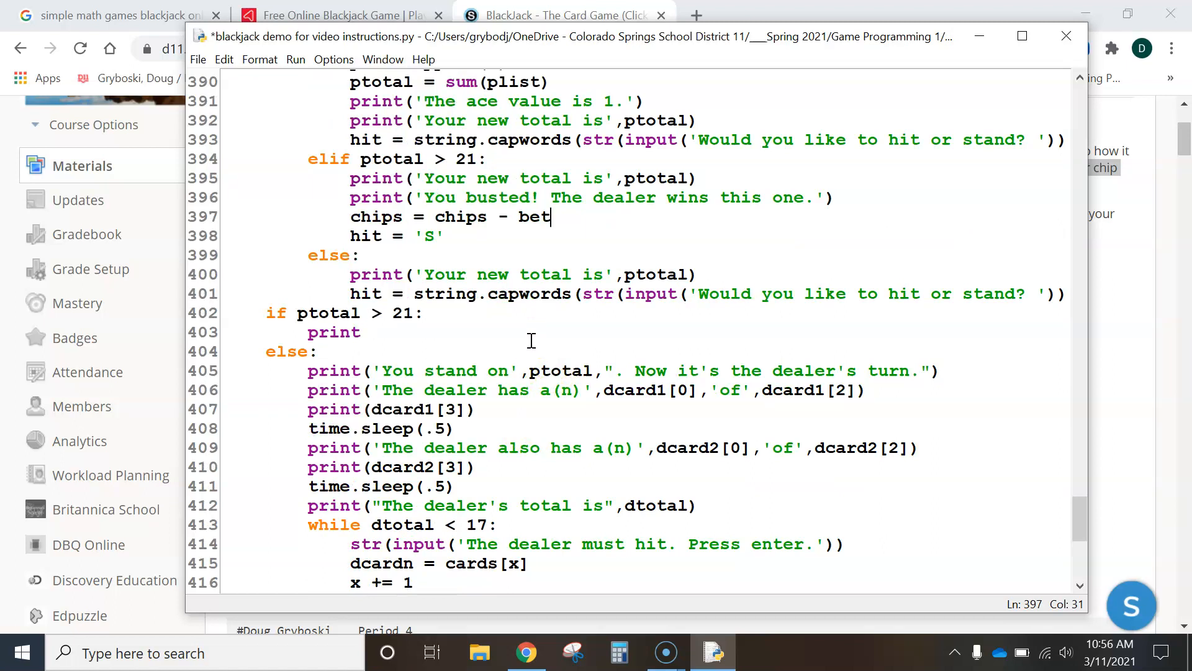
mouse_move(477, 188)
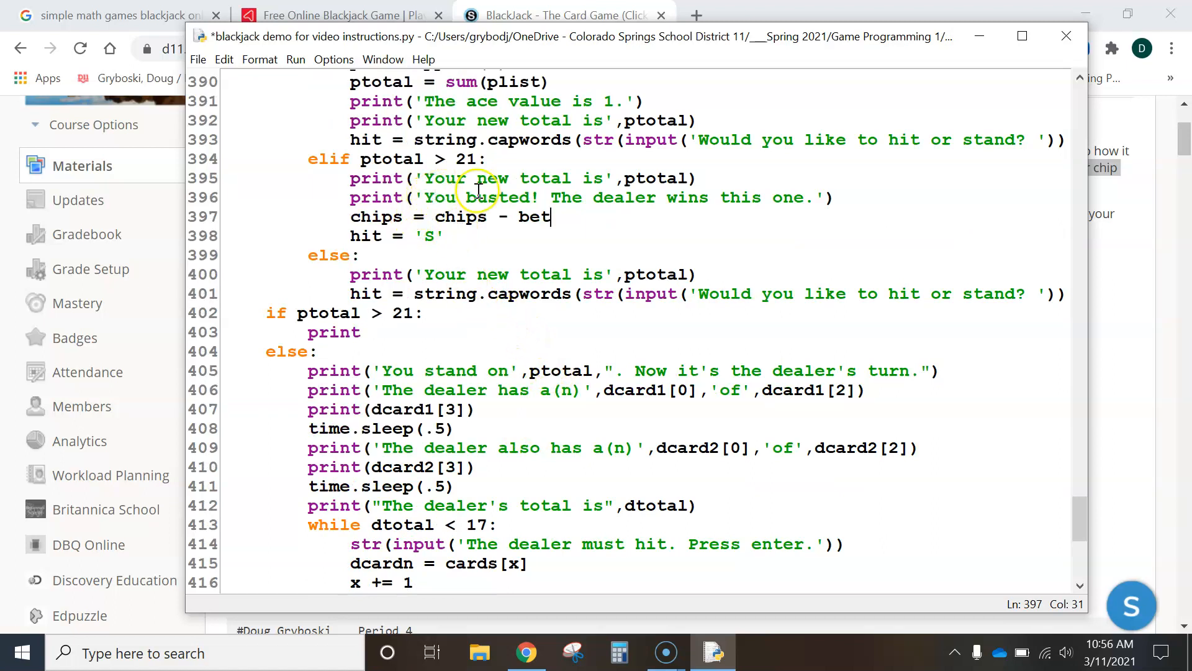